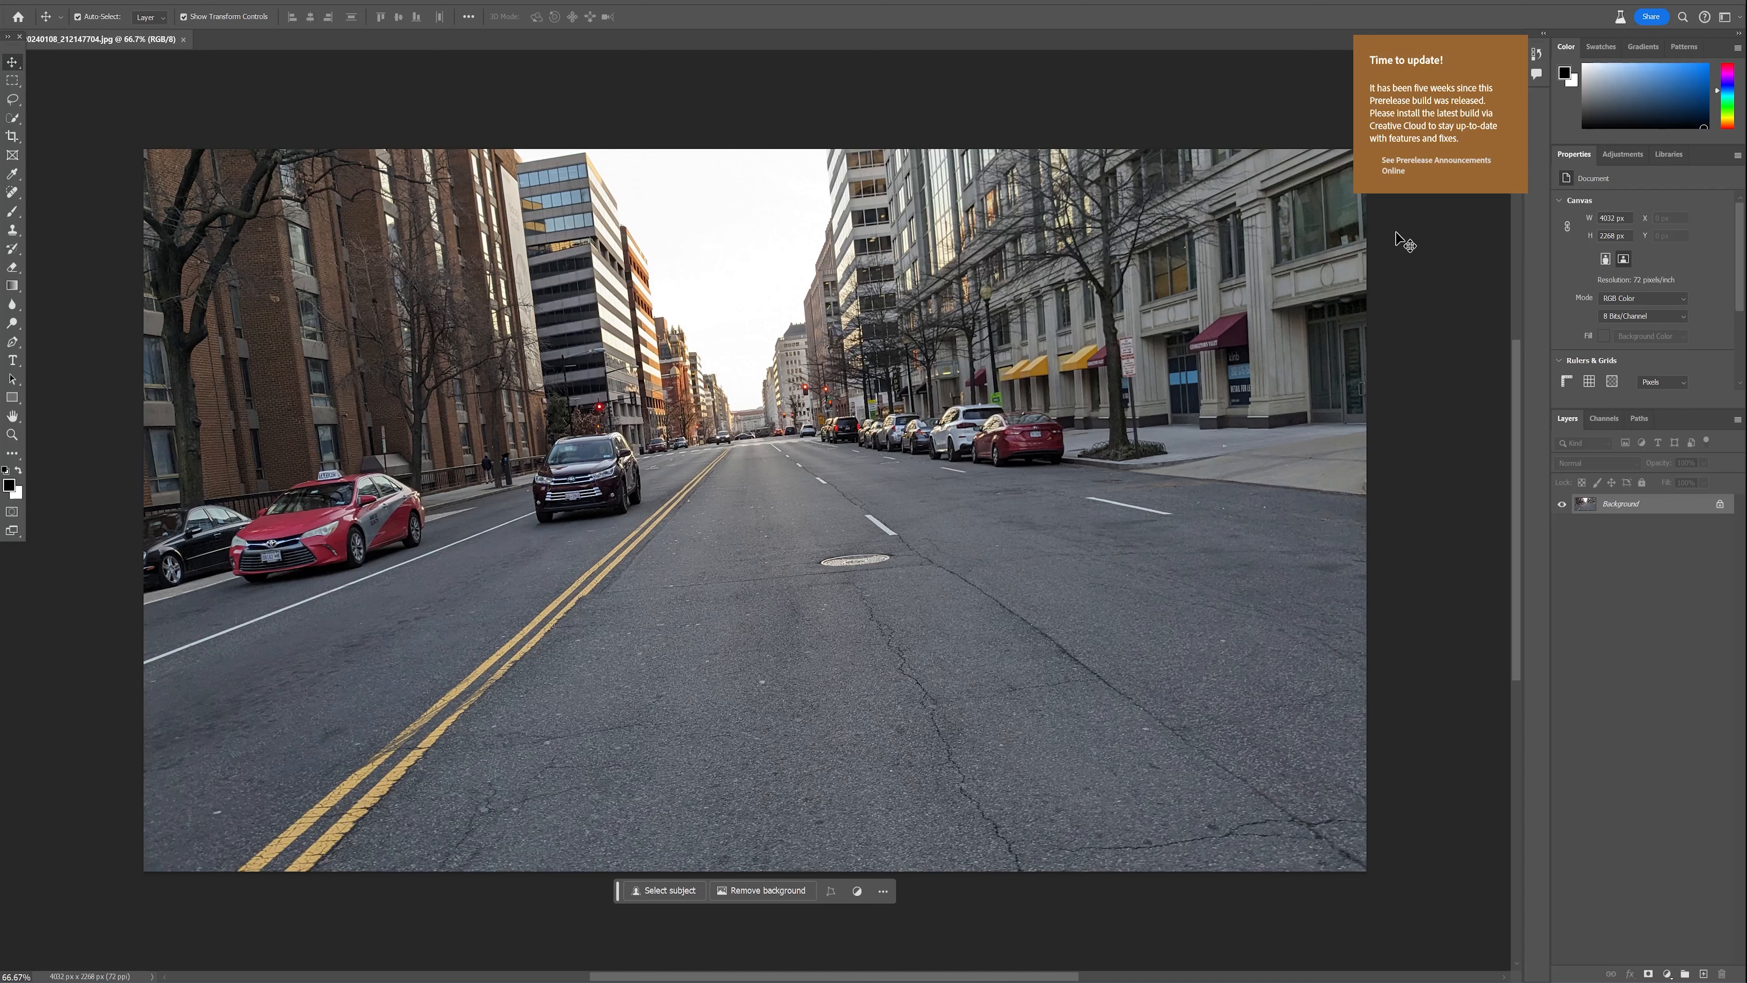
mouse_move(716, 357)
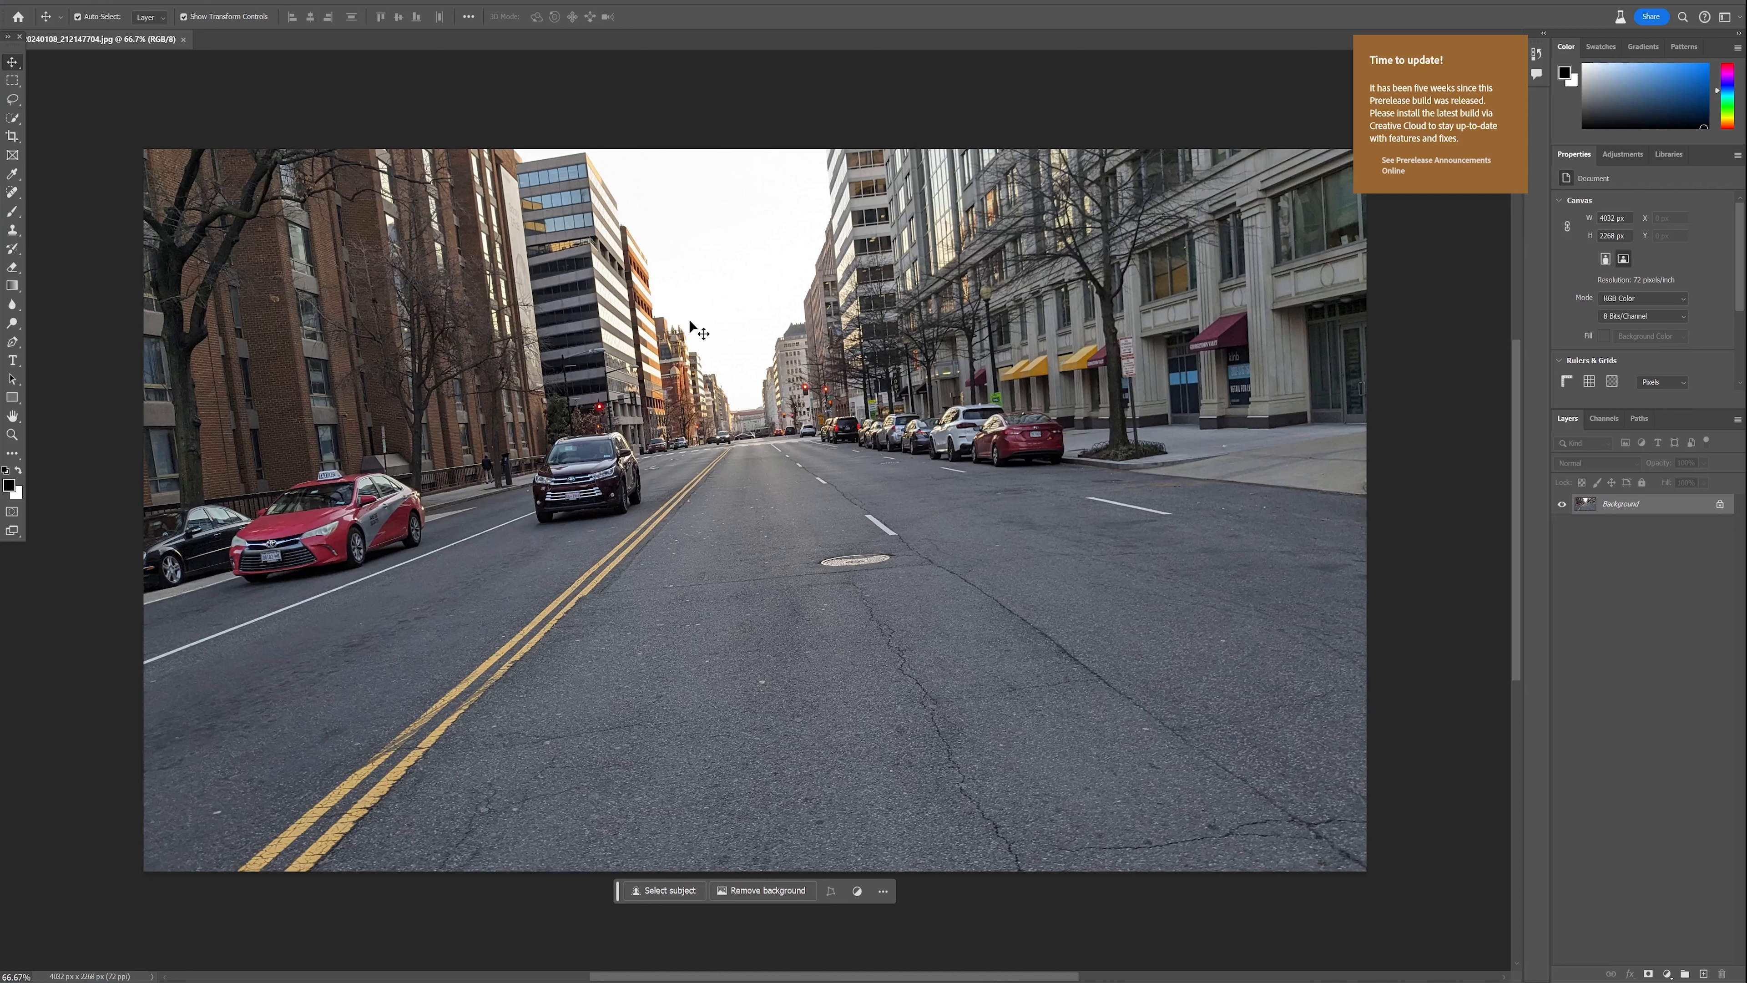
mouse_move(913, 378)
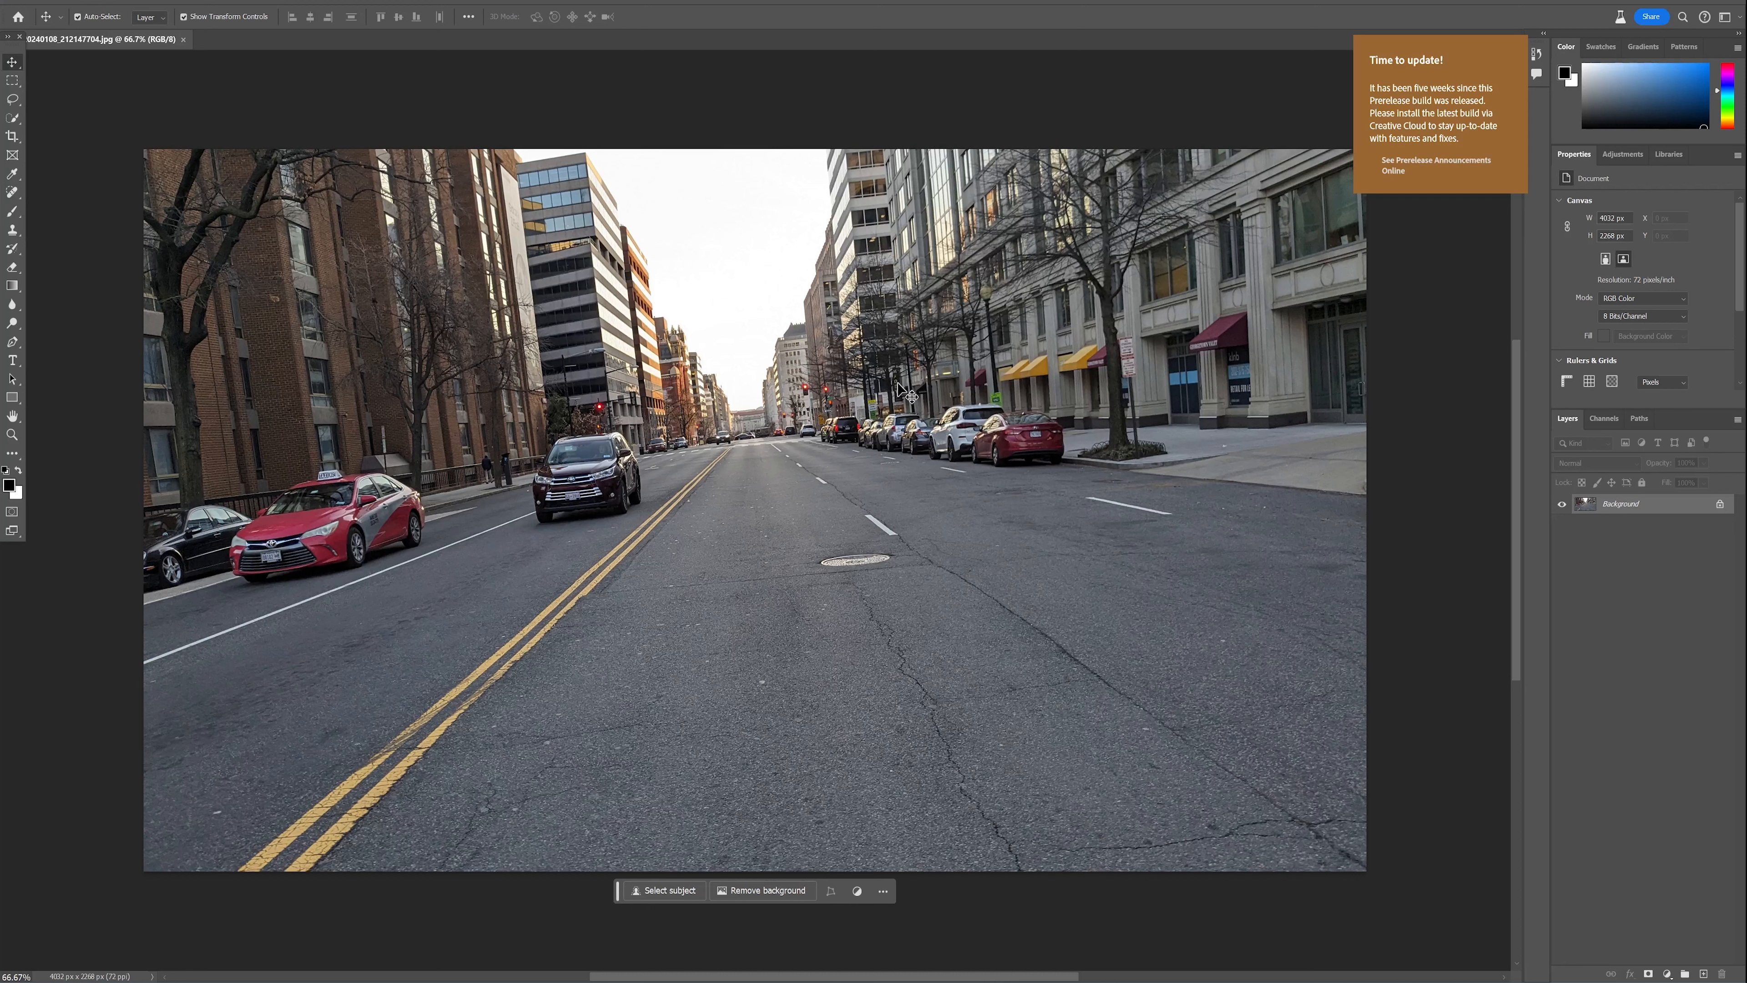
mouse_move(1201, 500)
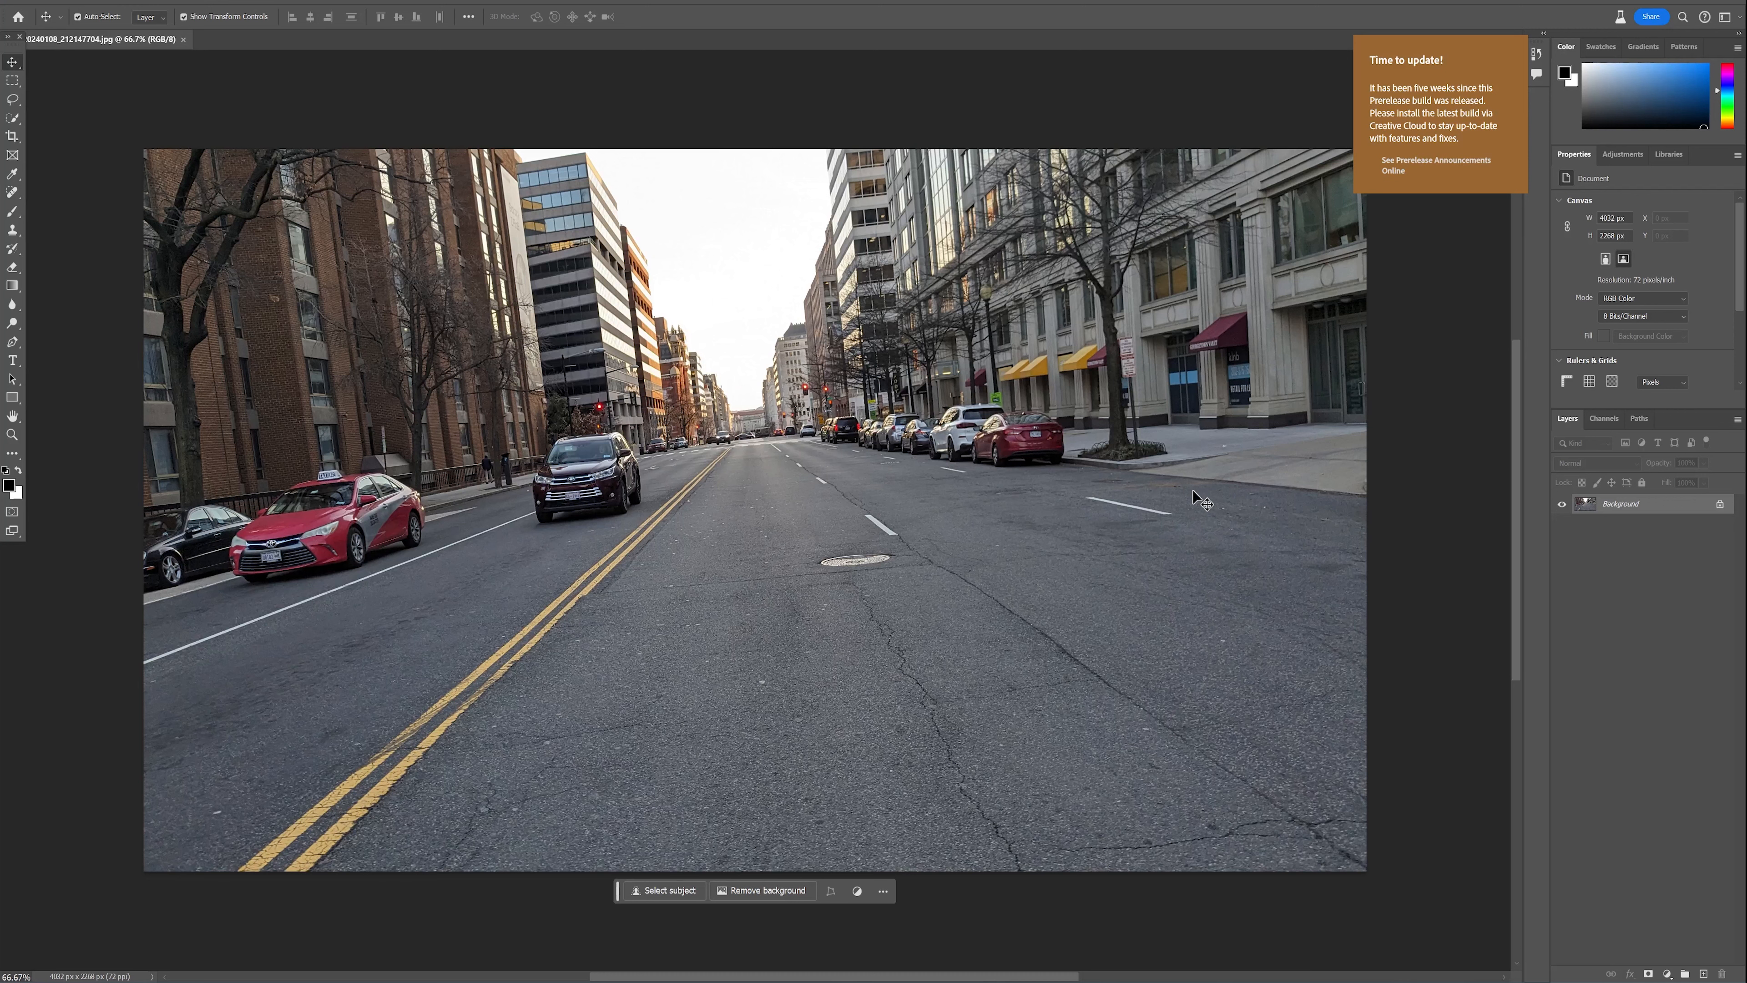
mouse_move(1252, 536)
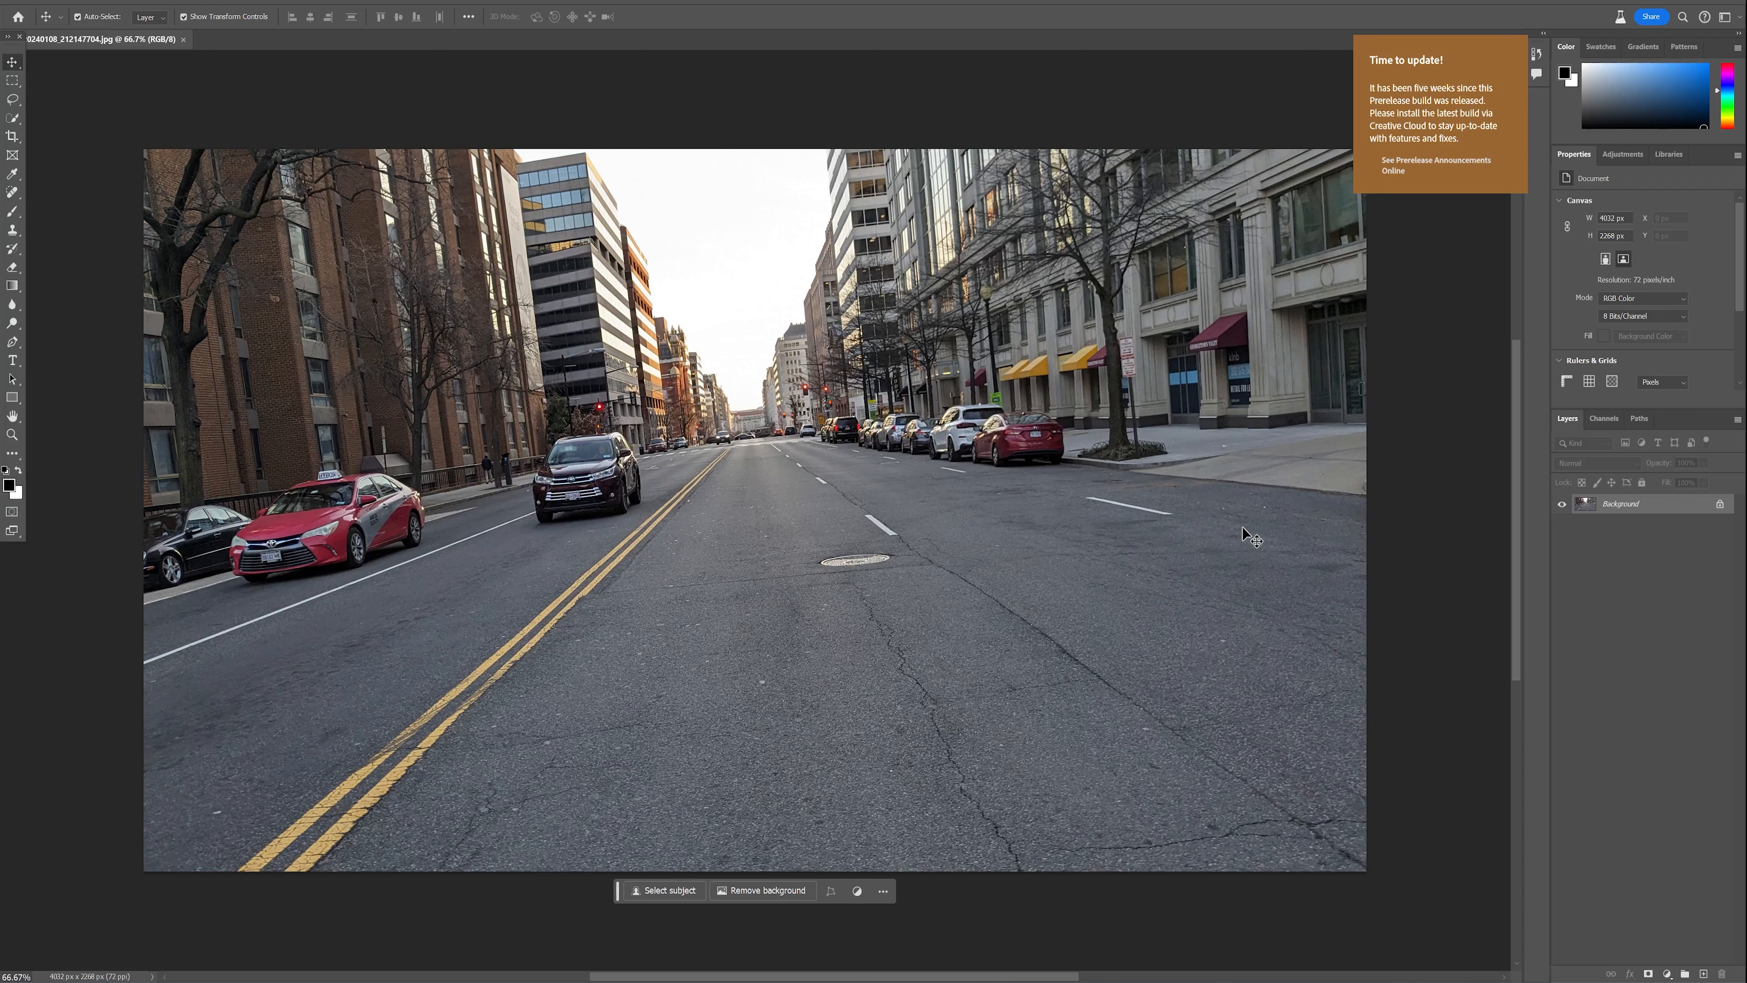
mouse_move(669, 532)
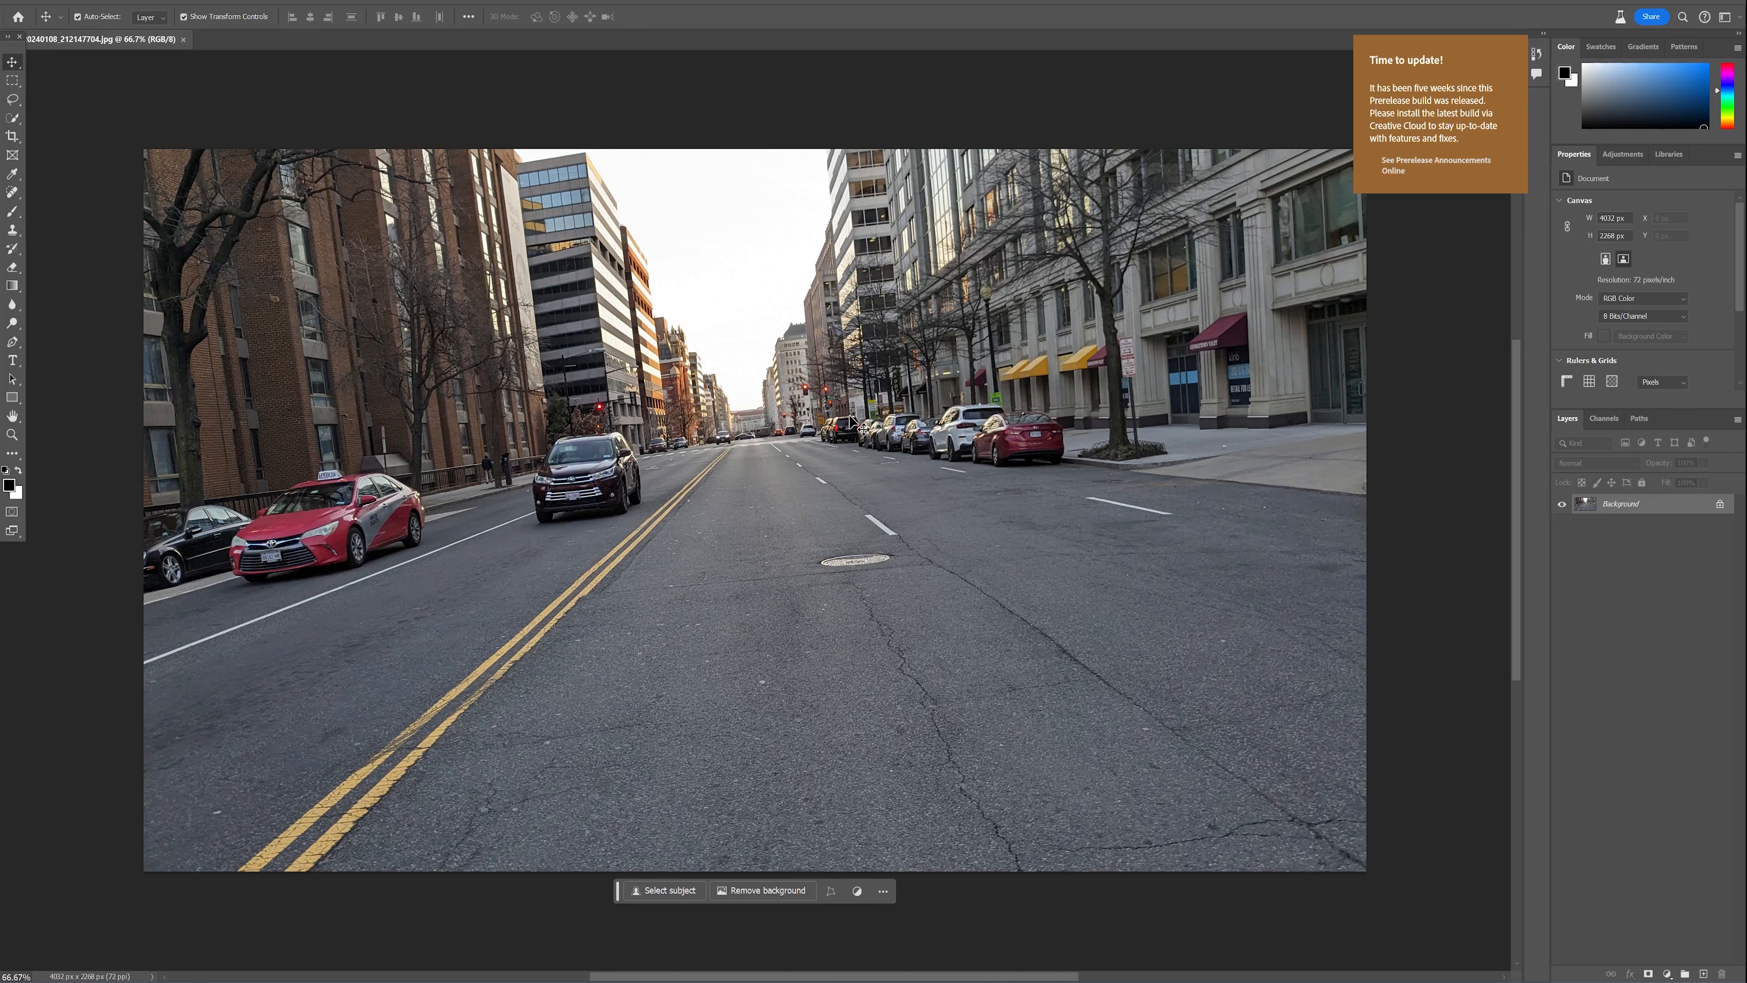
mouse_move(254, 259)
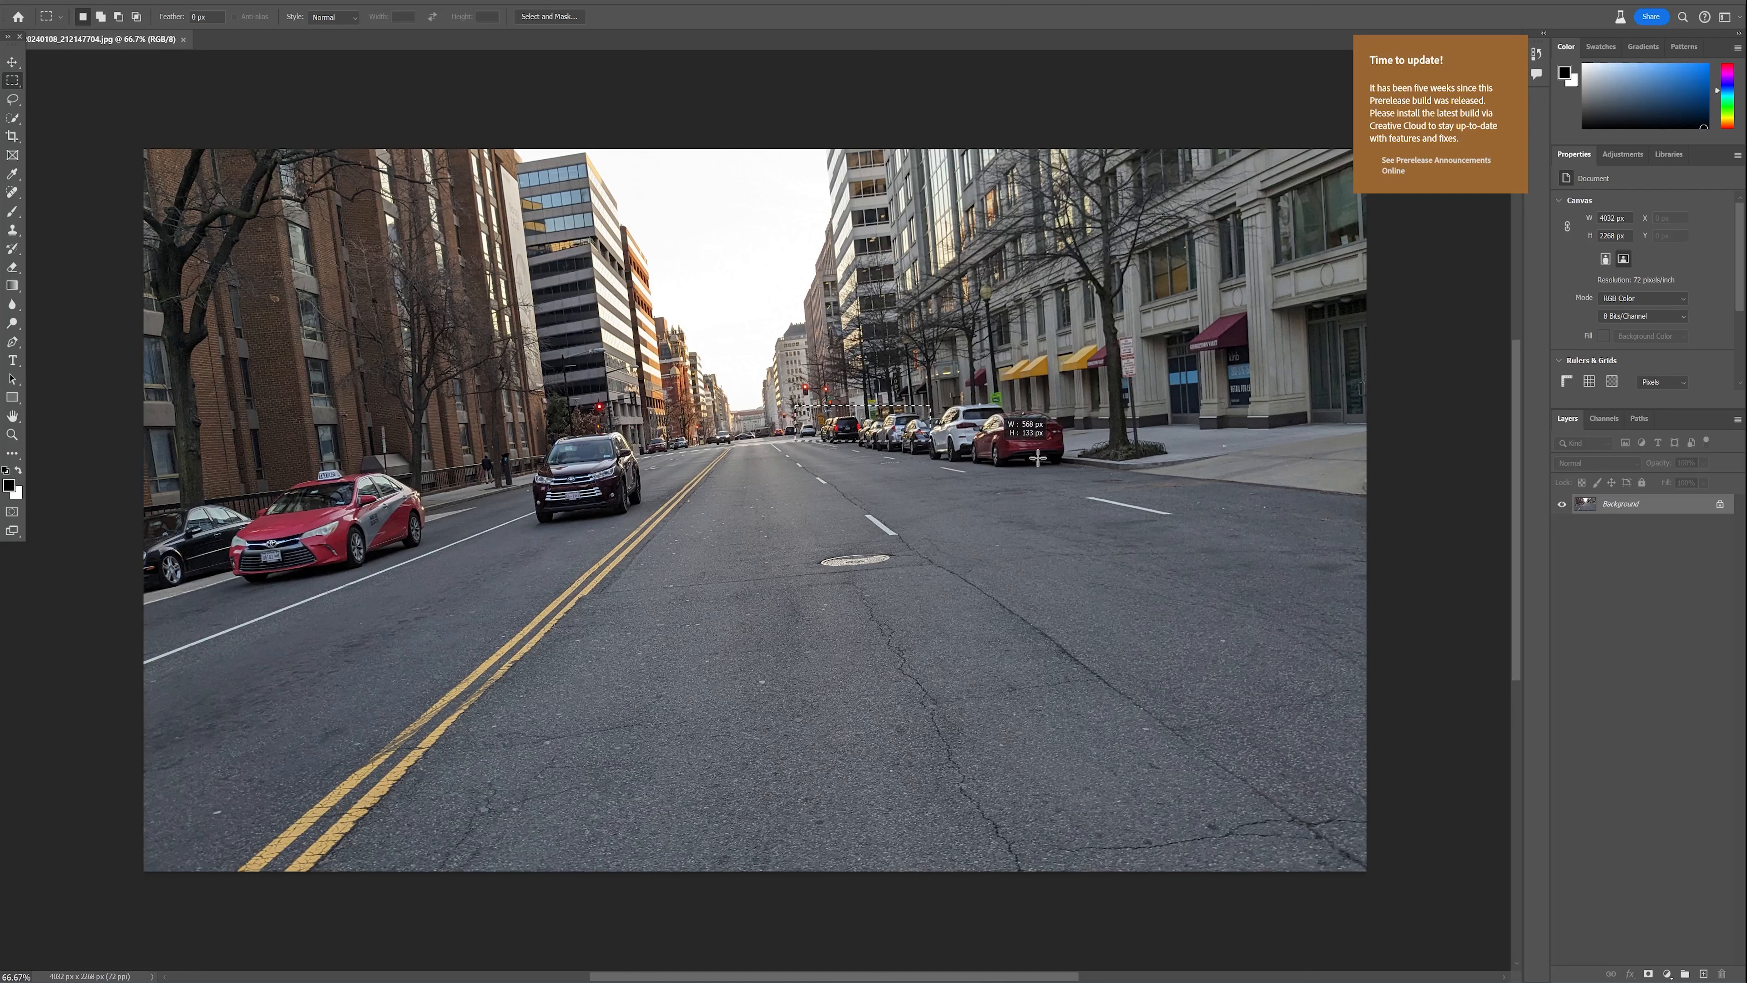
Generative Fill over the parked cars along the right curb and browse the resulting variations.
drag(797, 407, 1081, 468)
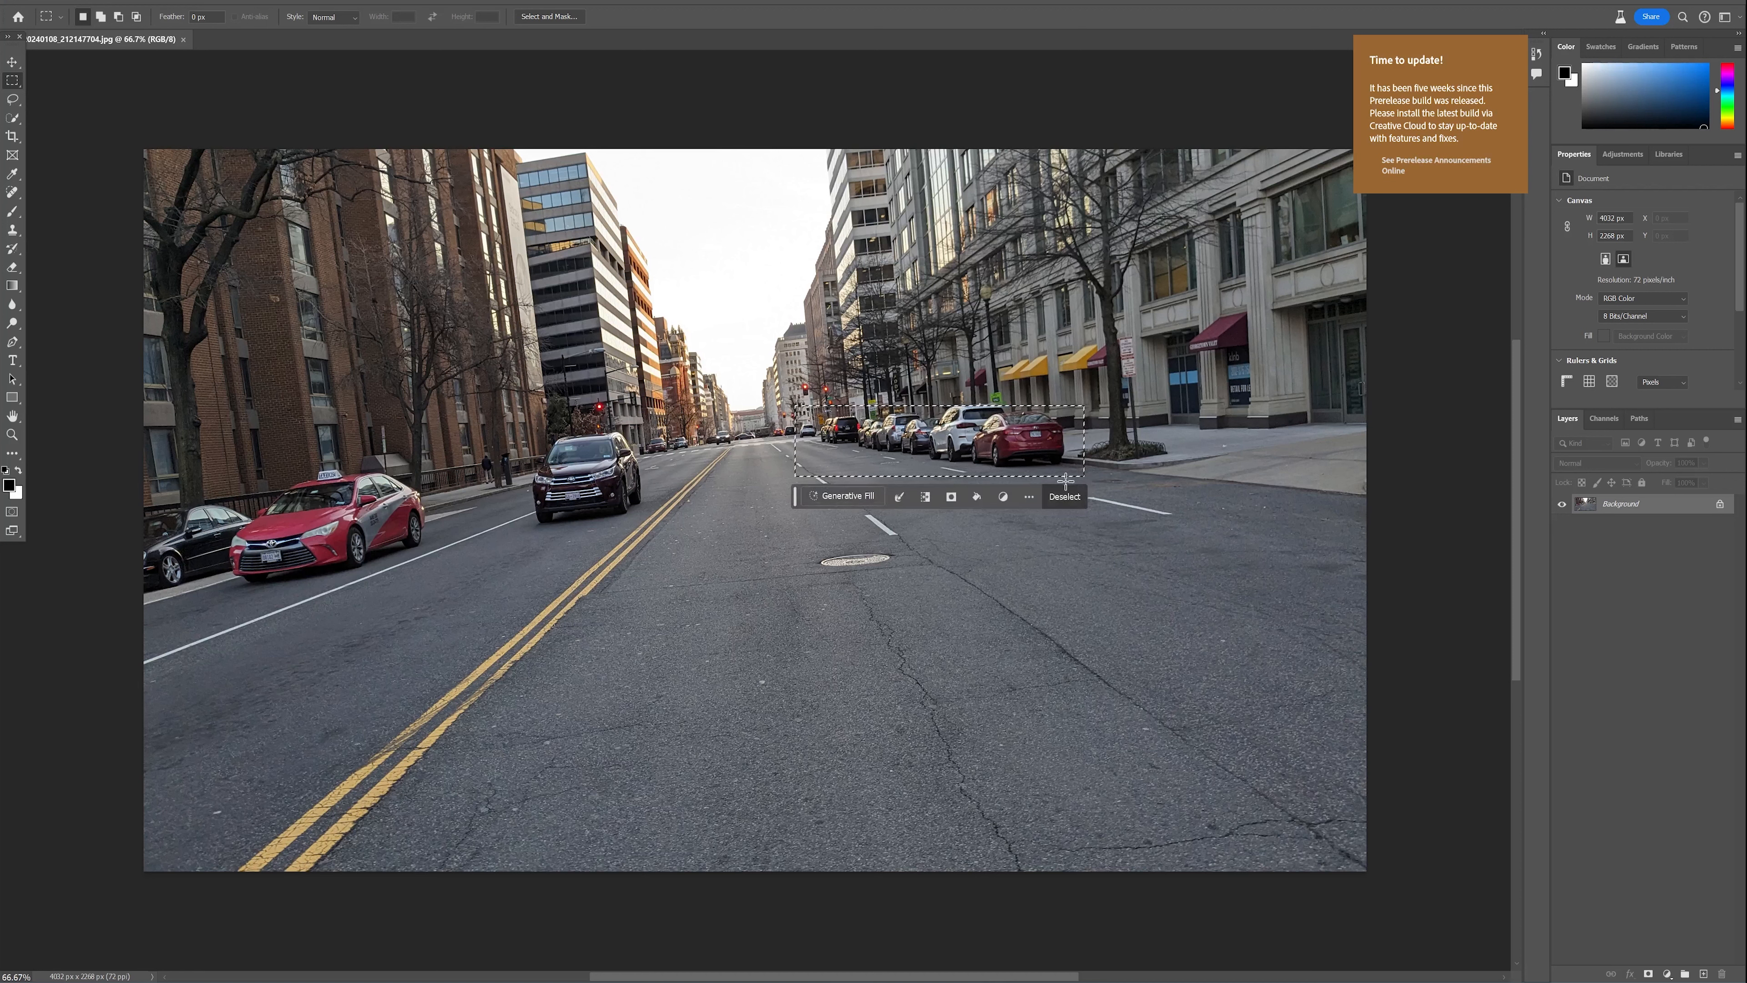
click(843, 496)
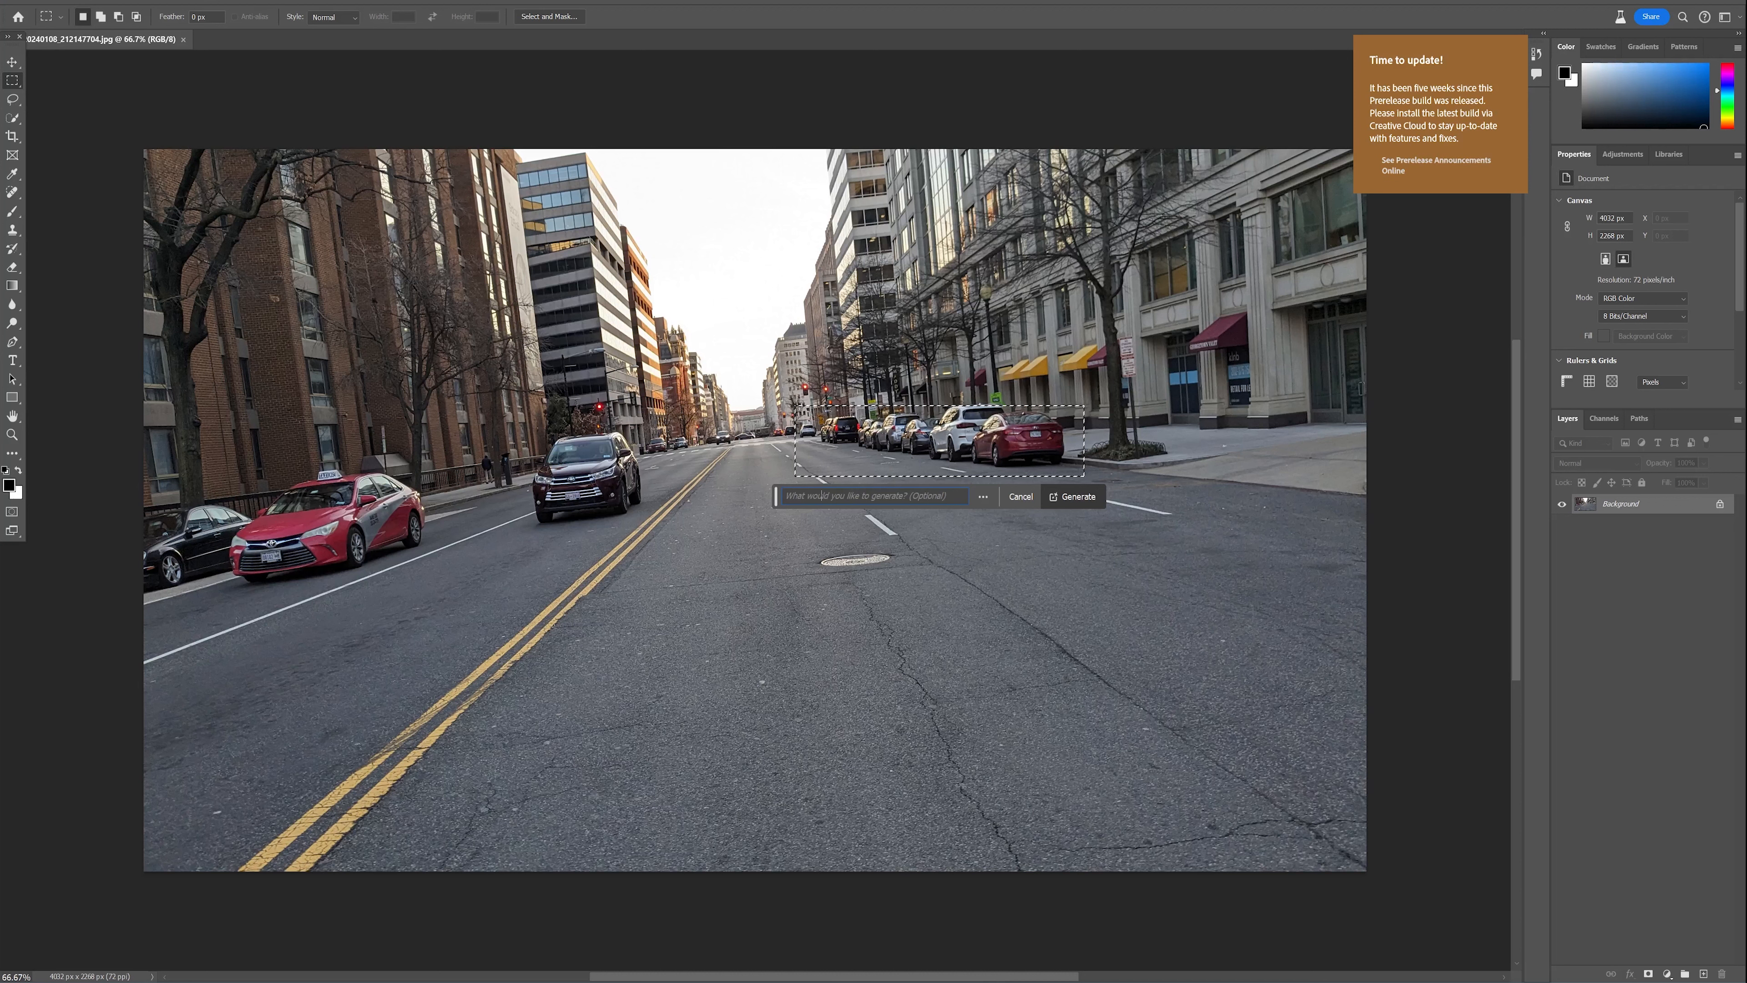
click(874, 496)
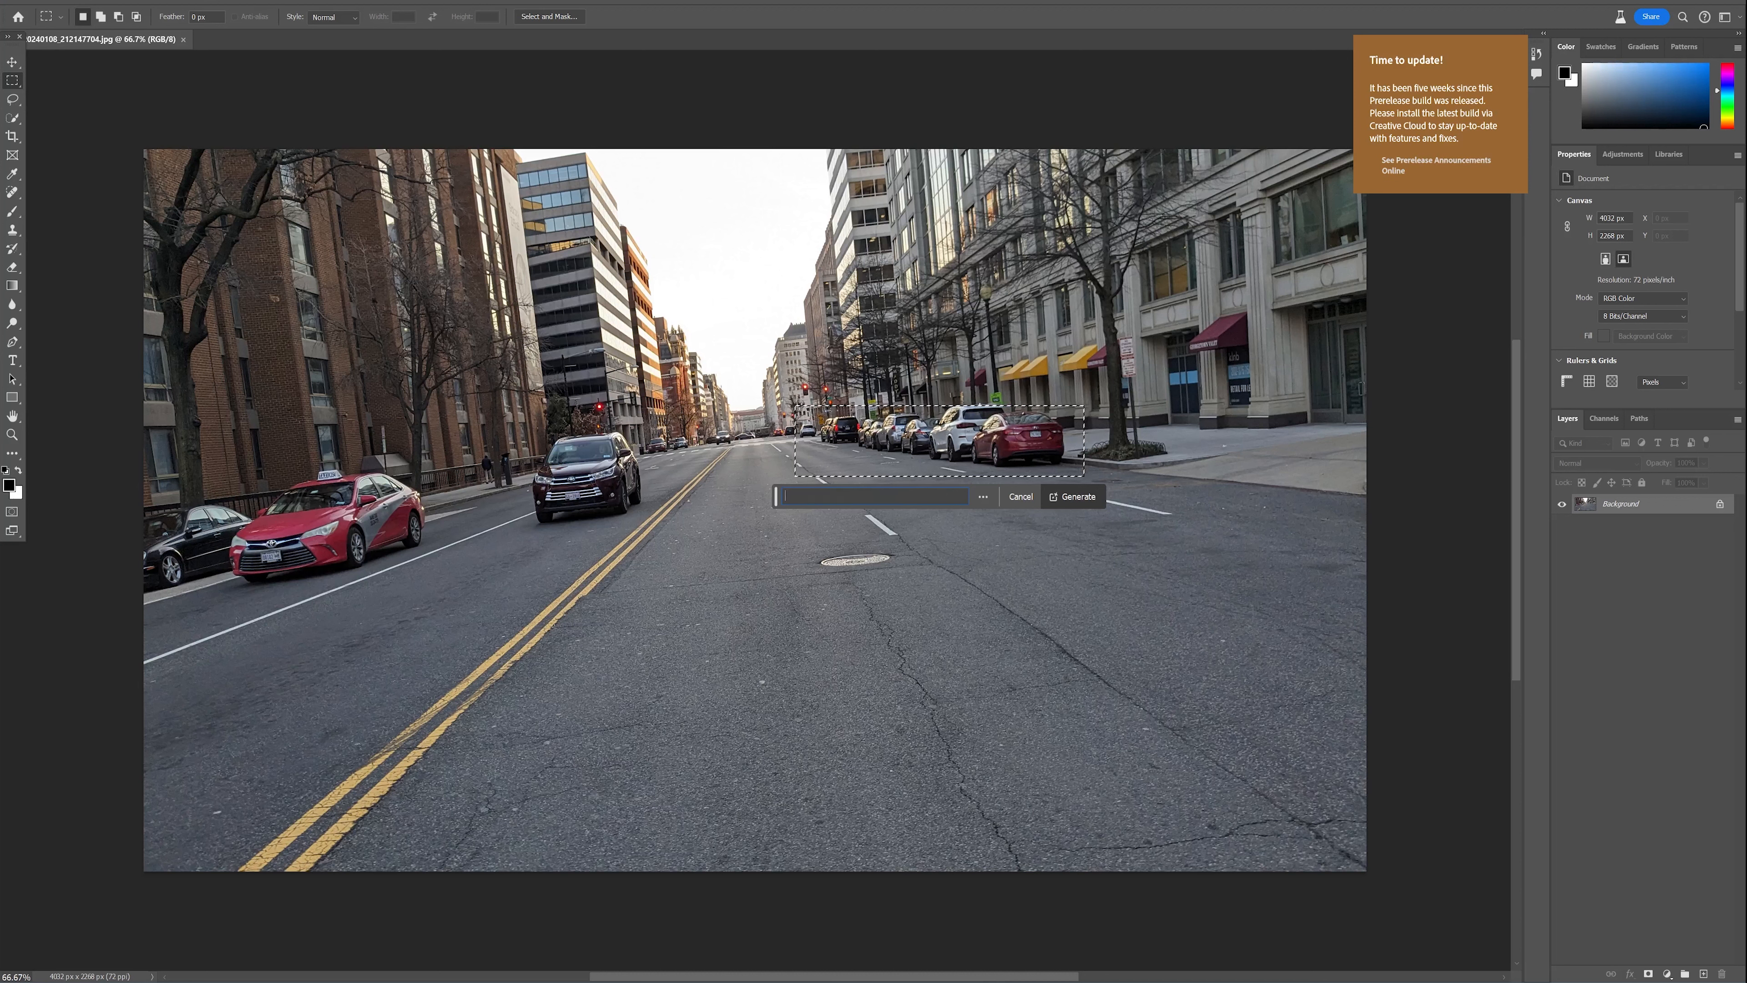
click(1072, 496)
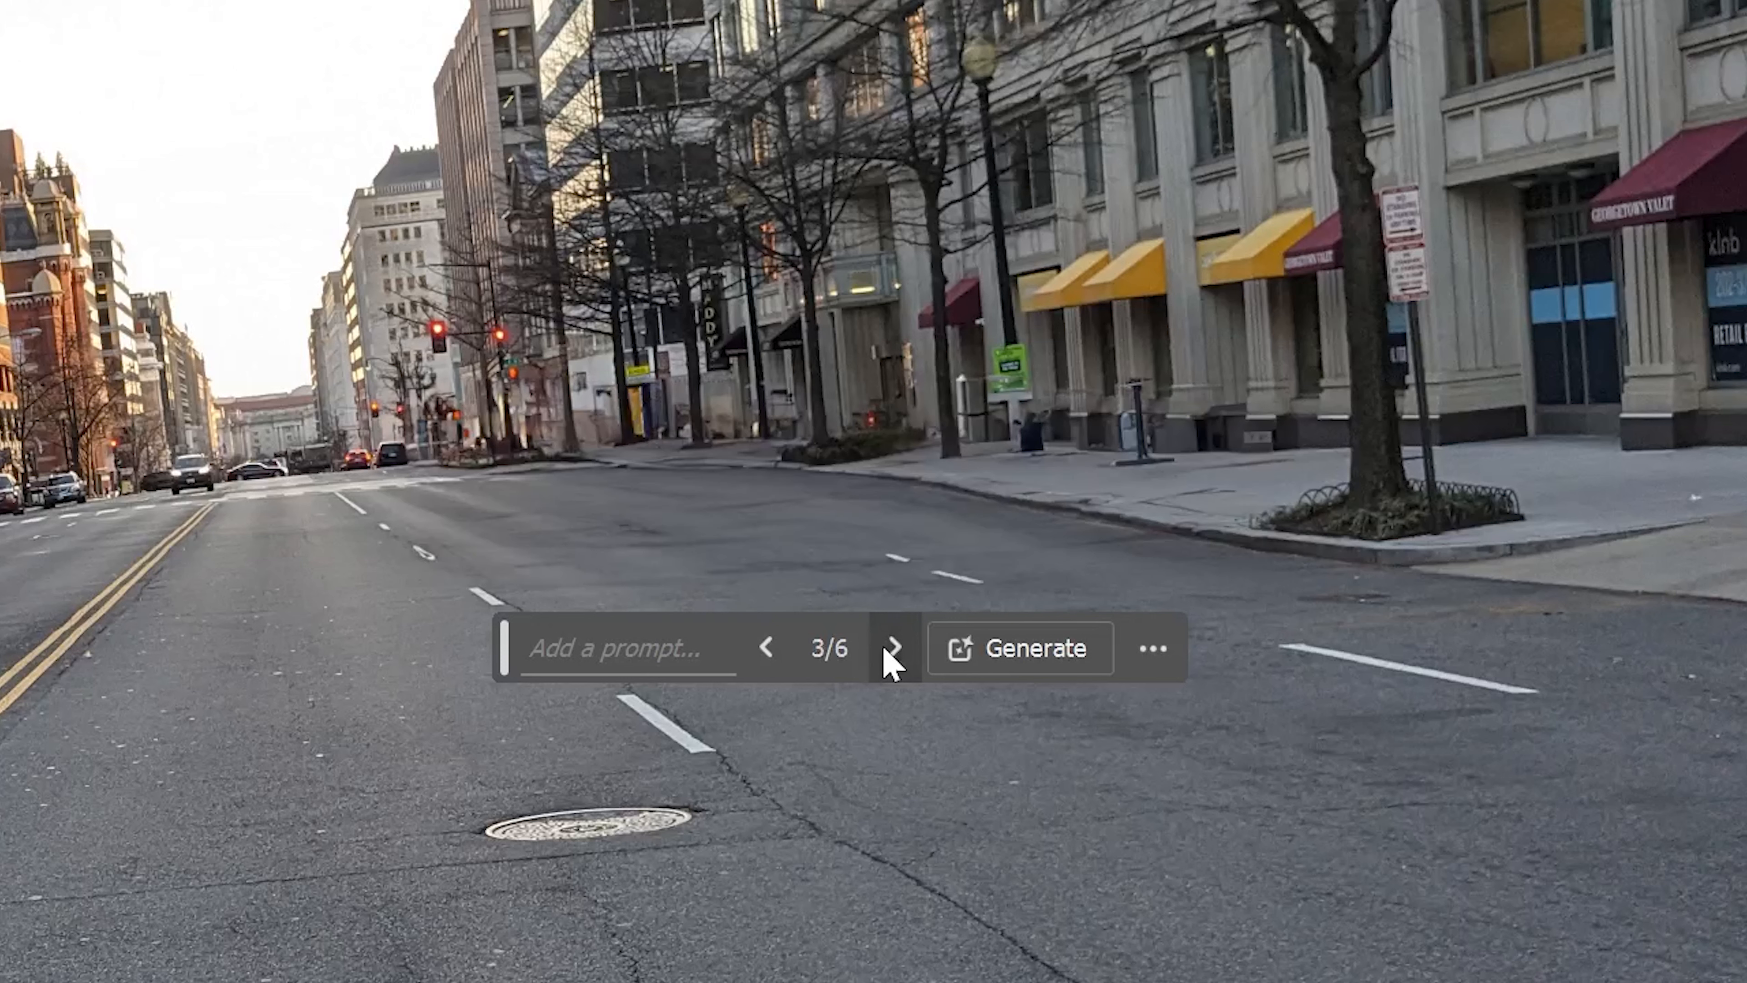
click(766, 647)
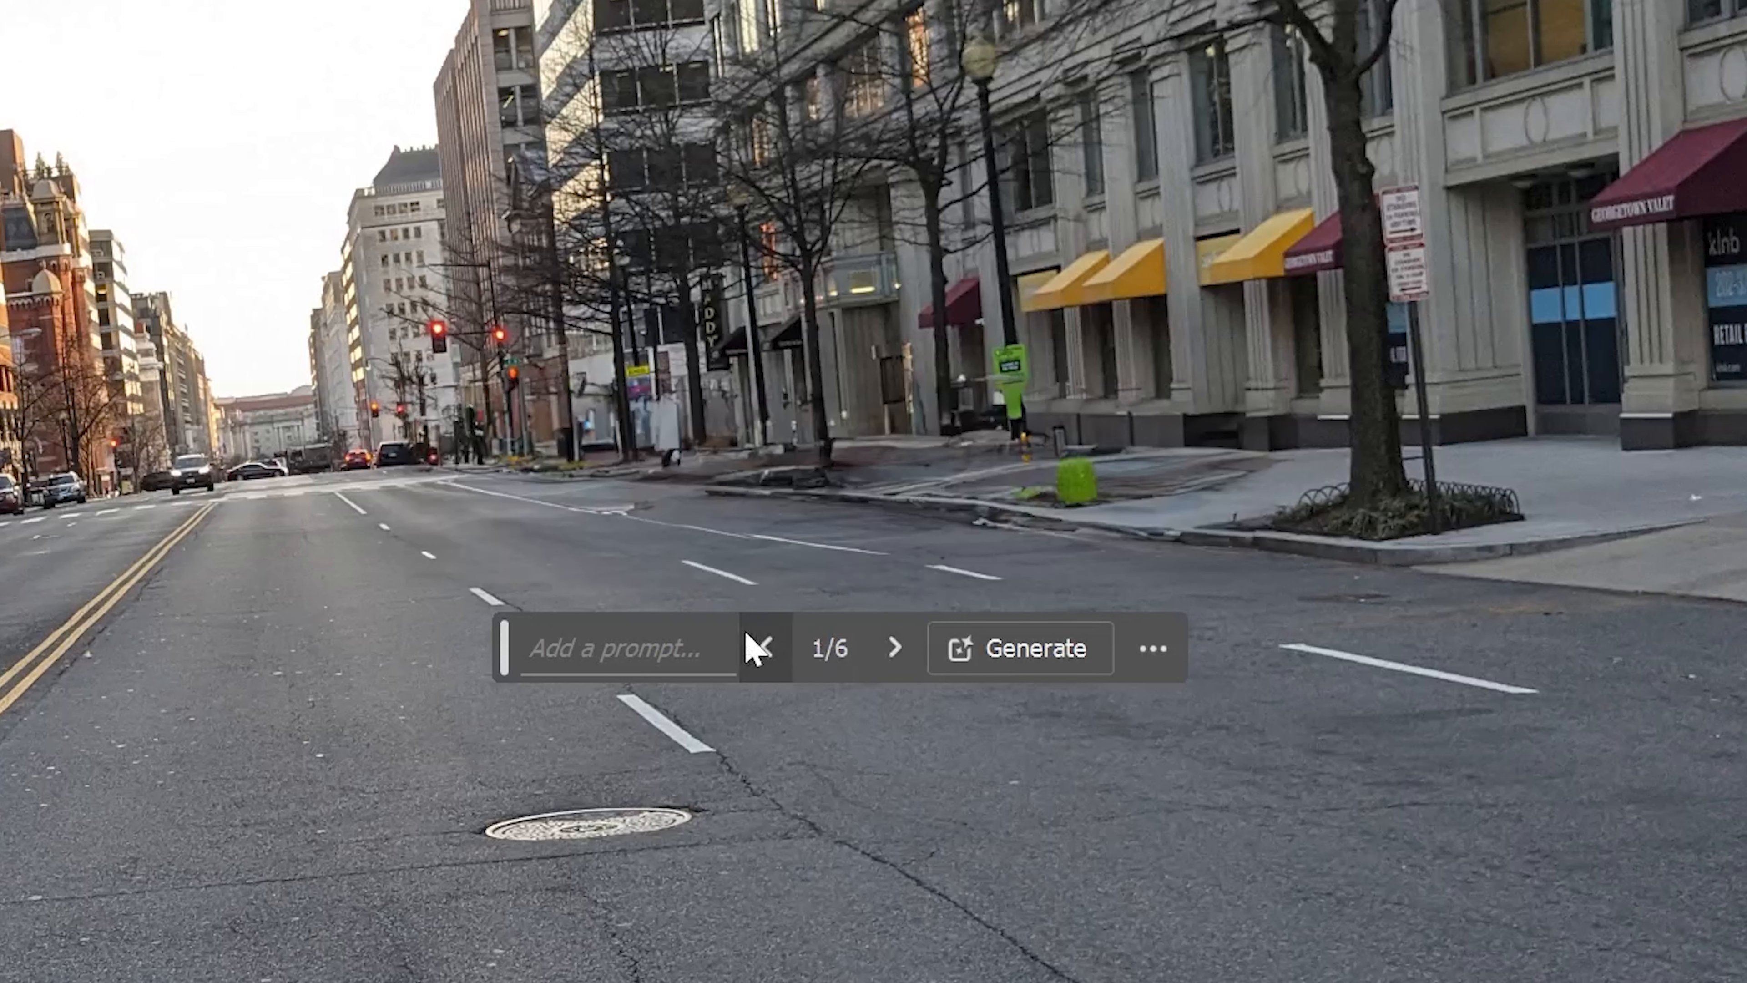
mouse_move(770, 510)
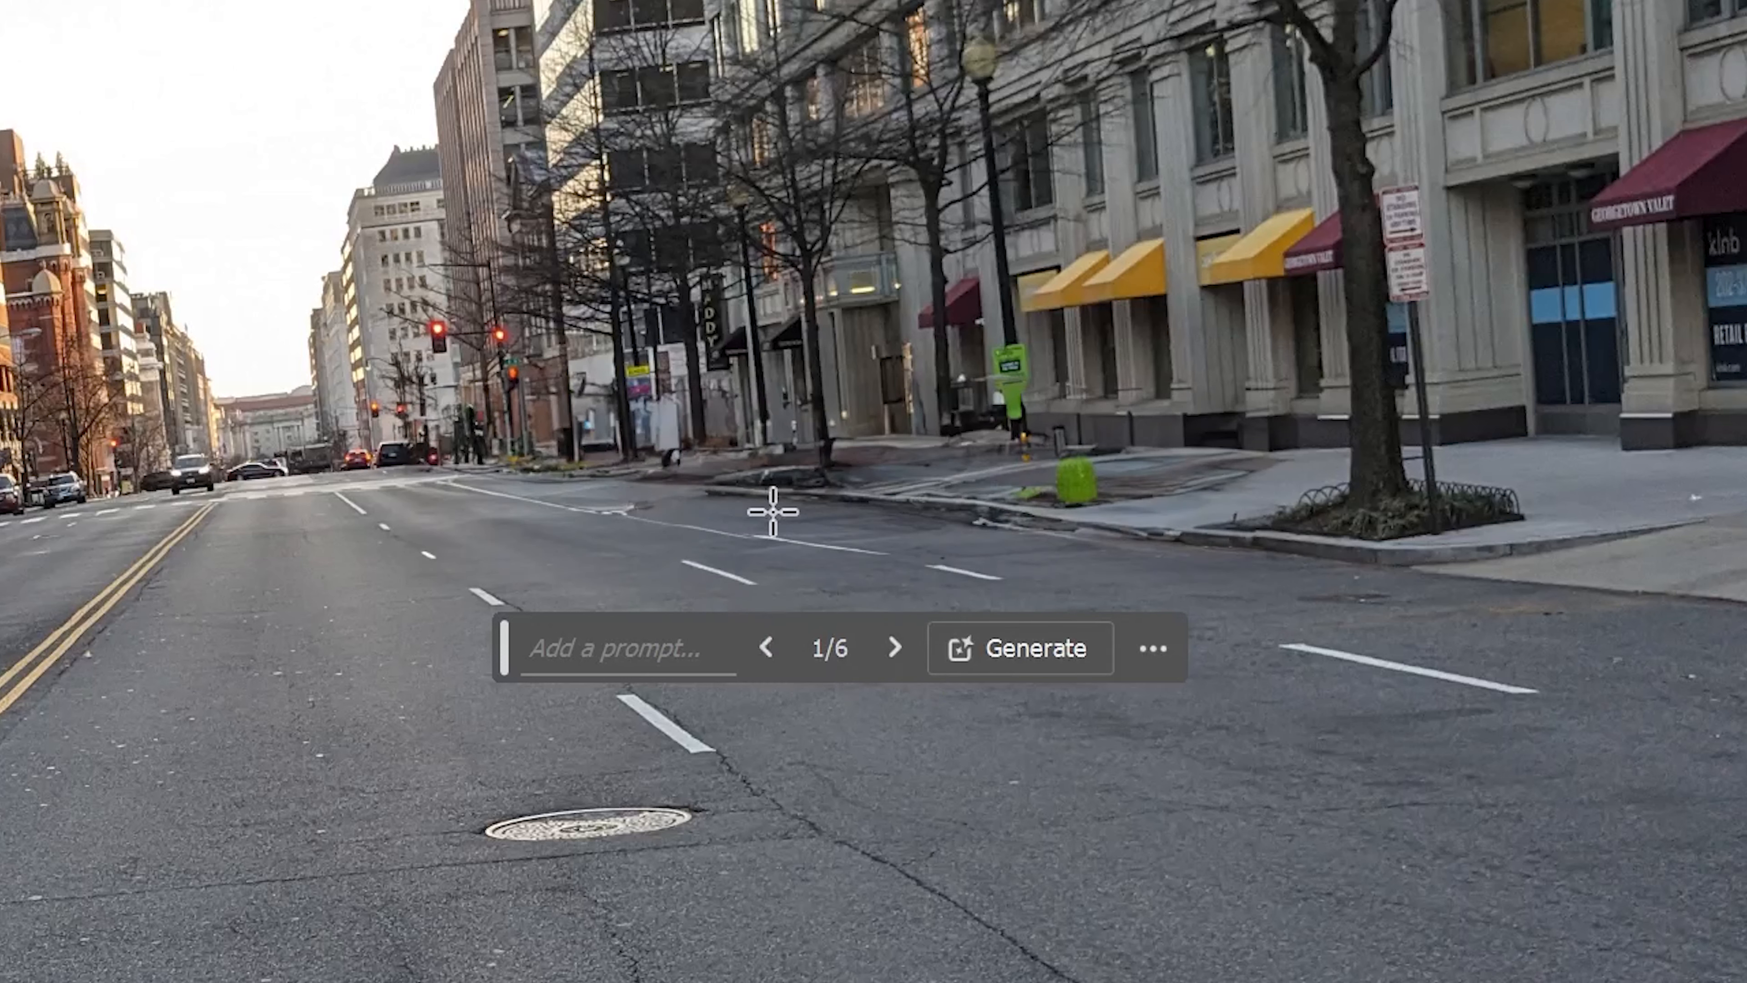
mouse_move(561, 429)
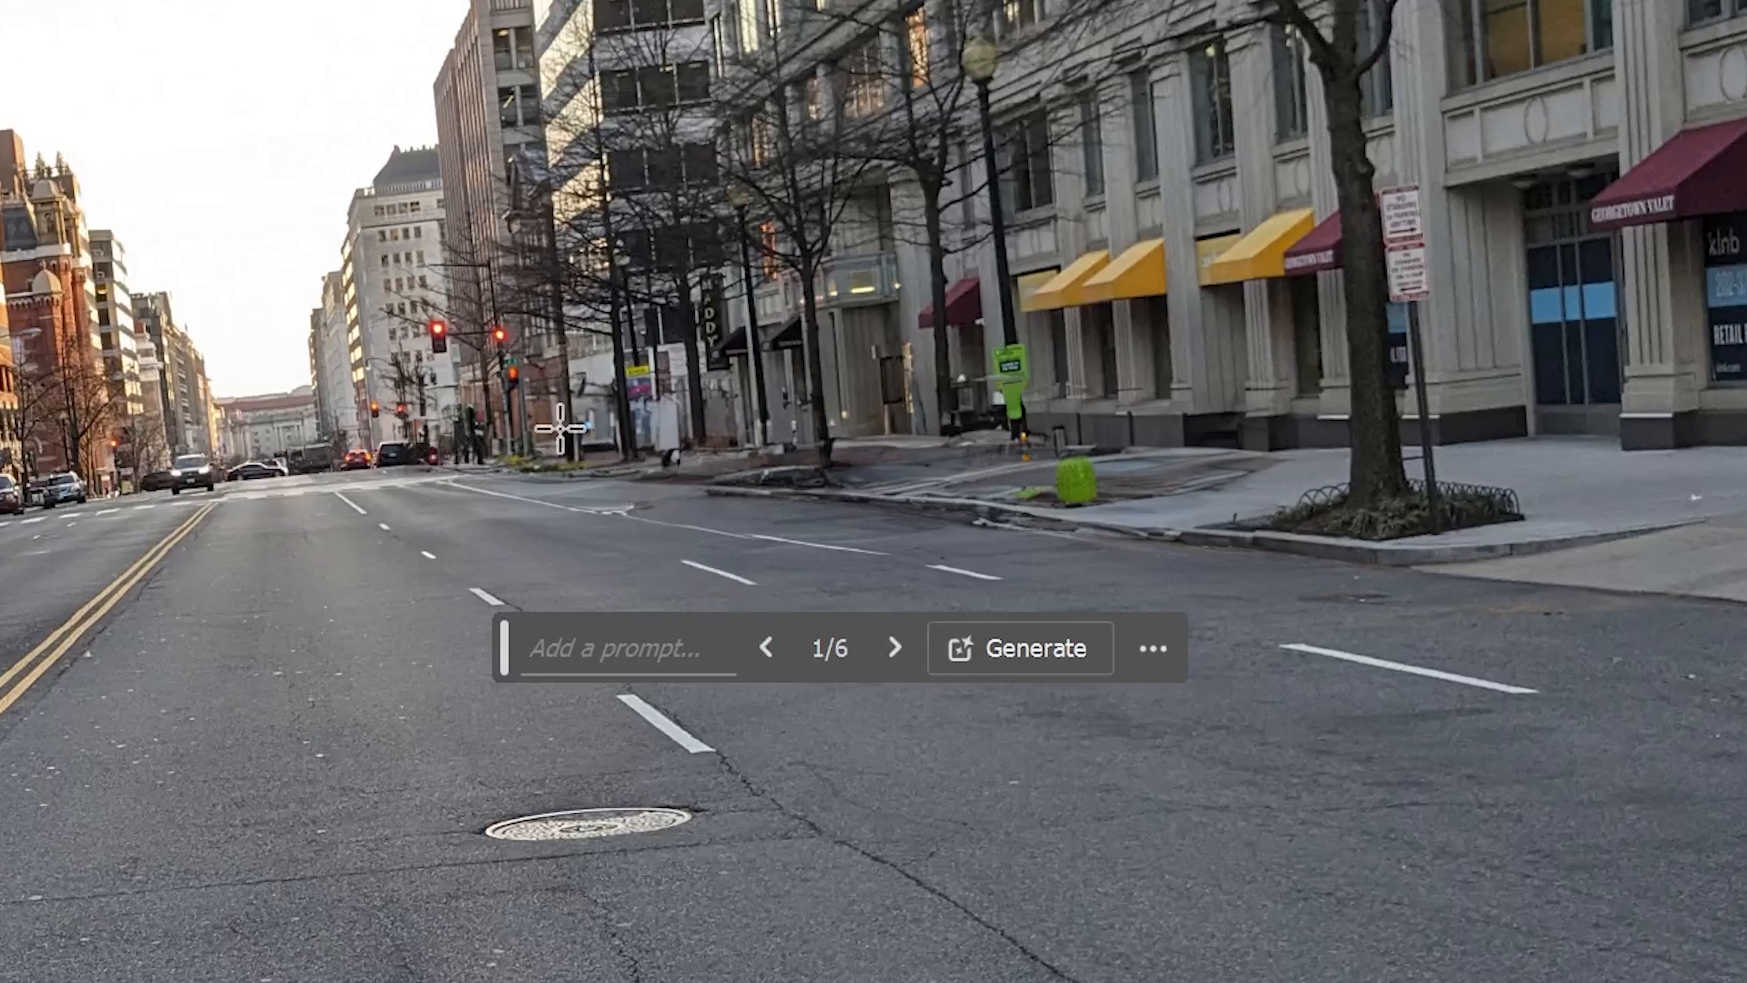
mouse_move(601, 429)
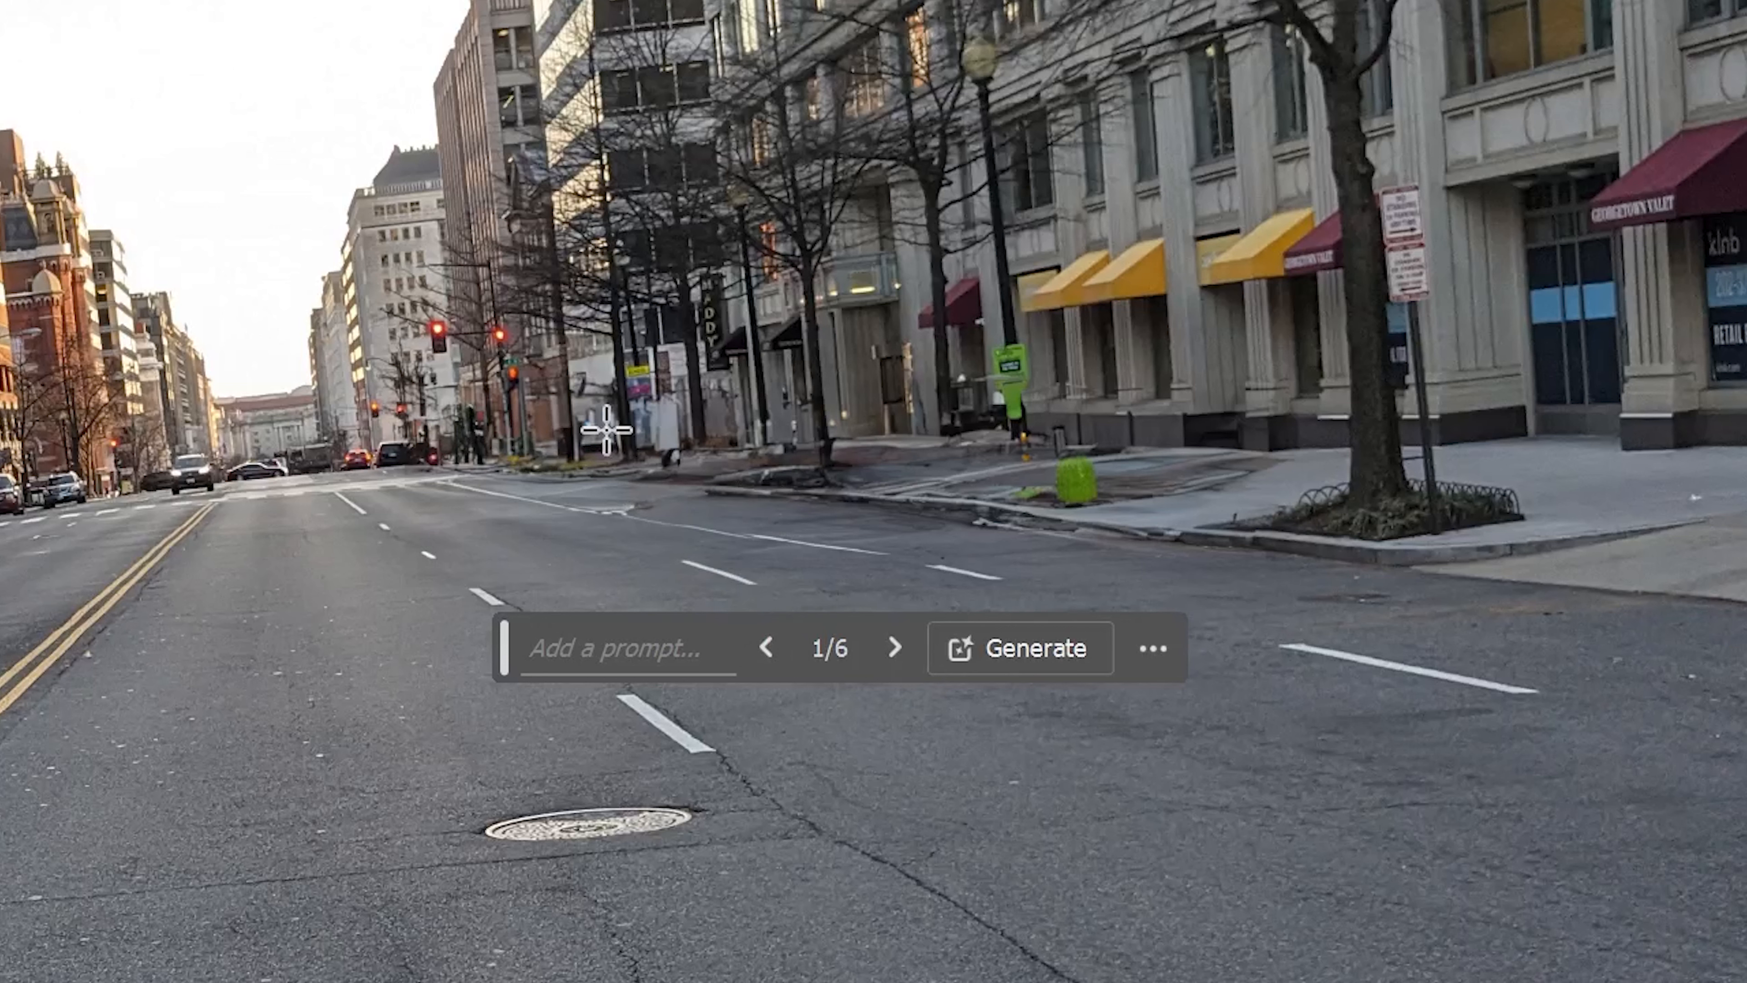
click(898, 647)
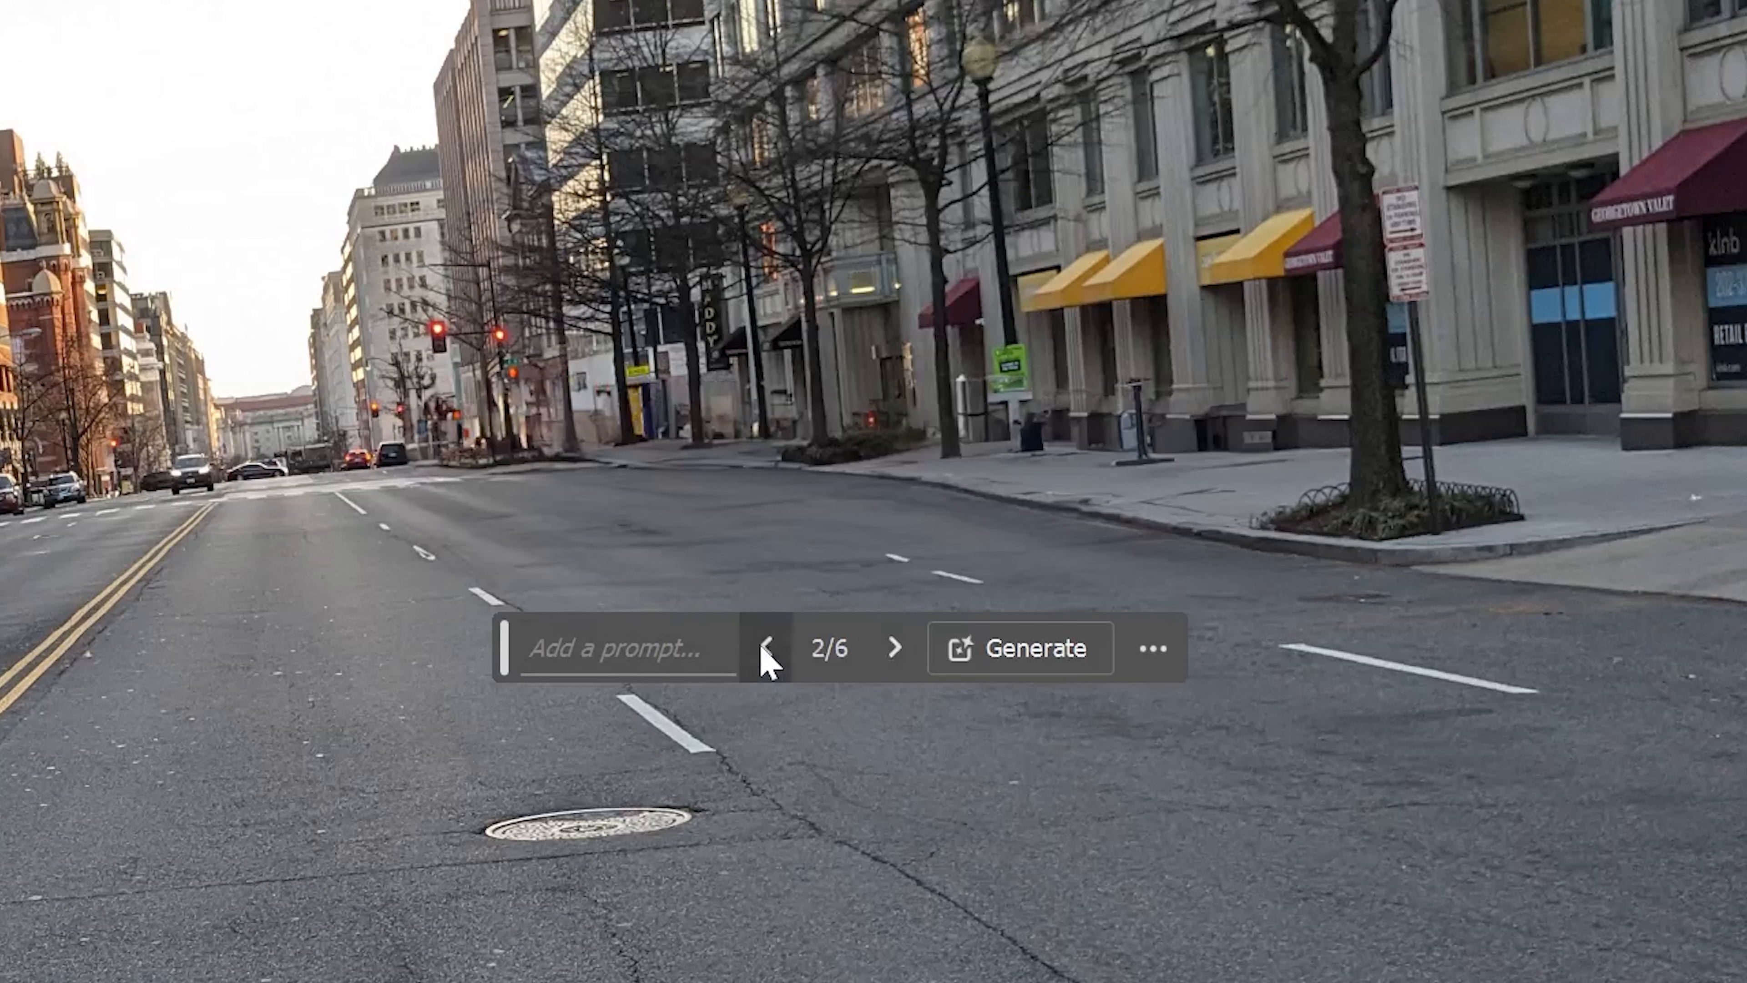
Generative Fill the dark SUV in the centre lane with empty road, keeping the first variation.
click(767, 647)
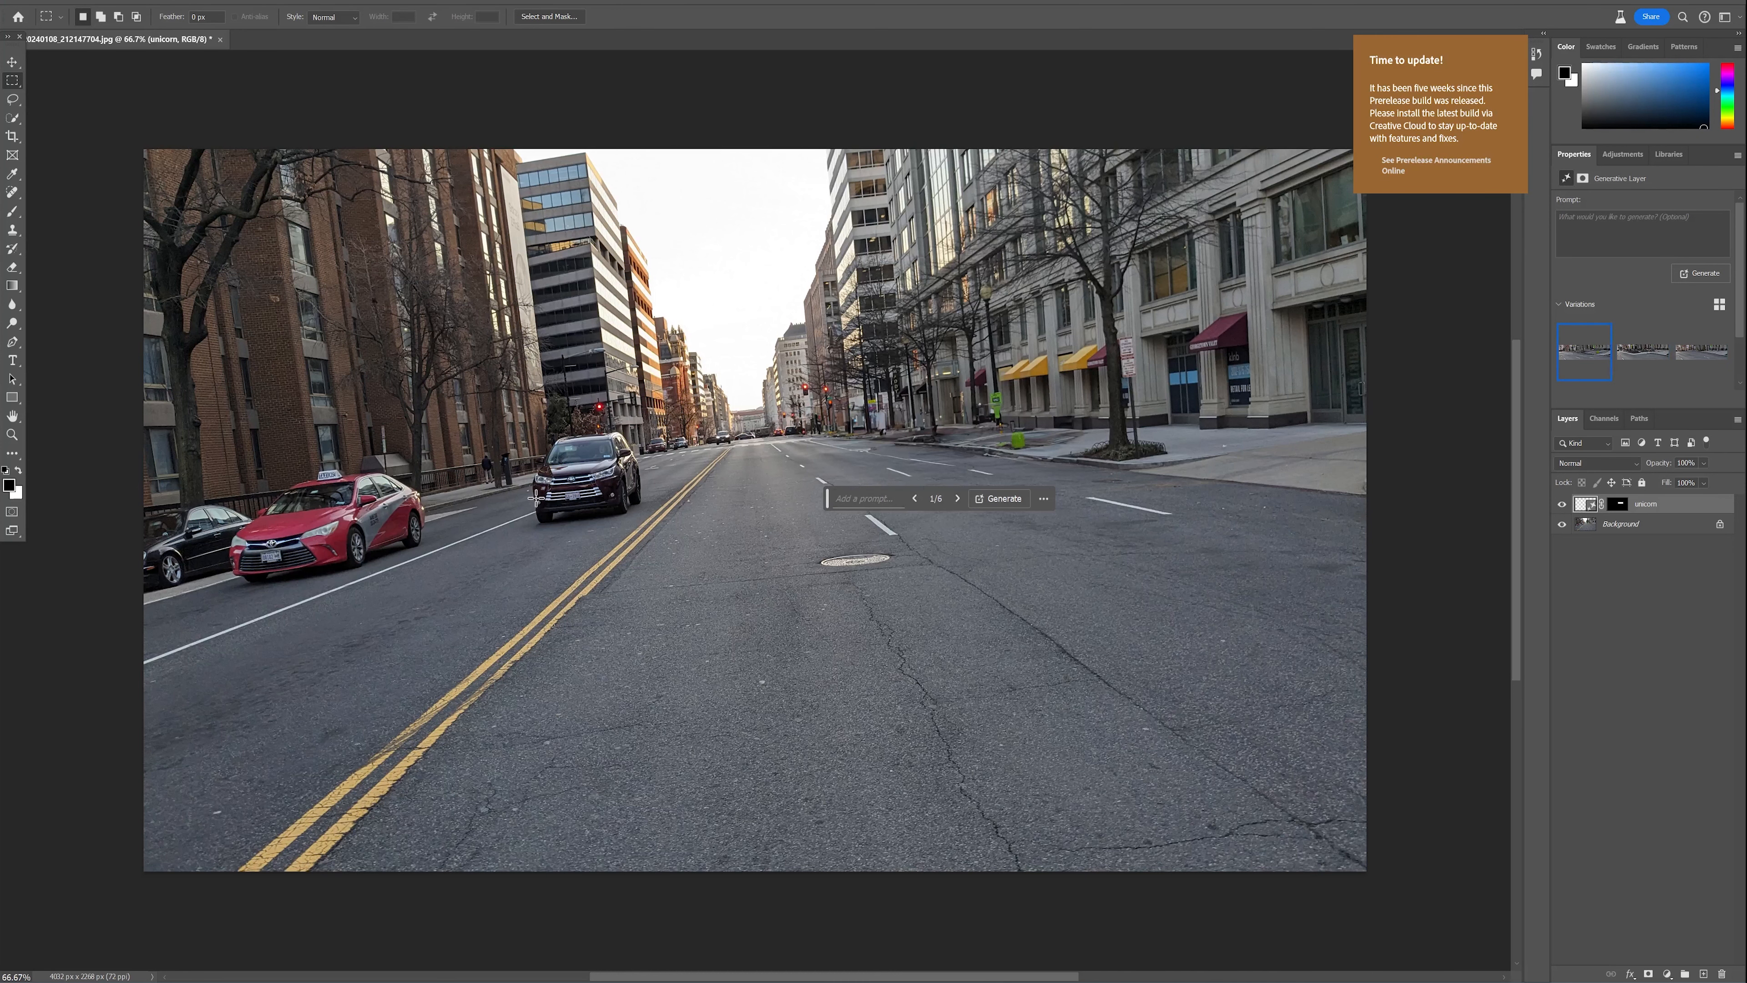
mouse_move(471, 433)
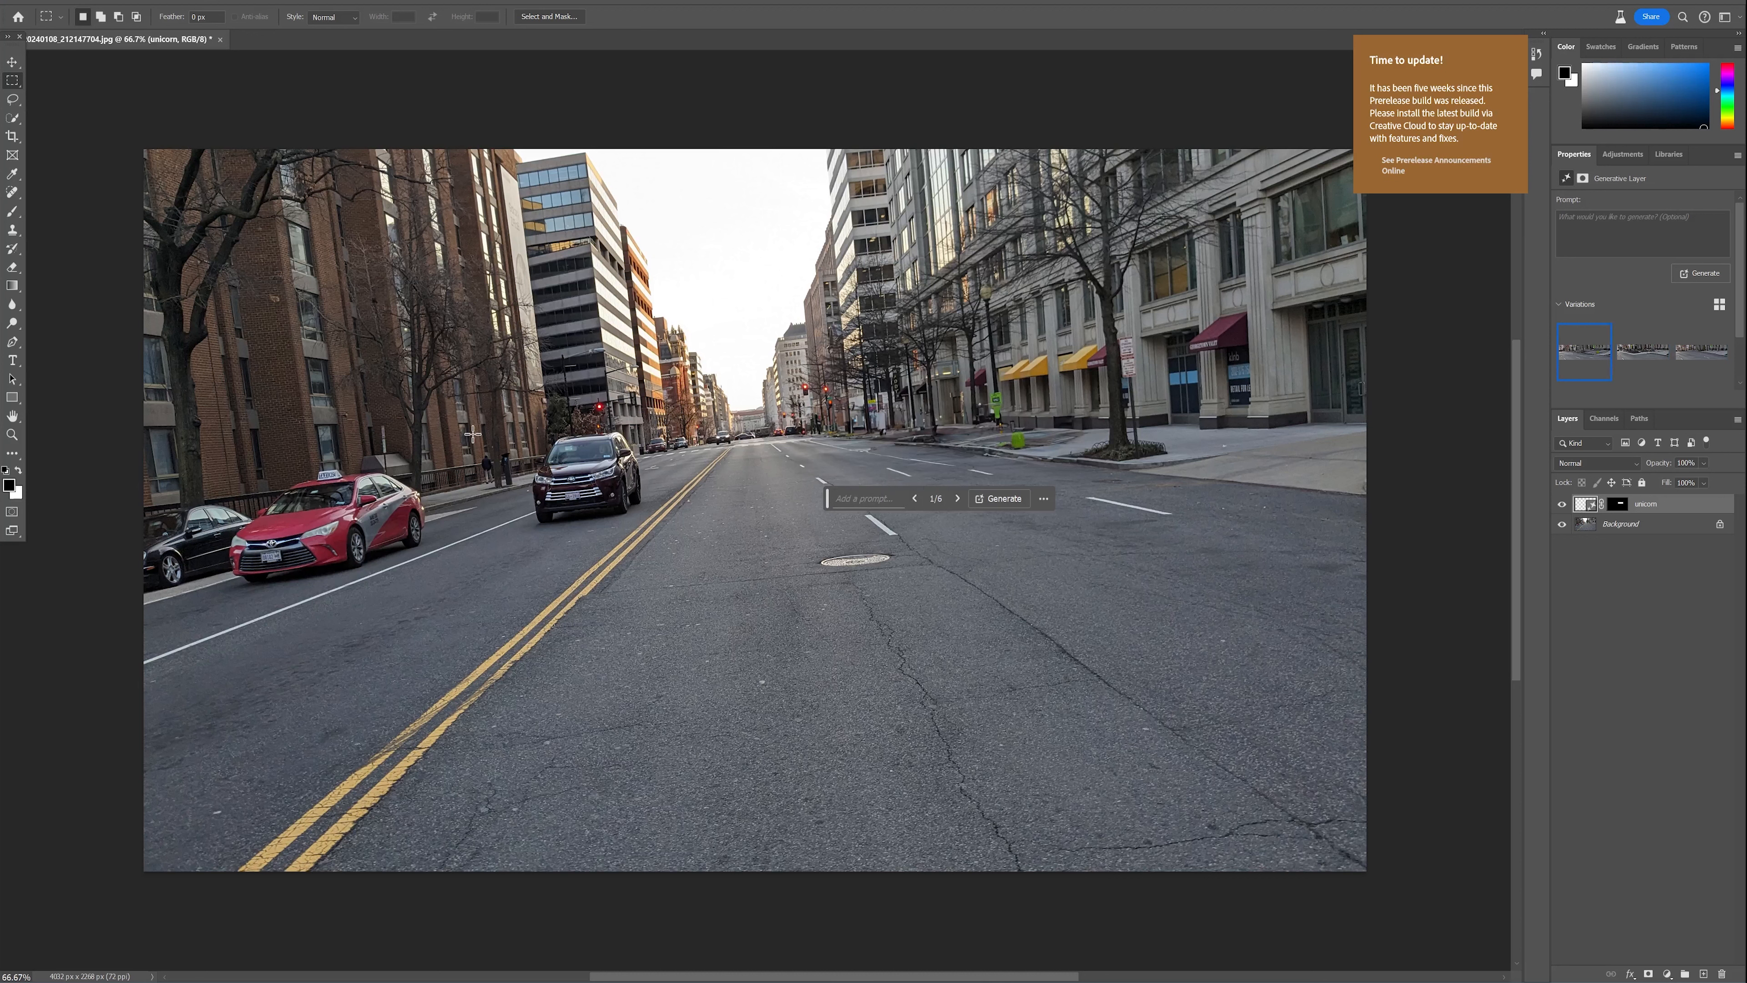
drag(468, 433, 684, 546)
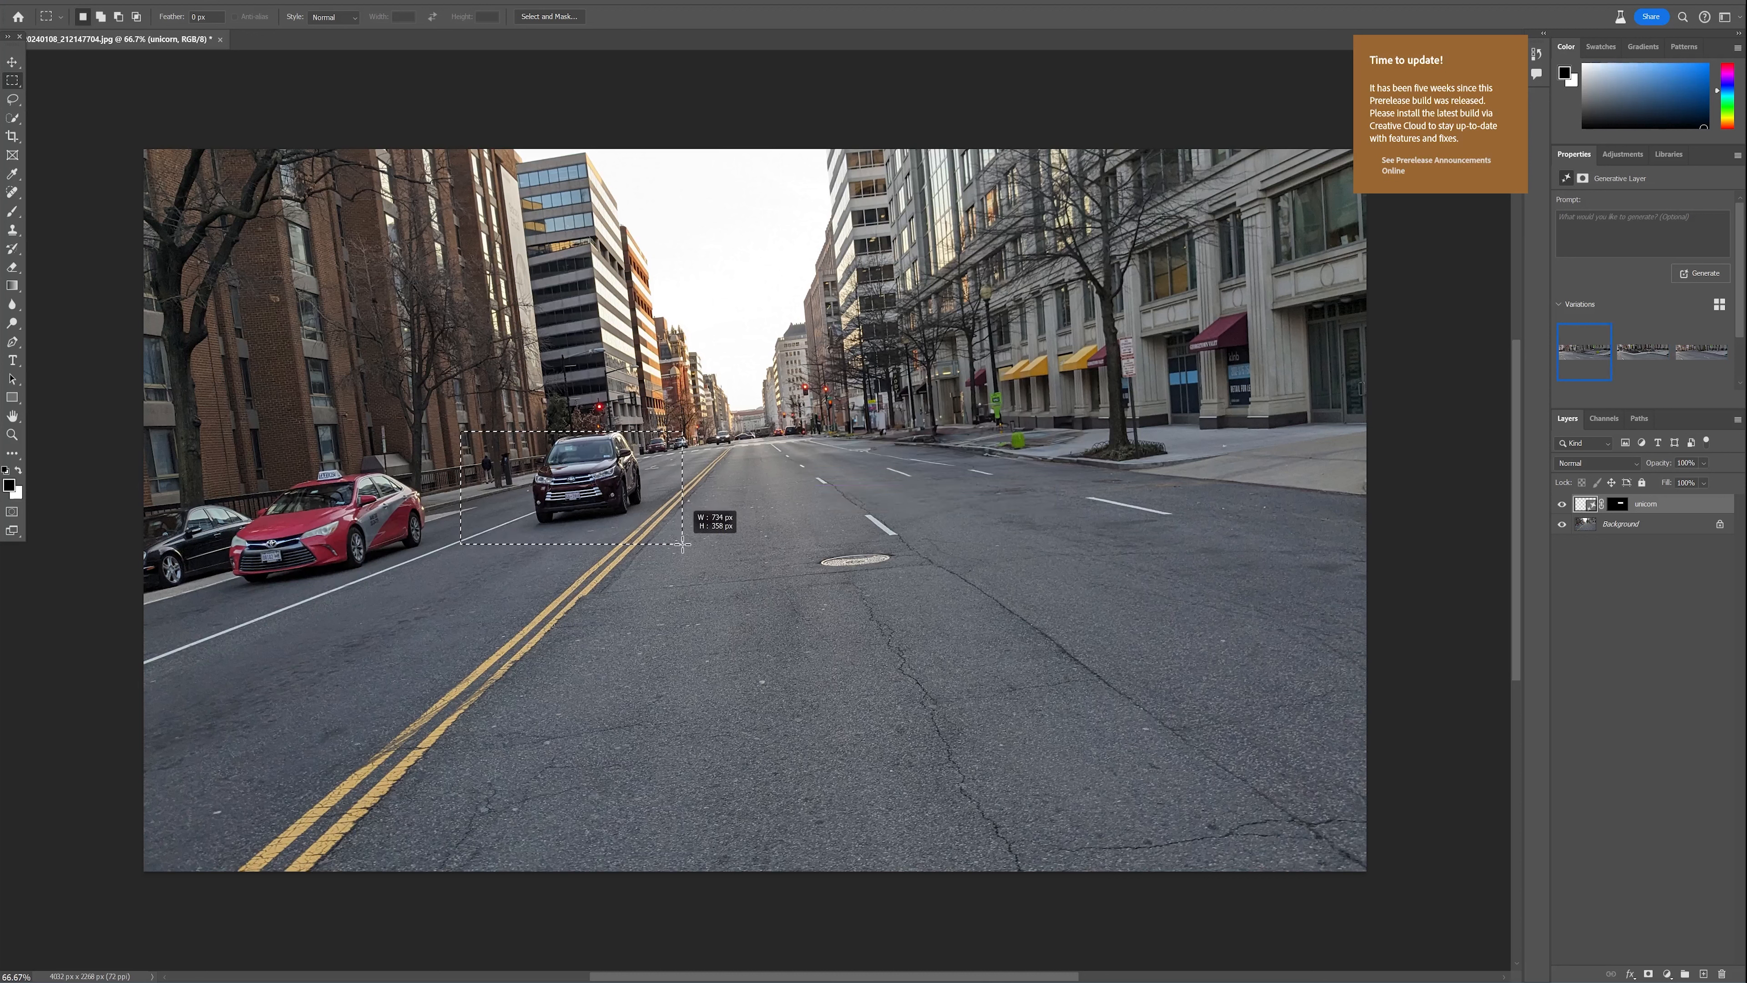
click(1701, 273)
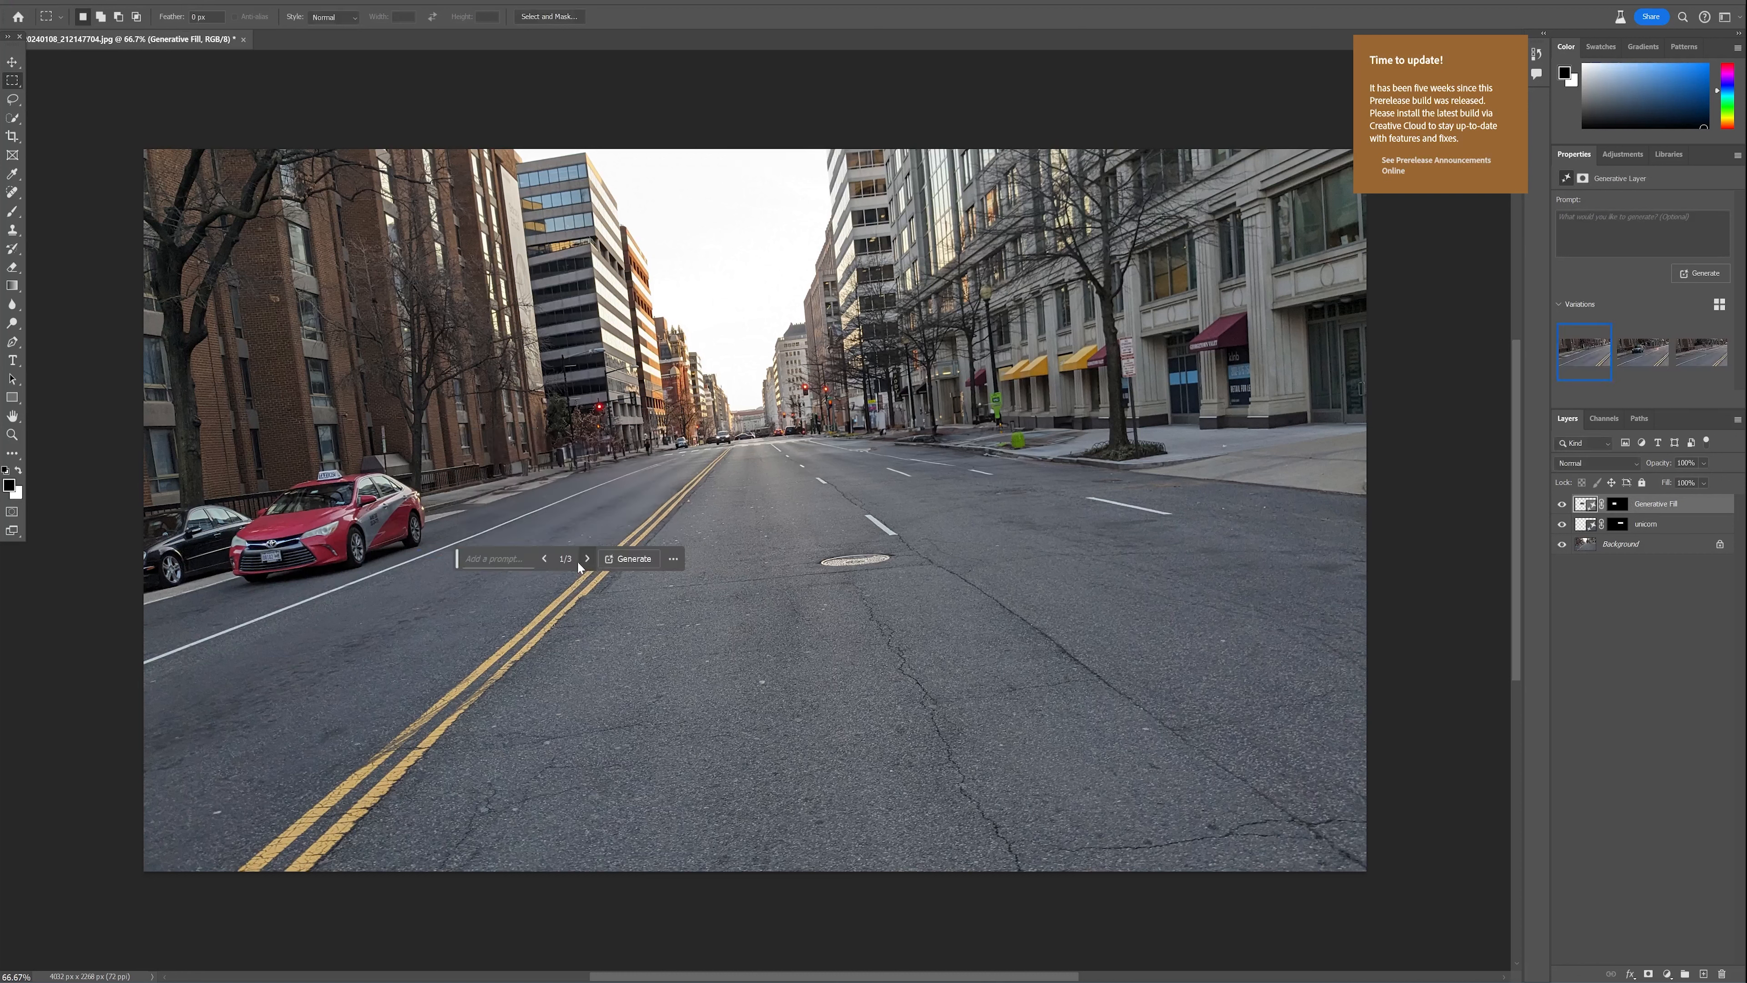
click(587, 558)
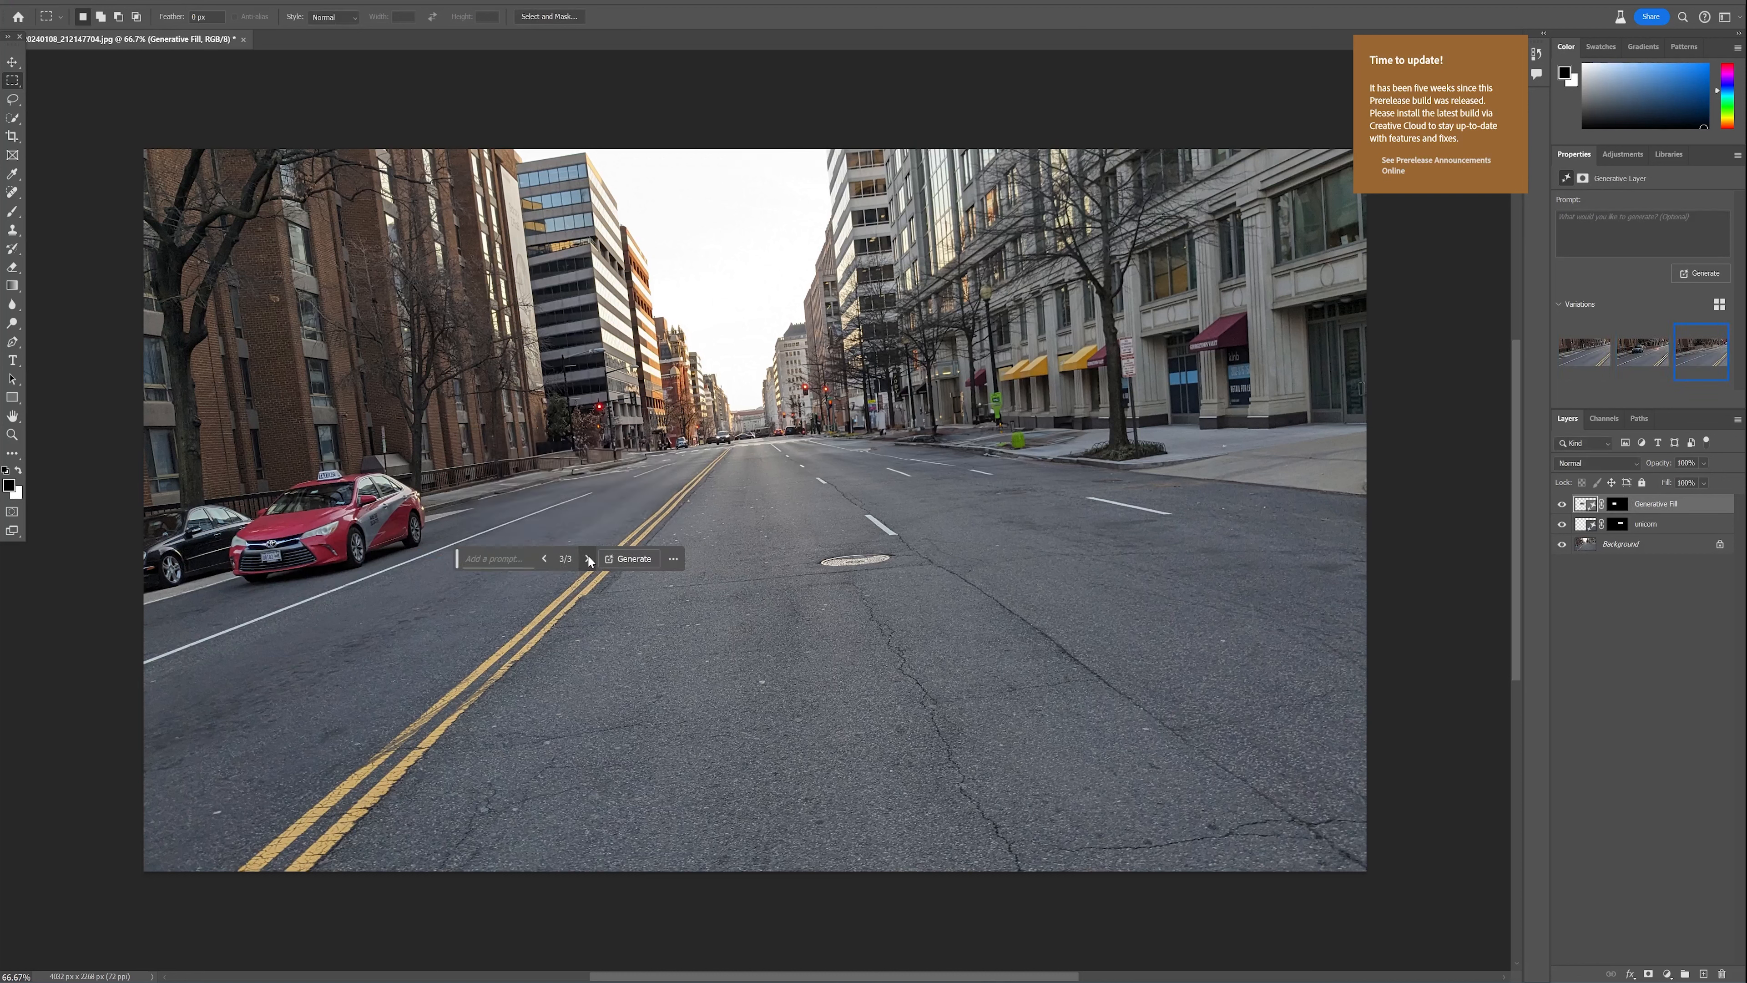
click(544, 560)
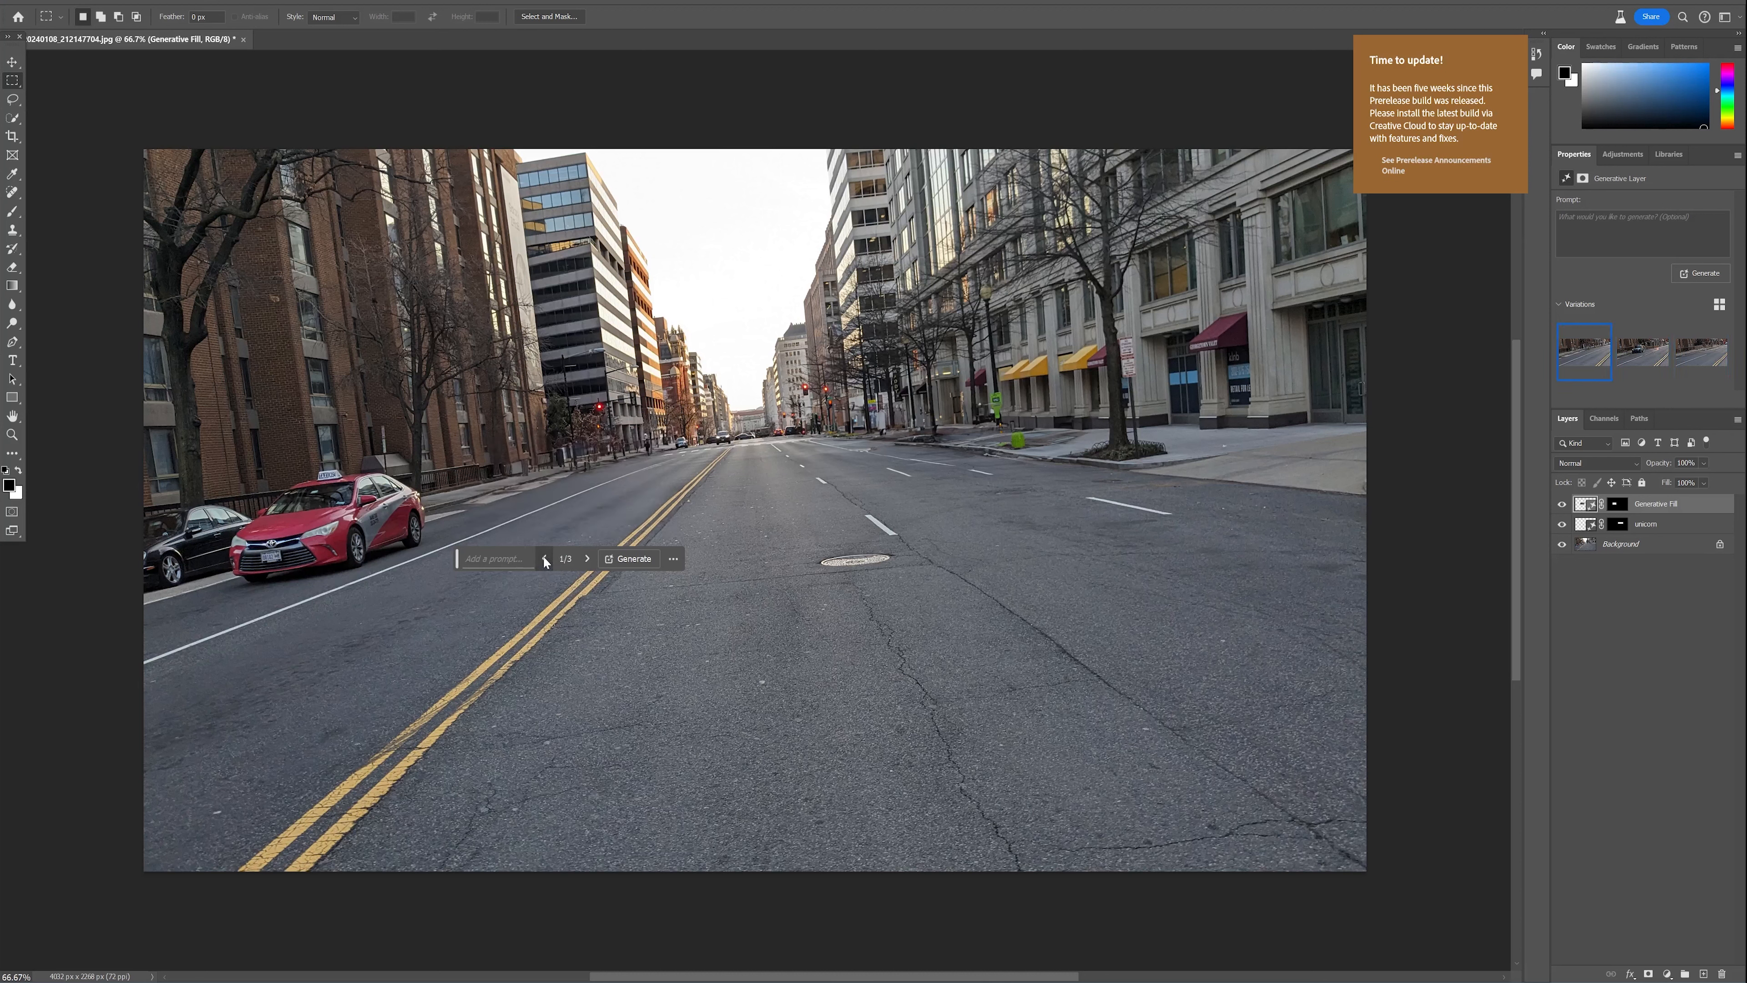
mouse_move(439, 435)
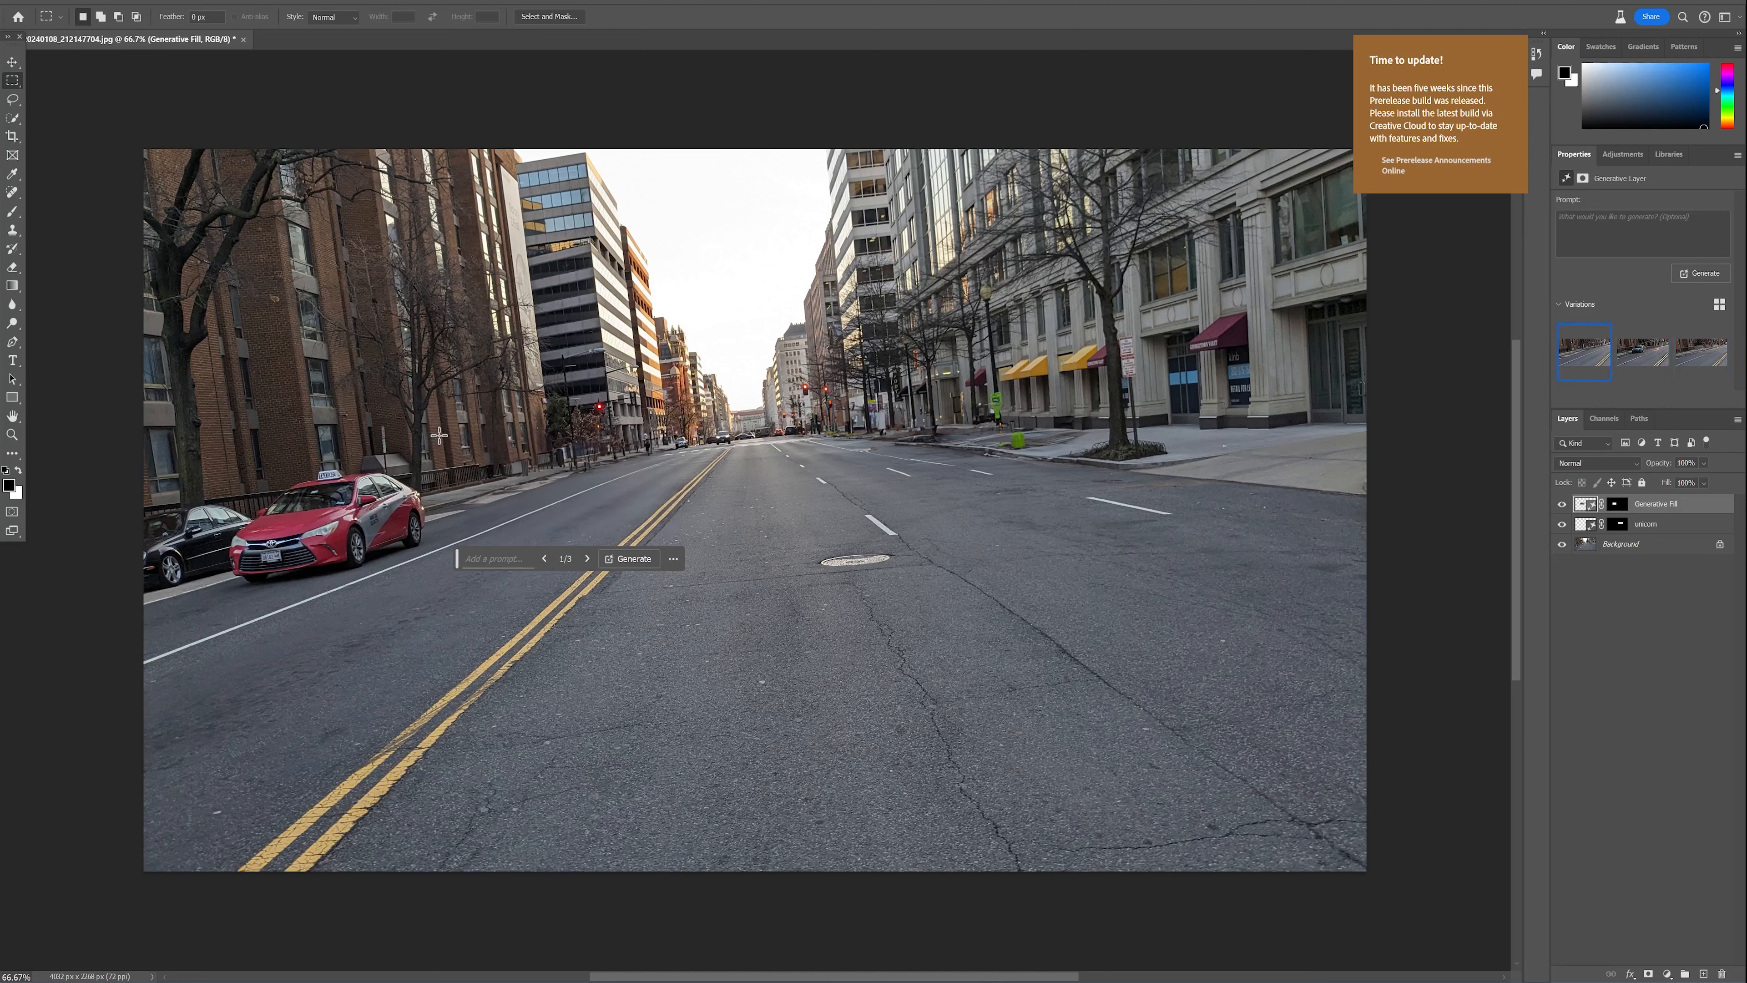
Generative Fill the red taxi and parked black car on the left with empty road.
drag(145, 436, 437, 635)
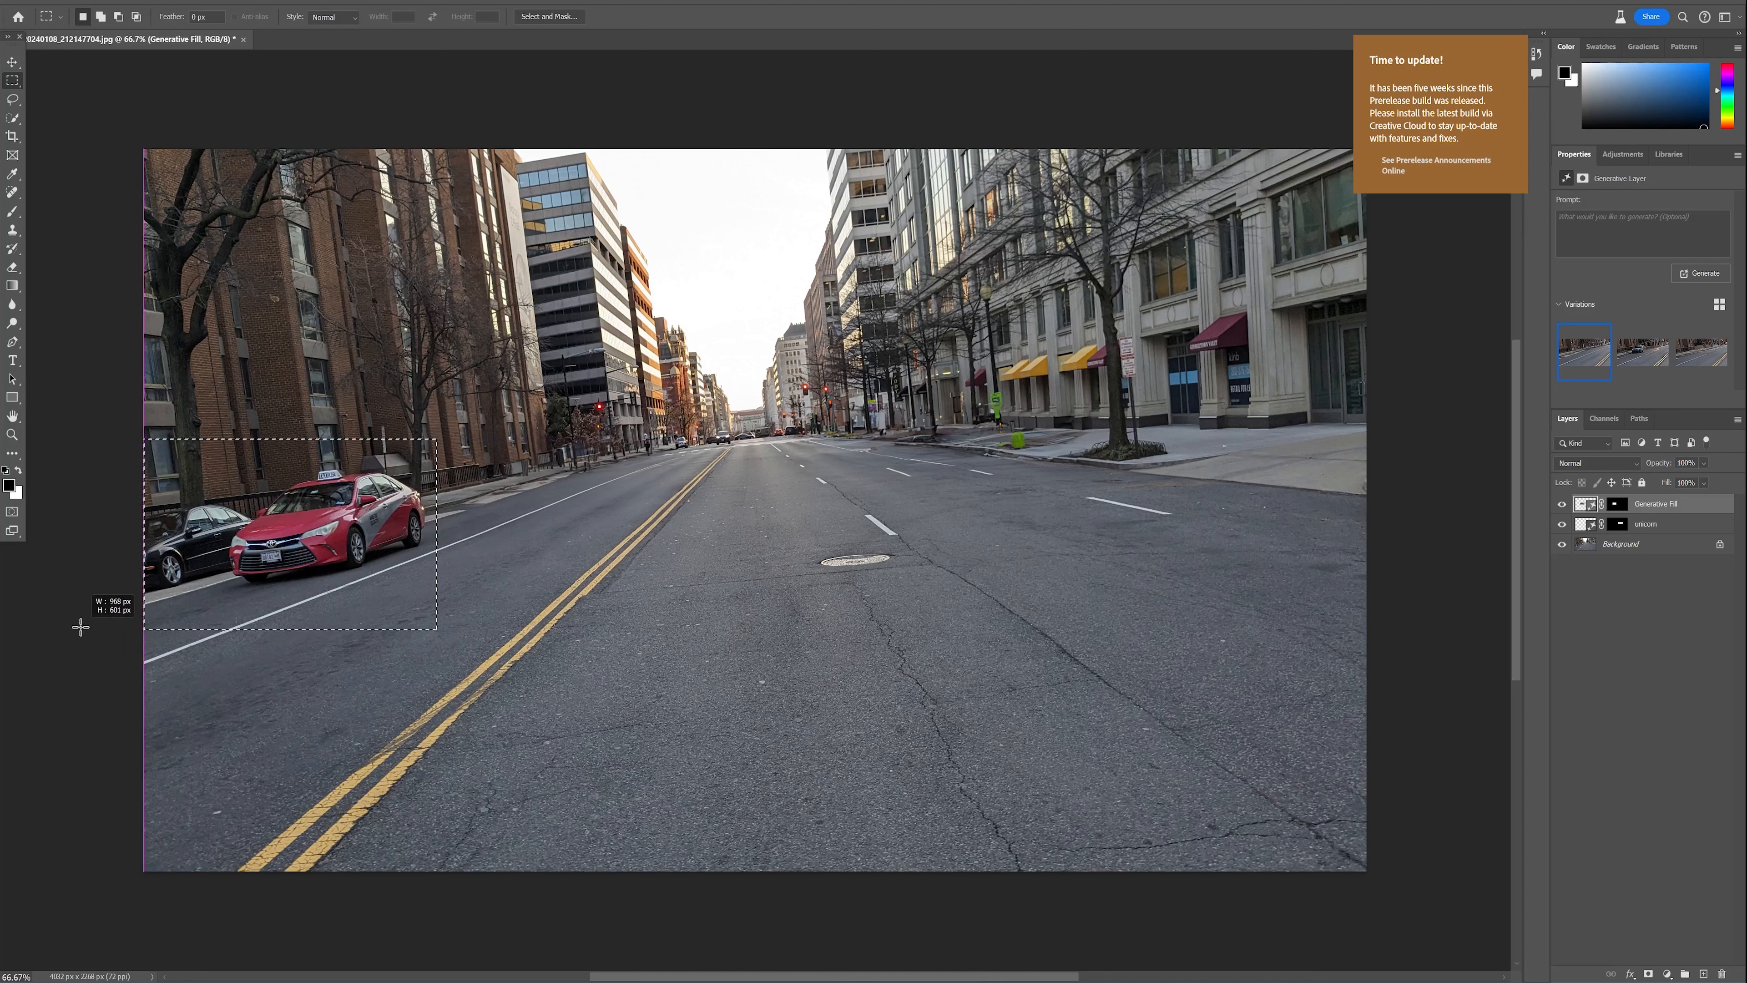
click(1698, 273)
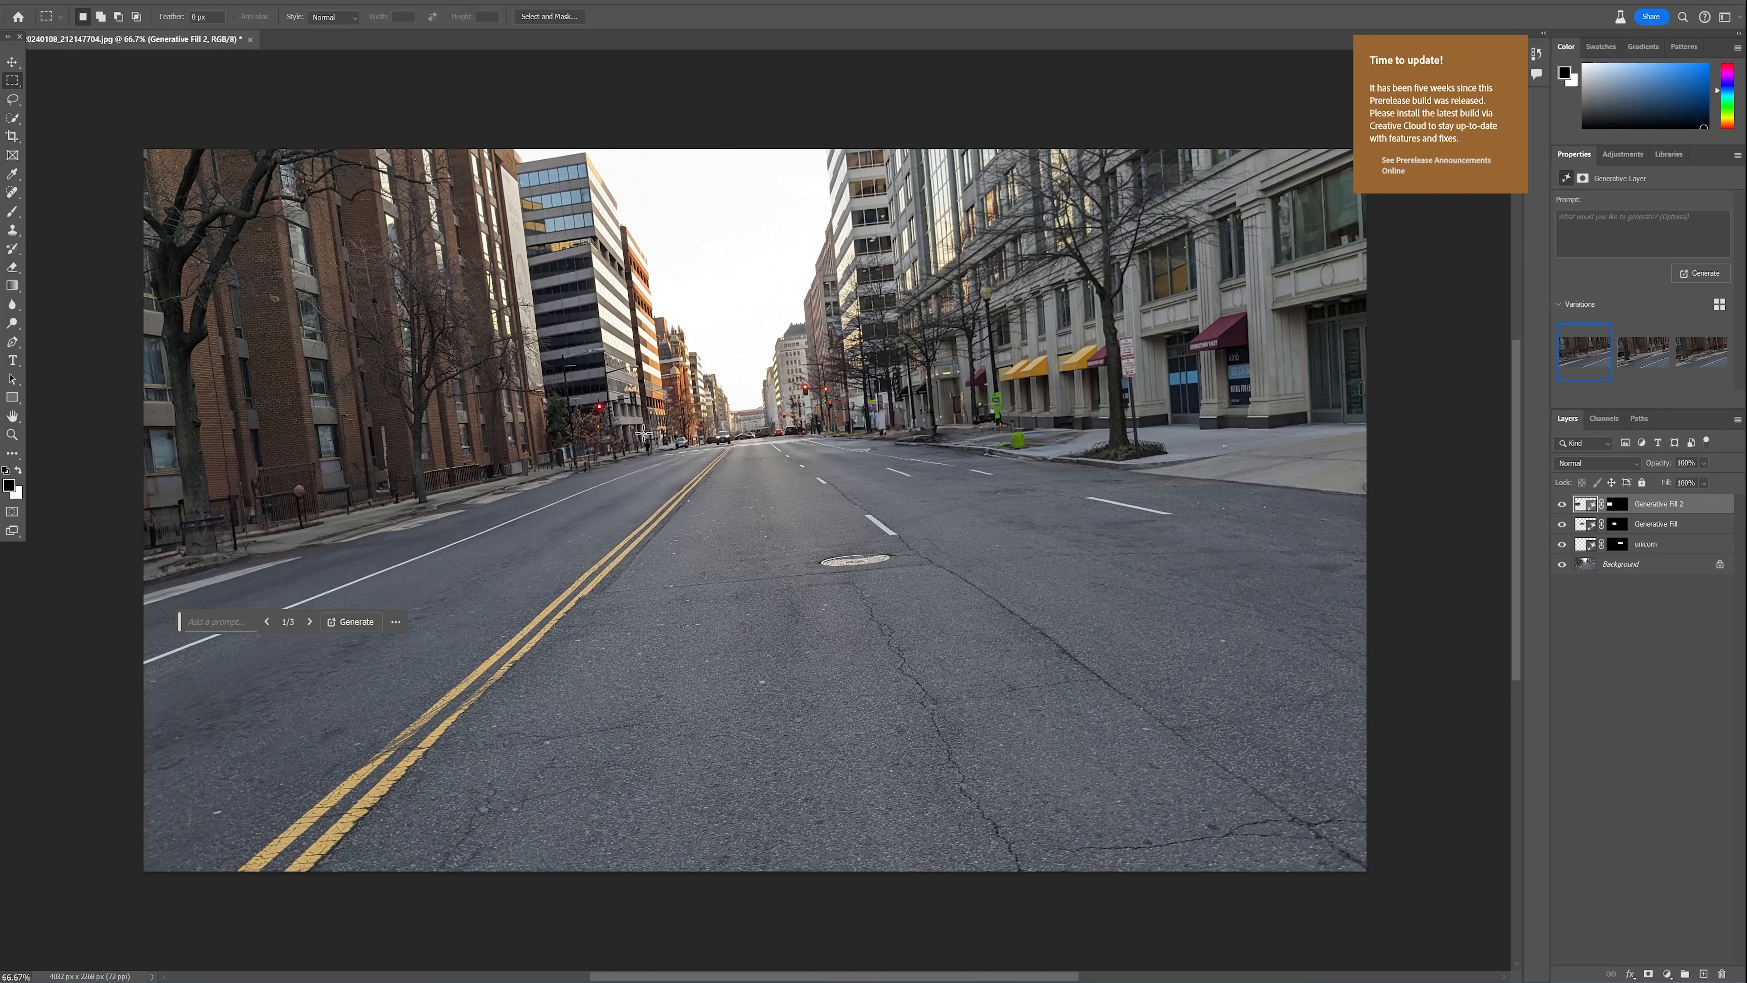
mouse_move(639, 427)
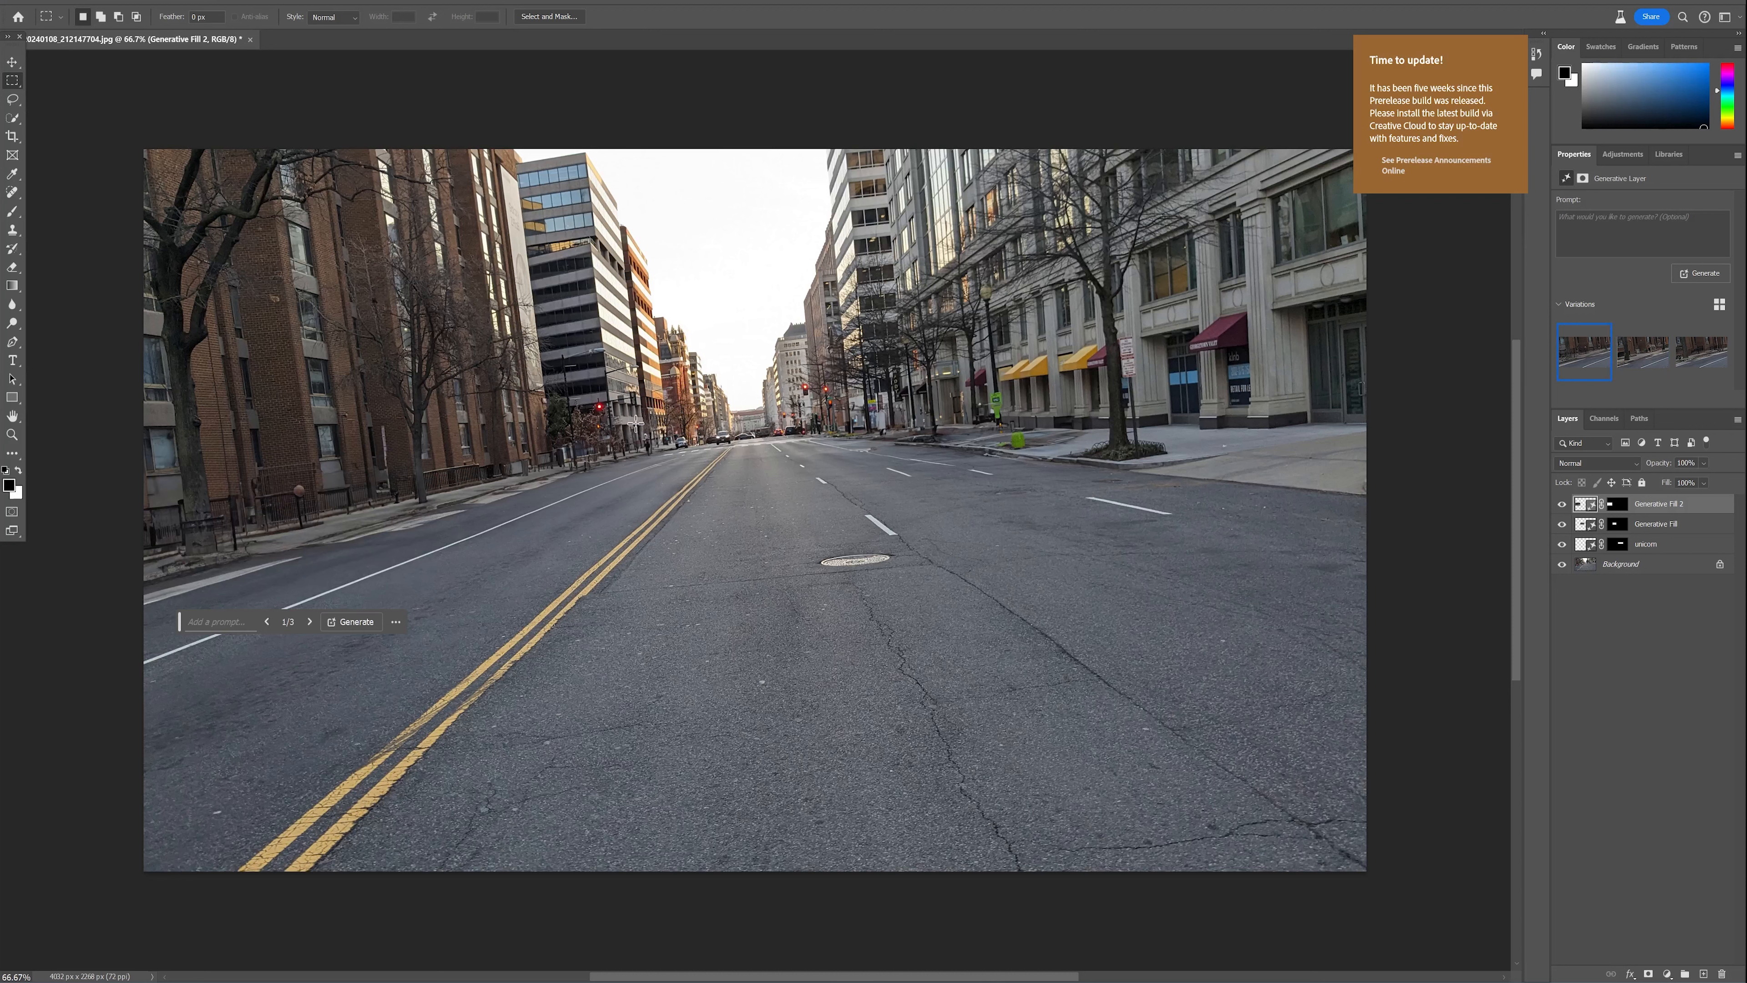
Generative Fill the distant traffic down the road and keep the second of three variations.
click(351, 622)
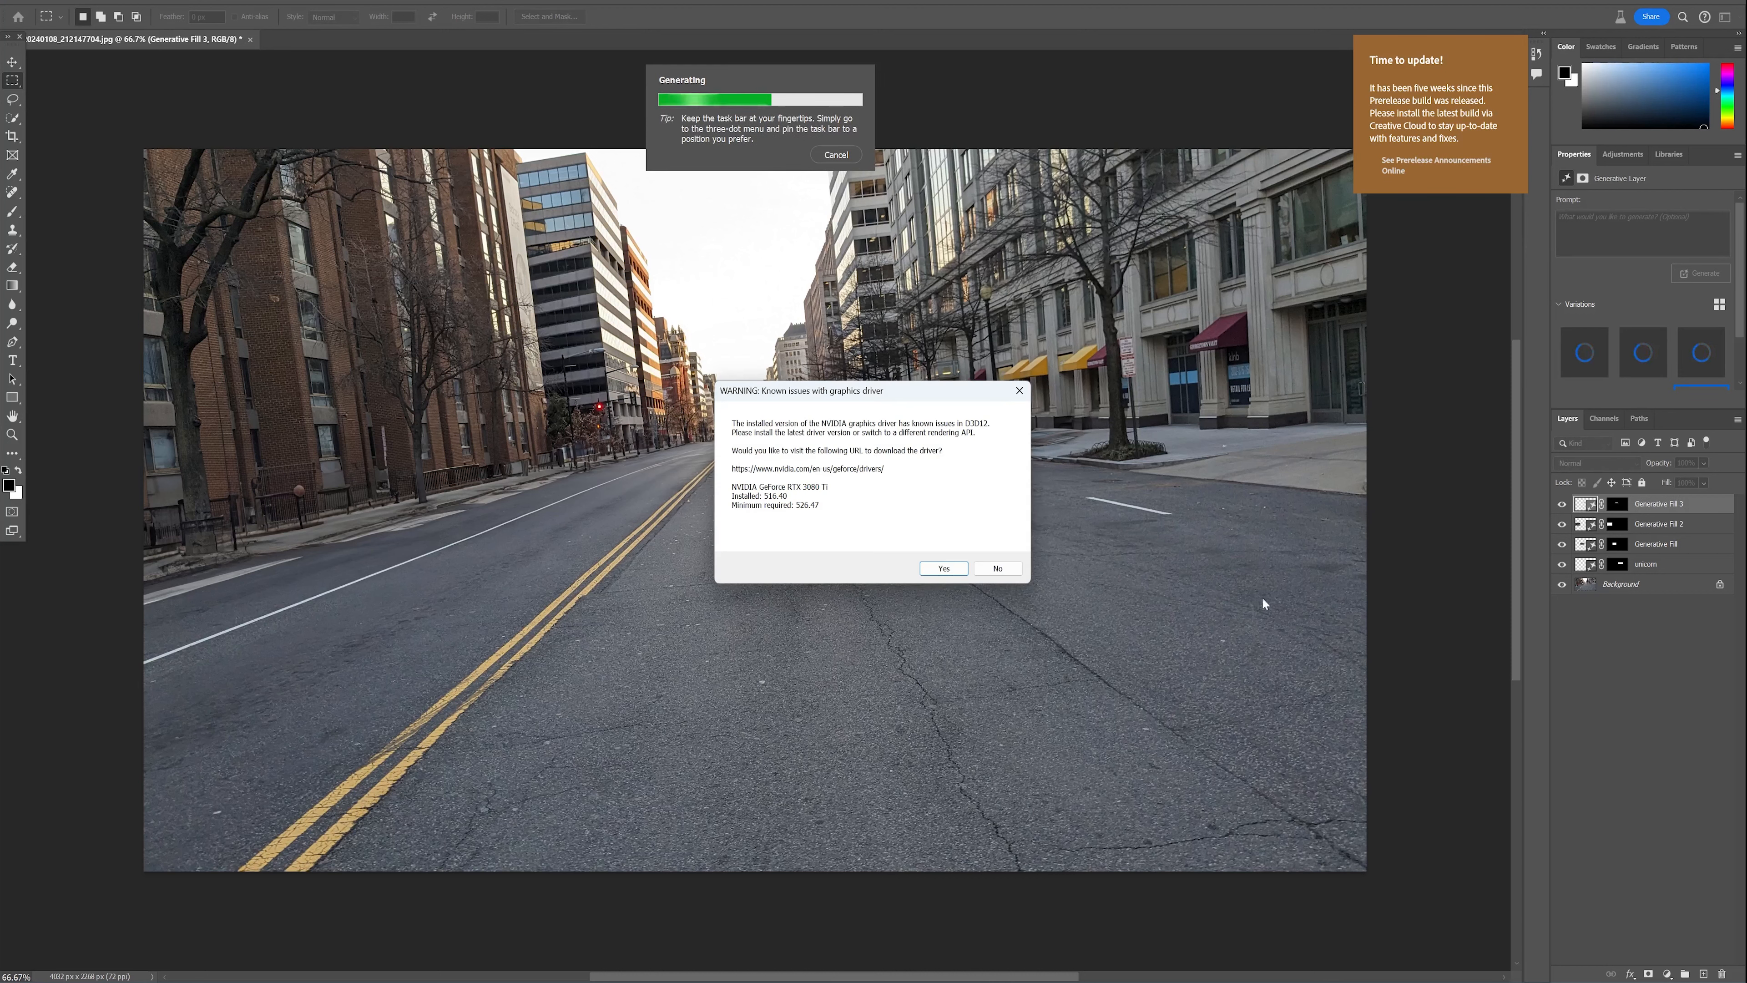
click(996, 568)
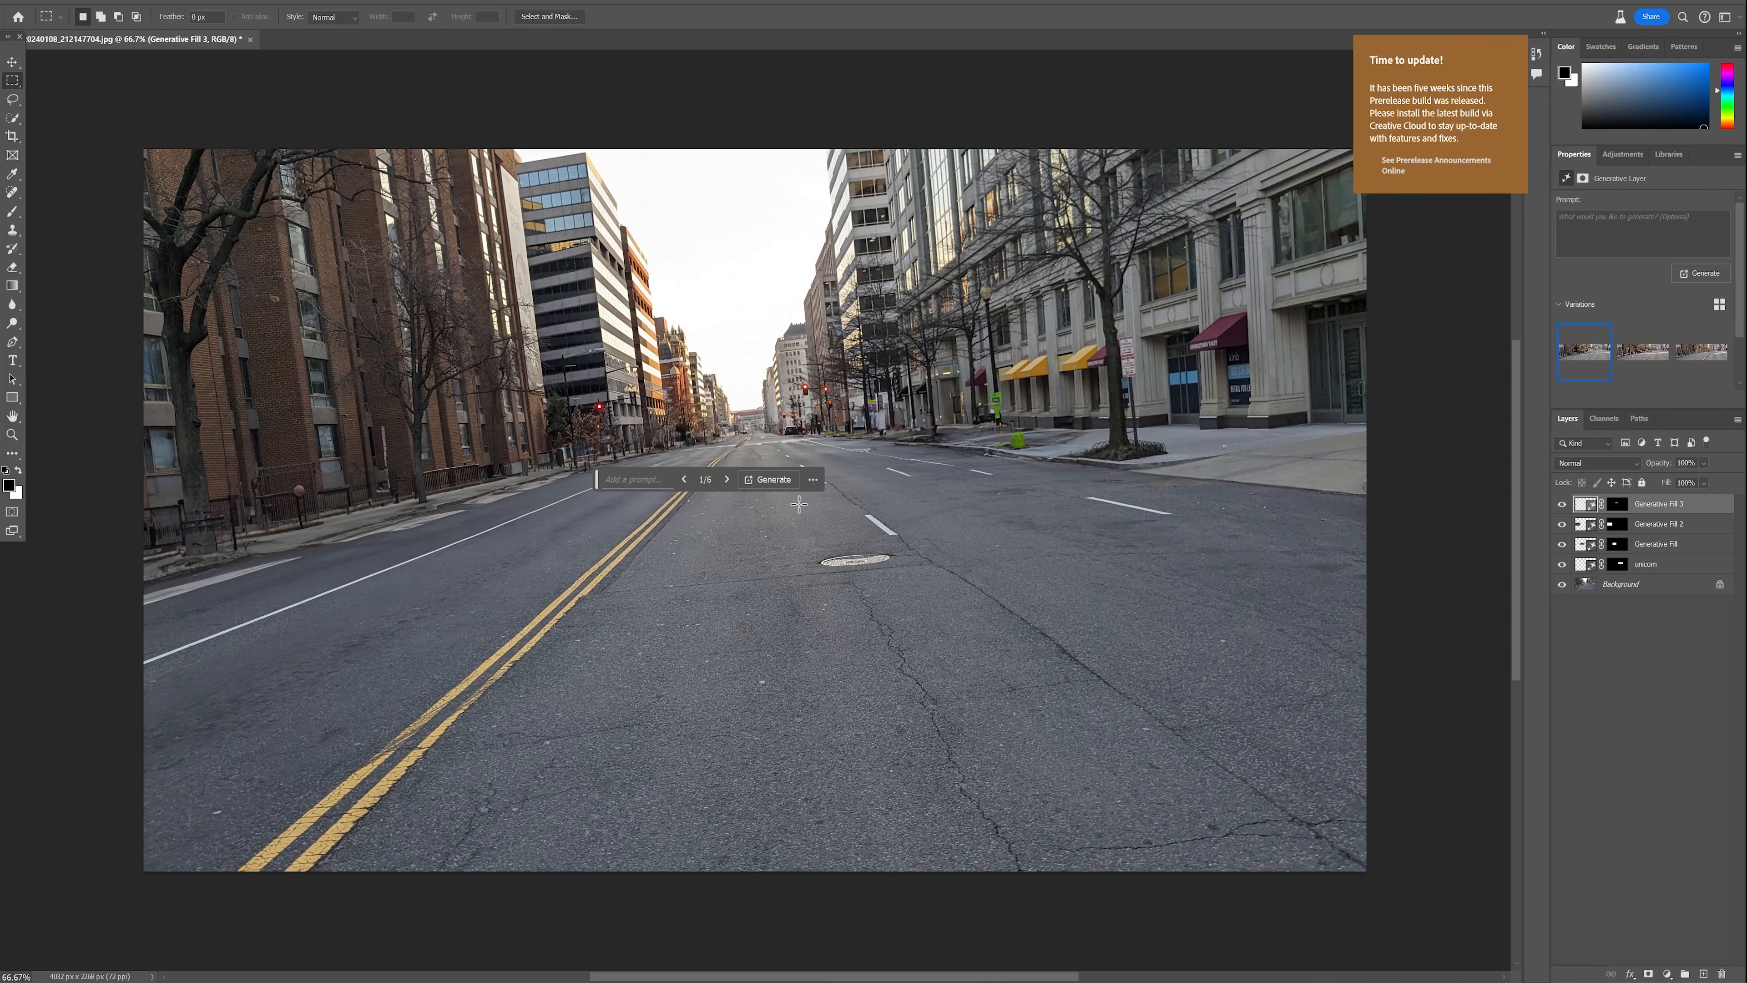
click(728, 479)
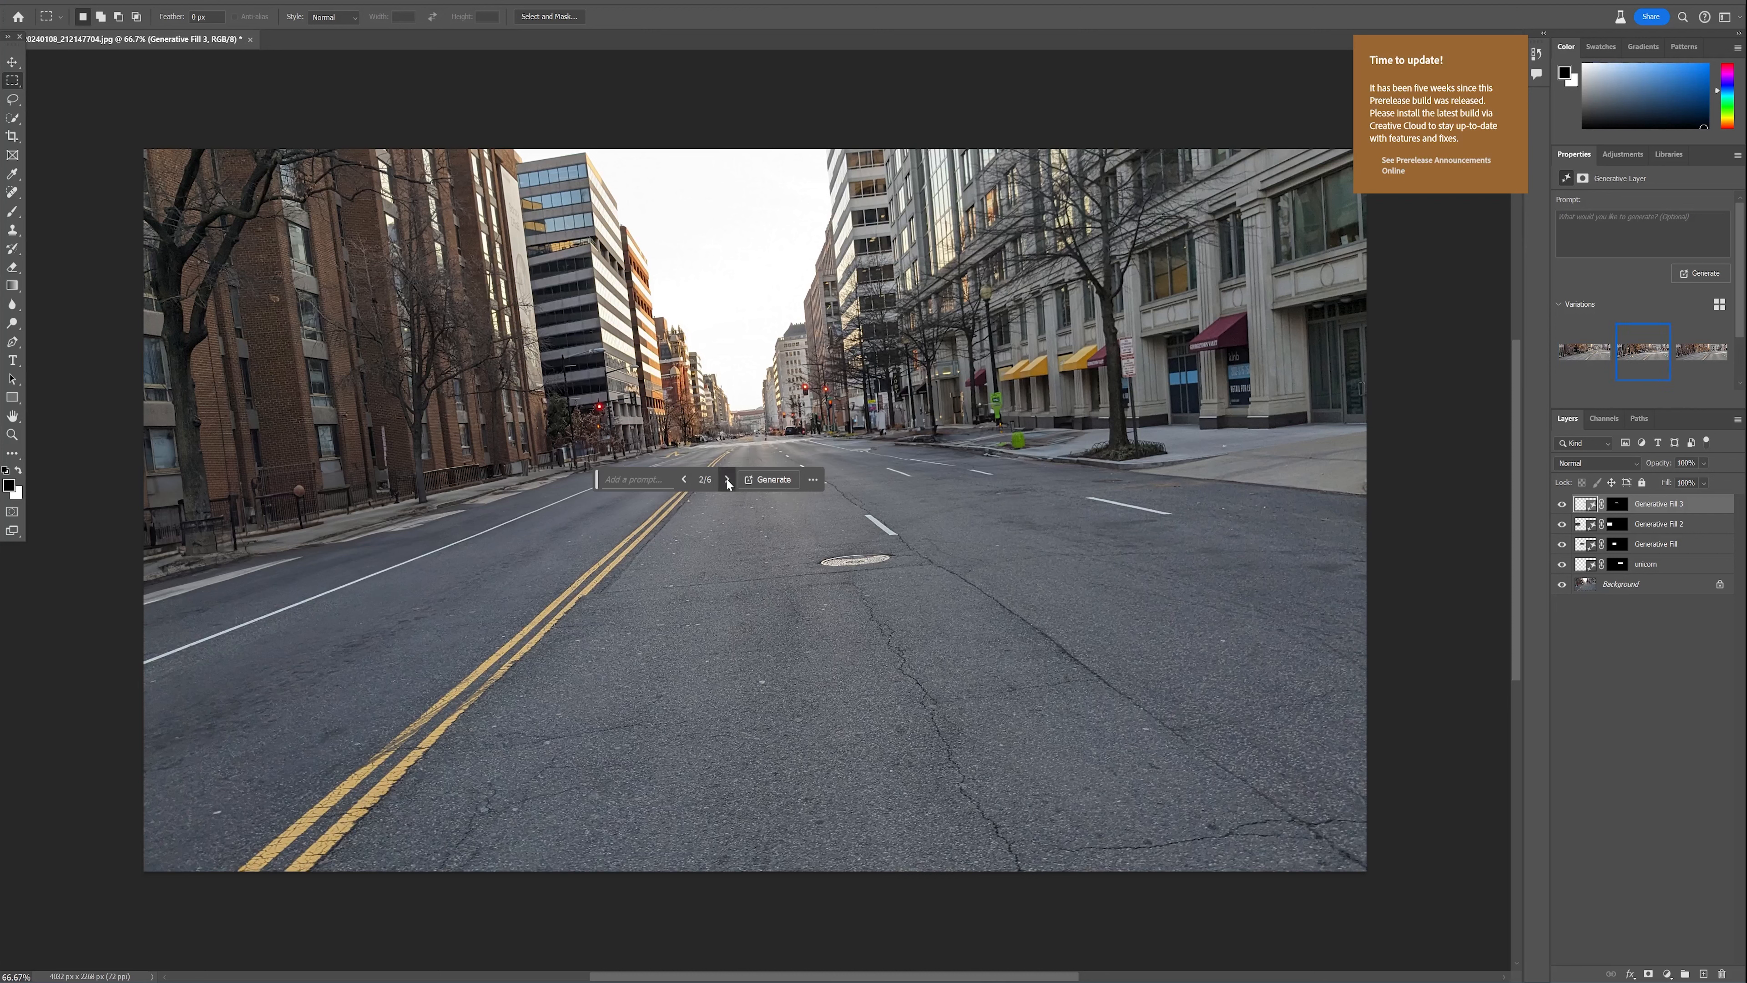
click(726, 480)
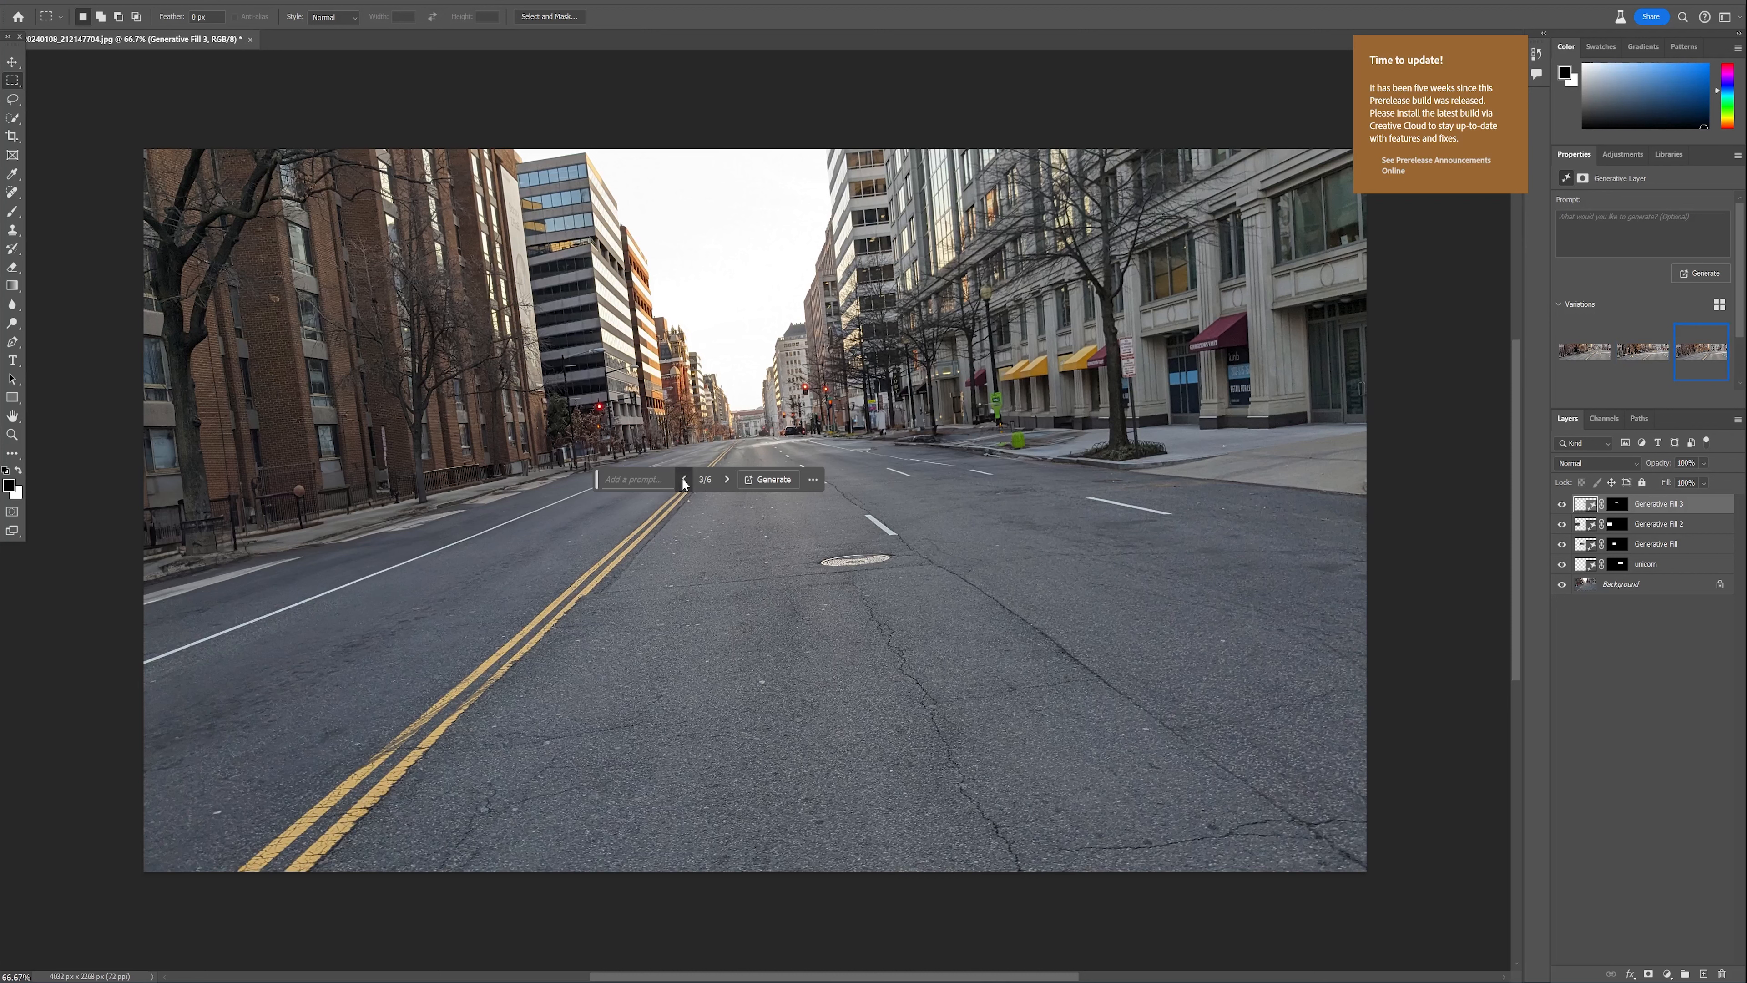
click(684, 480)
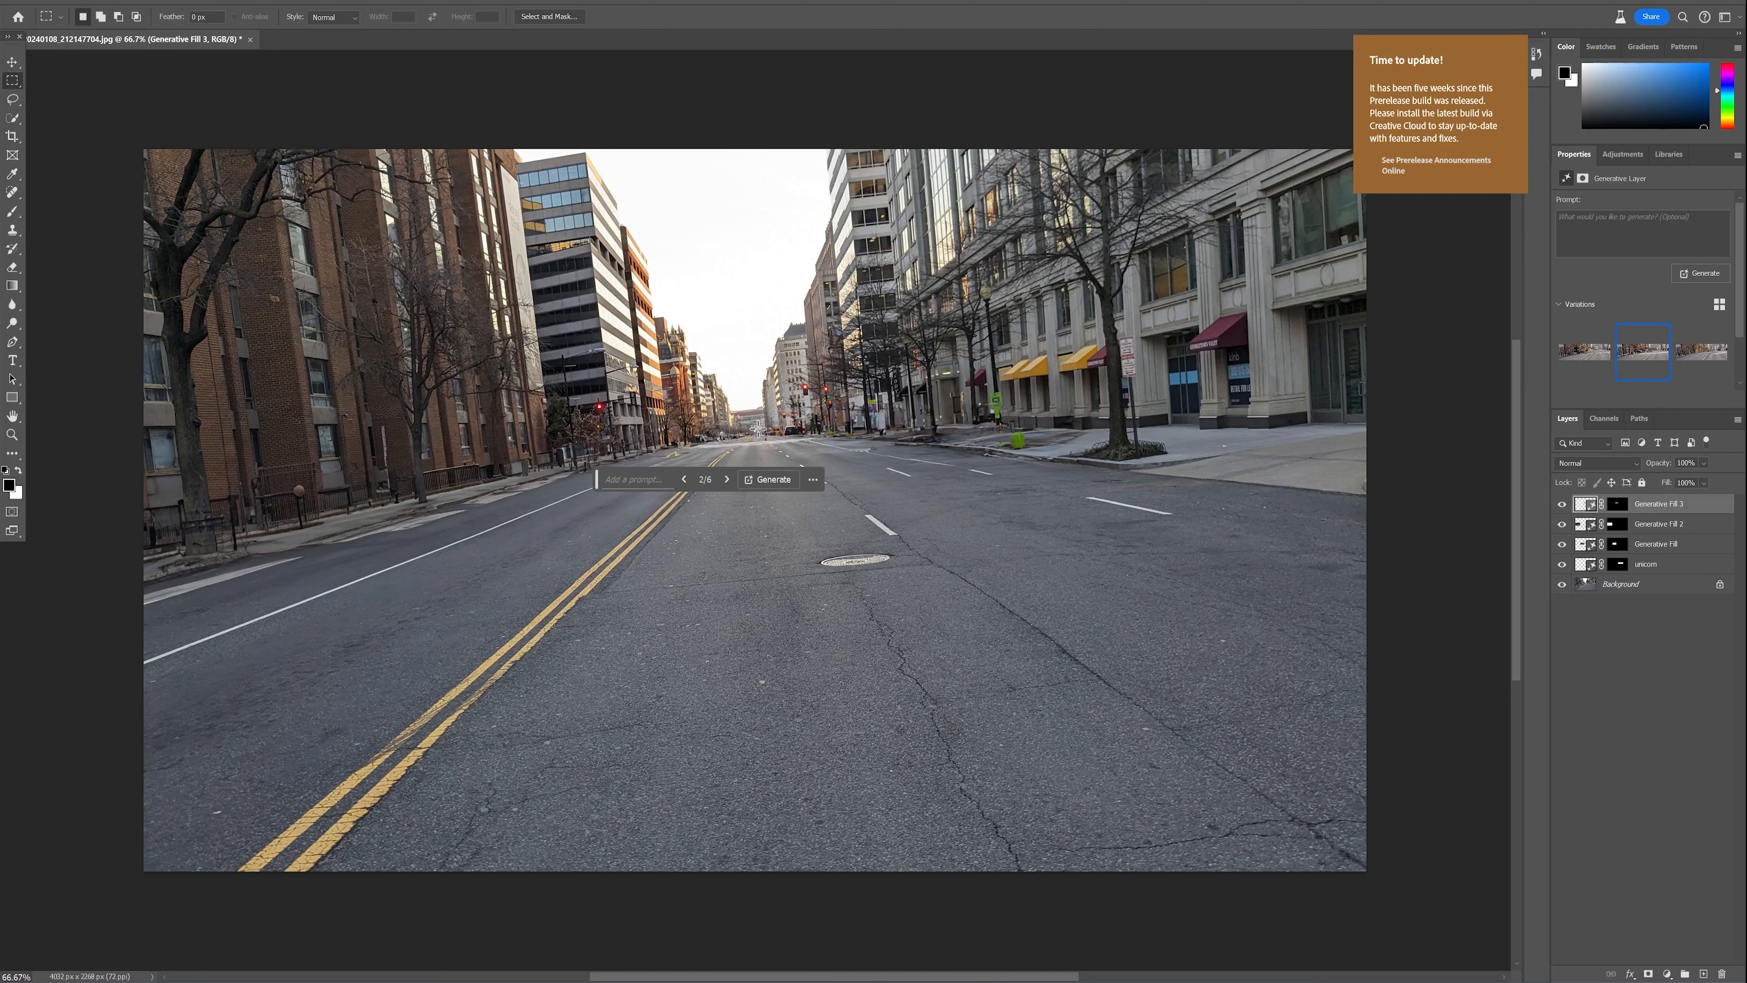
mouse_move(878, 497)
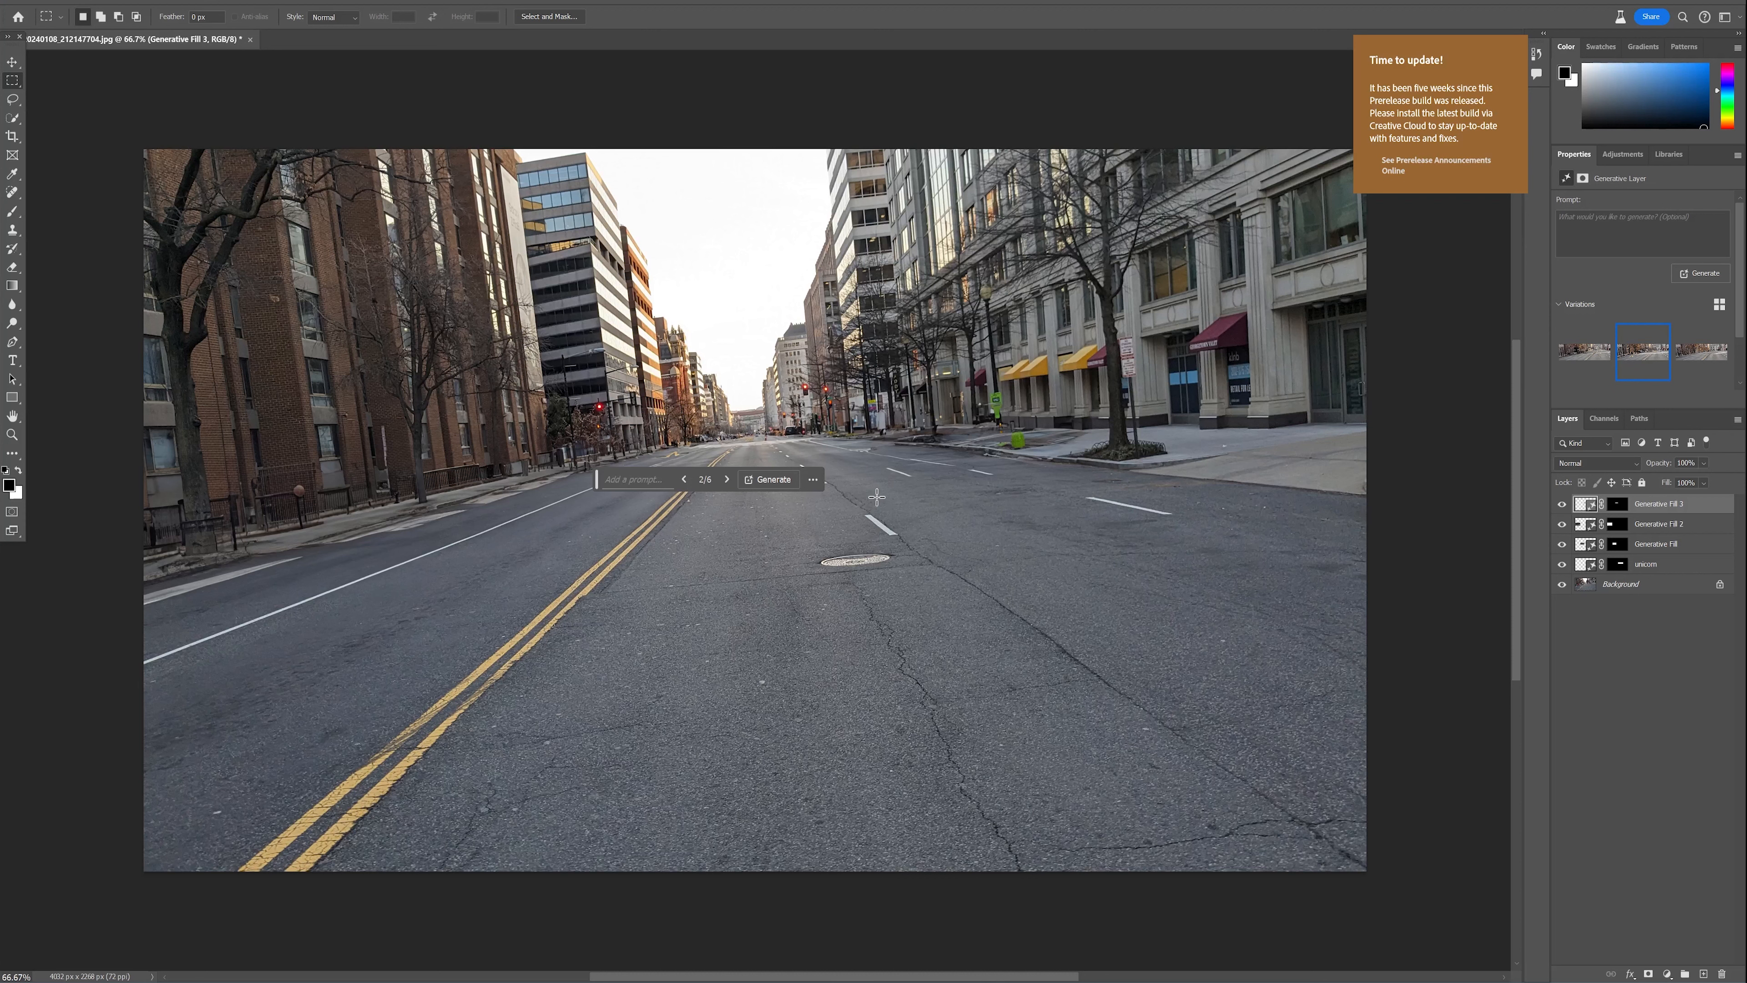
mouse_move(634, 153)
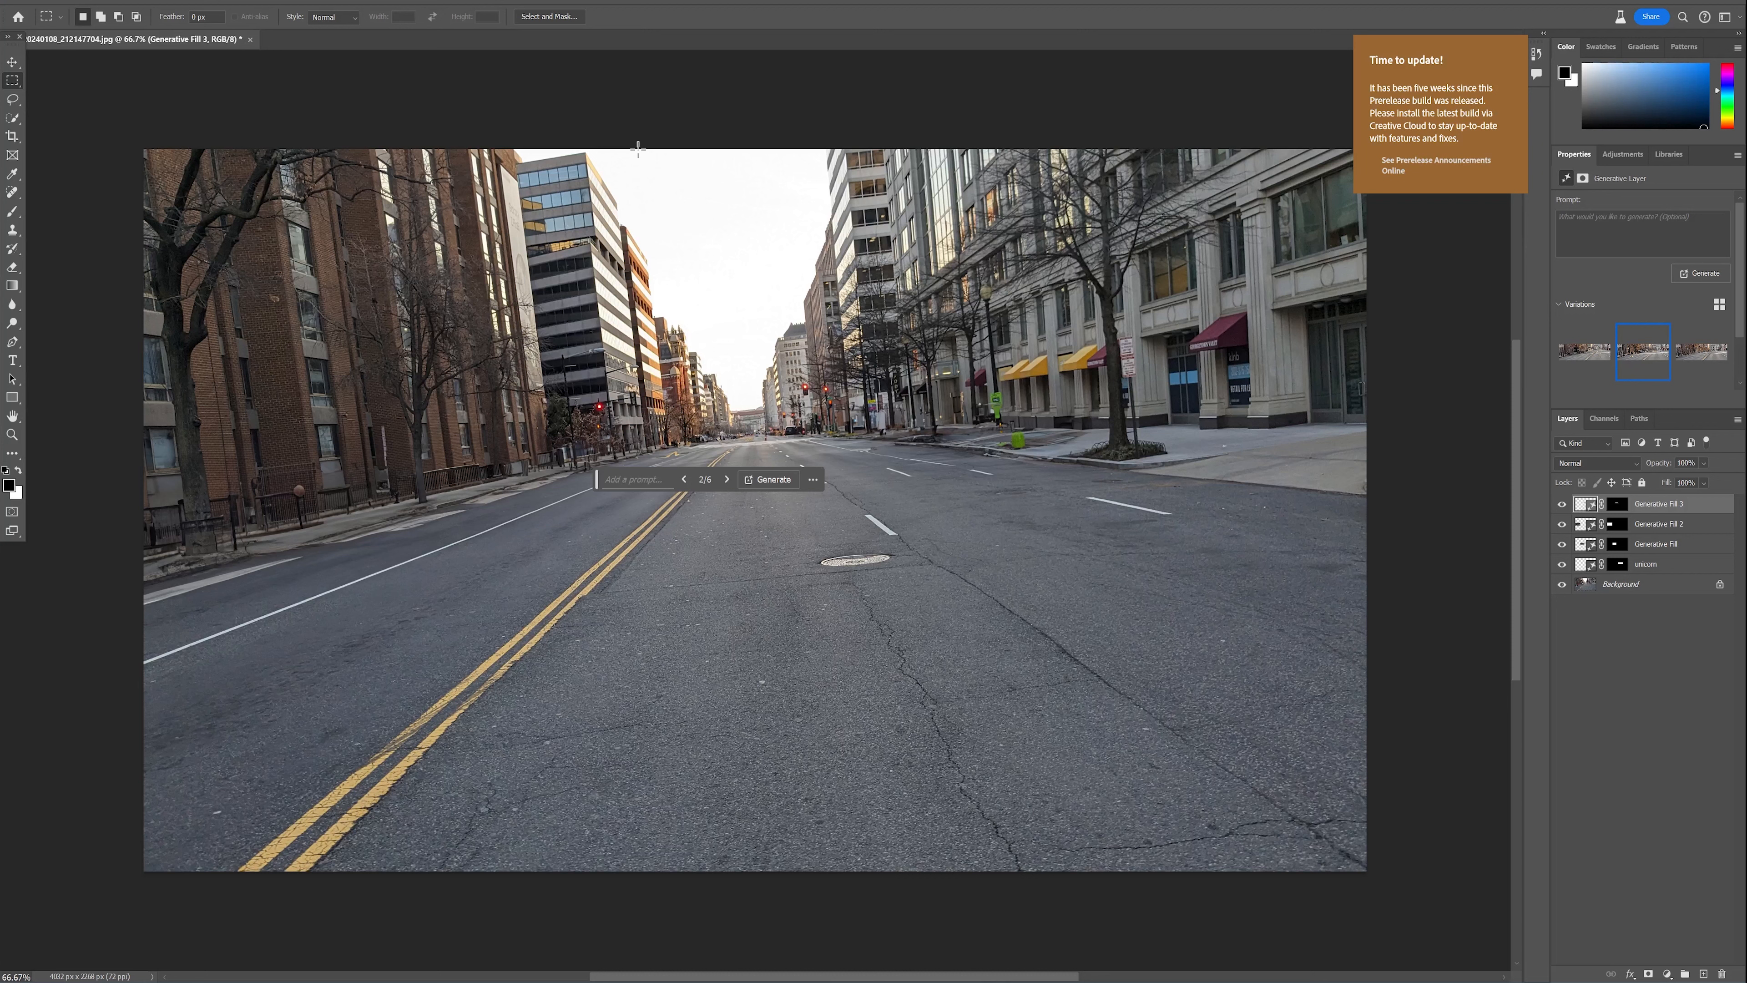
Generate a 'clouds' fill into the sky strip between the buildings, then hide that layer.
drag(637, 146, 731, 248)
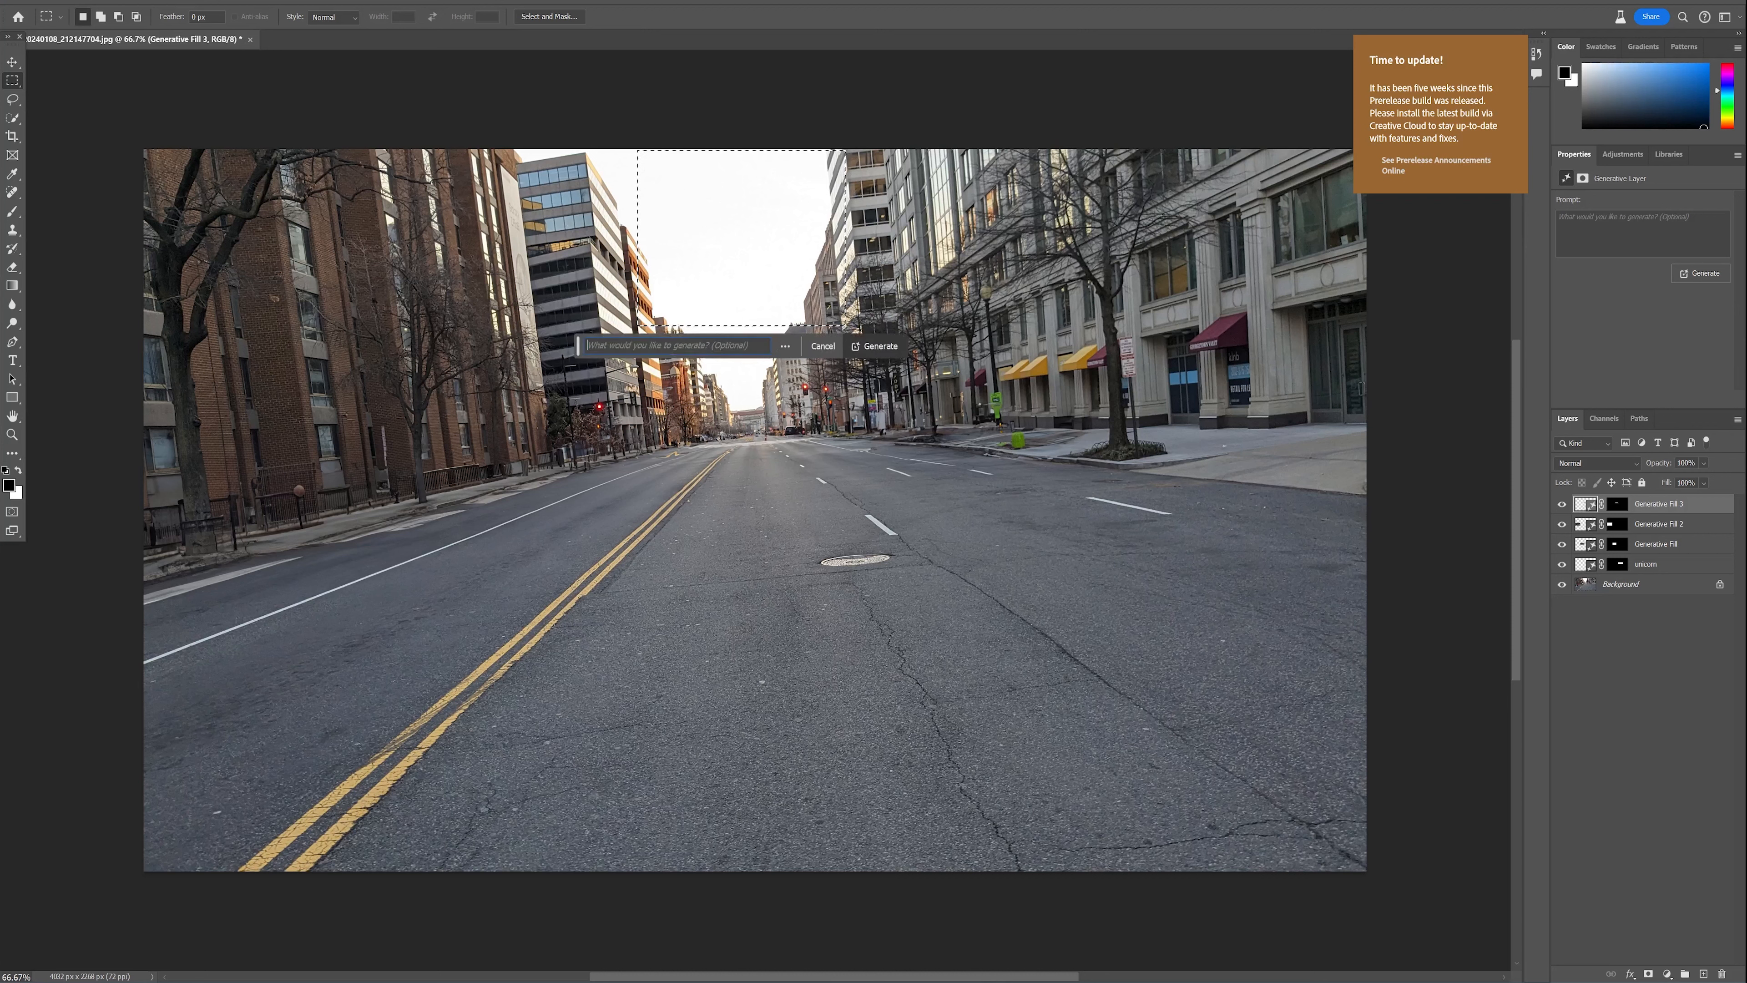
click(874, 345)
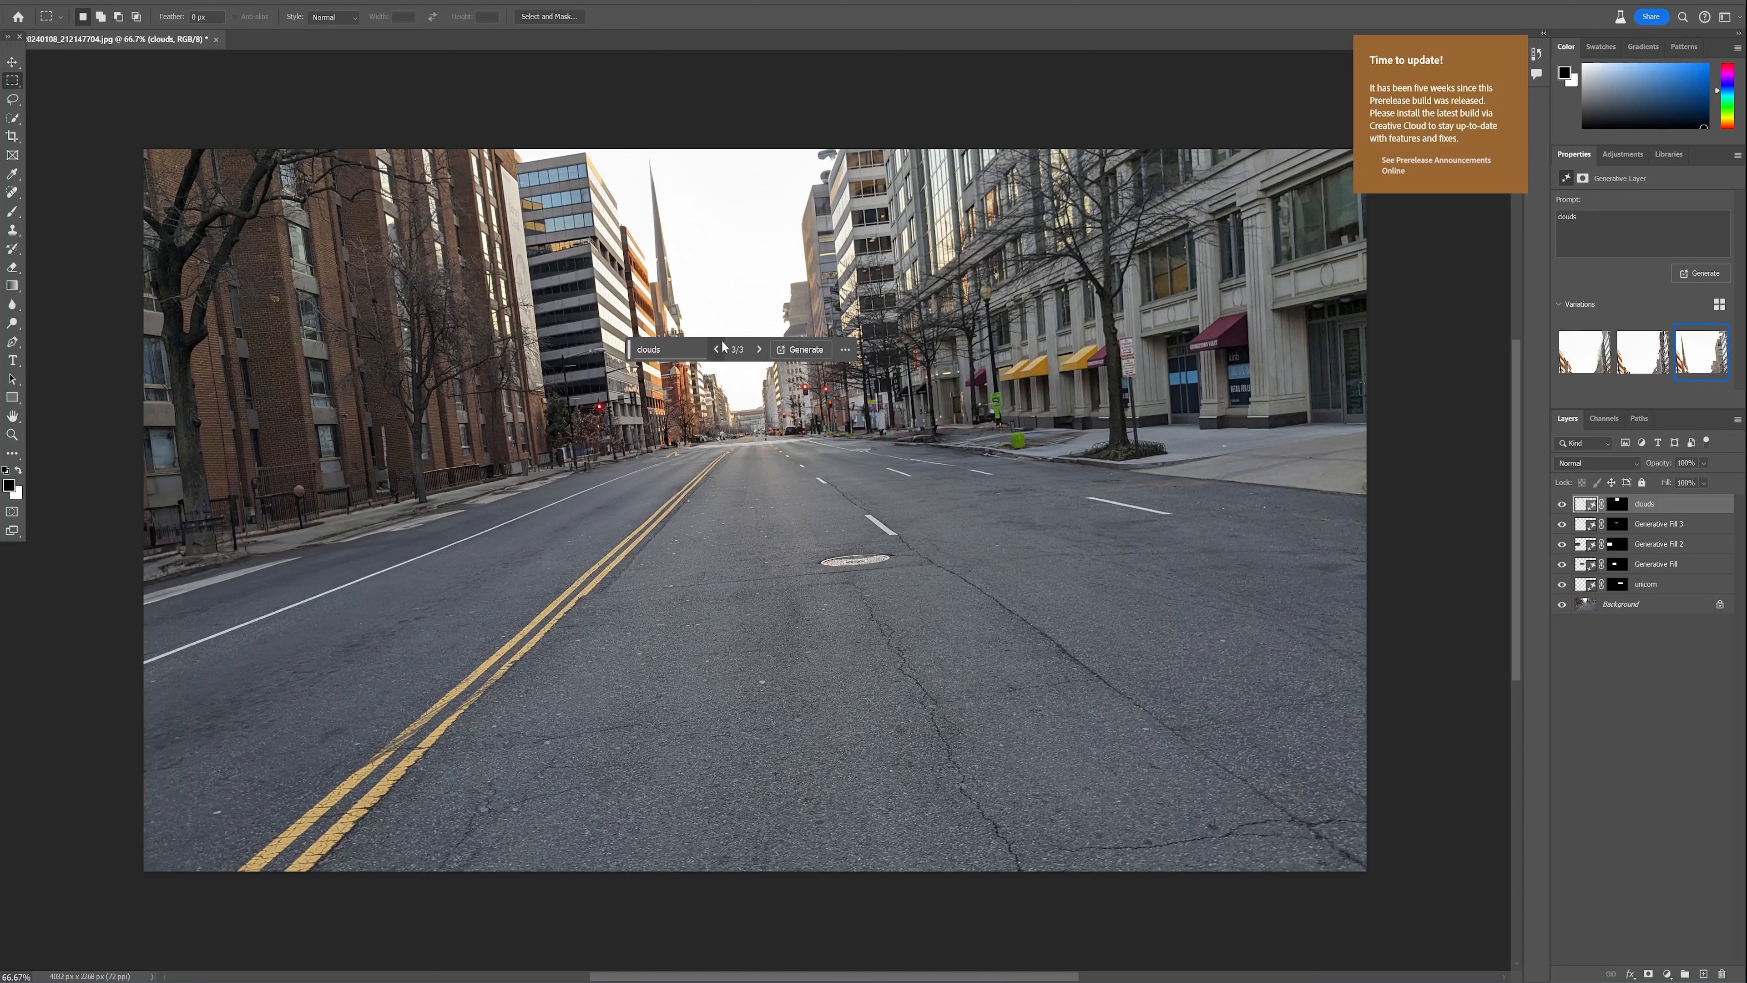
click(716, 348)
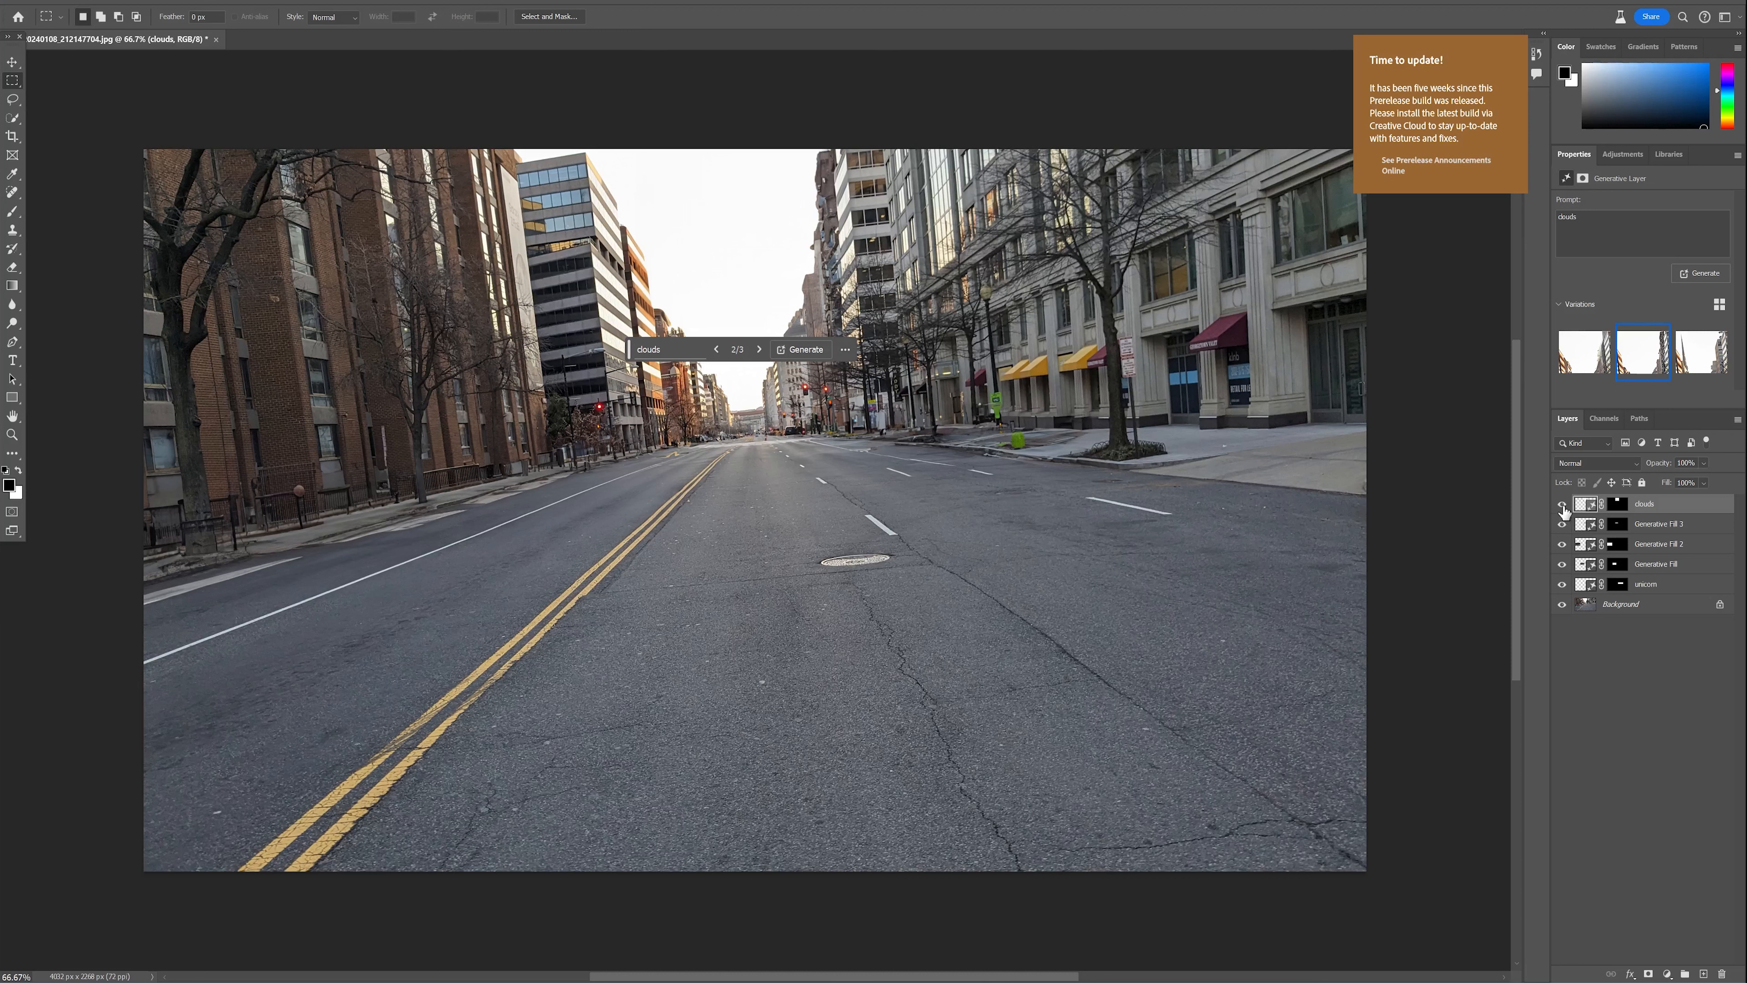
click(1563, 503)
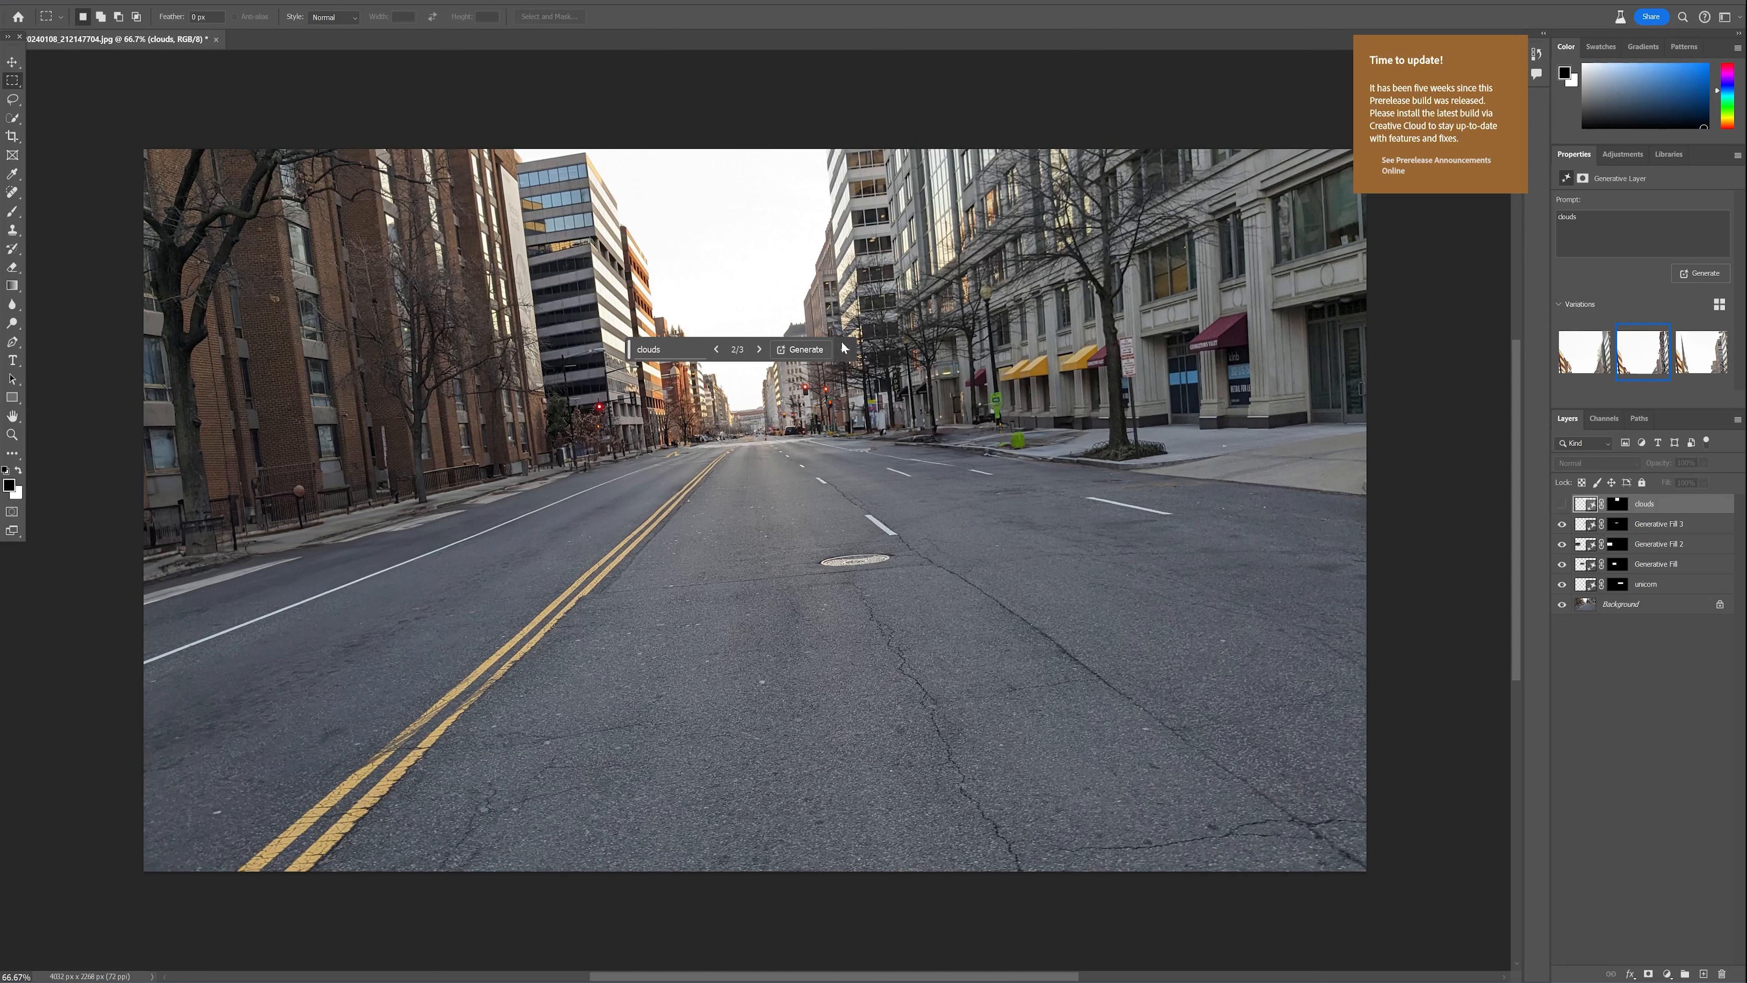
mouse_move(842, 347)
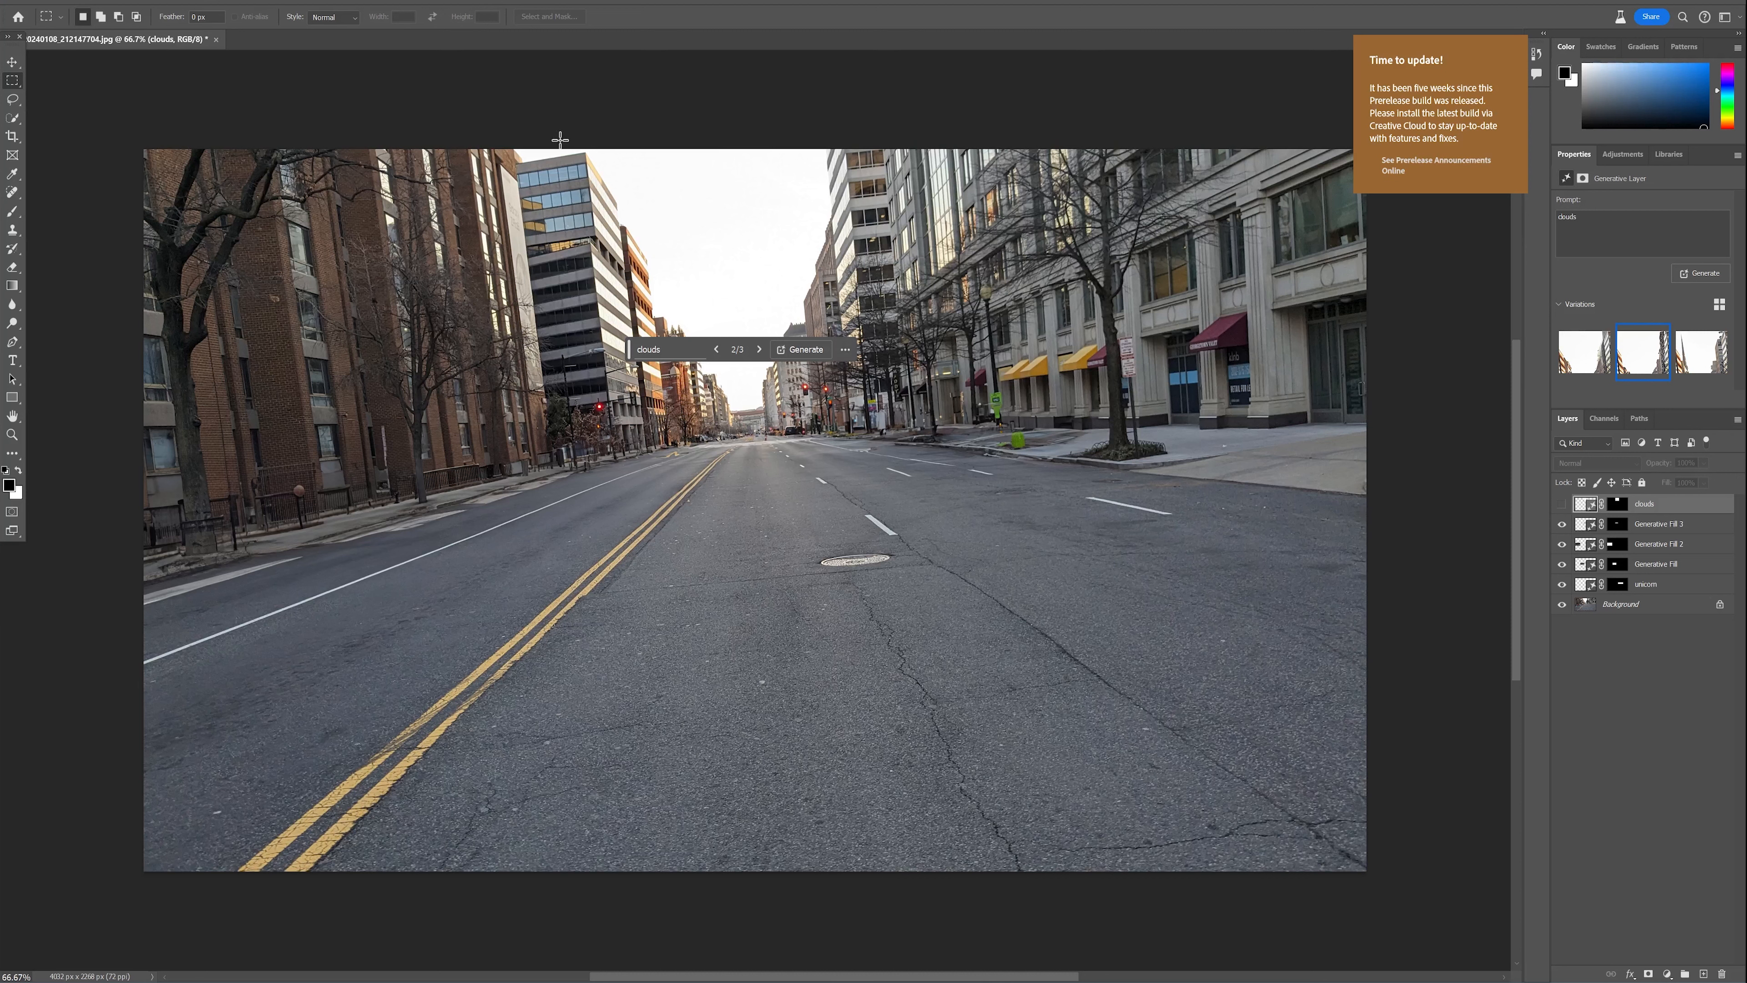
click(12, 61)
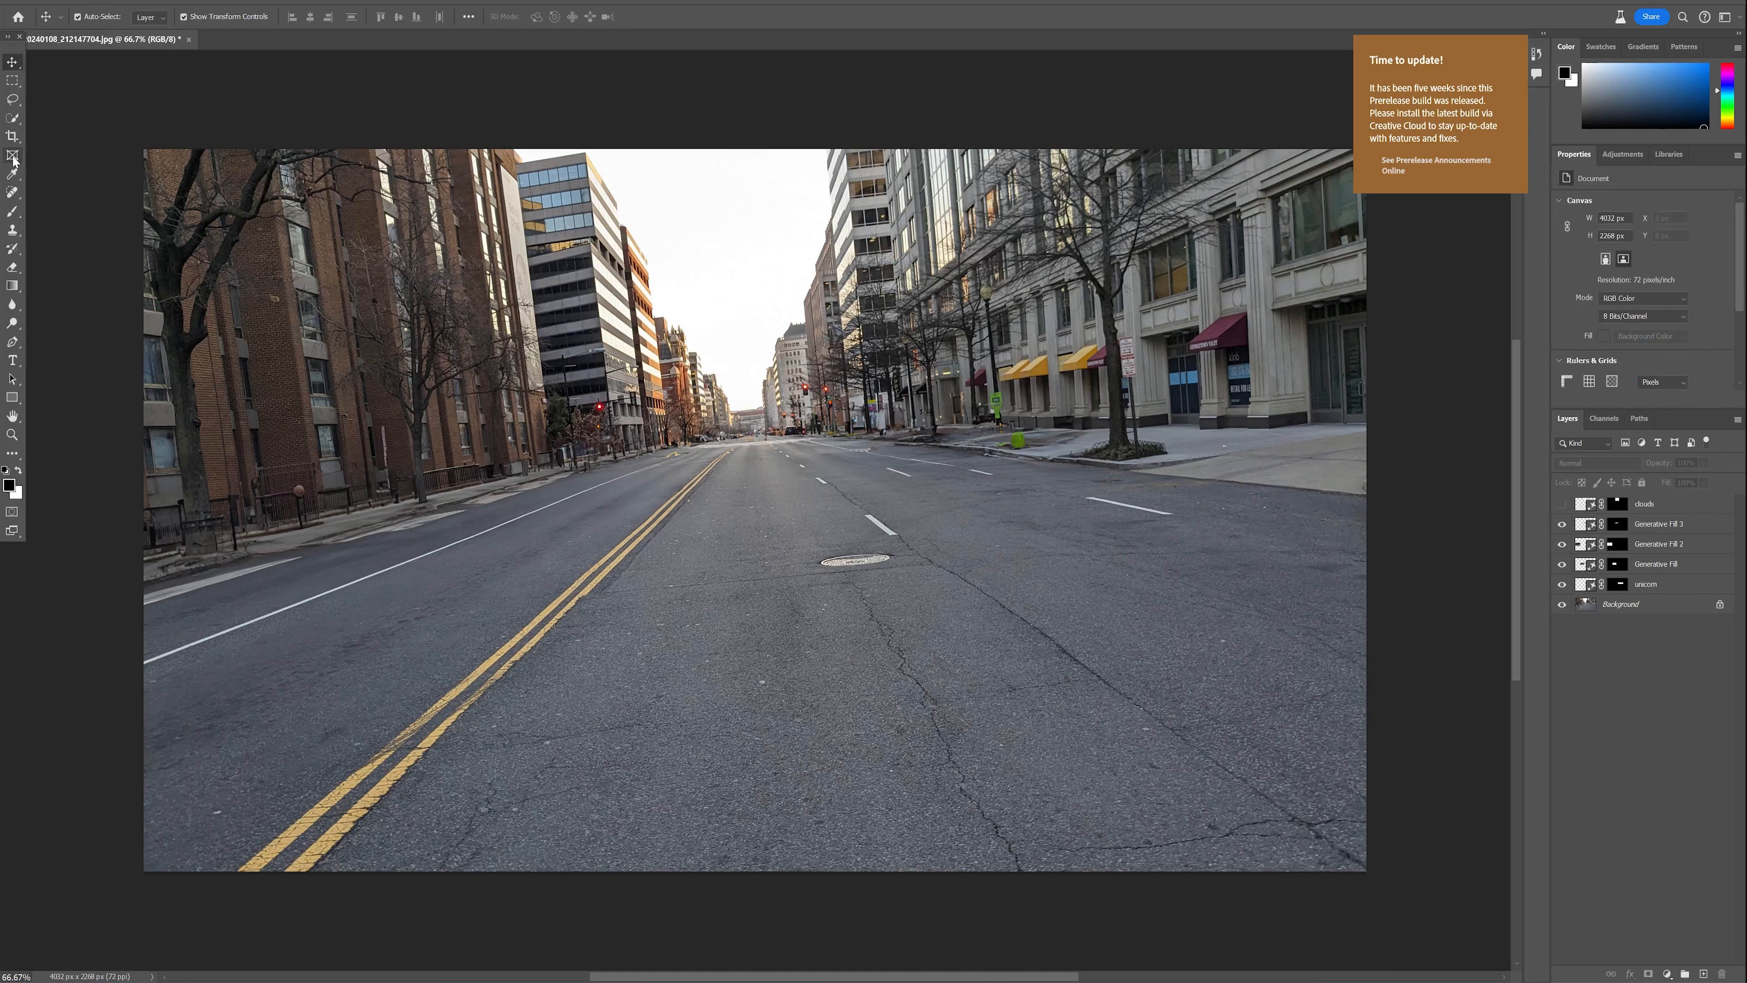
Crop-rotate the photo to level the street and fill the uncovered edges with Generative Expand.
click(11, 136)
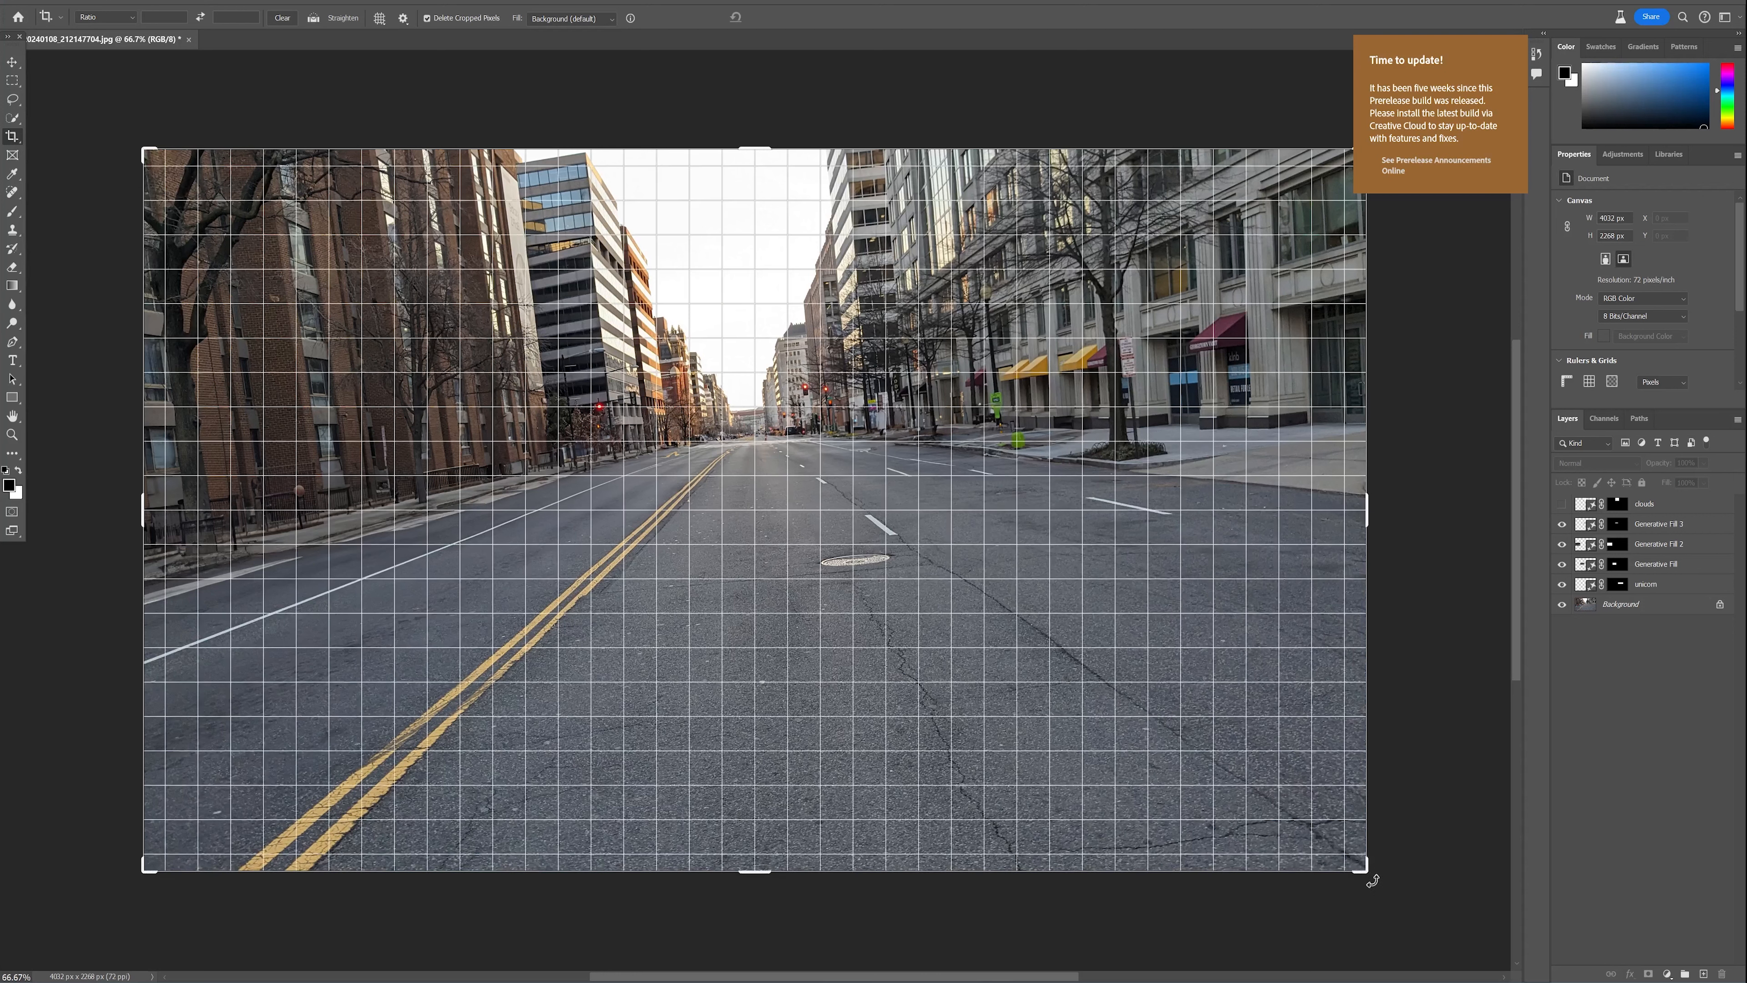
drag(1373, 880, 1287, 910)
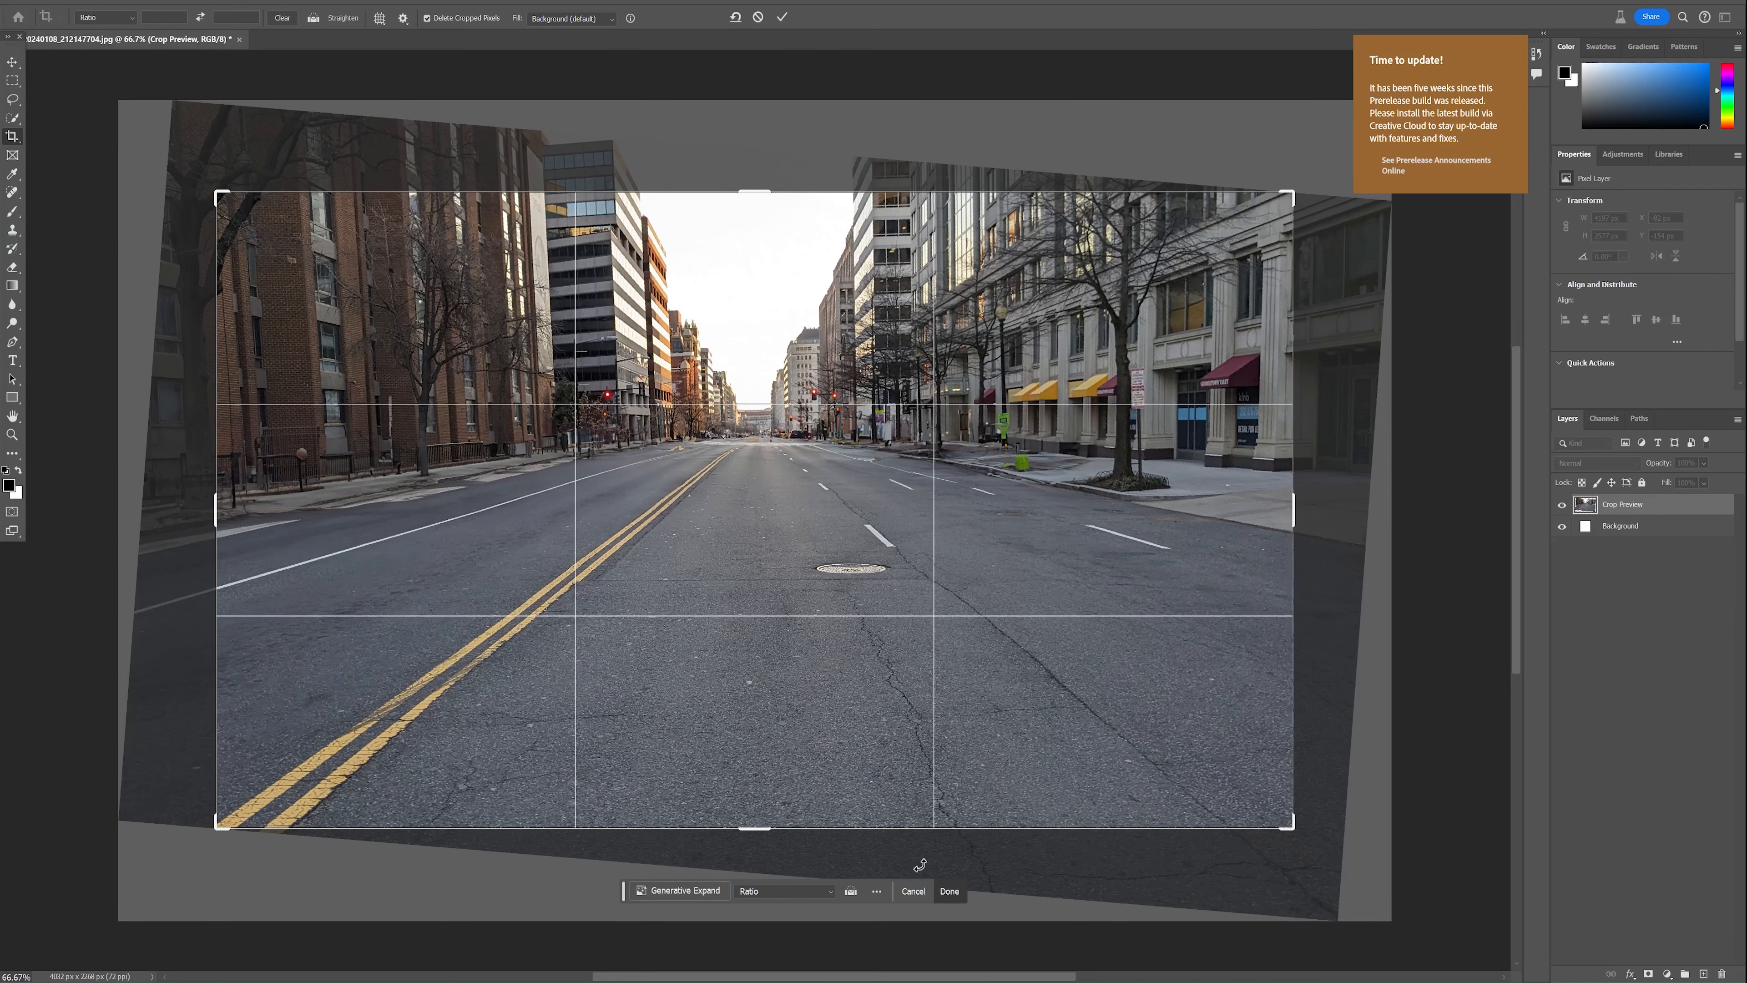
click(948, 890)
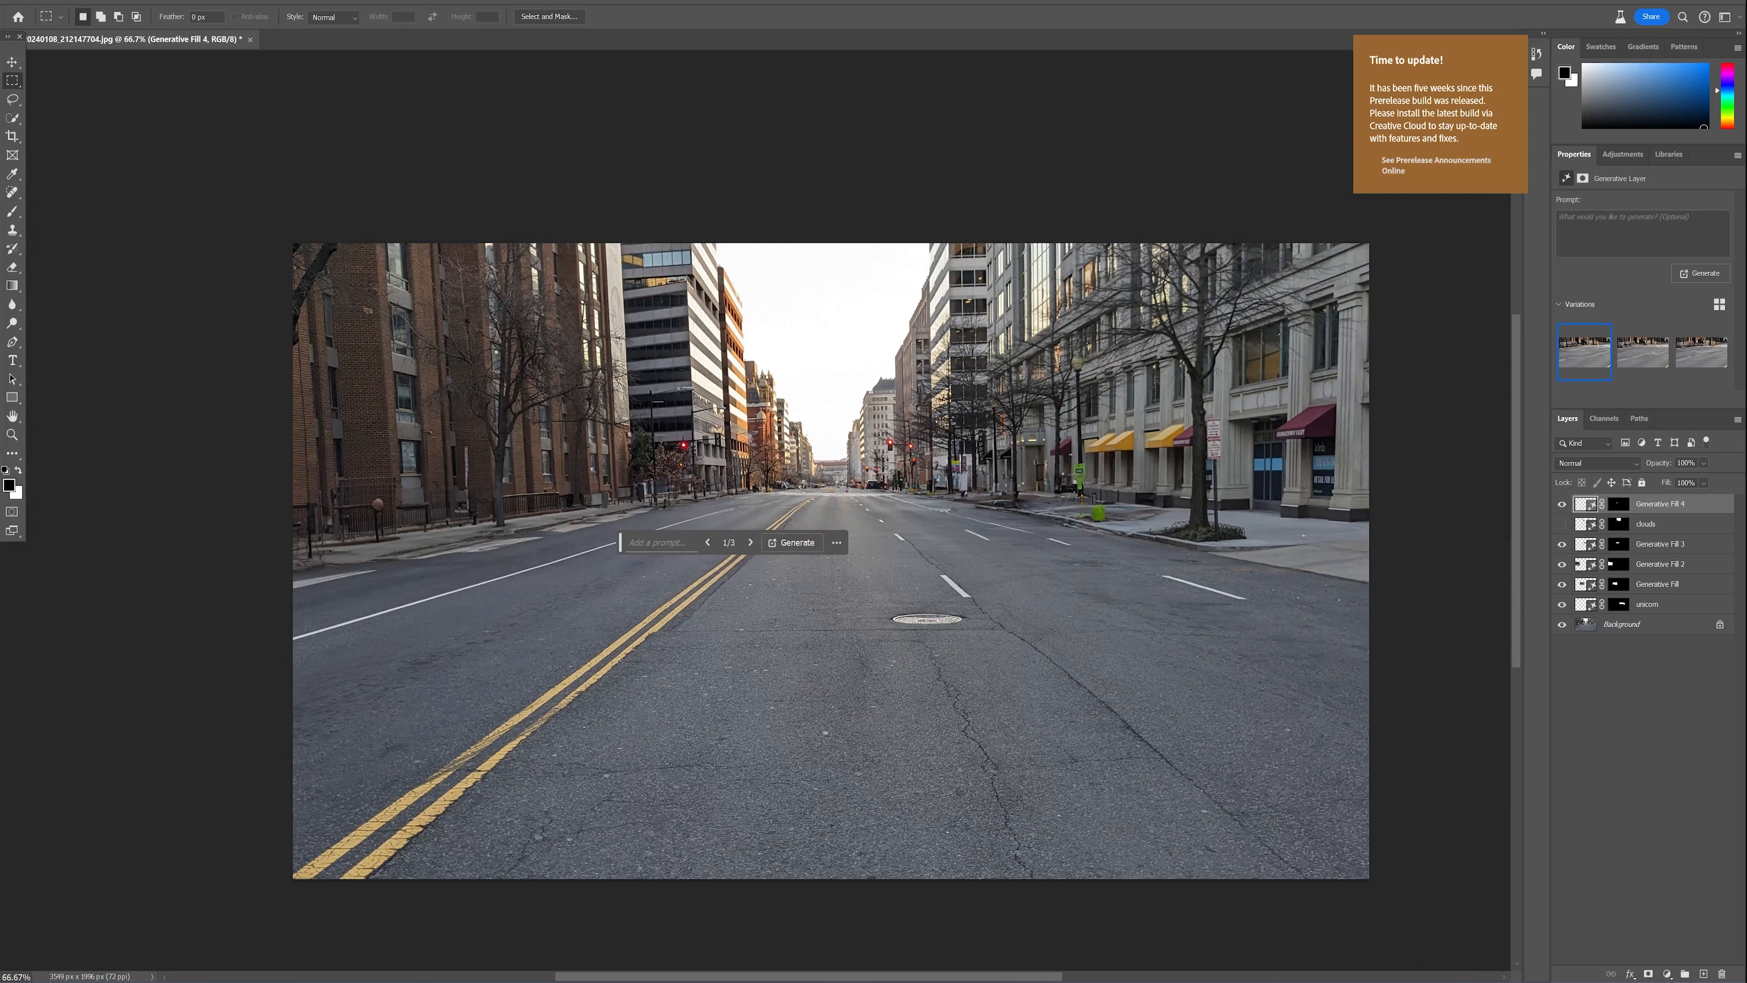
mouse_move(1012, 948)
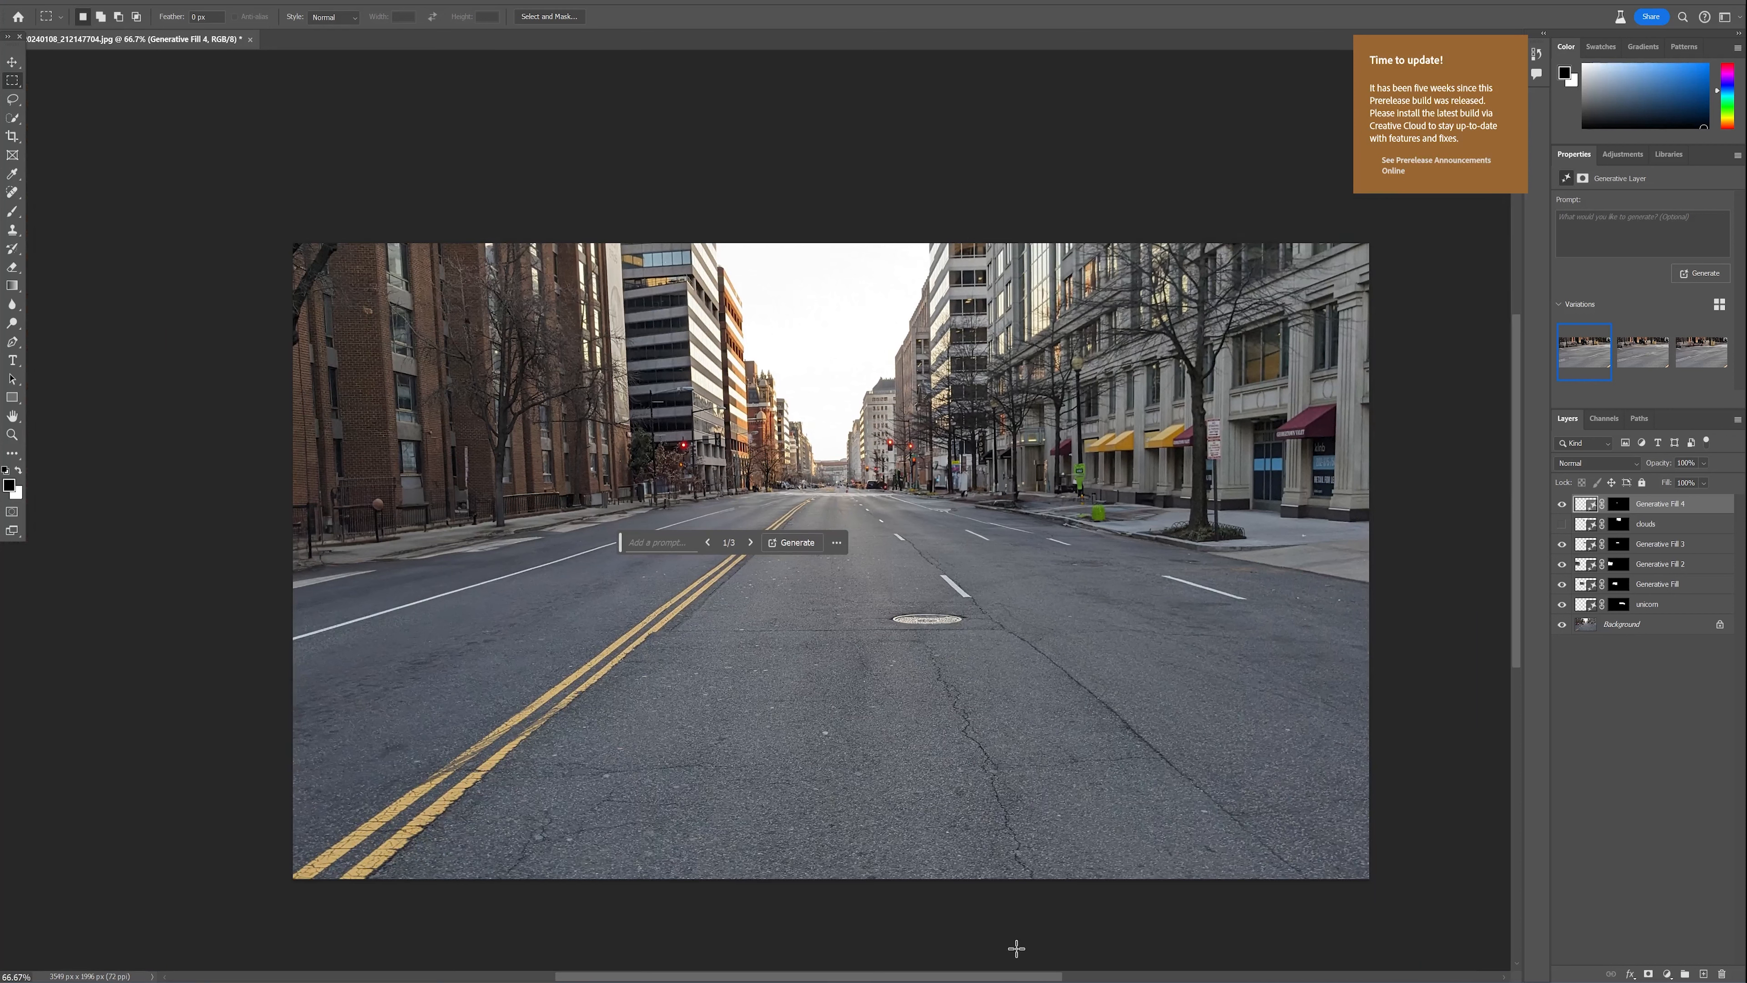
mouse_move(1014, 948)
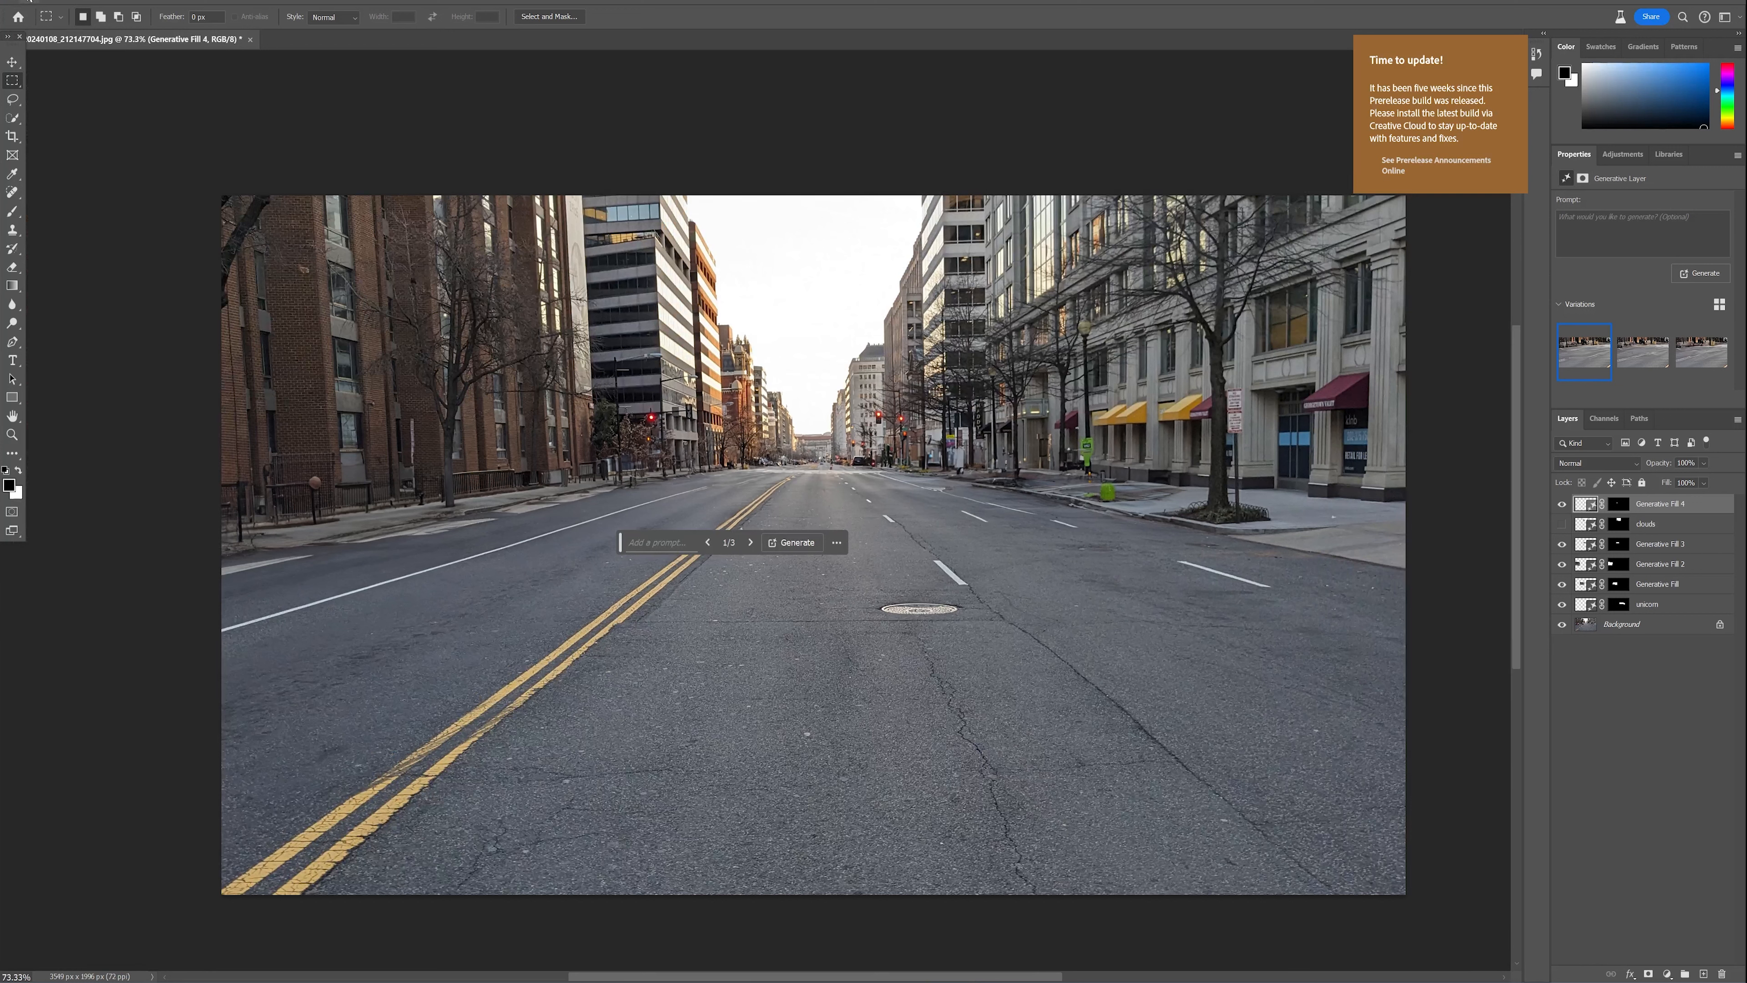
Load the Blank example project without saving and show the Photo Compositing layers.
click(16, 8)
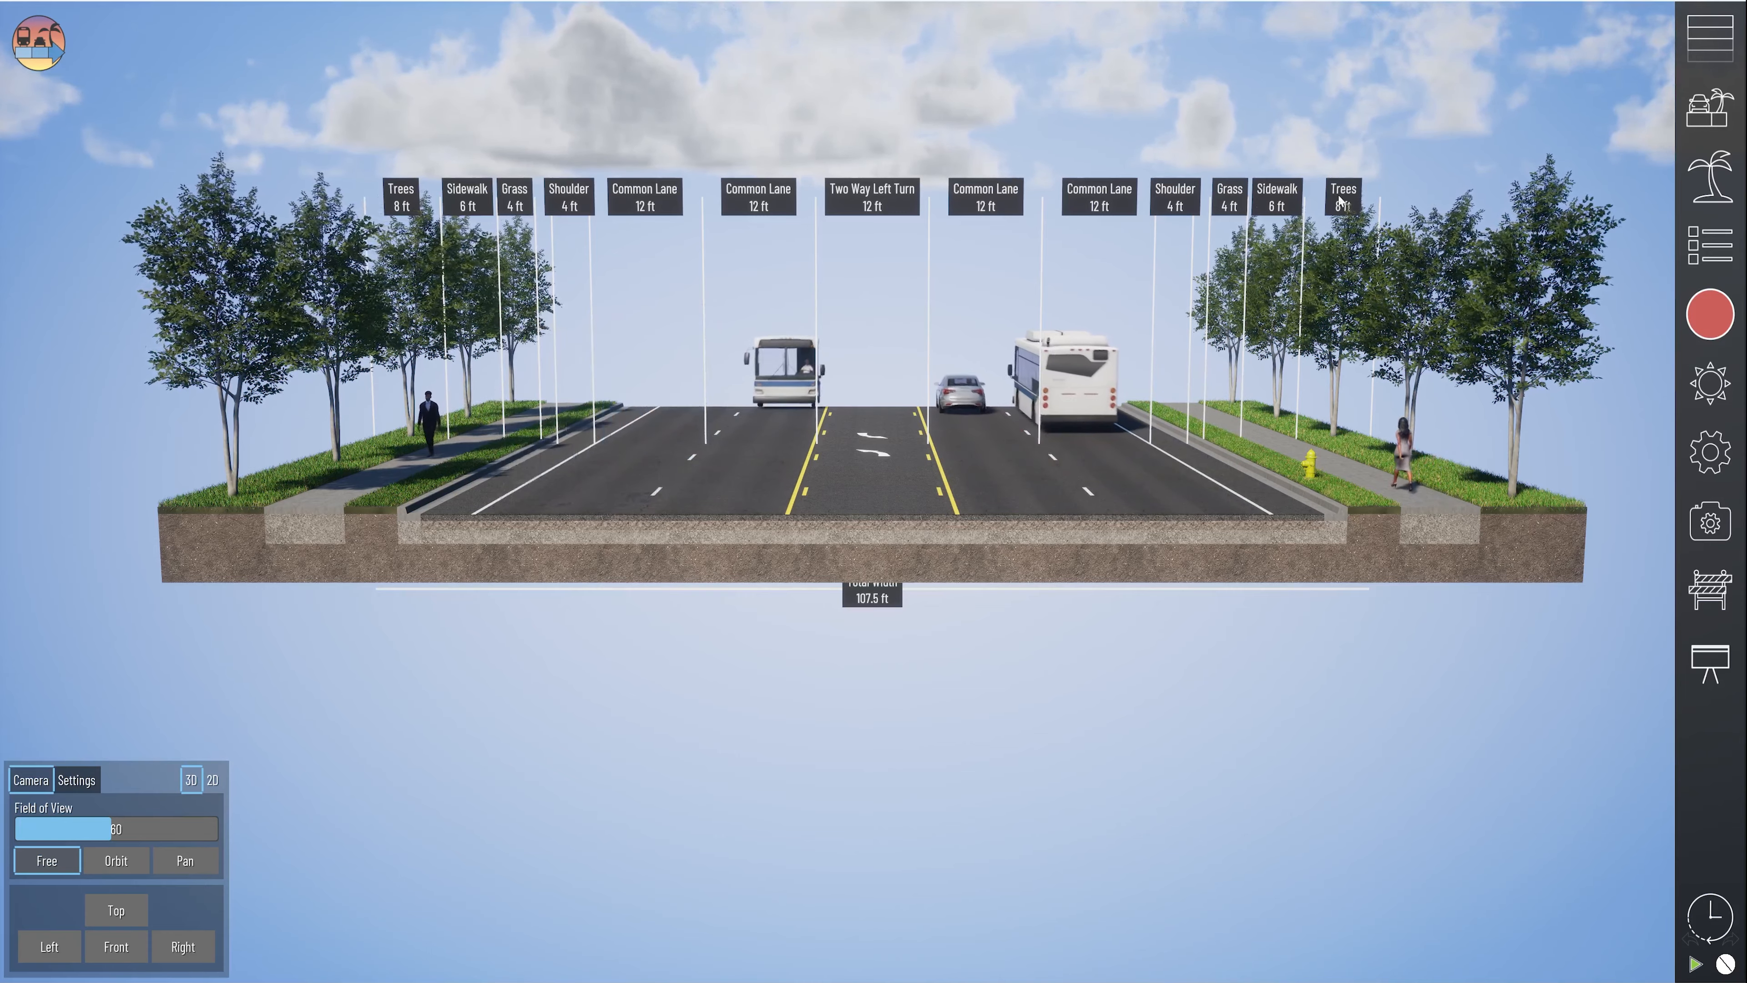
click(1709, 313)
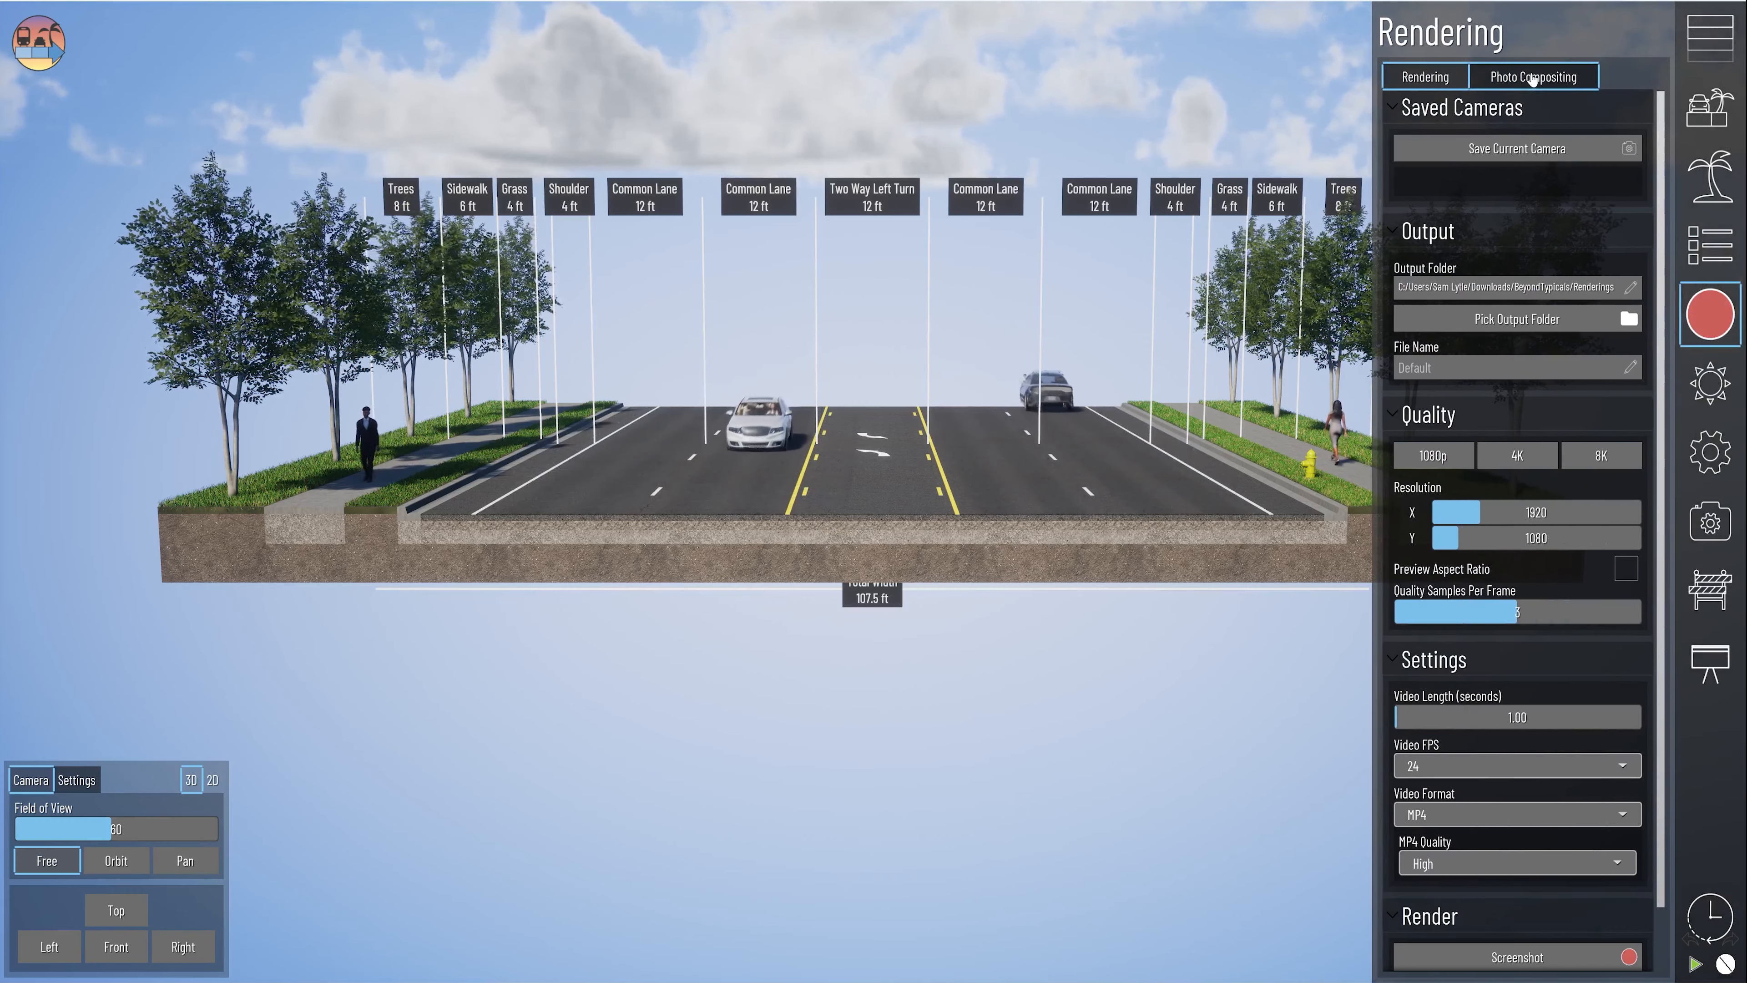
click(1709, 93)
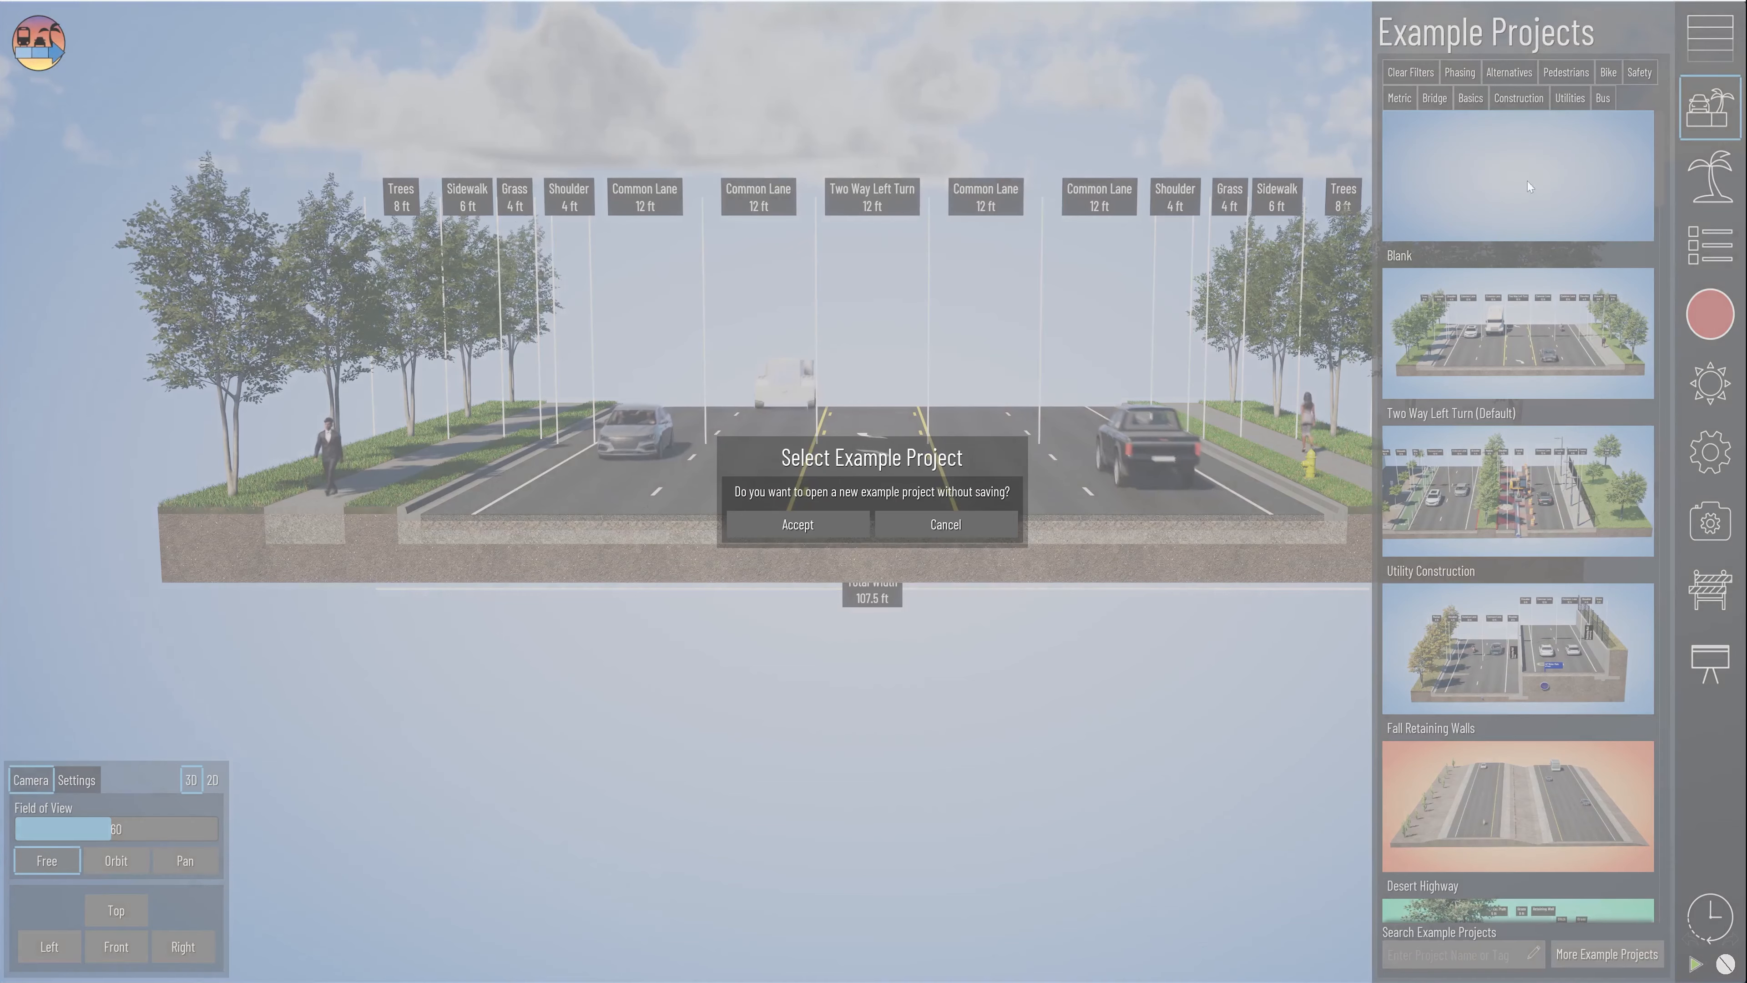
click(1709, 450)
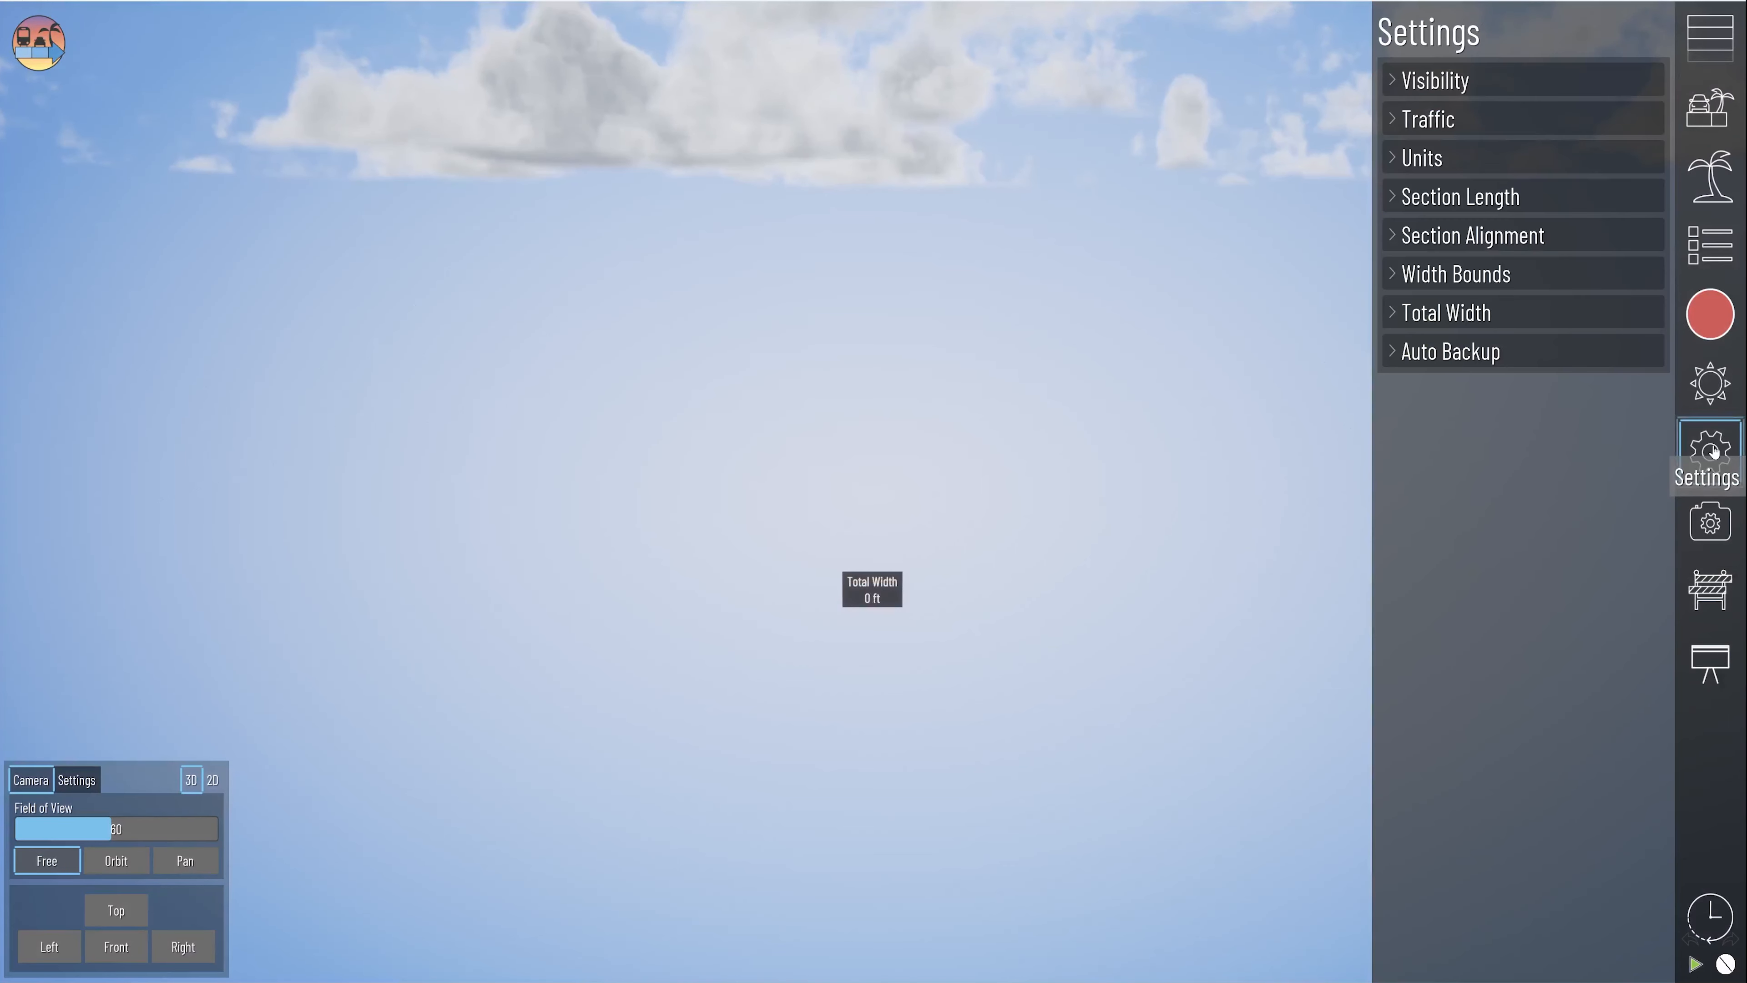
click(1453, 312)
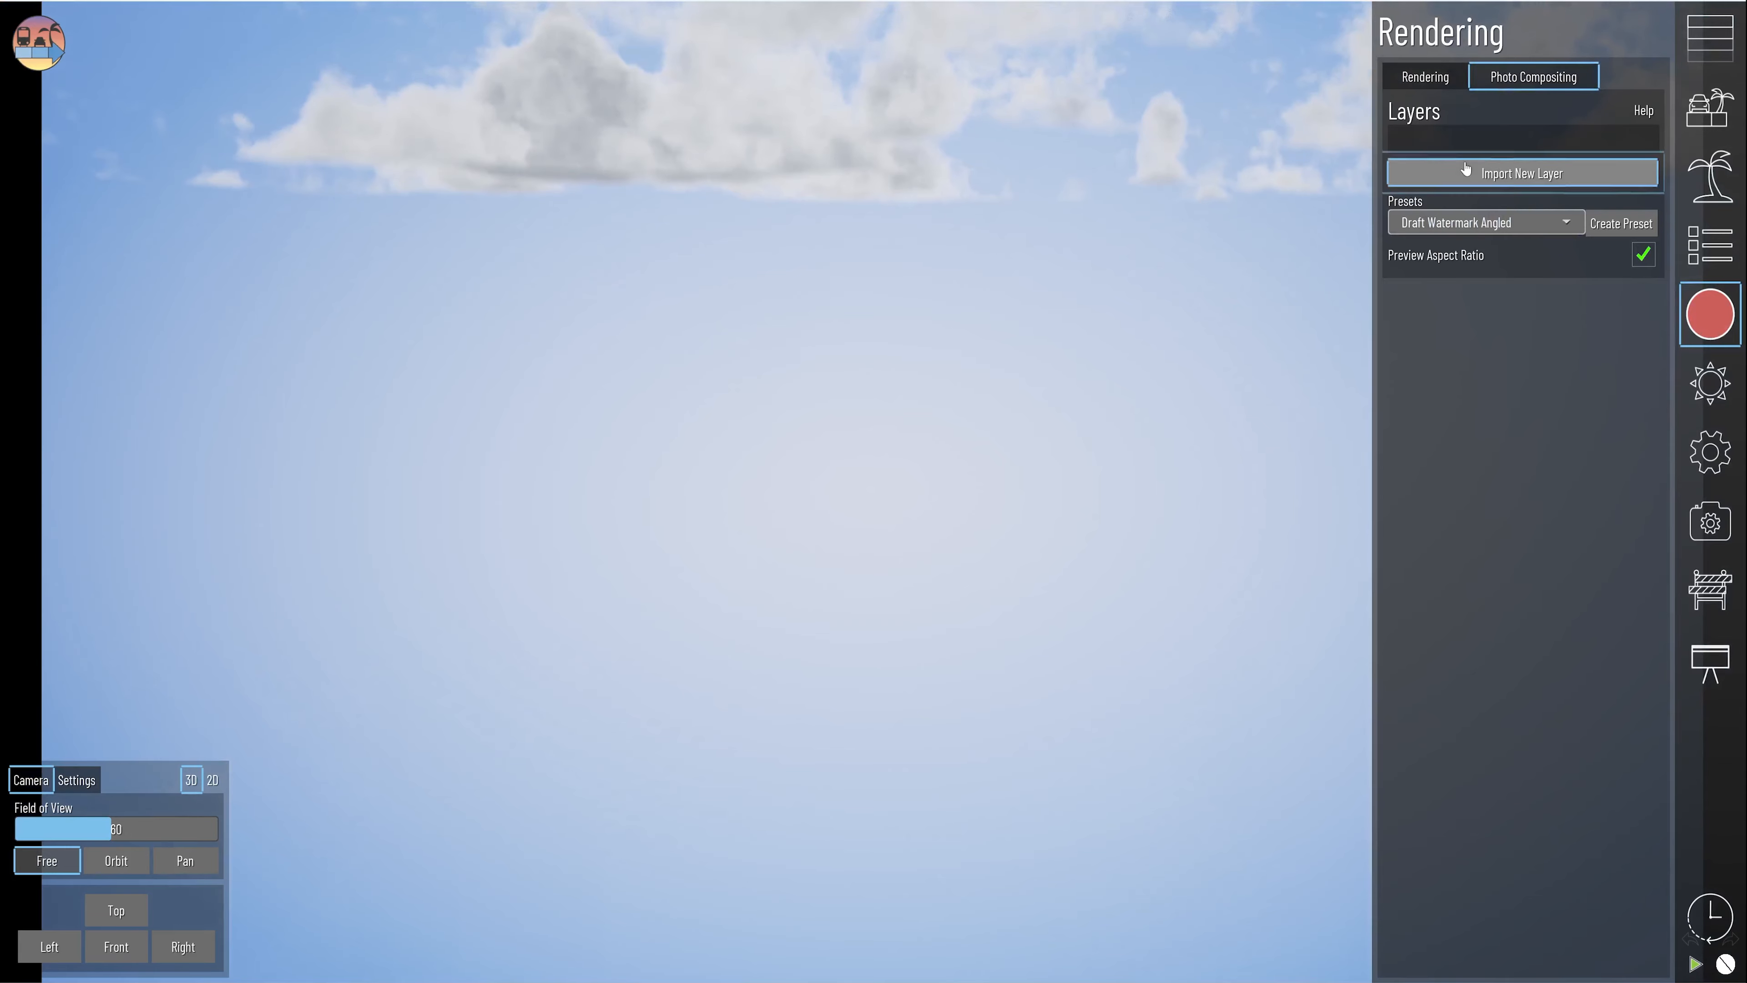
Import cws9.png as a compositing layer, set render Quality to 4K and the layer scale to 1.1.
click(1522, 173)
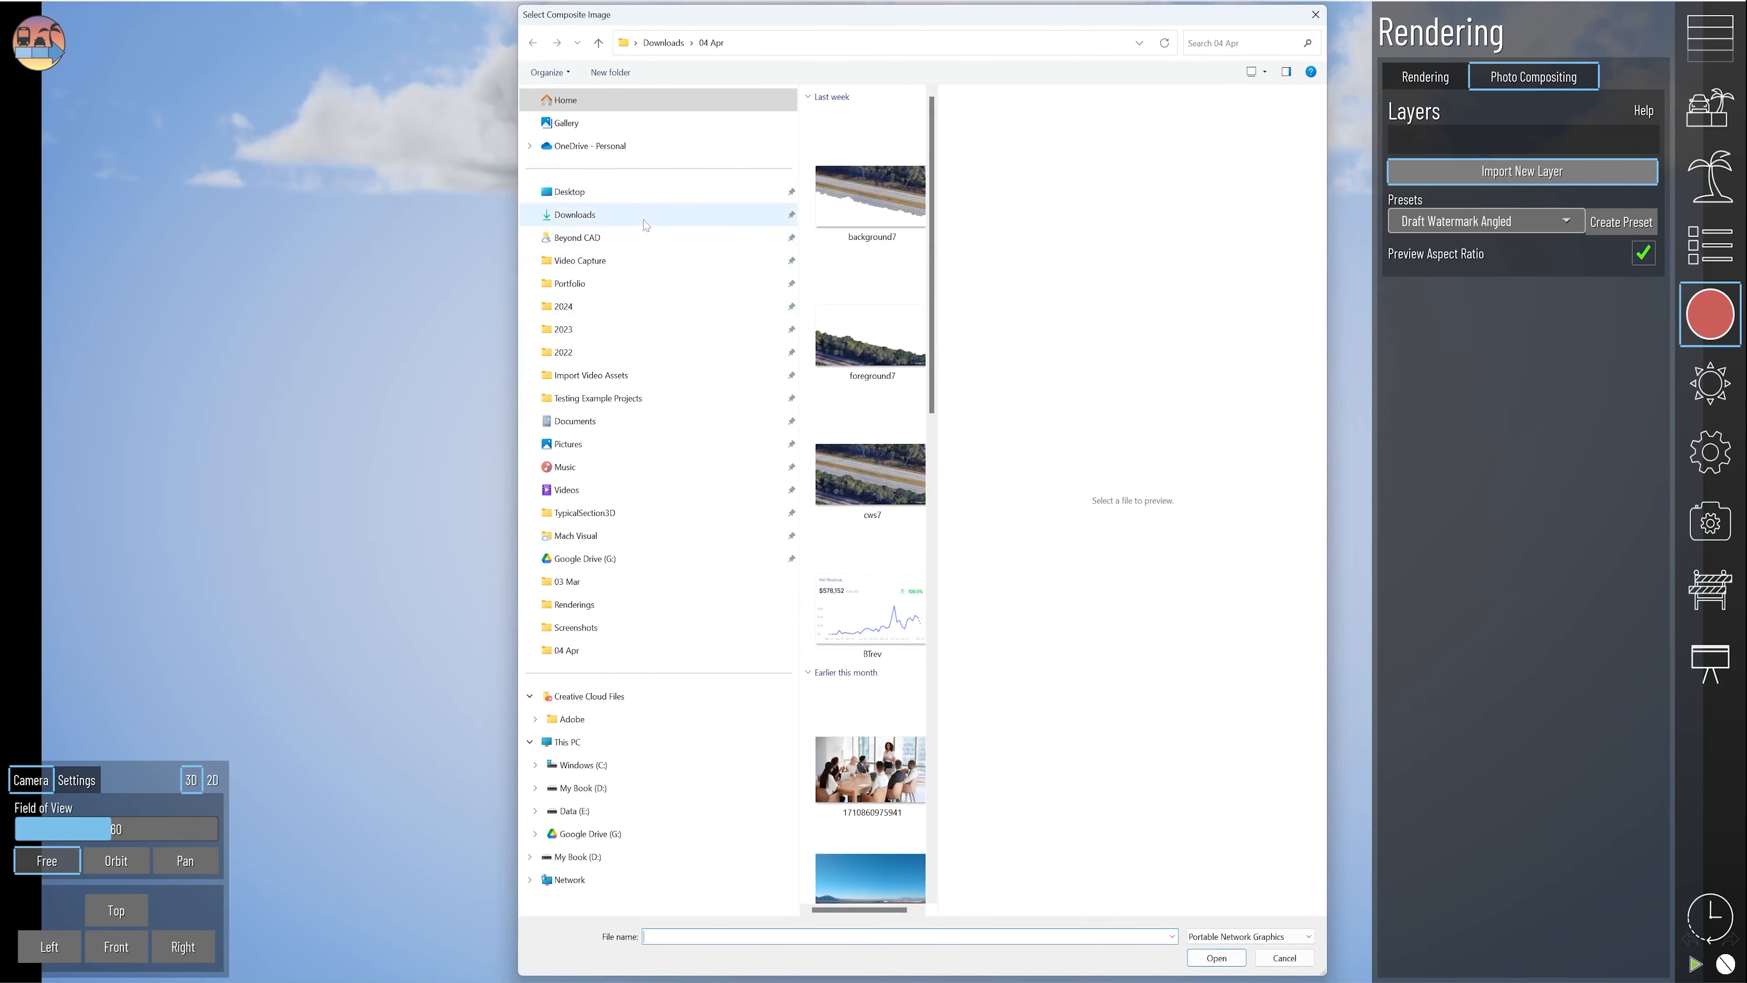
click(1215, 958)
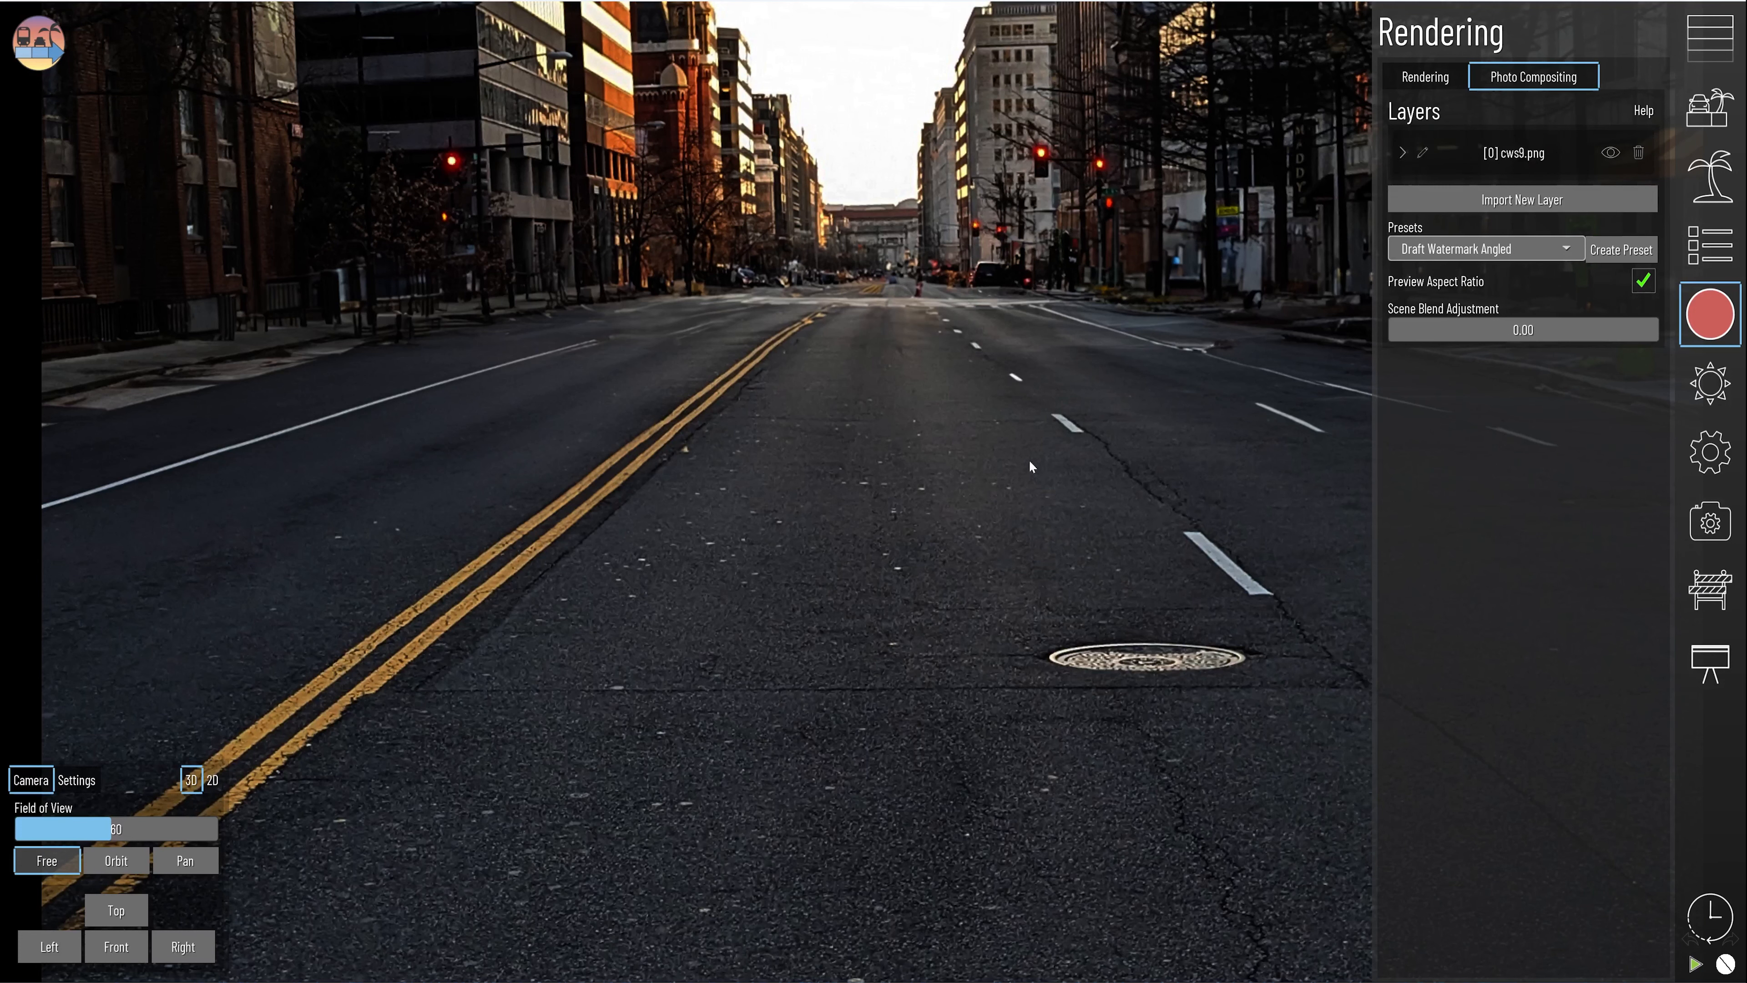
click(1424, 76)
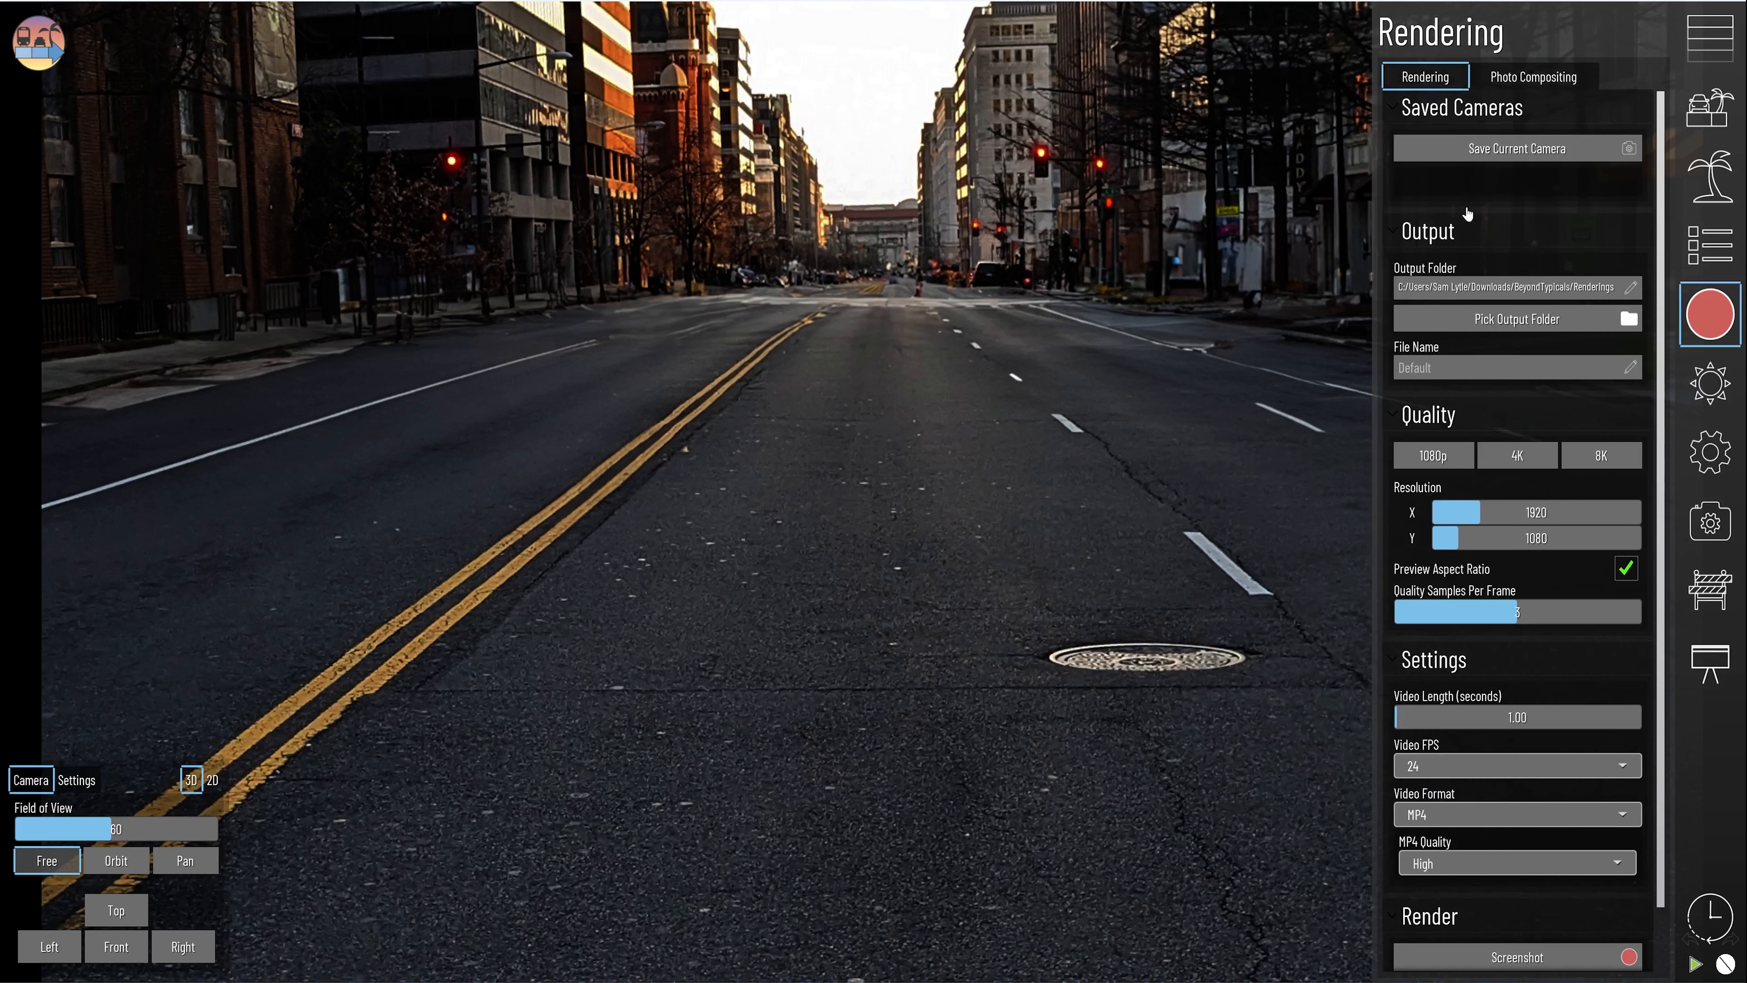
click(1517, 455)
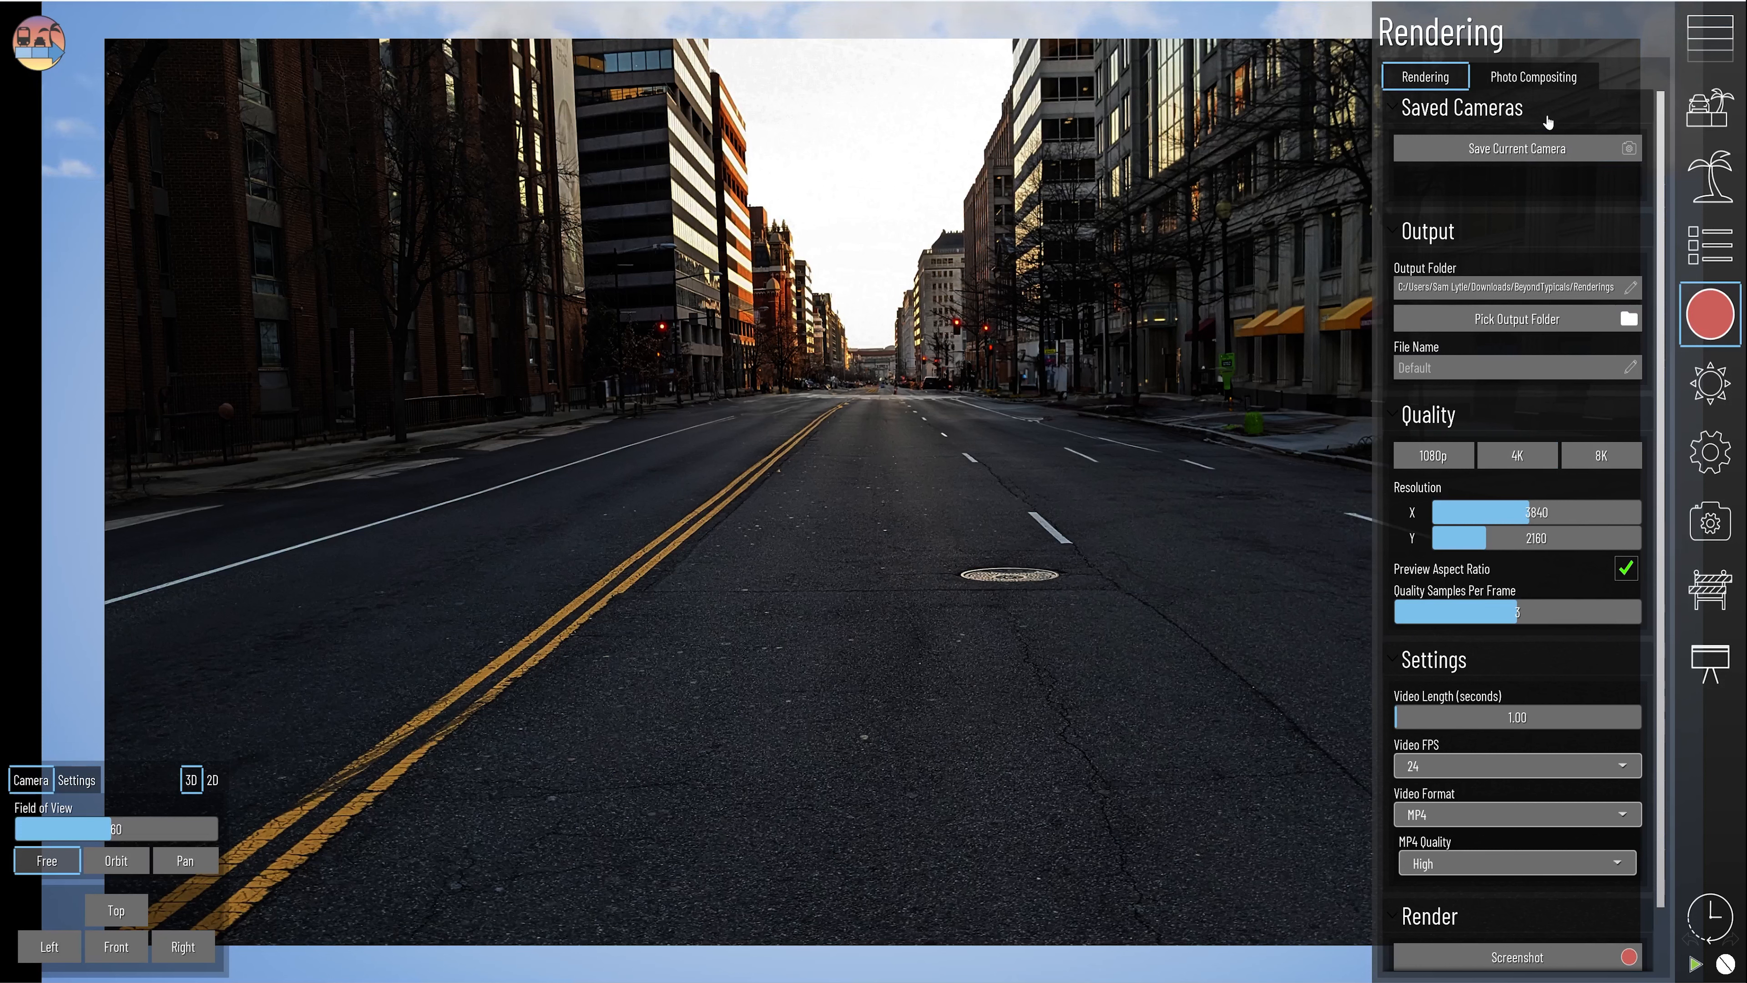
mouse_move(1517, 149)
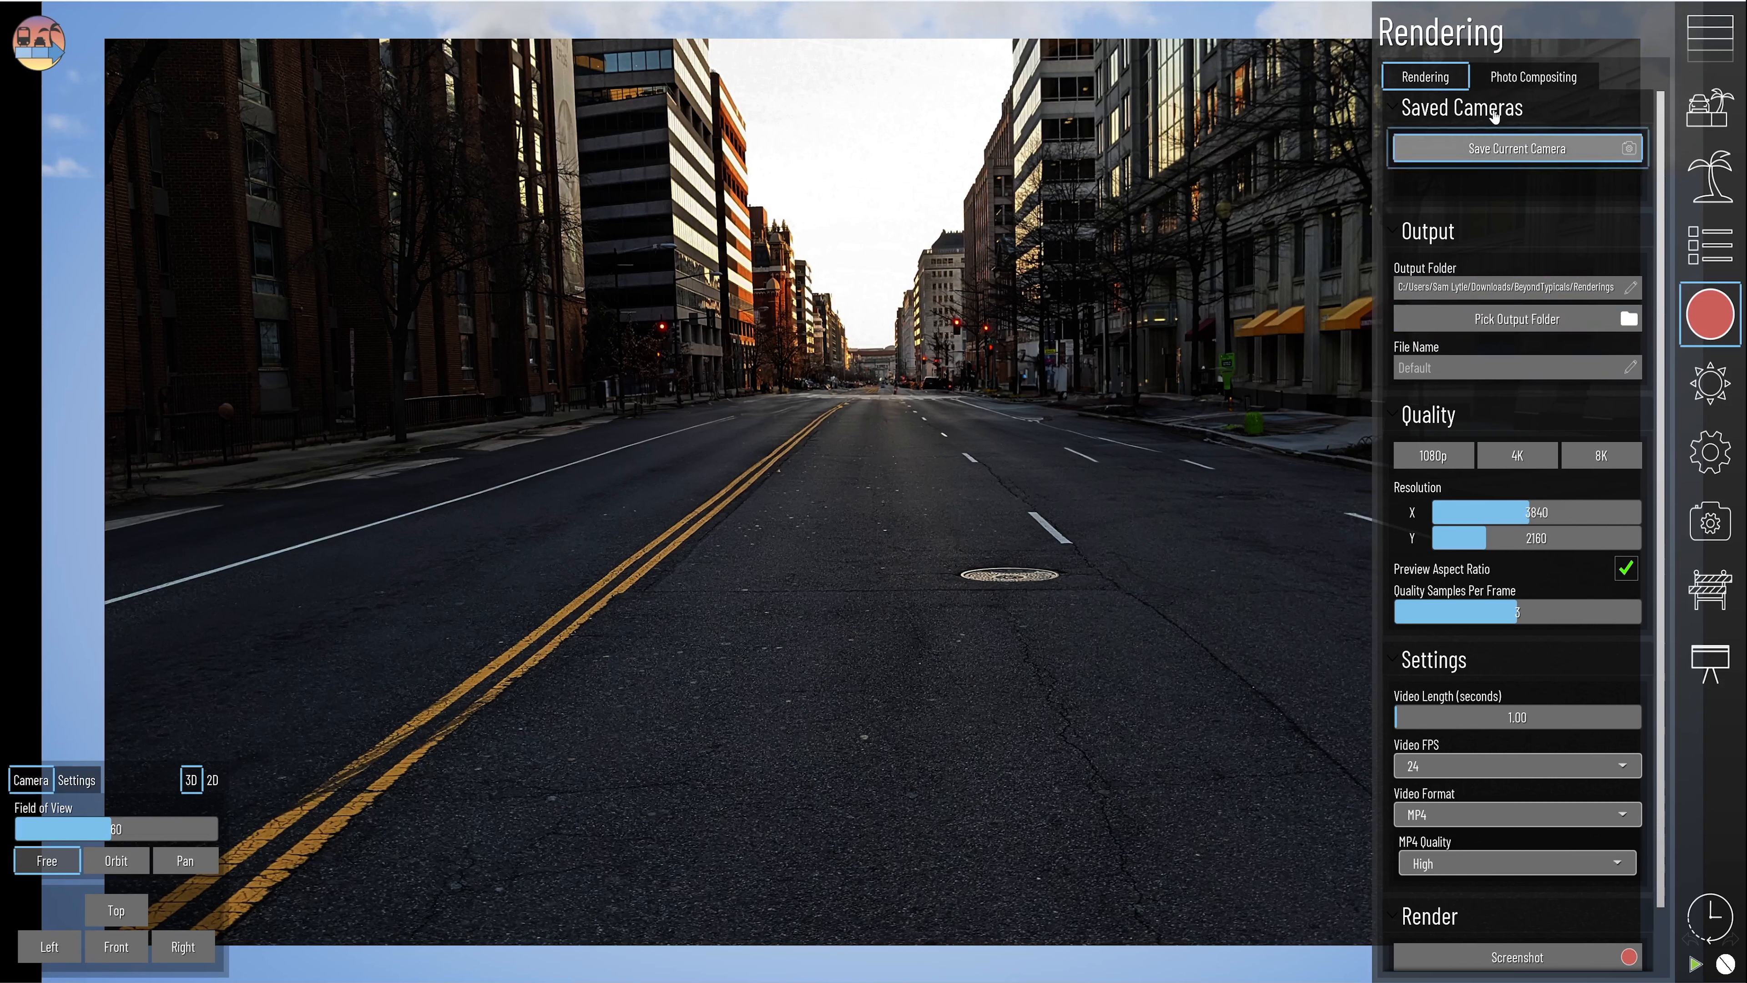
click(1534, 75)
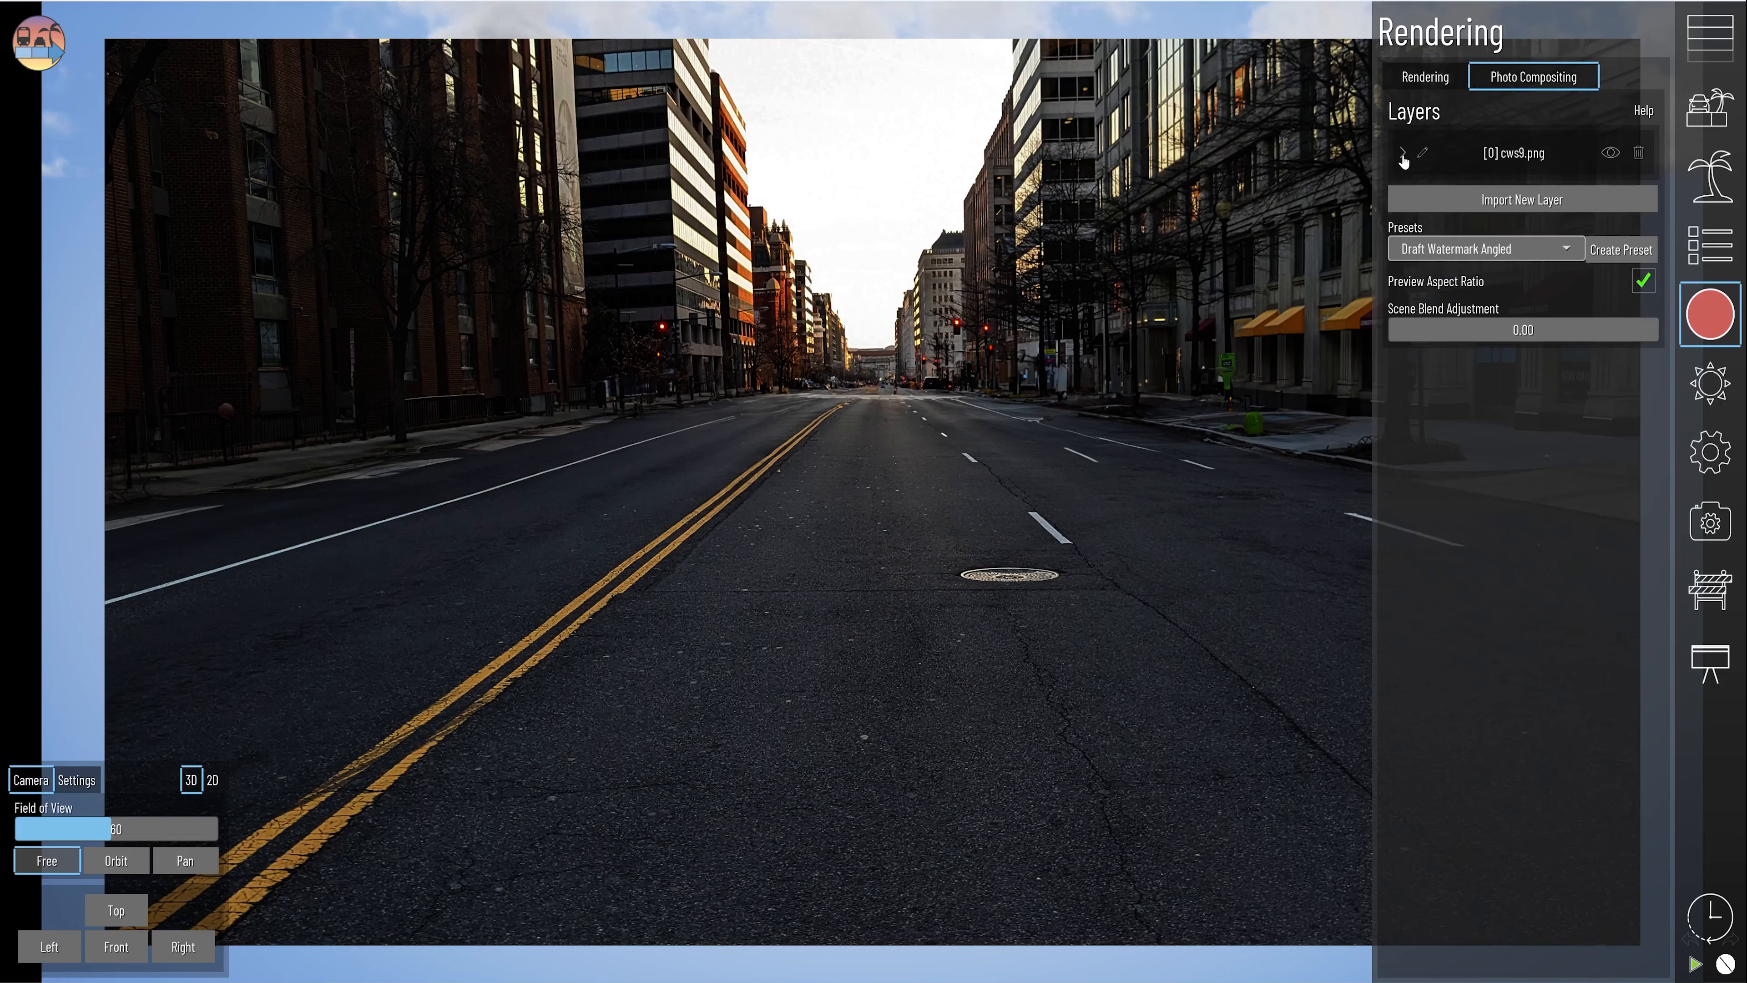
click(1403, 154)
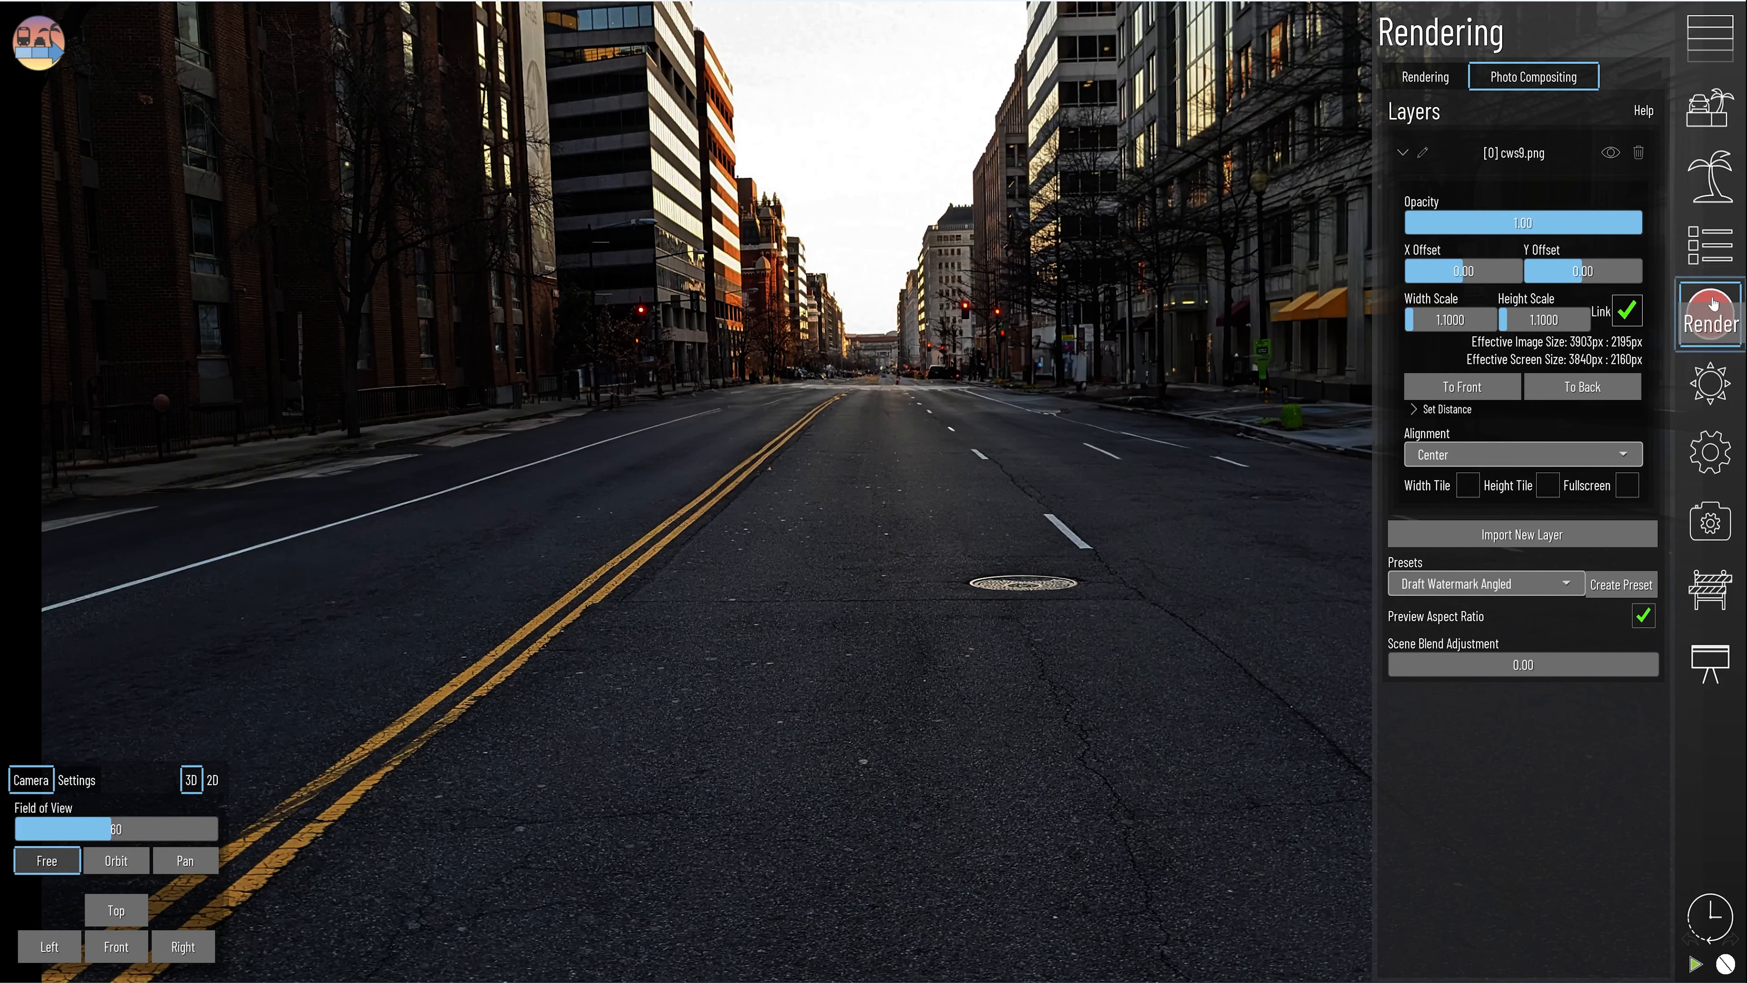
click(1709, 315)
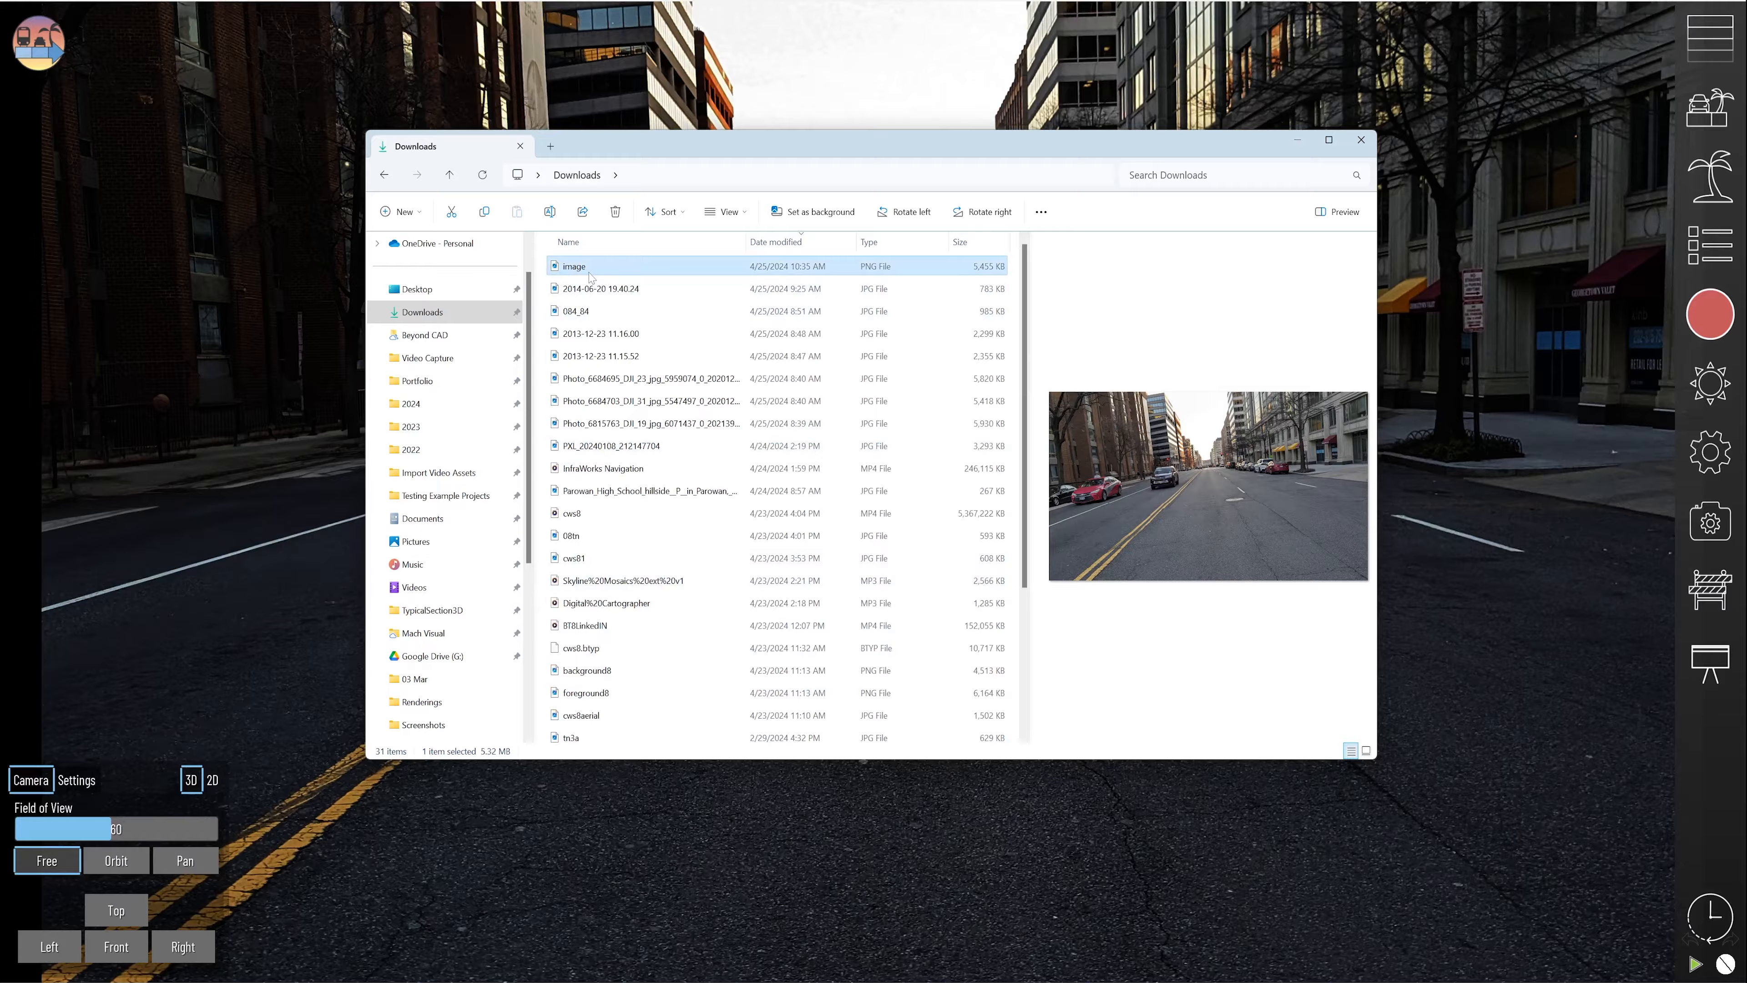
Show image.png, the reference street section with bike, buffer, parking and common lane labels.
double_click(574, 267)
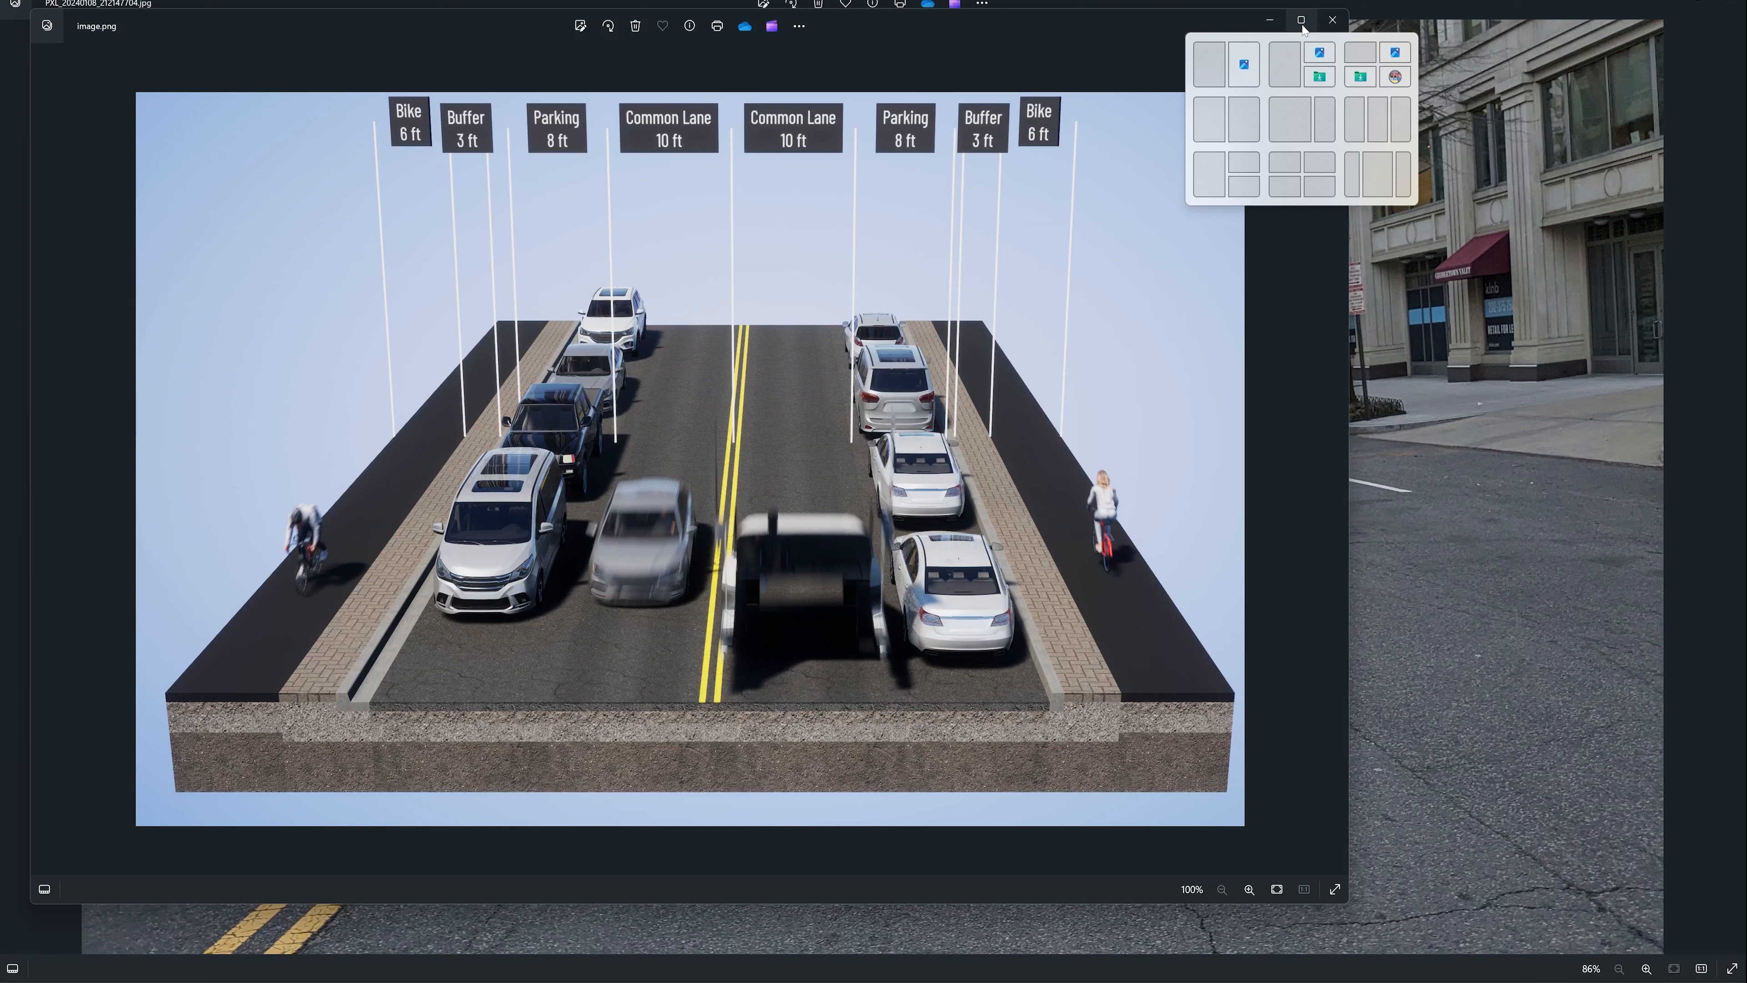
mouse_move(1062, 332)
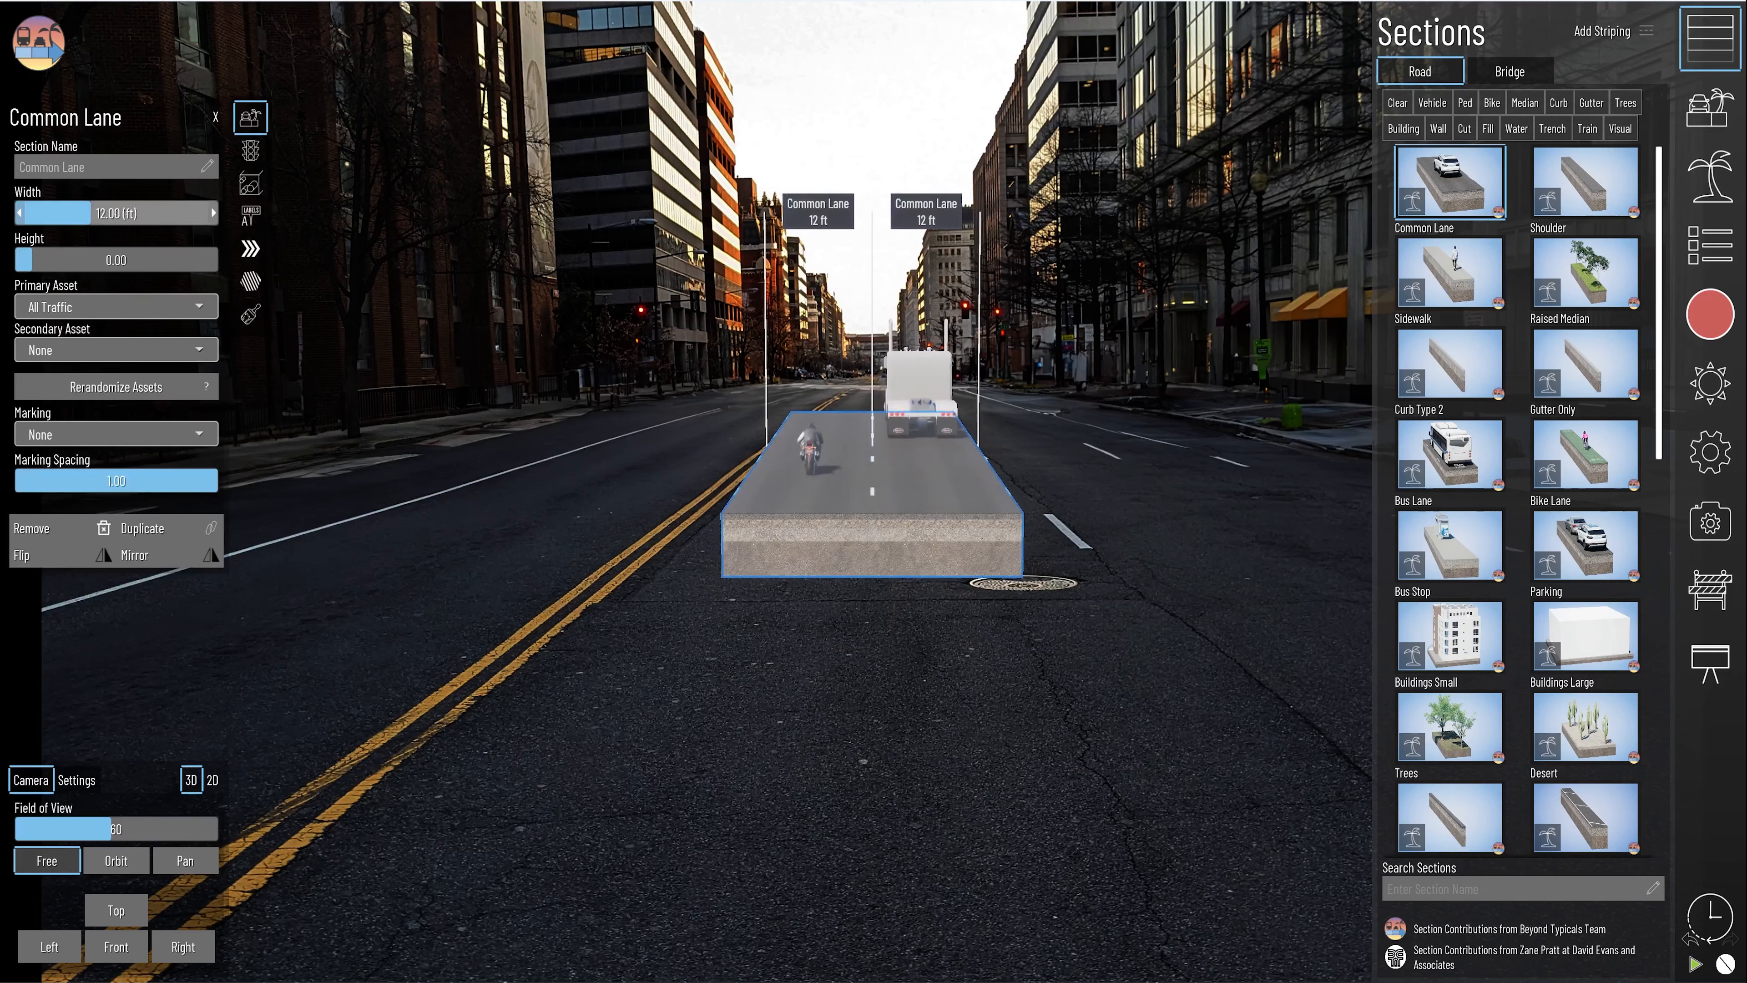
Add a bike lane to the section and select the Sidewalk section for editing.
click(1711, 455)
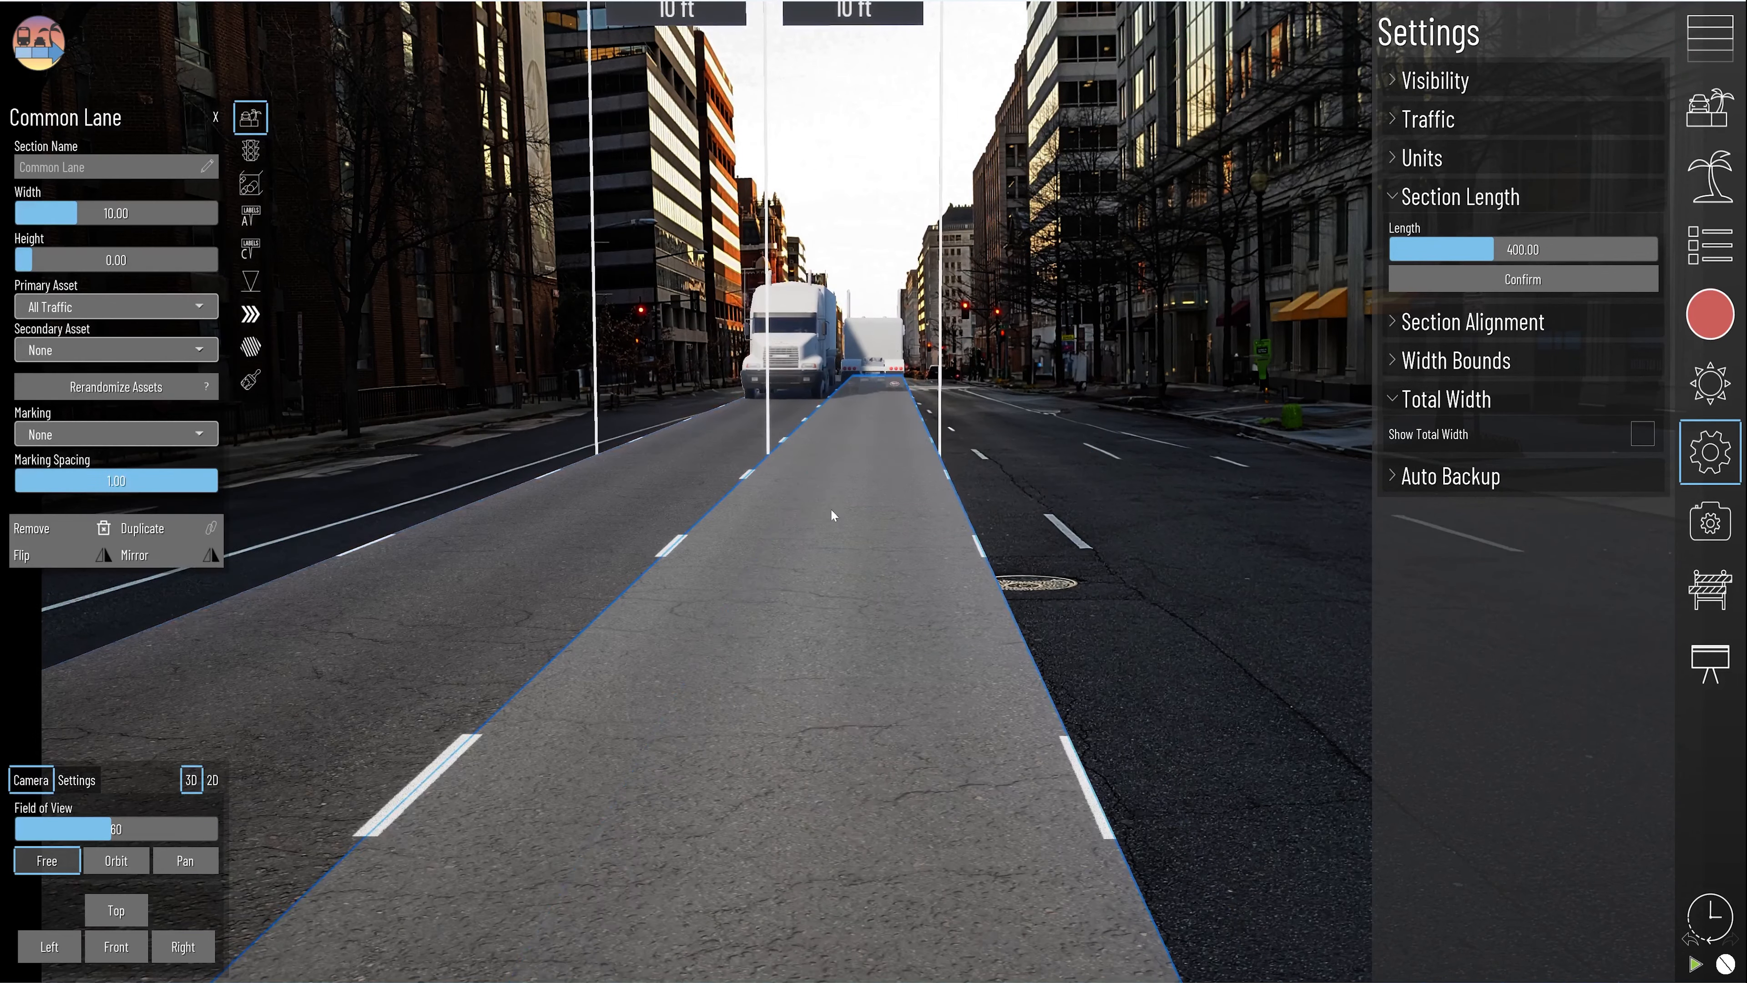
click(1709, 37)
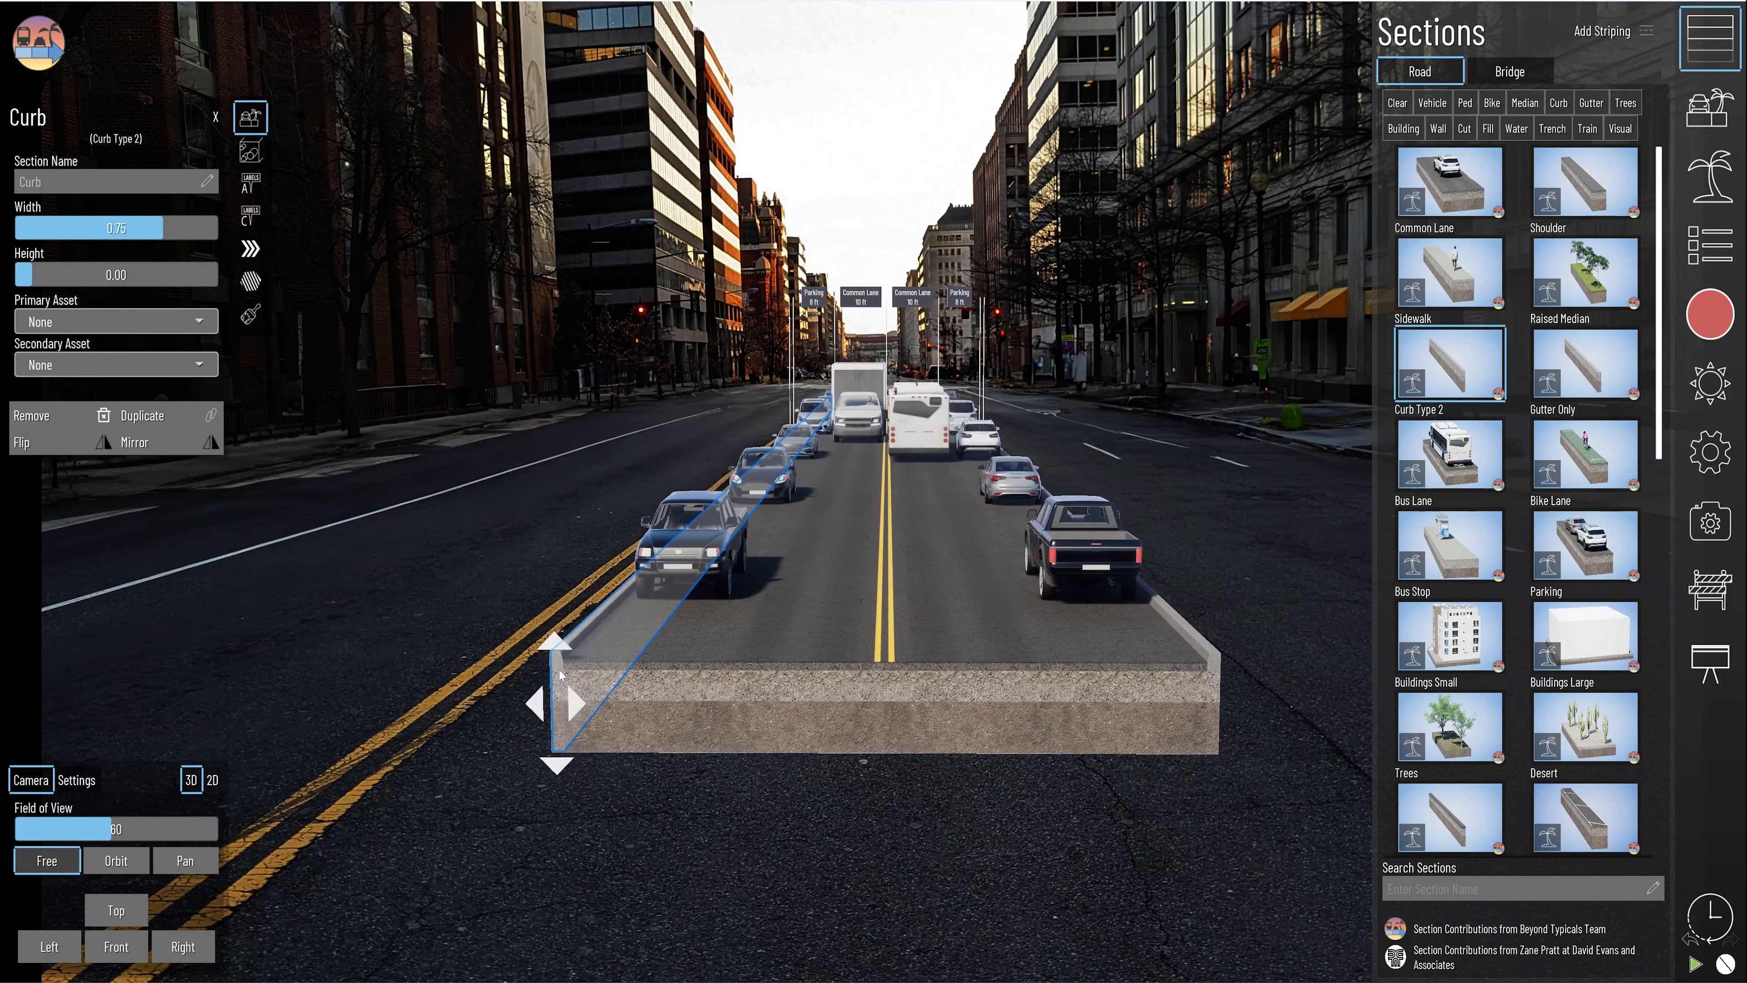
click(1582, 455)
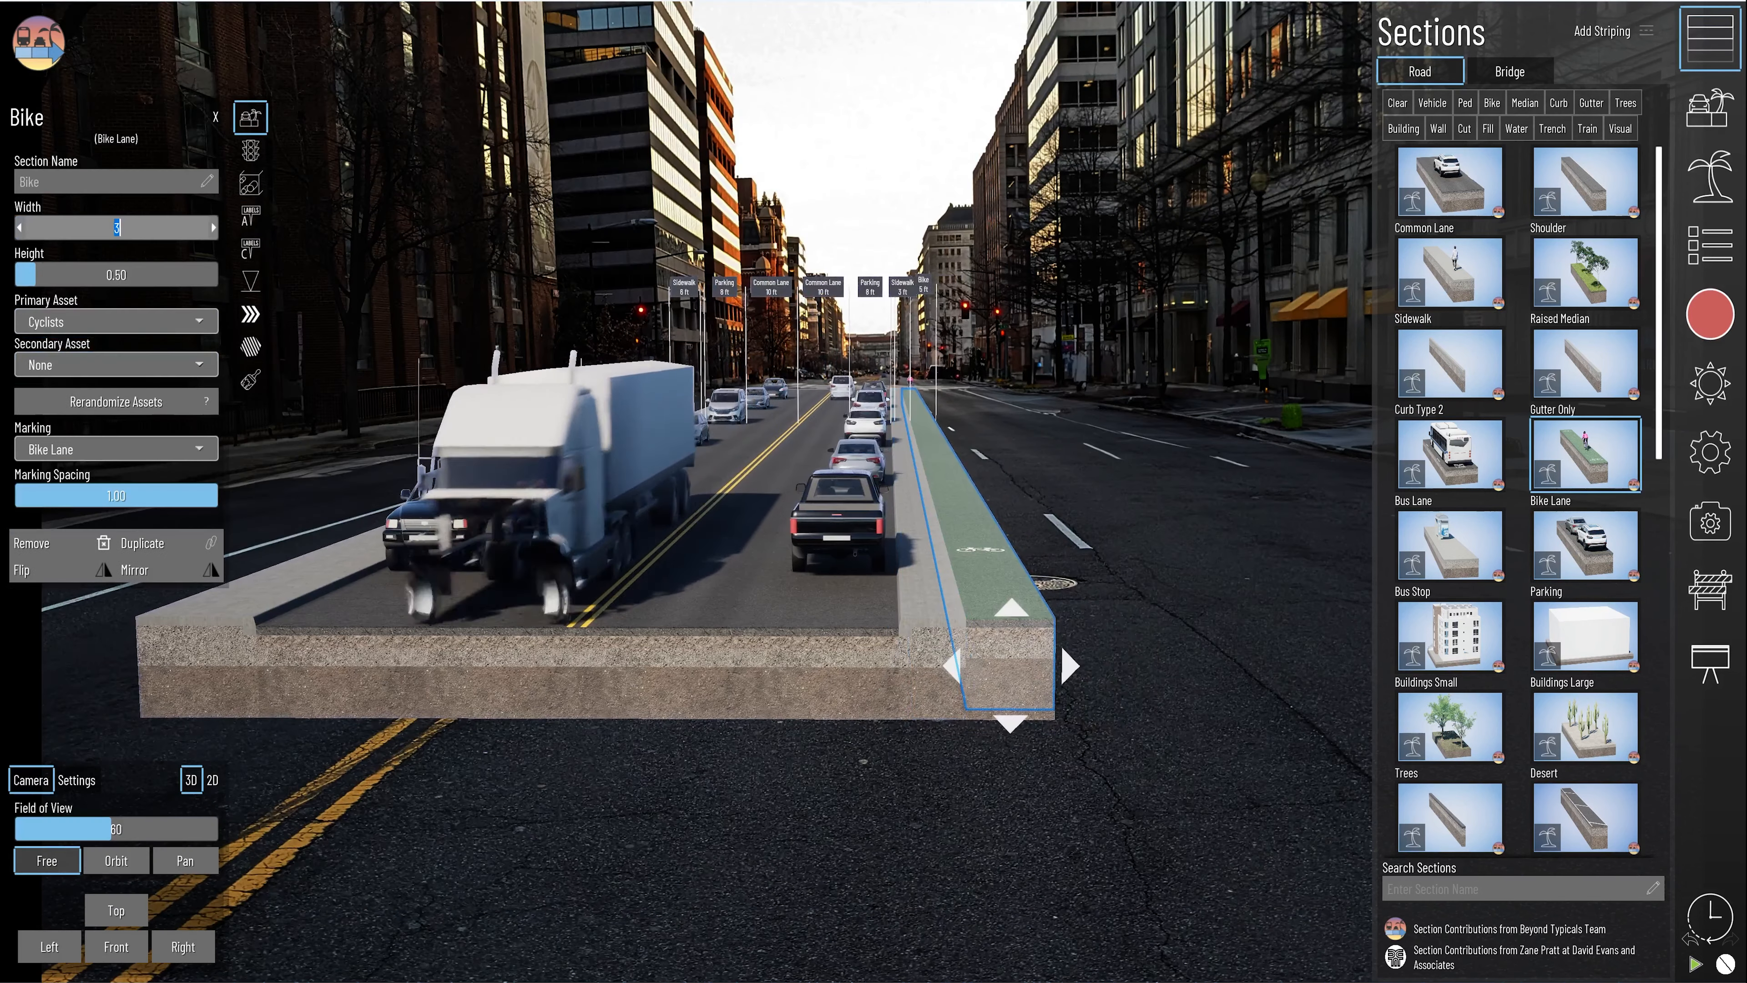
click(250, 382)
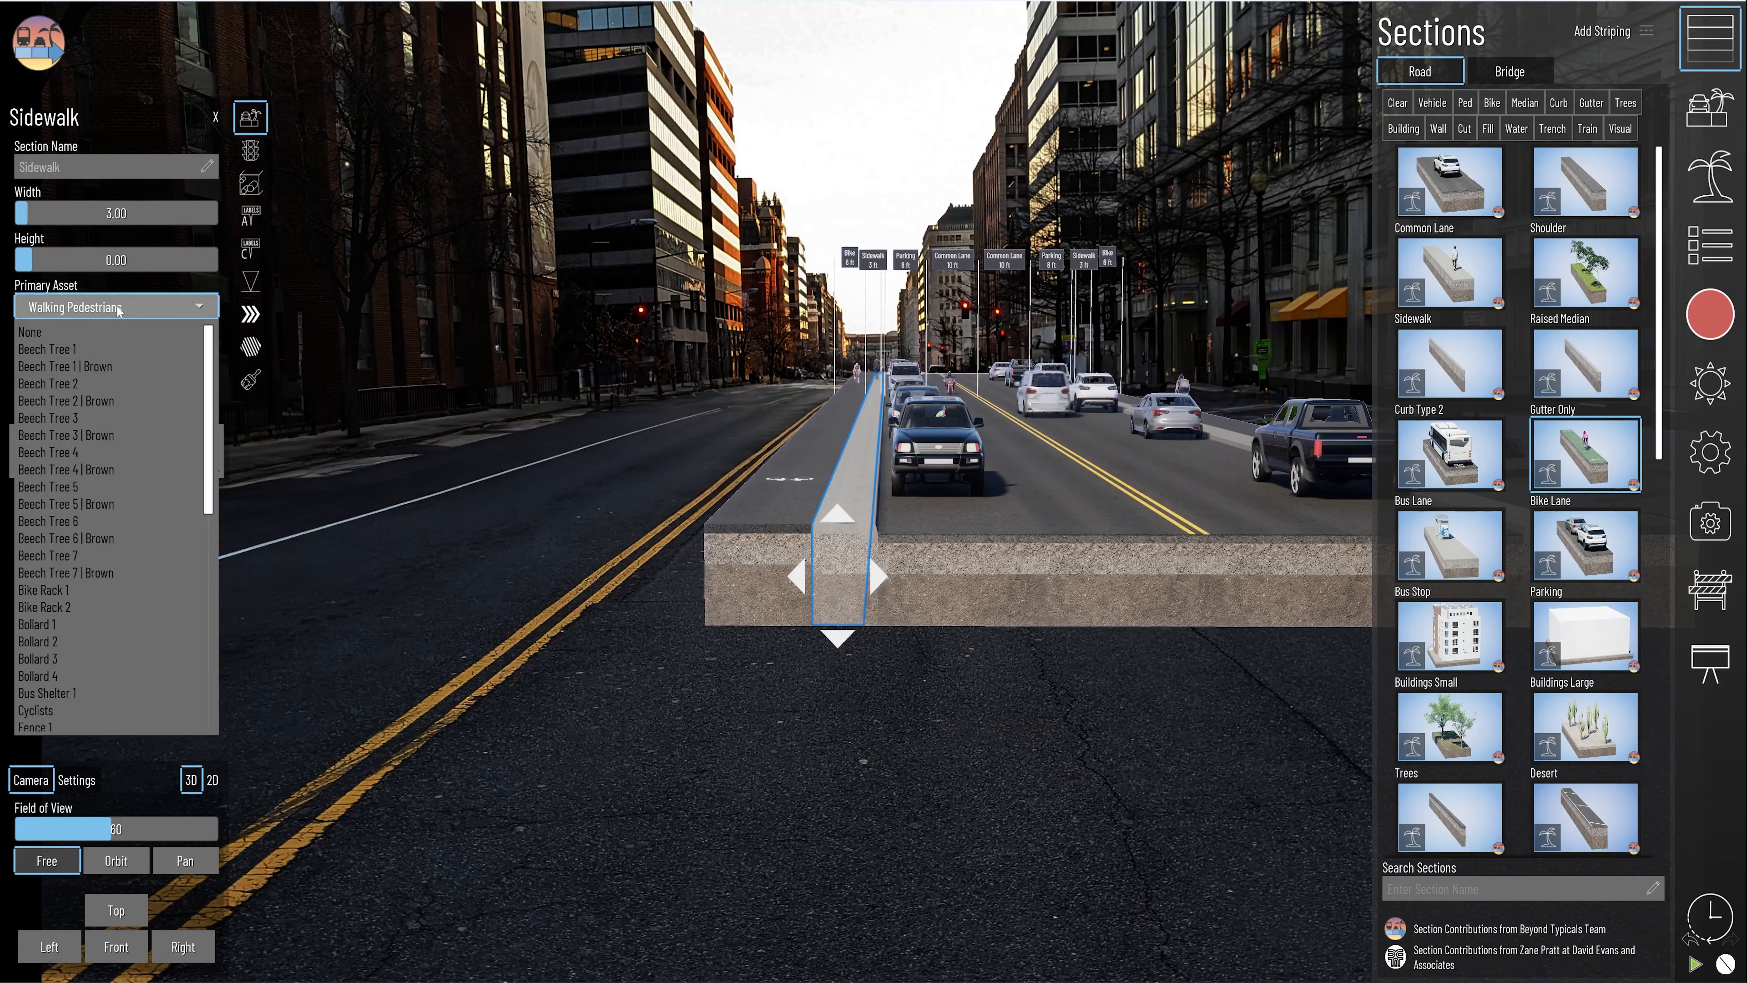
Retexture the sidewalk surface and place a Fescue Grass Dry strip in the section.
click(250, 346)
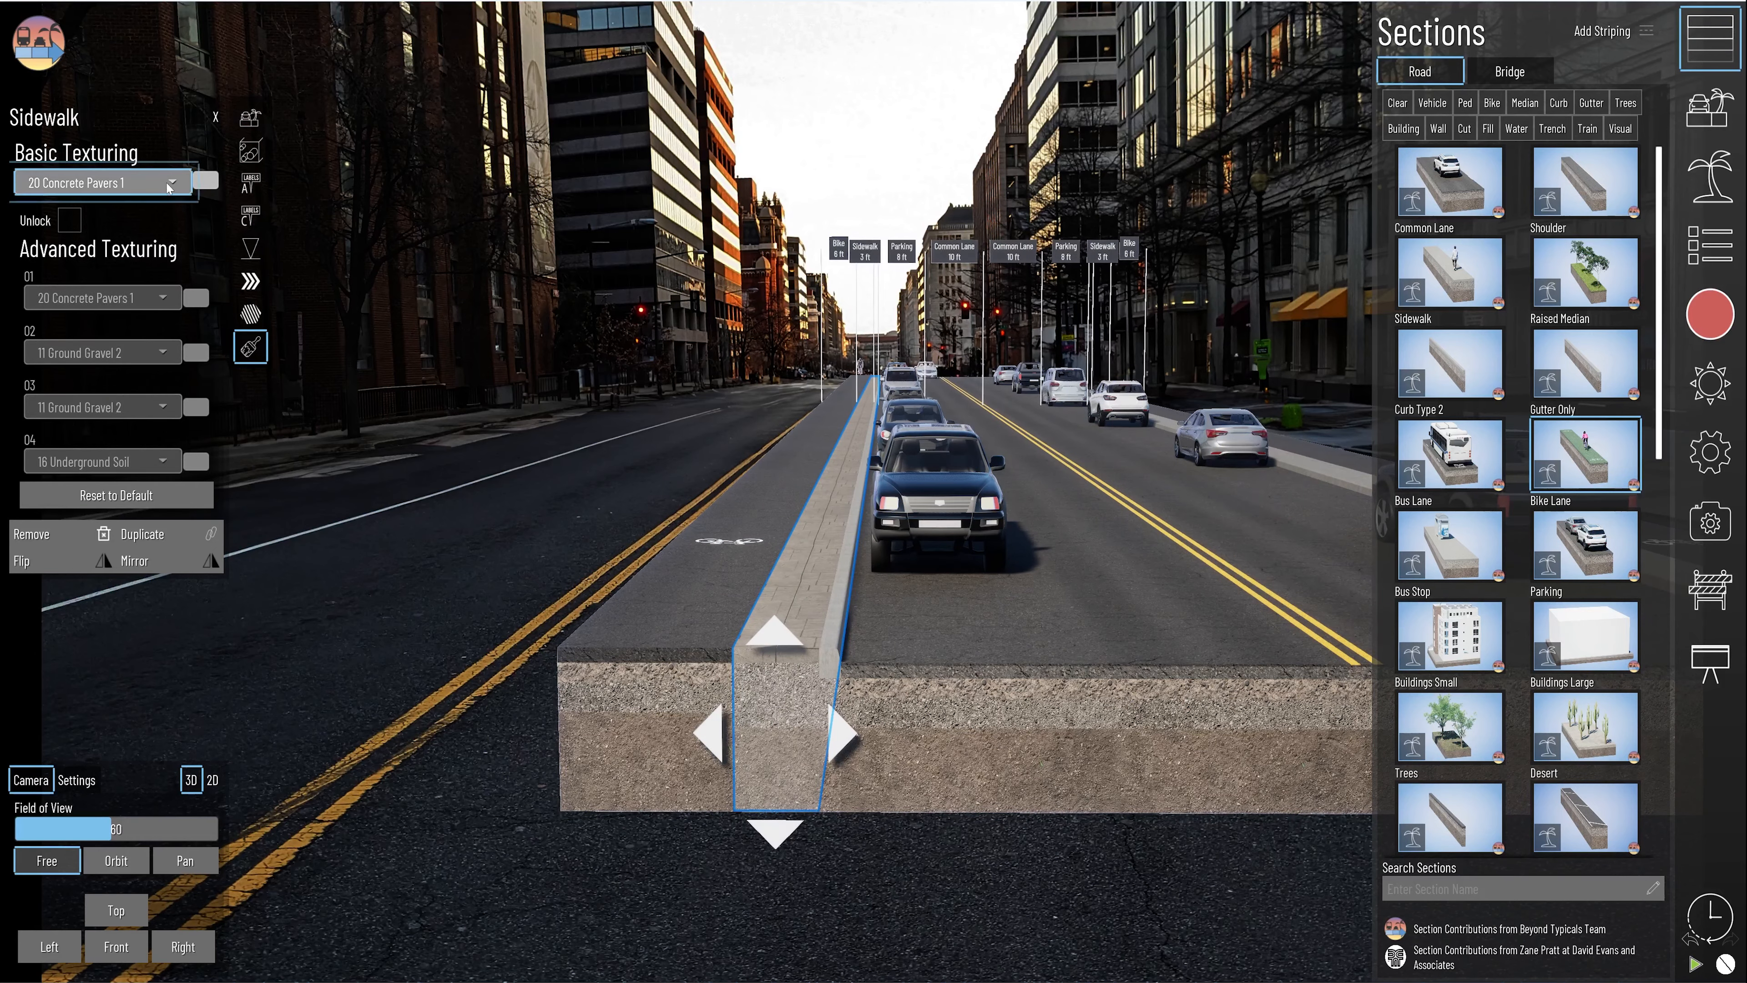
click(100, 182)
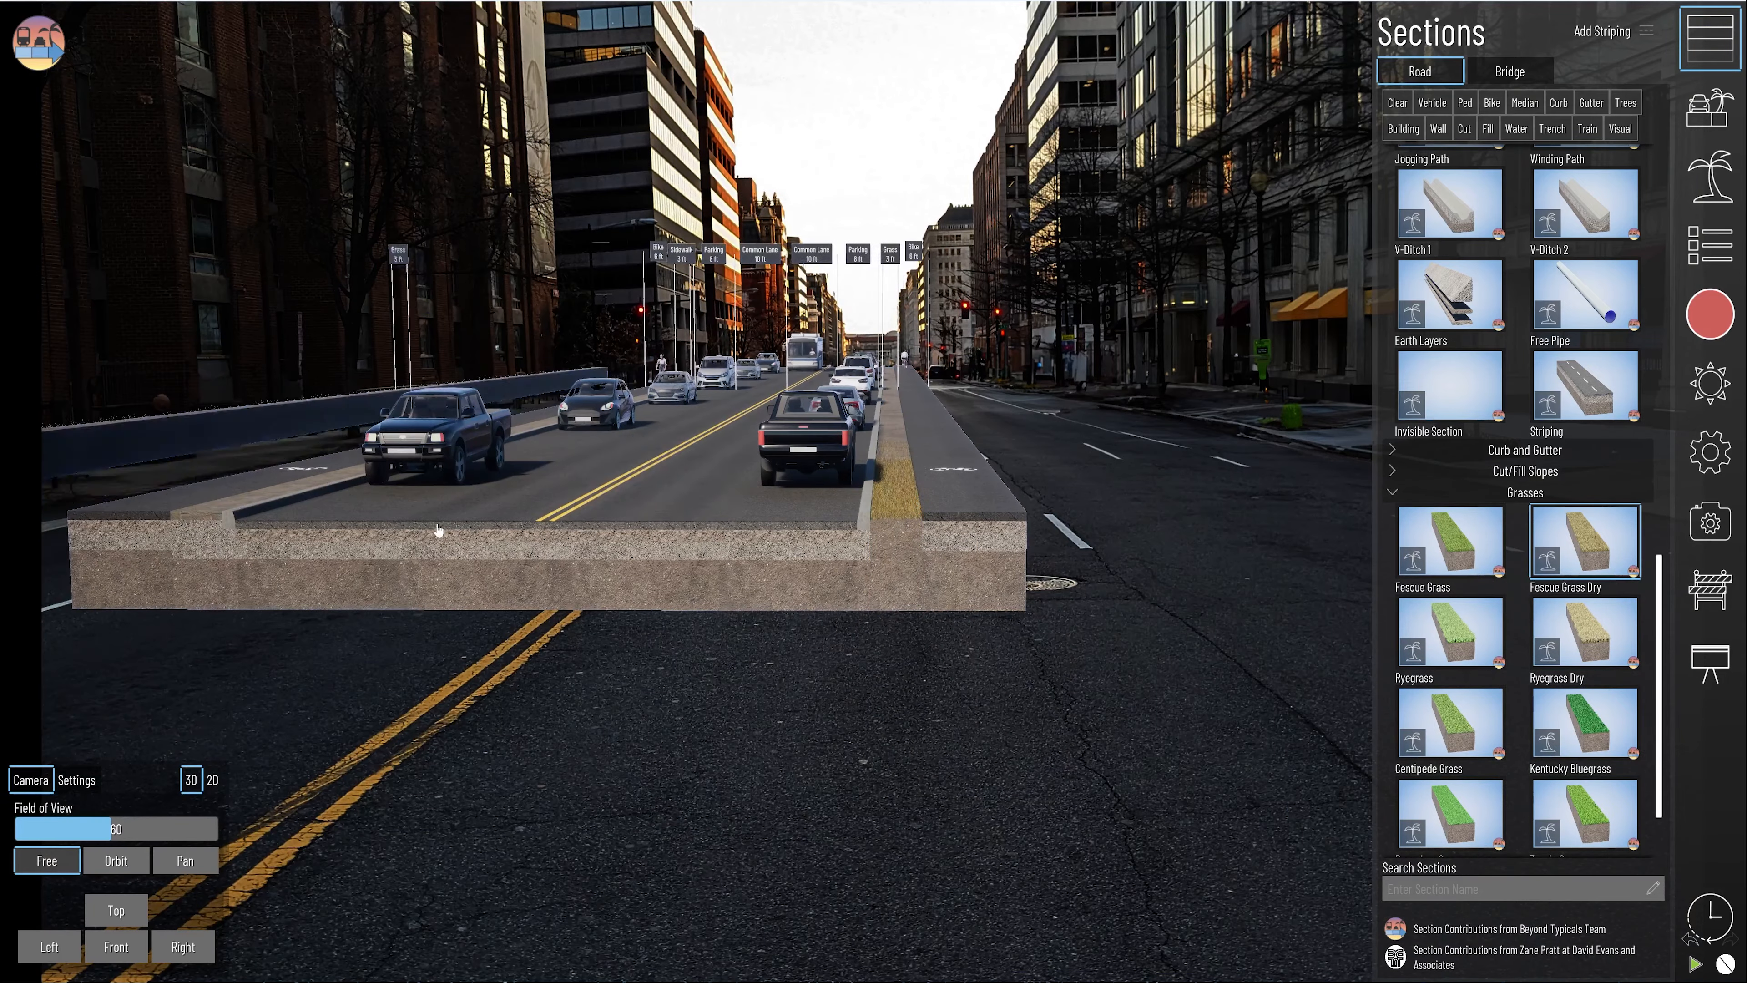
click(1709, 453)
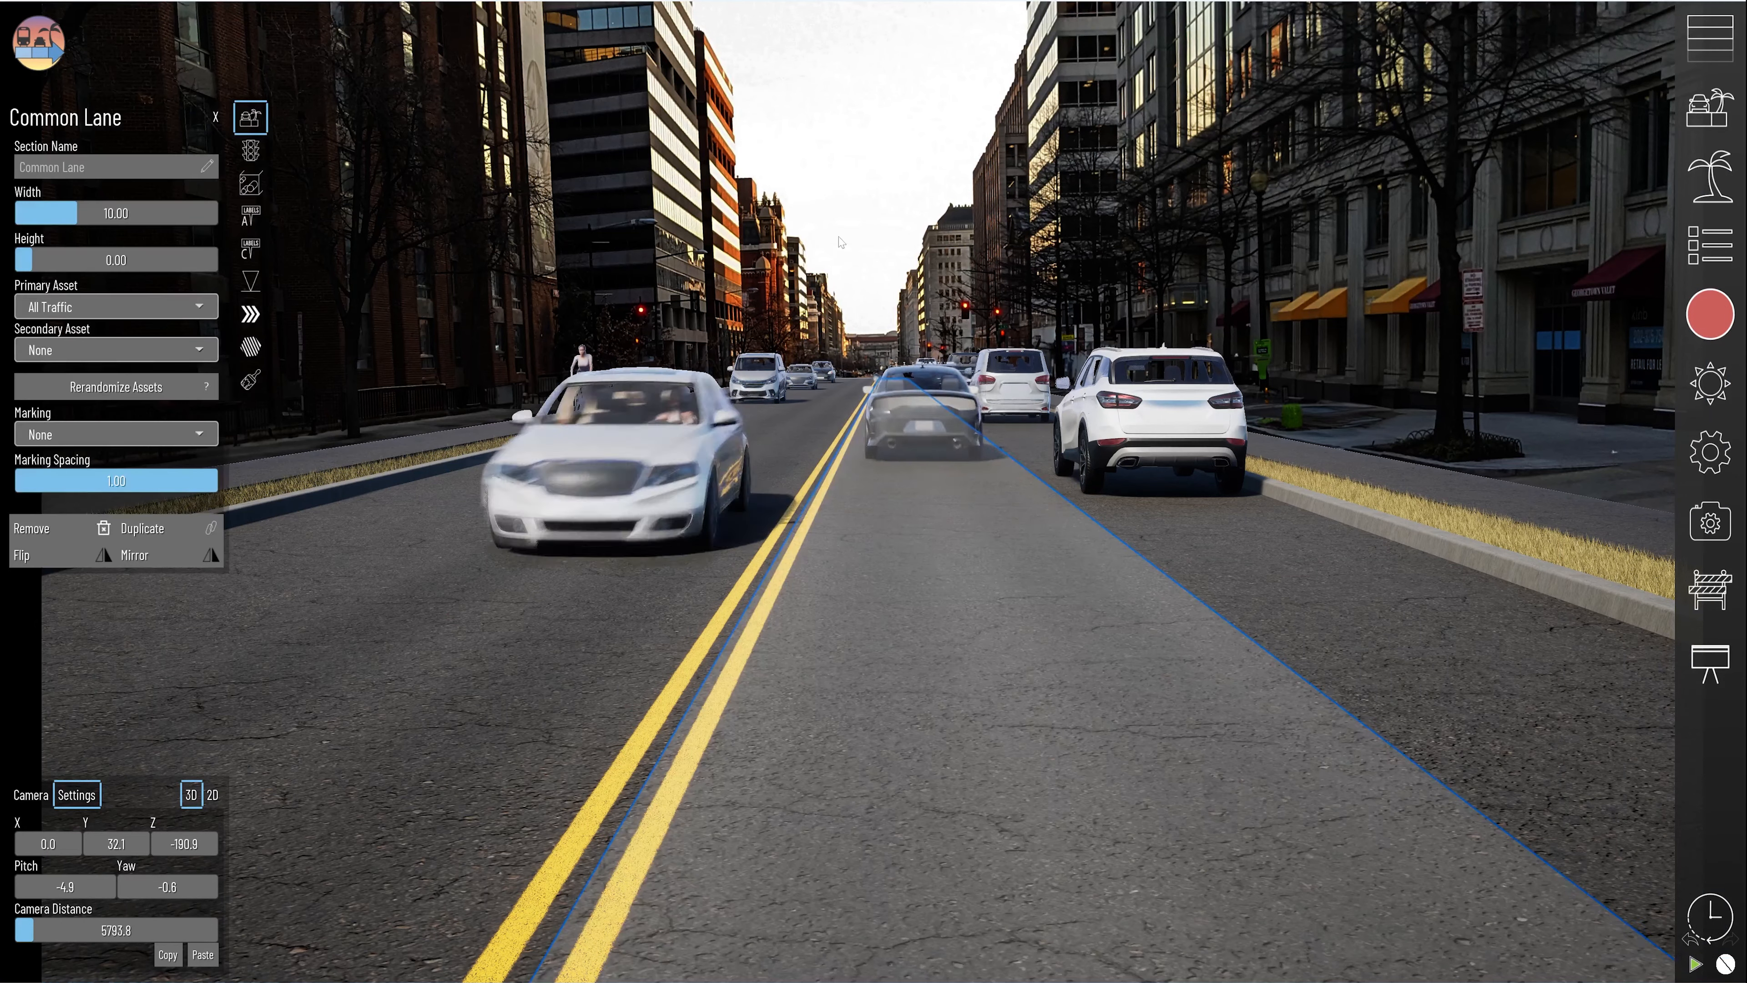
click(210, 117)
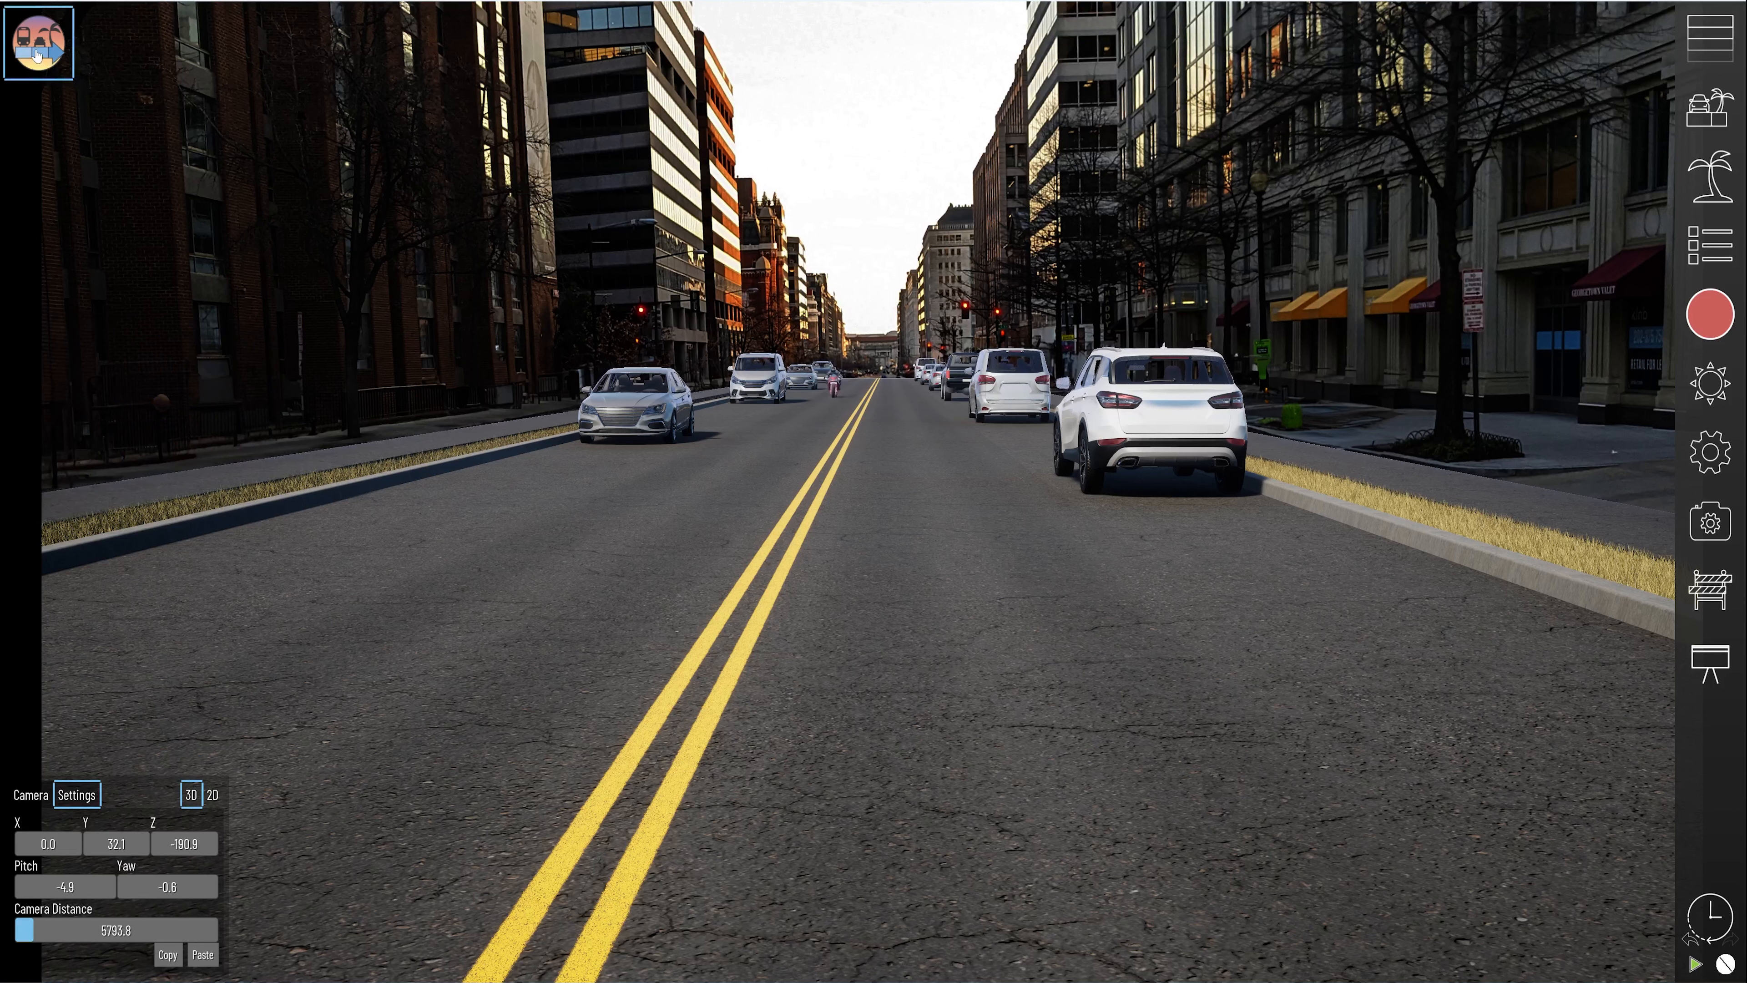
click(108, 44)
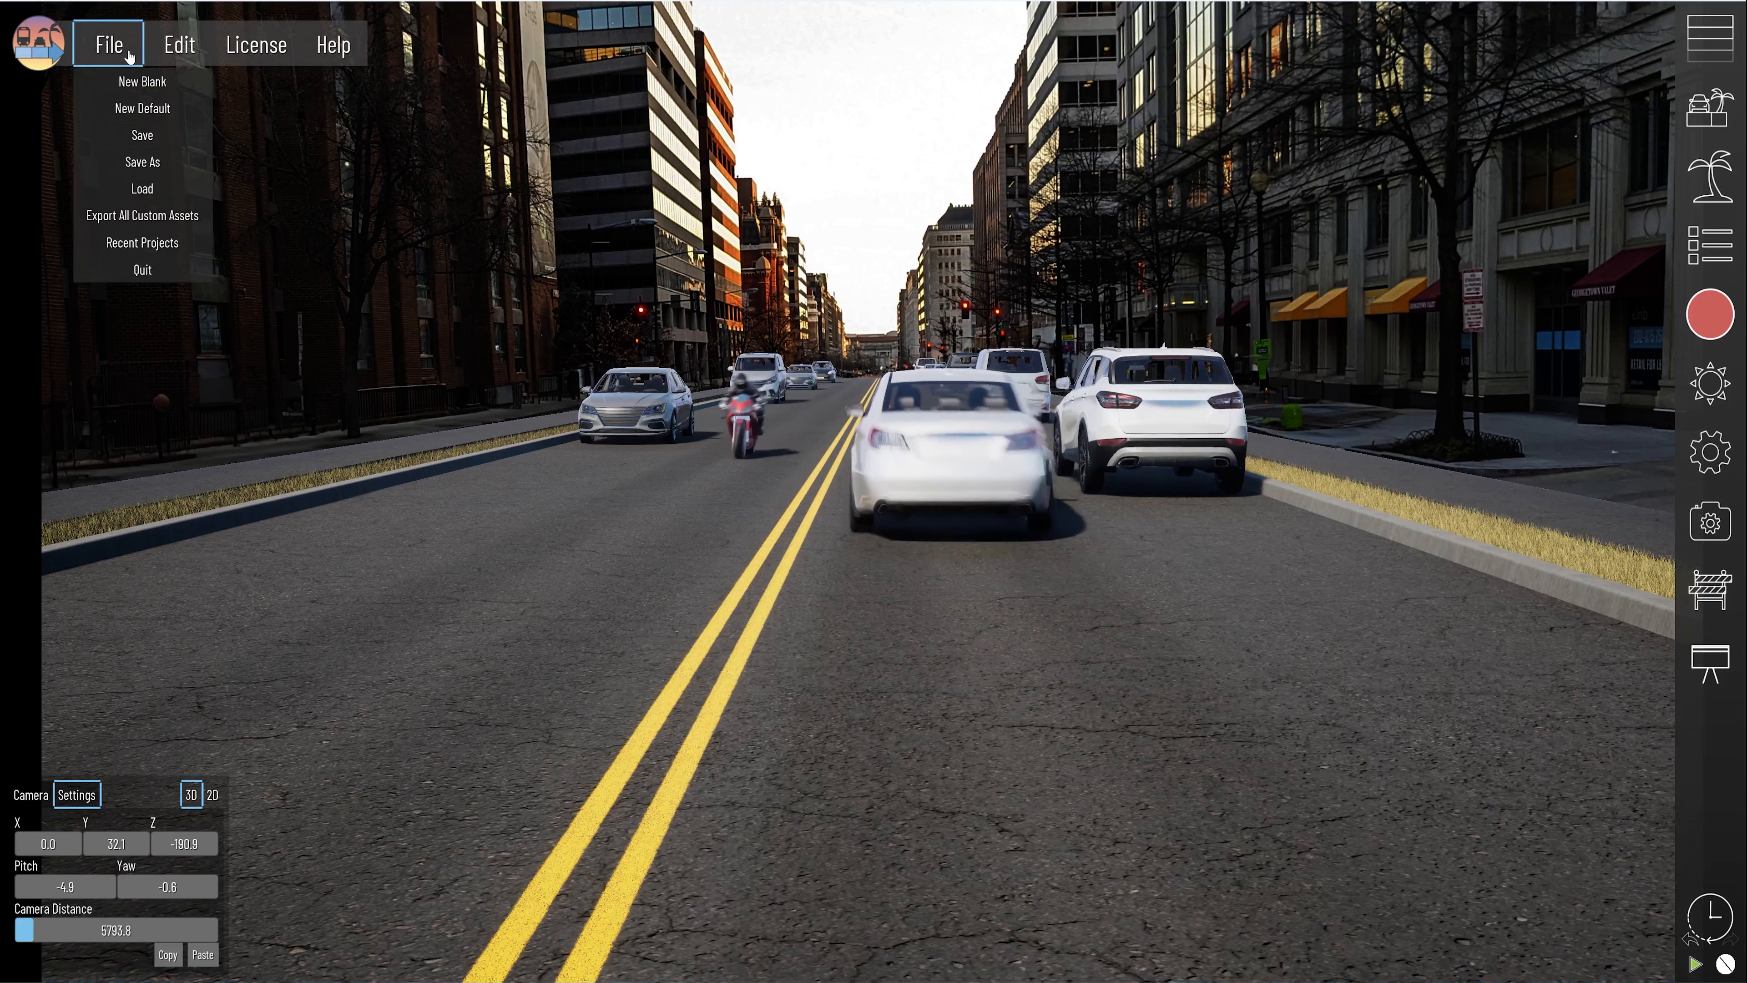
mouse_move(142, 187)
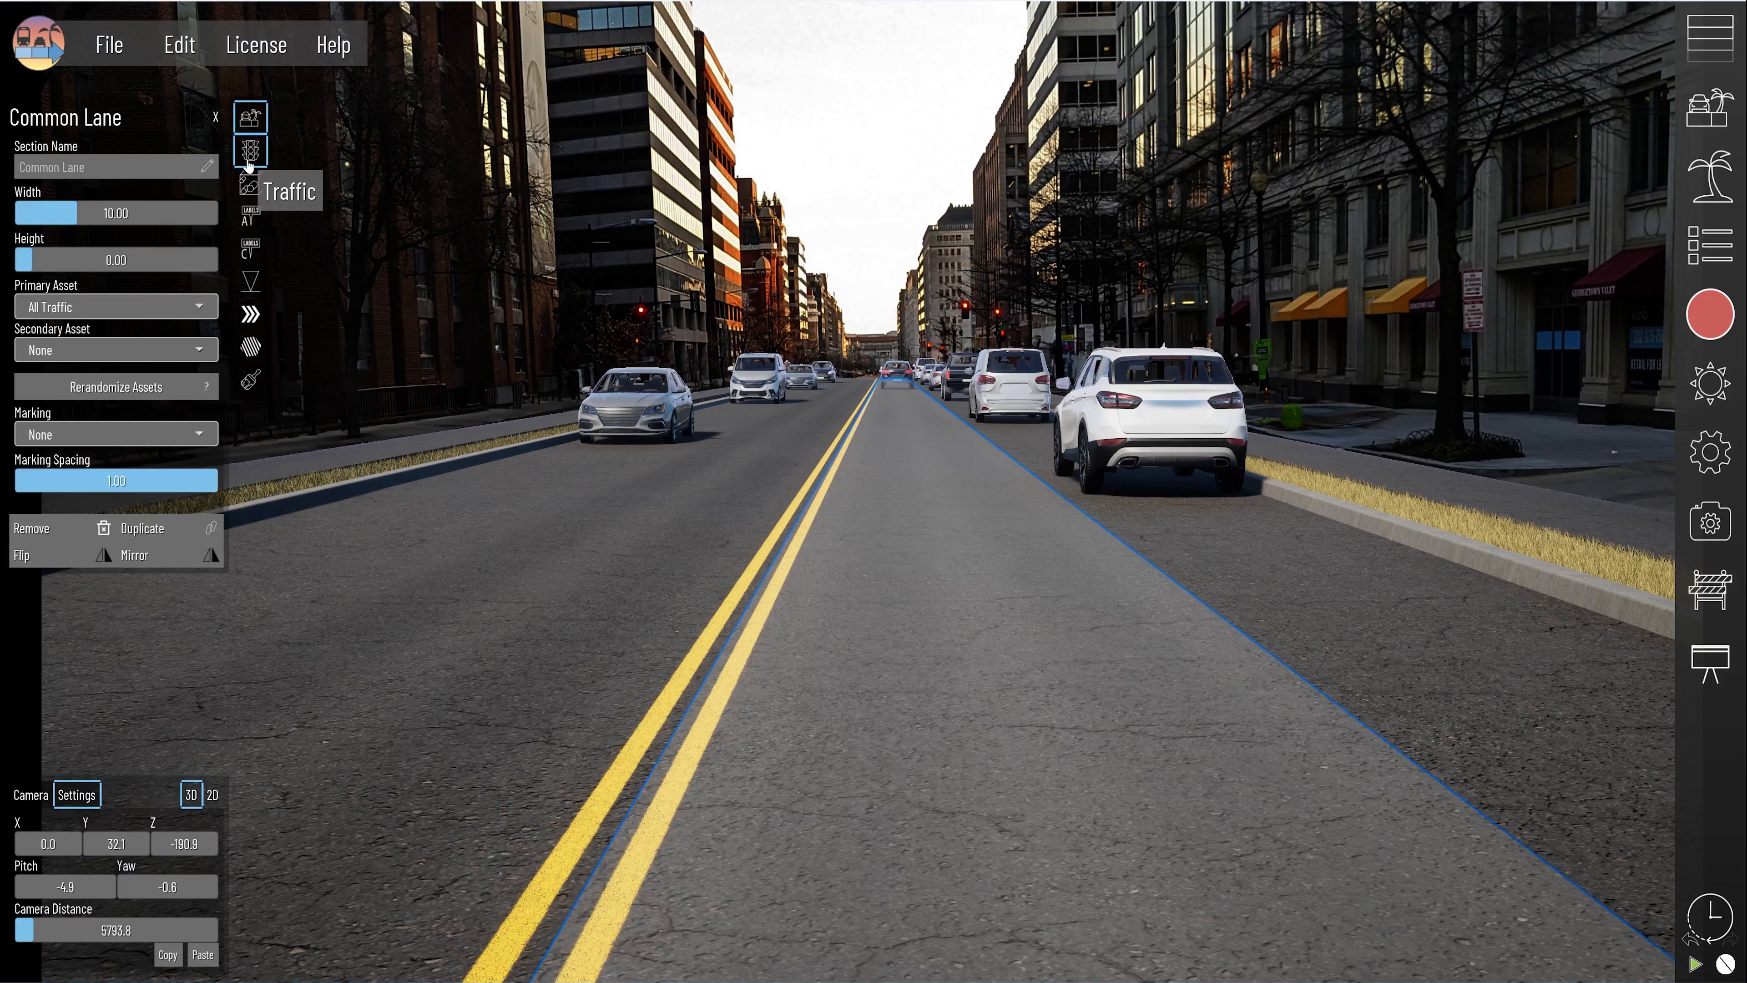
Set the forward Common Lane's traffic Speed to 35 and Volume to 3.
click(249, 149)
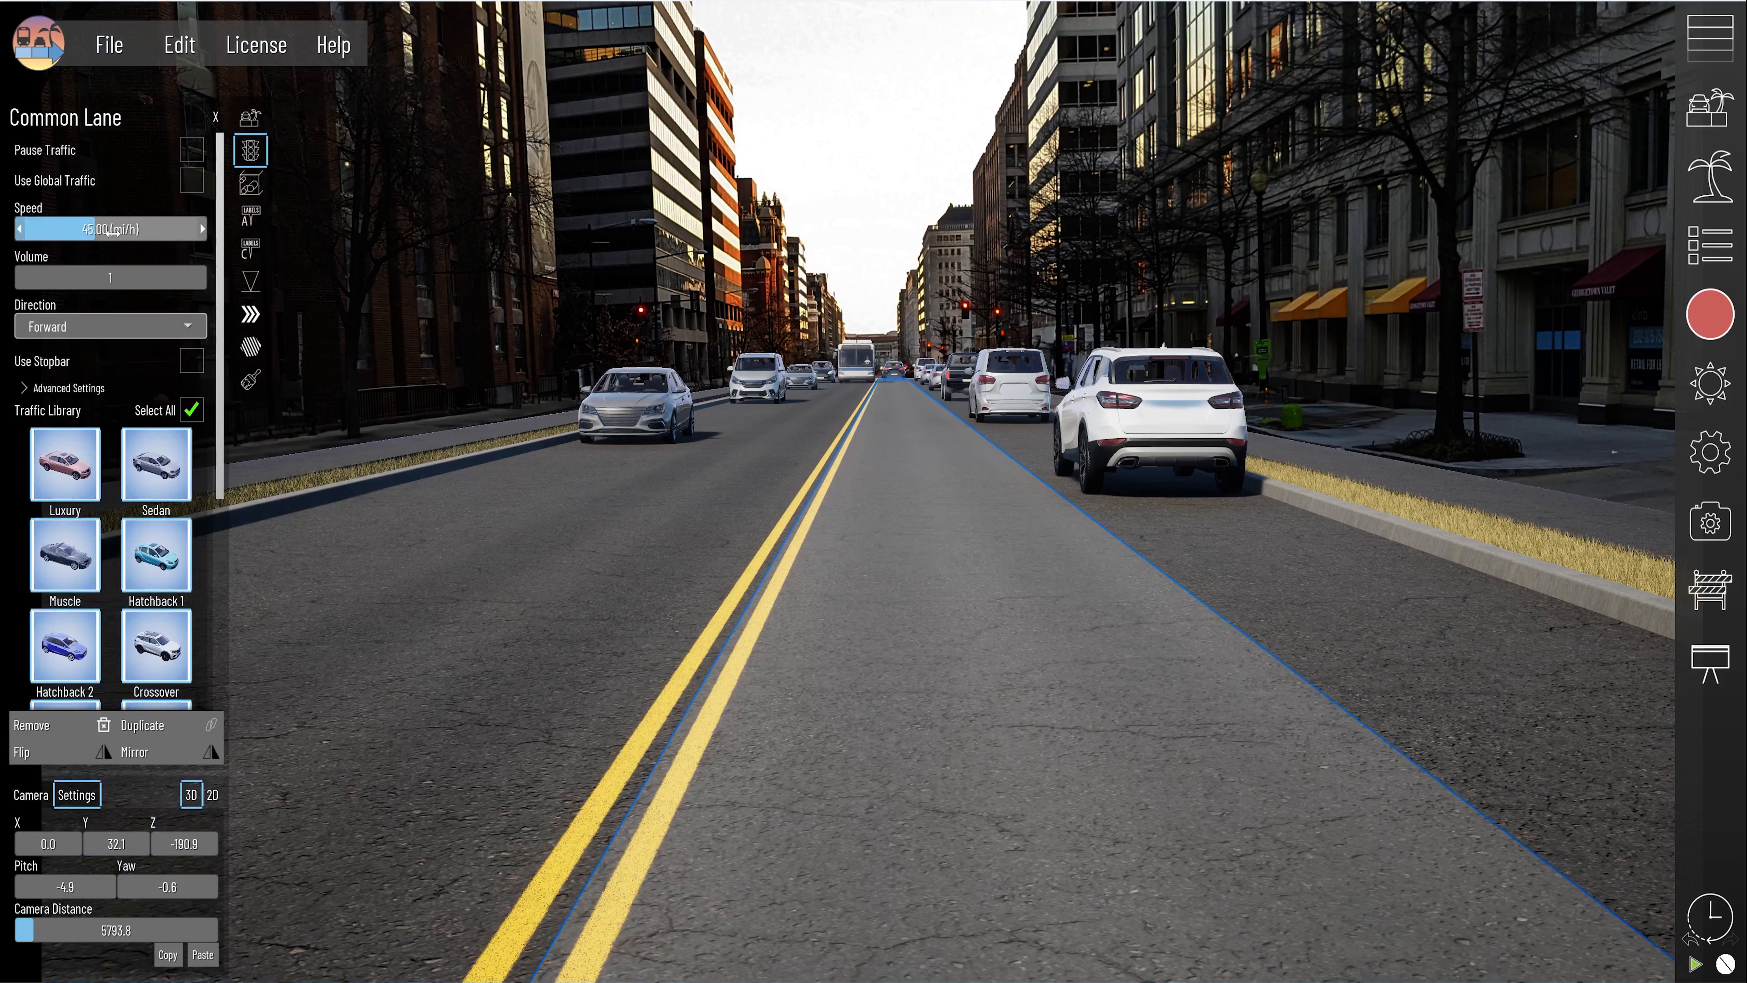
drag(89, 228, 61, 229)
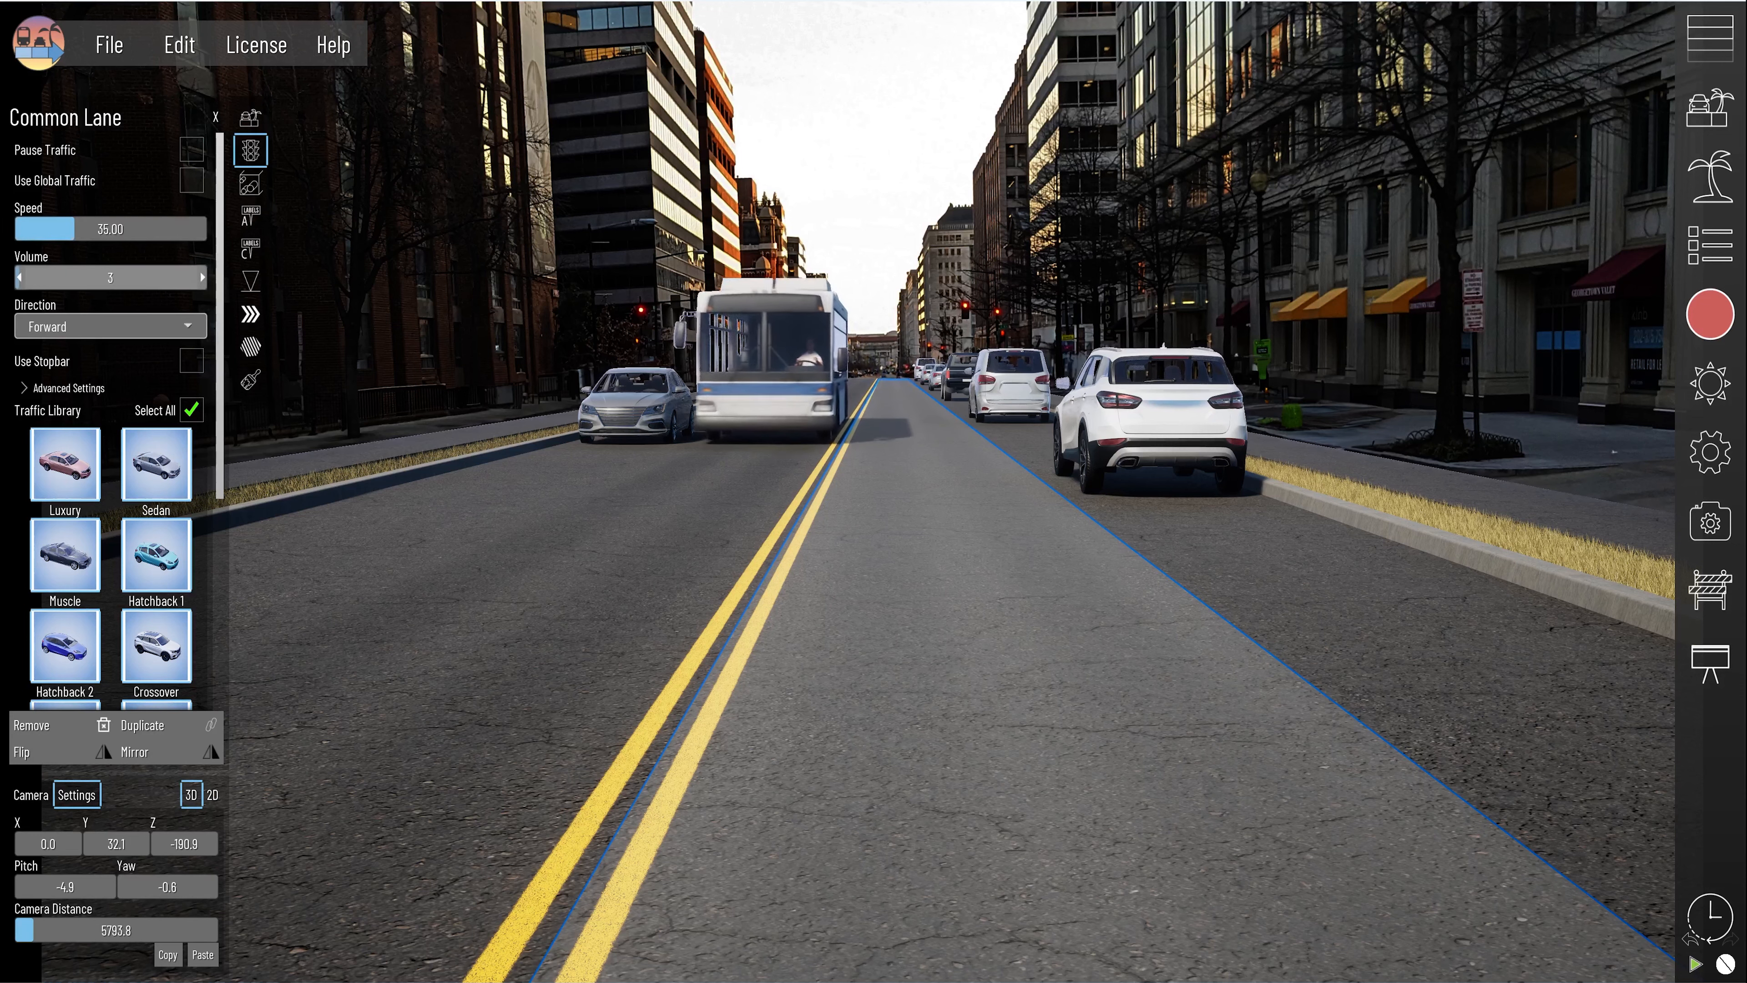
click(251, 118)
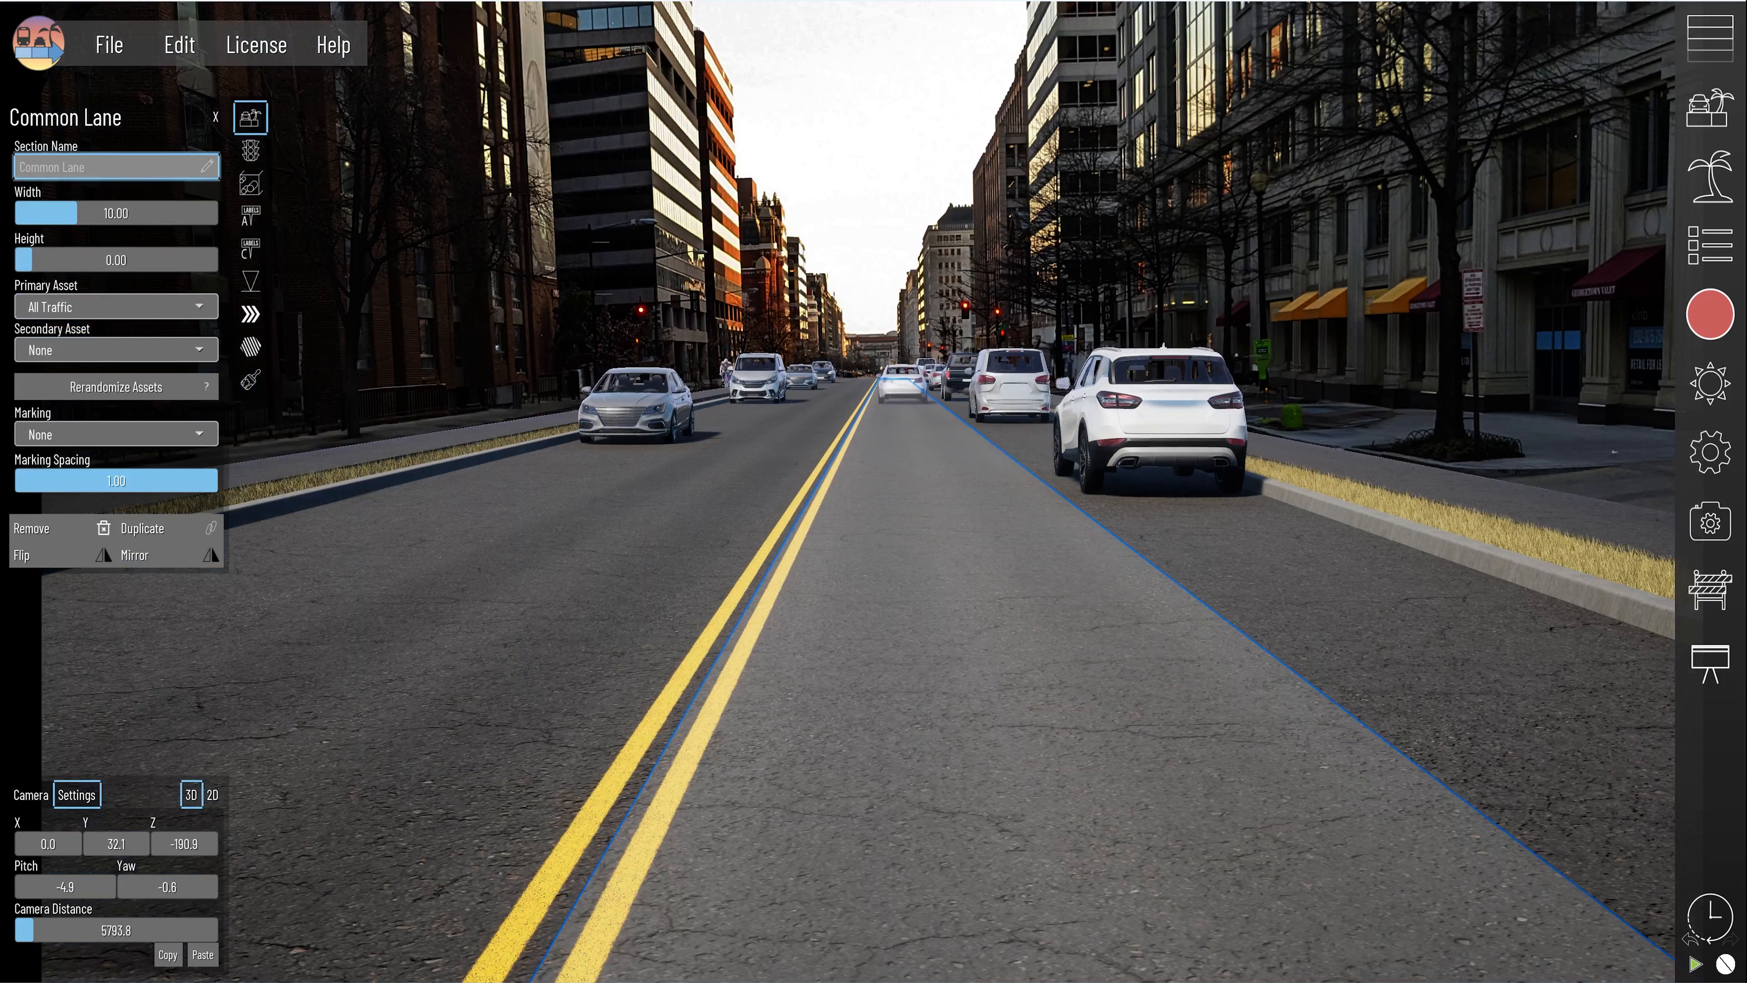
click(249, 149)
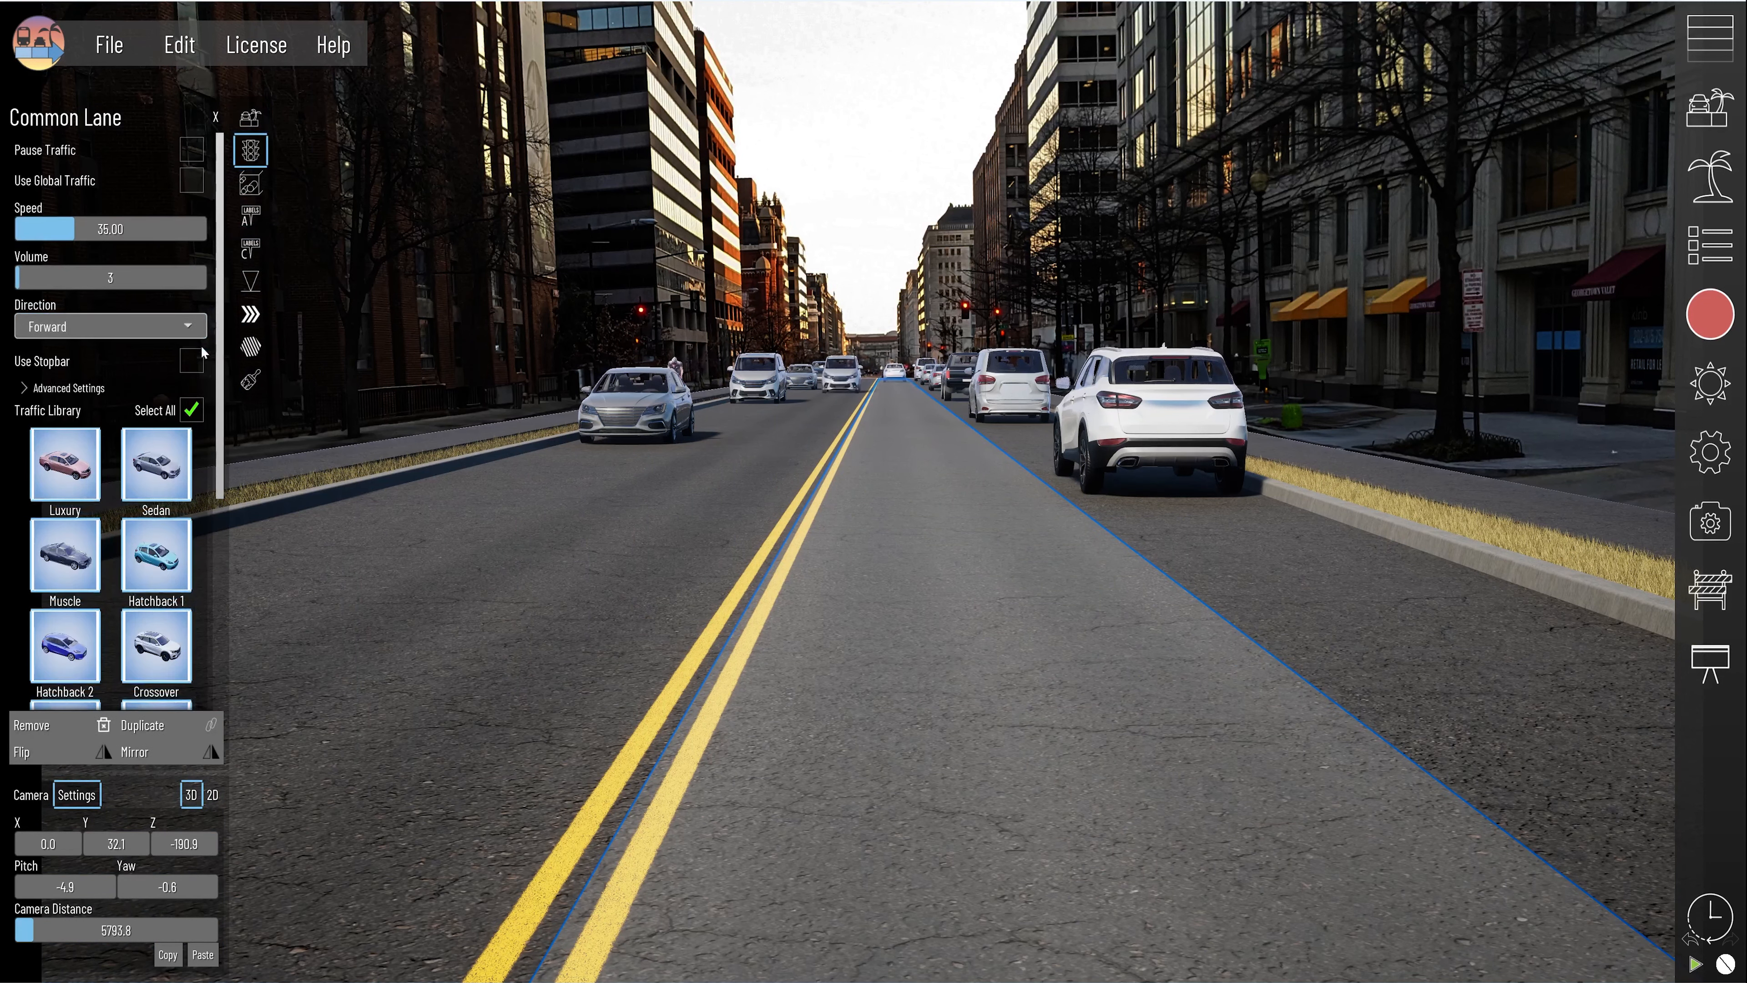
Enable Use Stopbar on the forward lane and slide the Stopbar Location so cars queue.
click(190, 361)
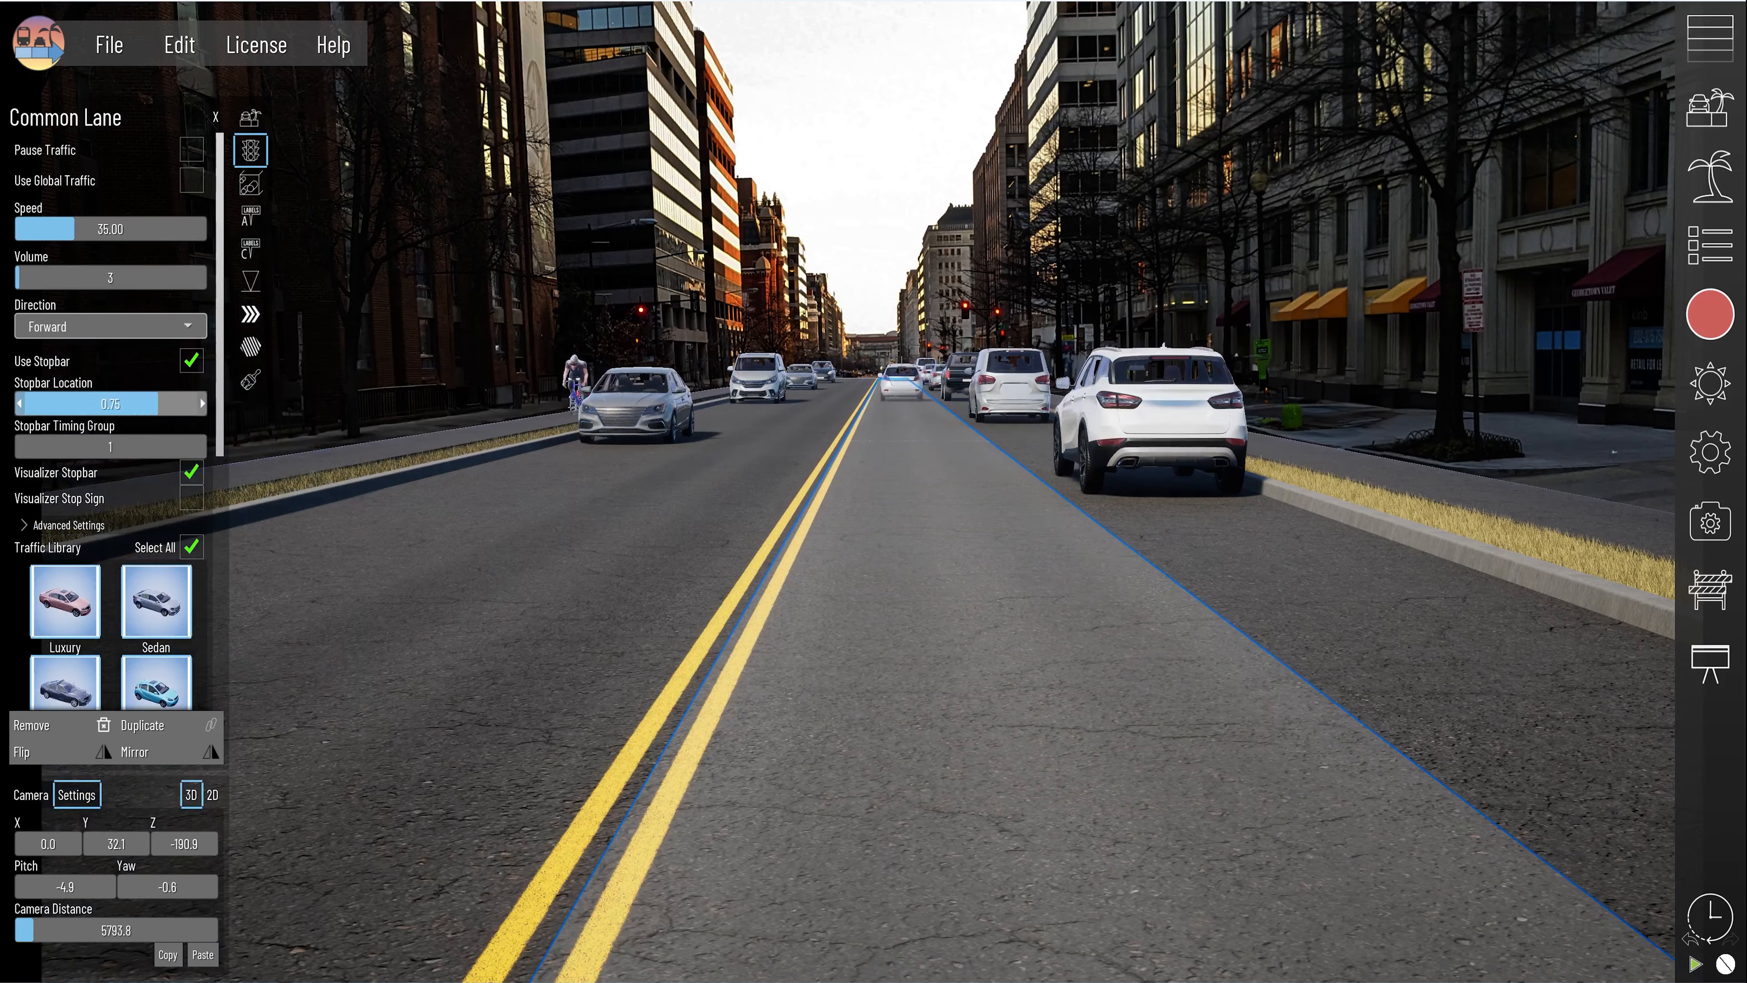
drag(133, 402, 105, 403)
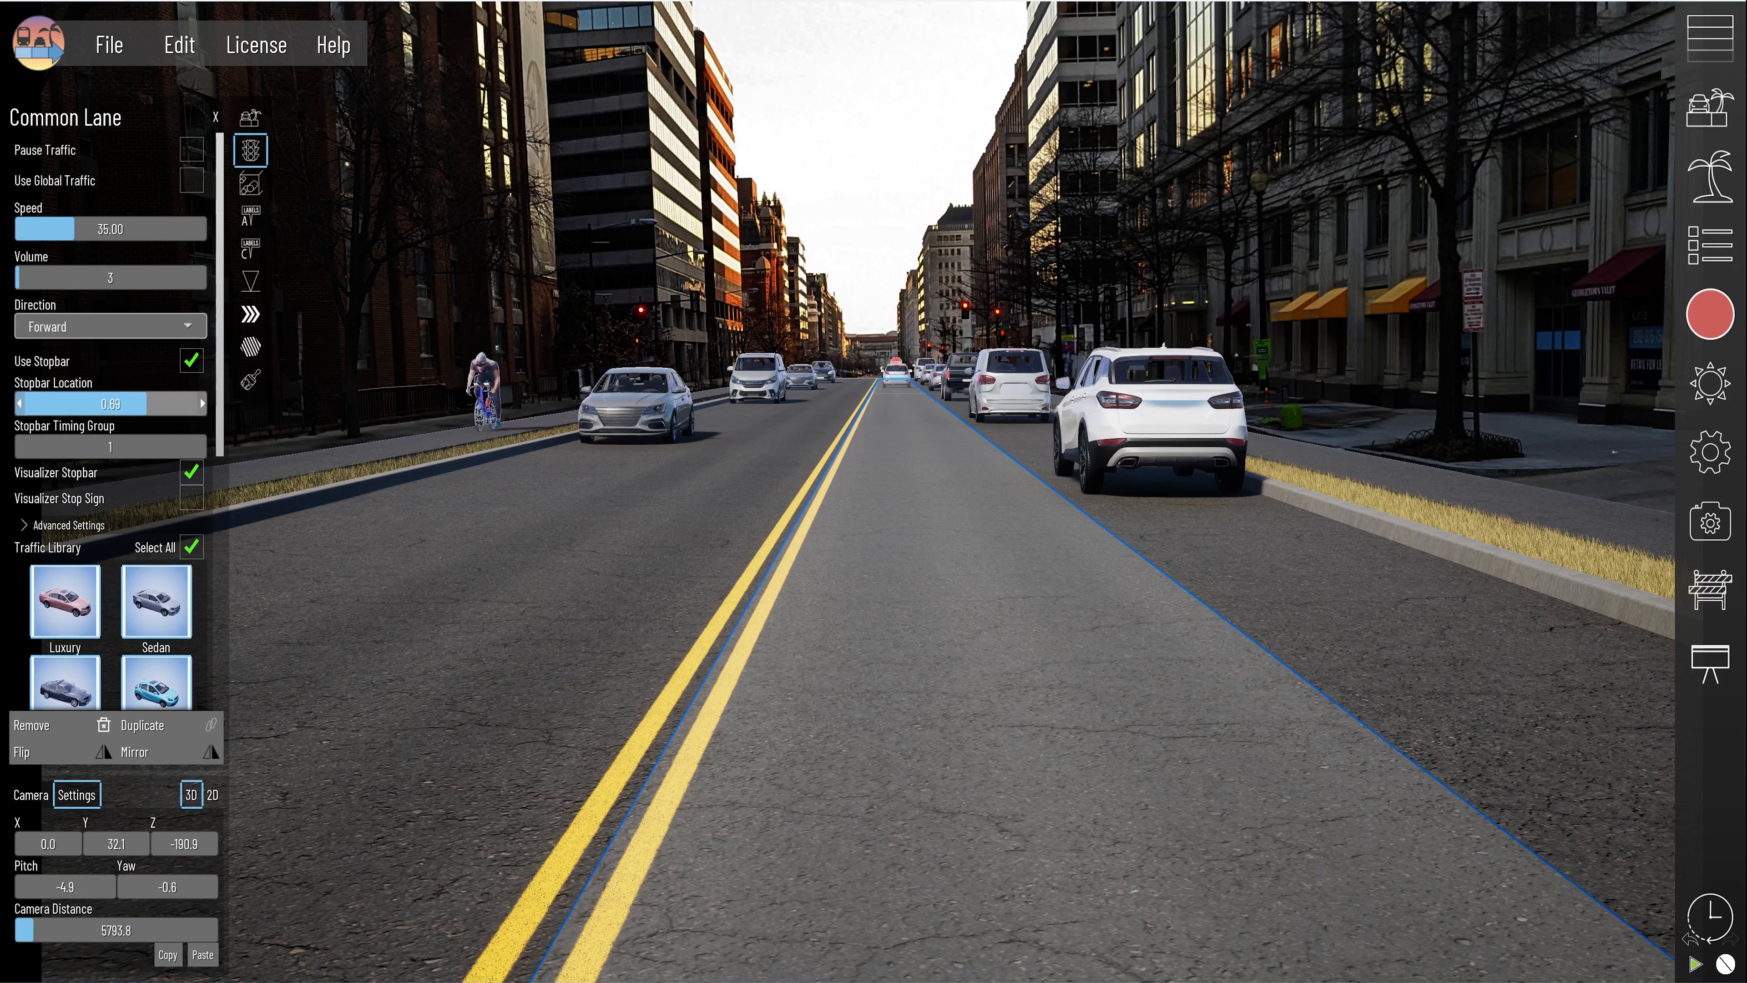
drag(123, 403, 207, 402)
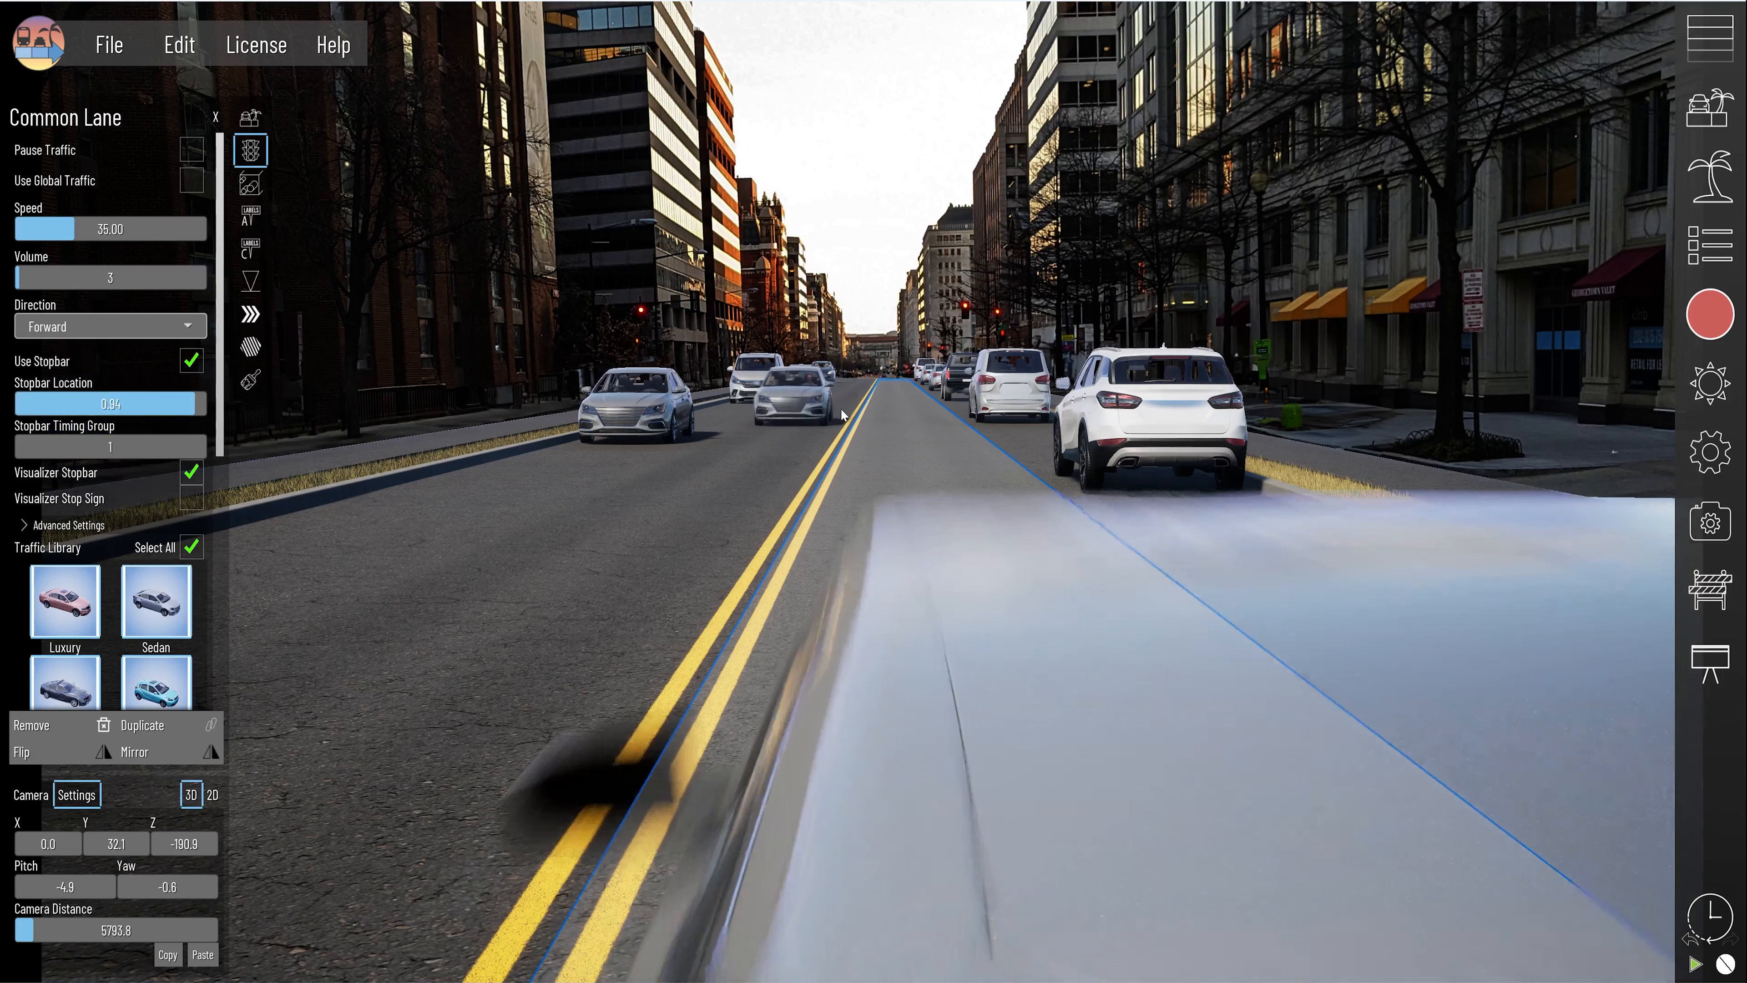
click(110, 326)
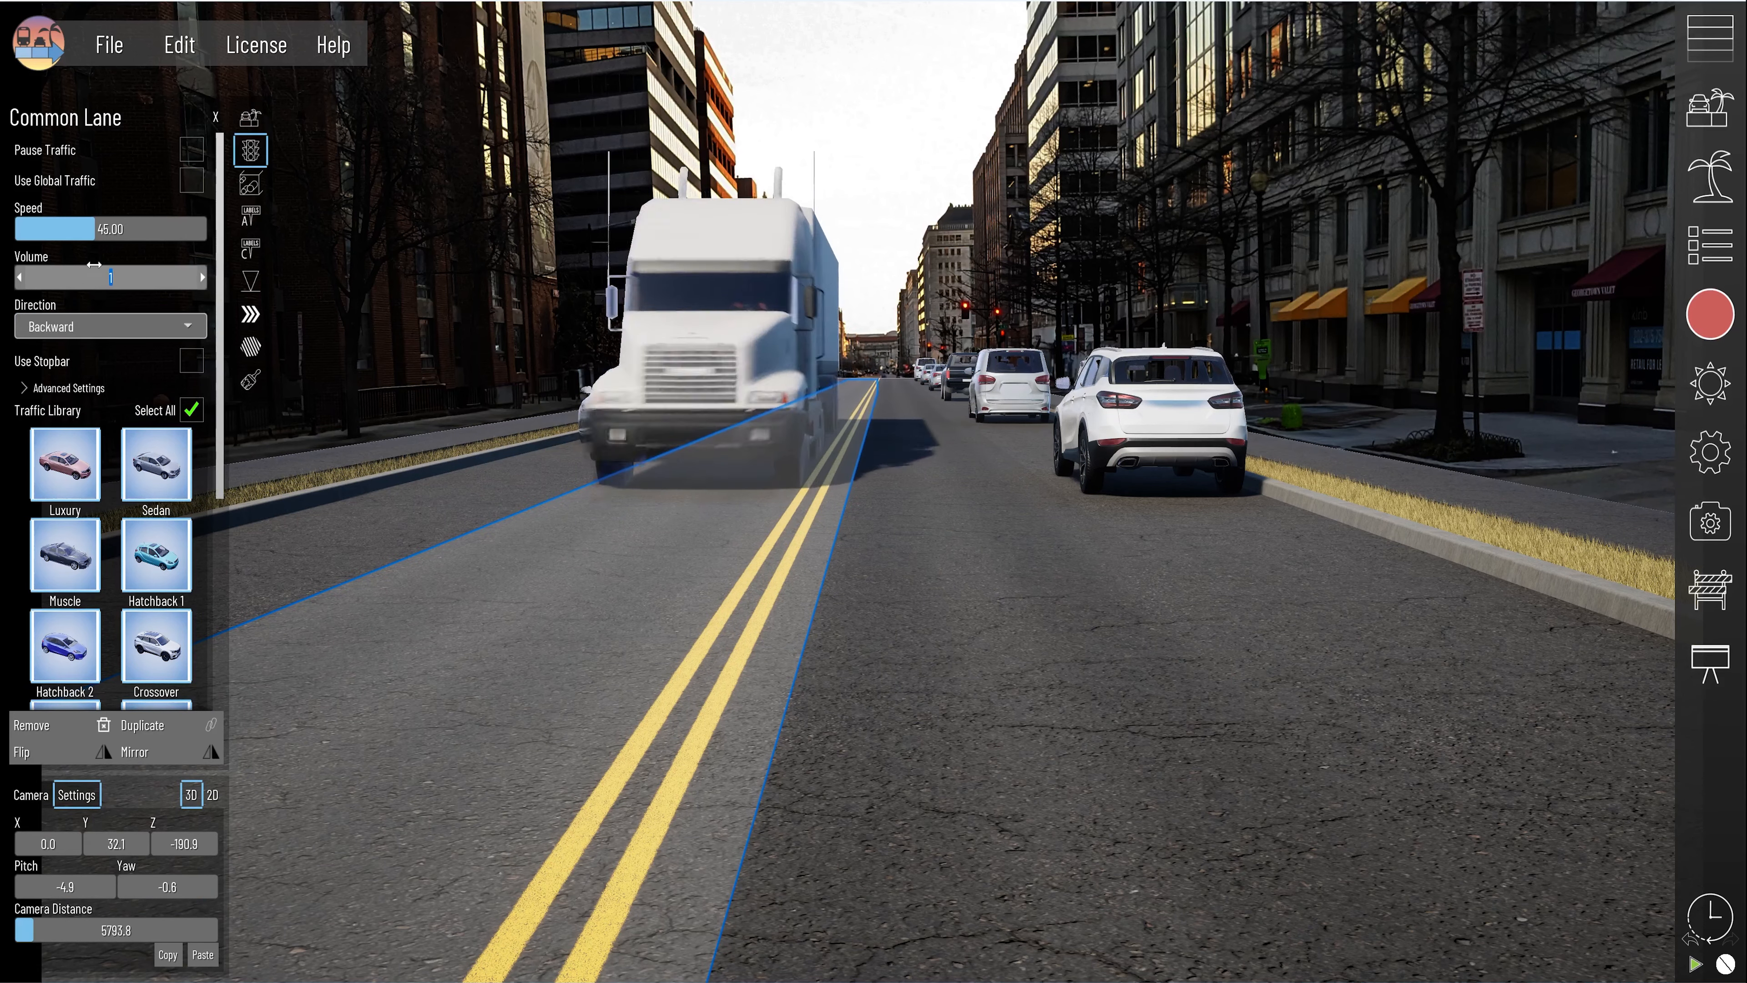
click(1710, 313)
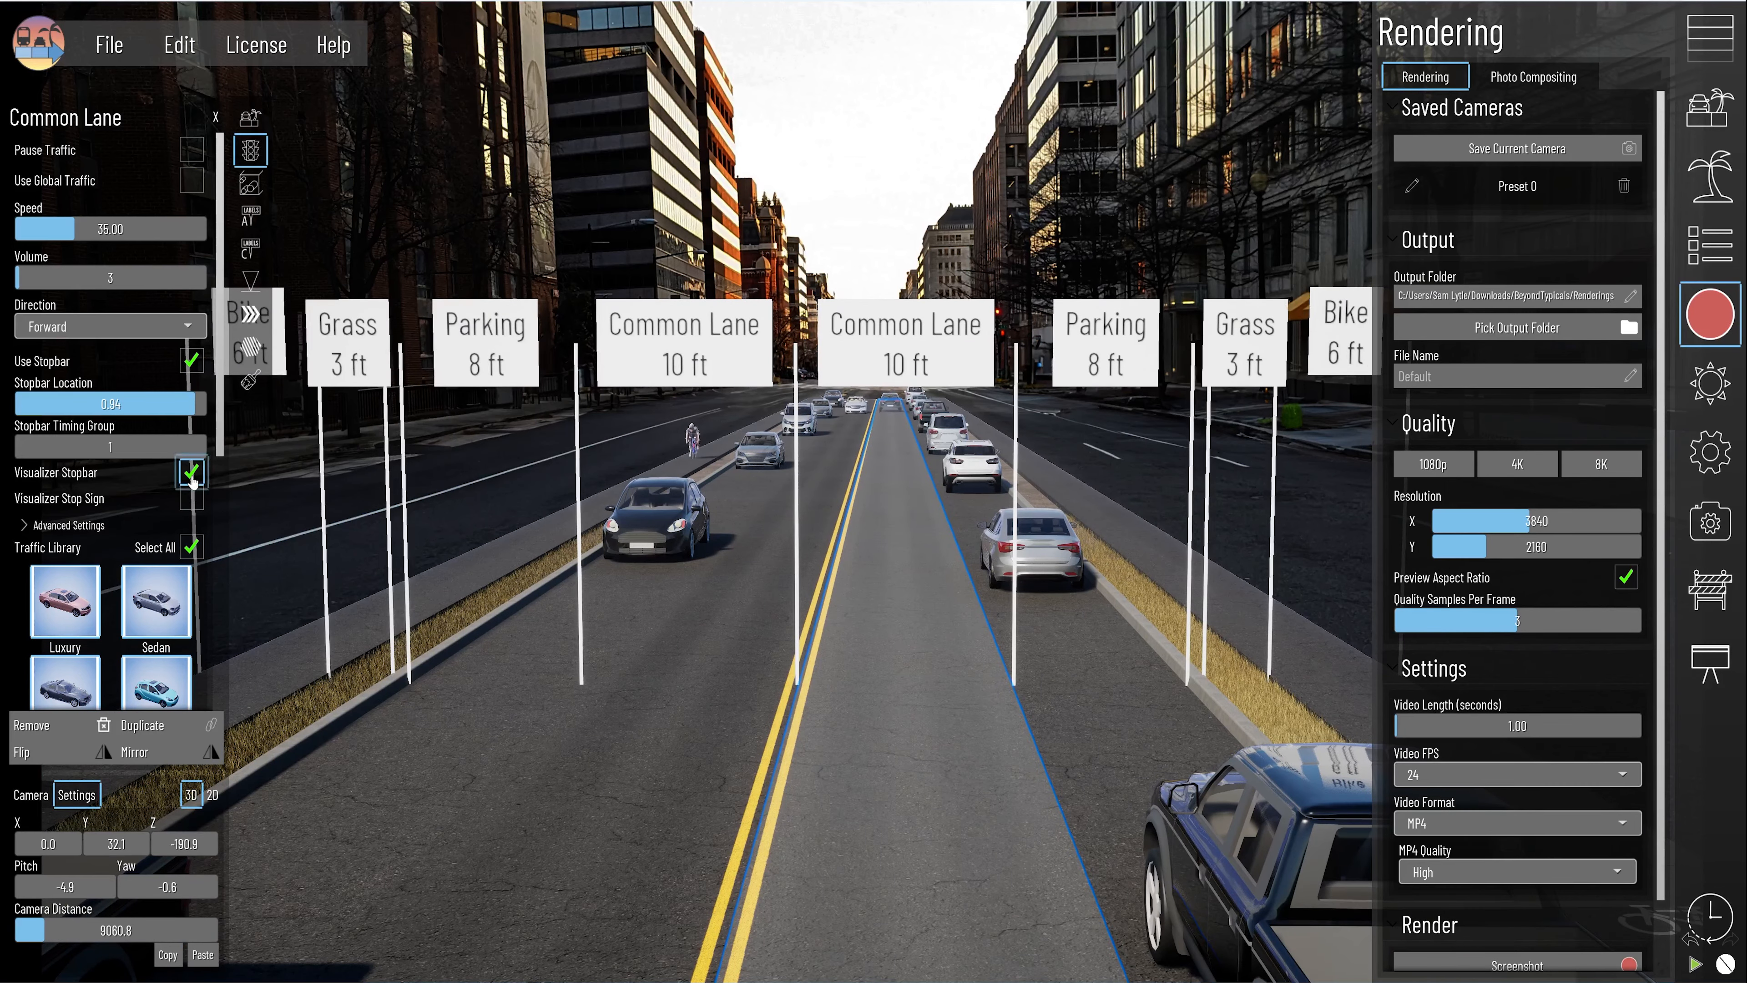
Raise the lane-width labels above the street and restrict forward-lane traffic to cars and pickups.
scroll(down, 3)
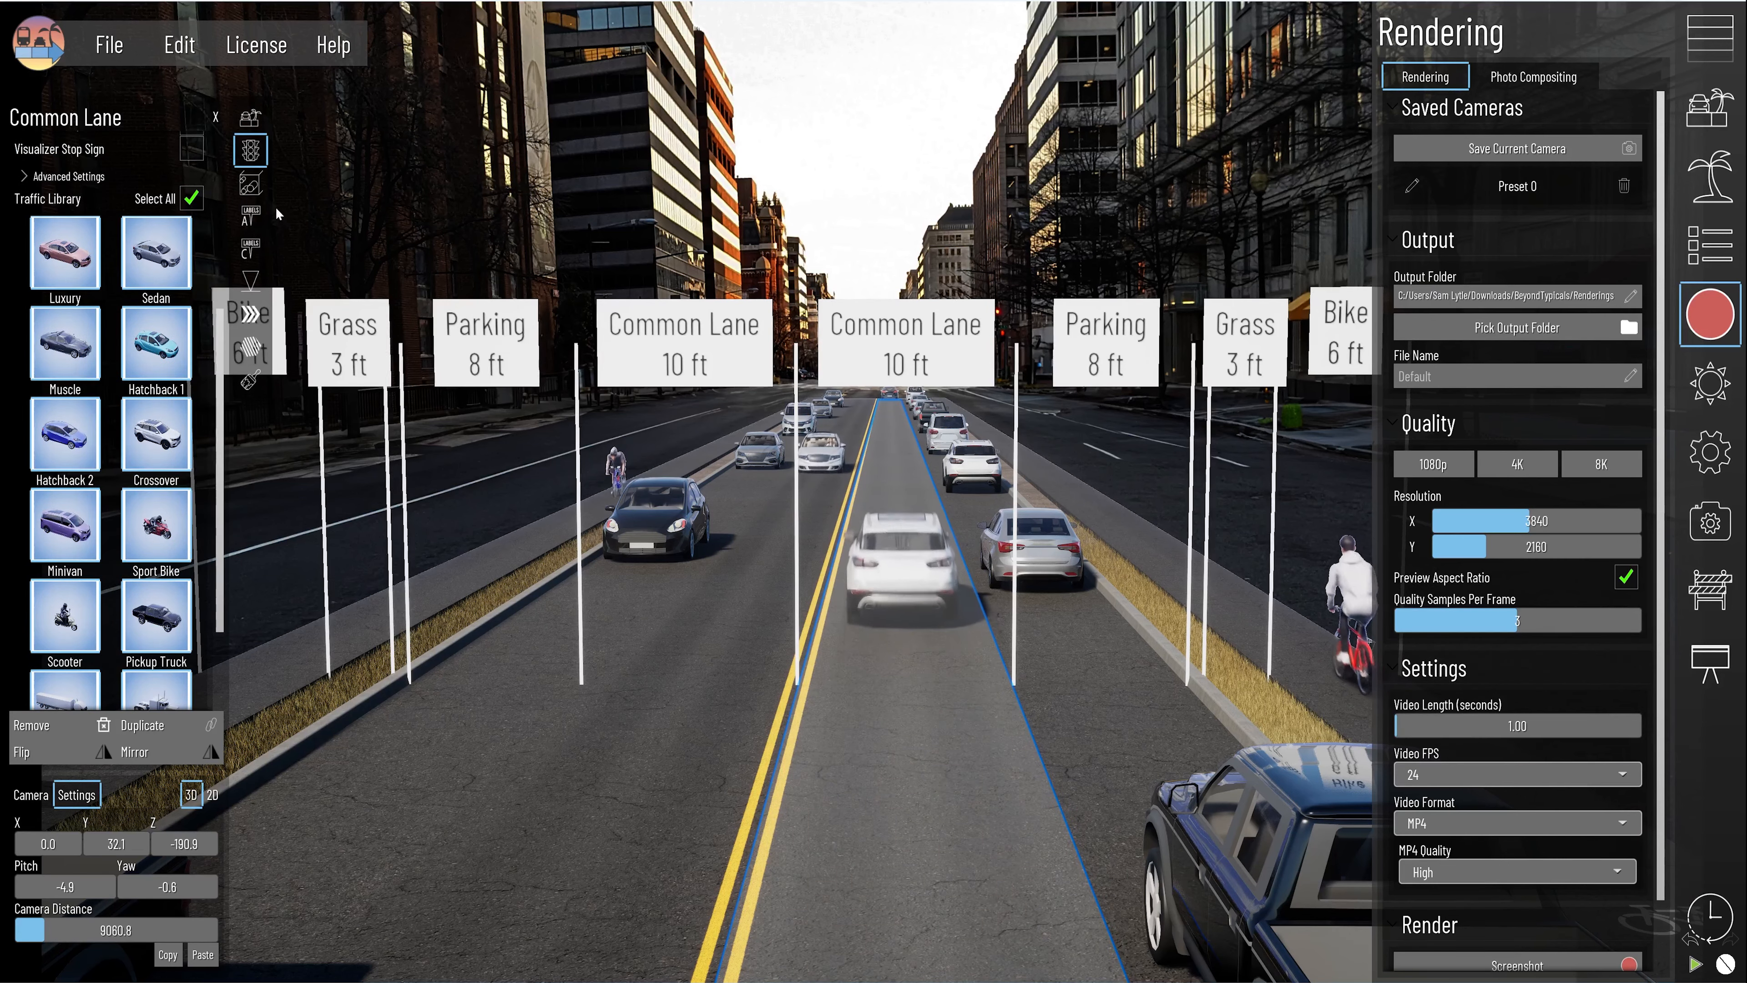
click(249, 216)
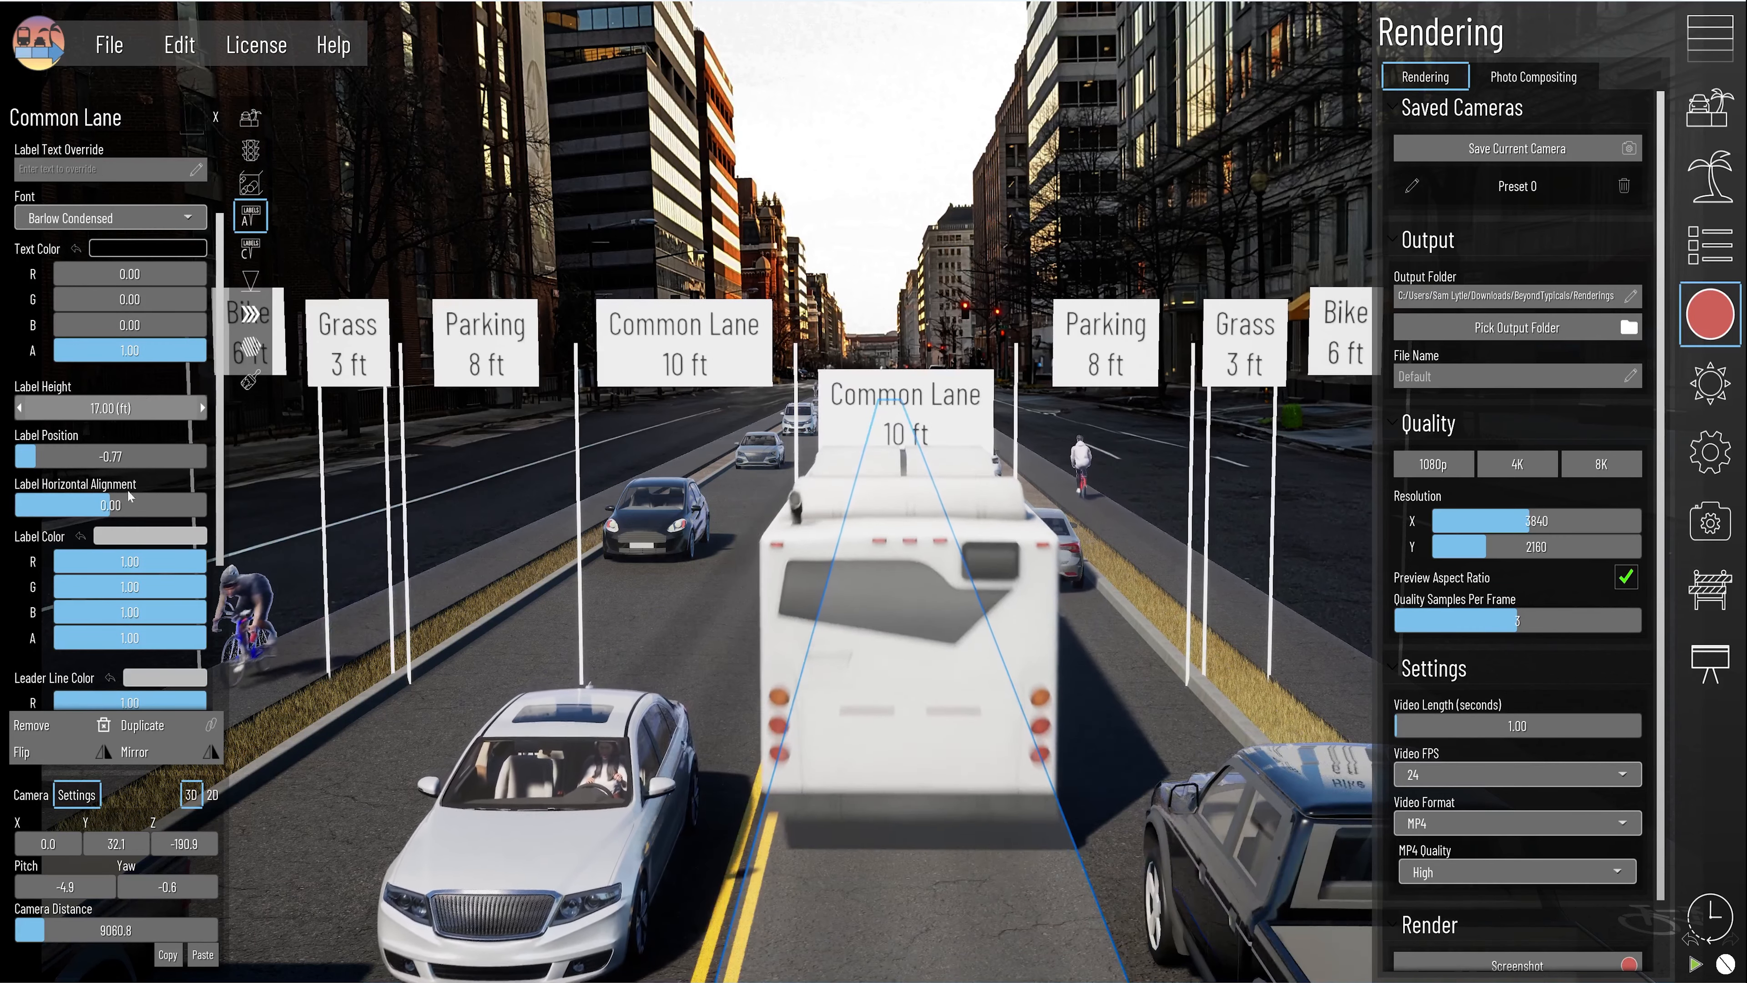
drag(55, 455, 83, 456)
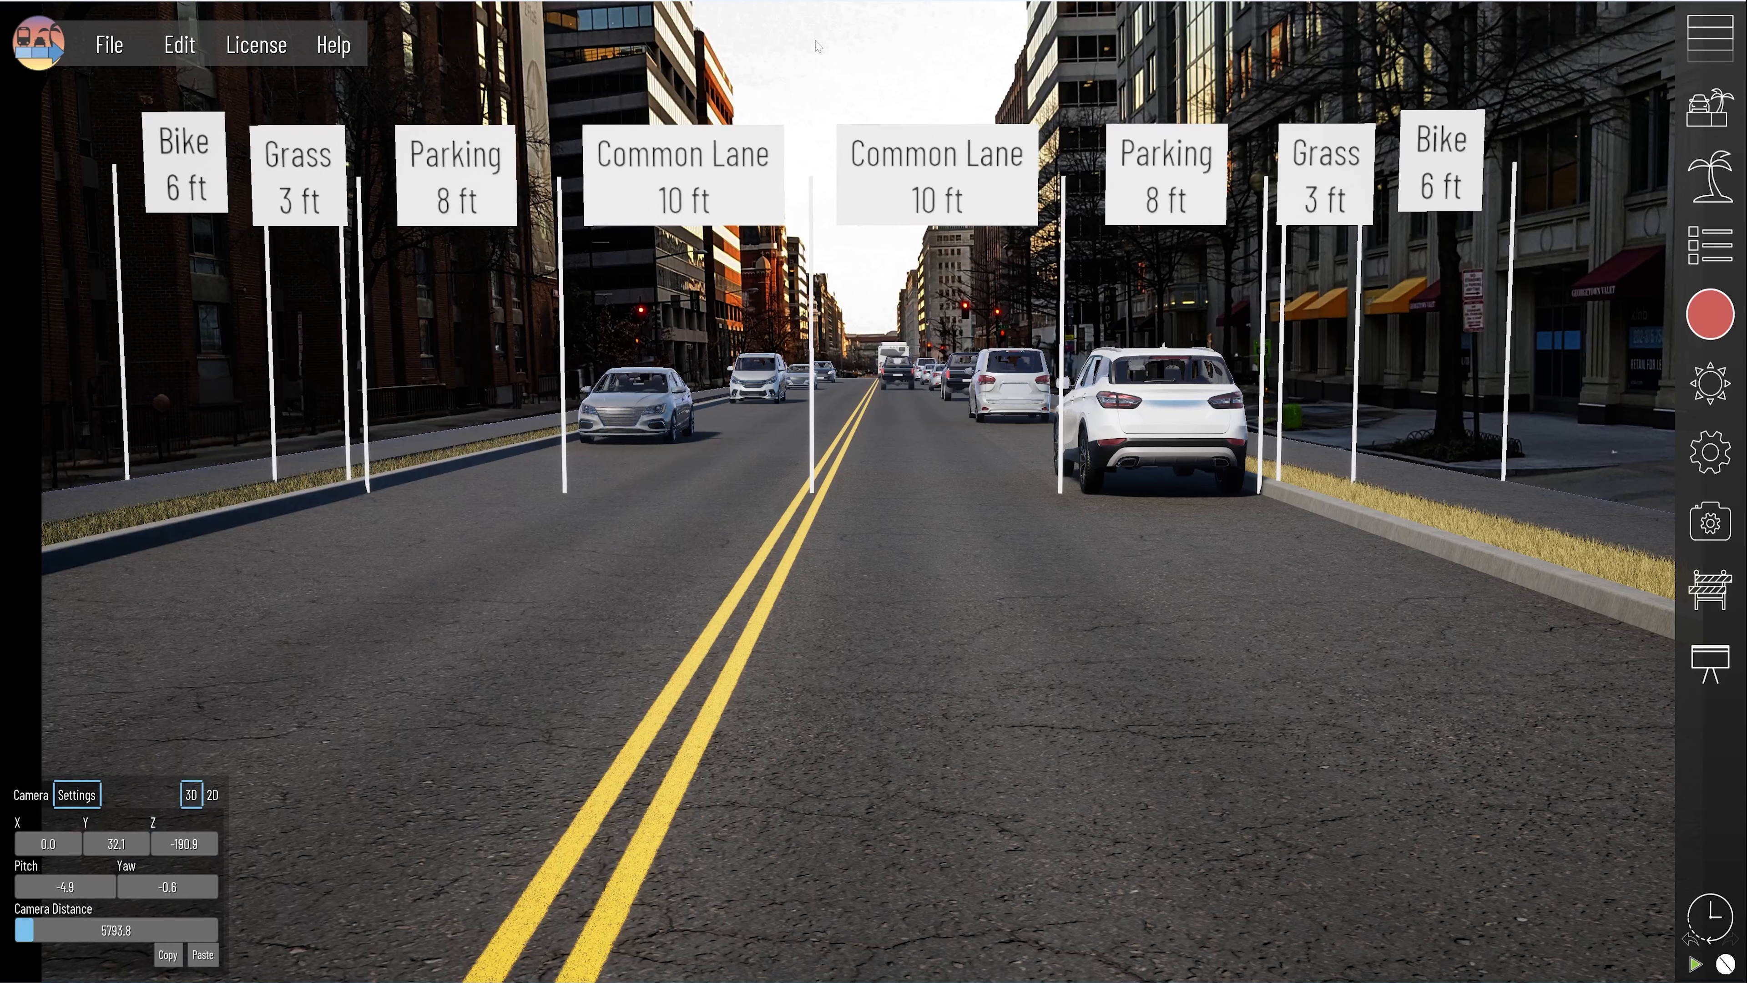
click(185, 168)
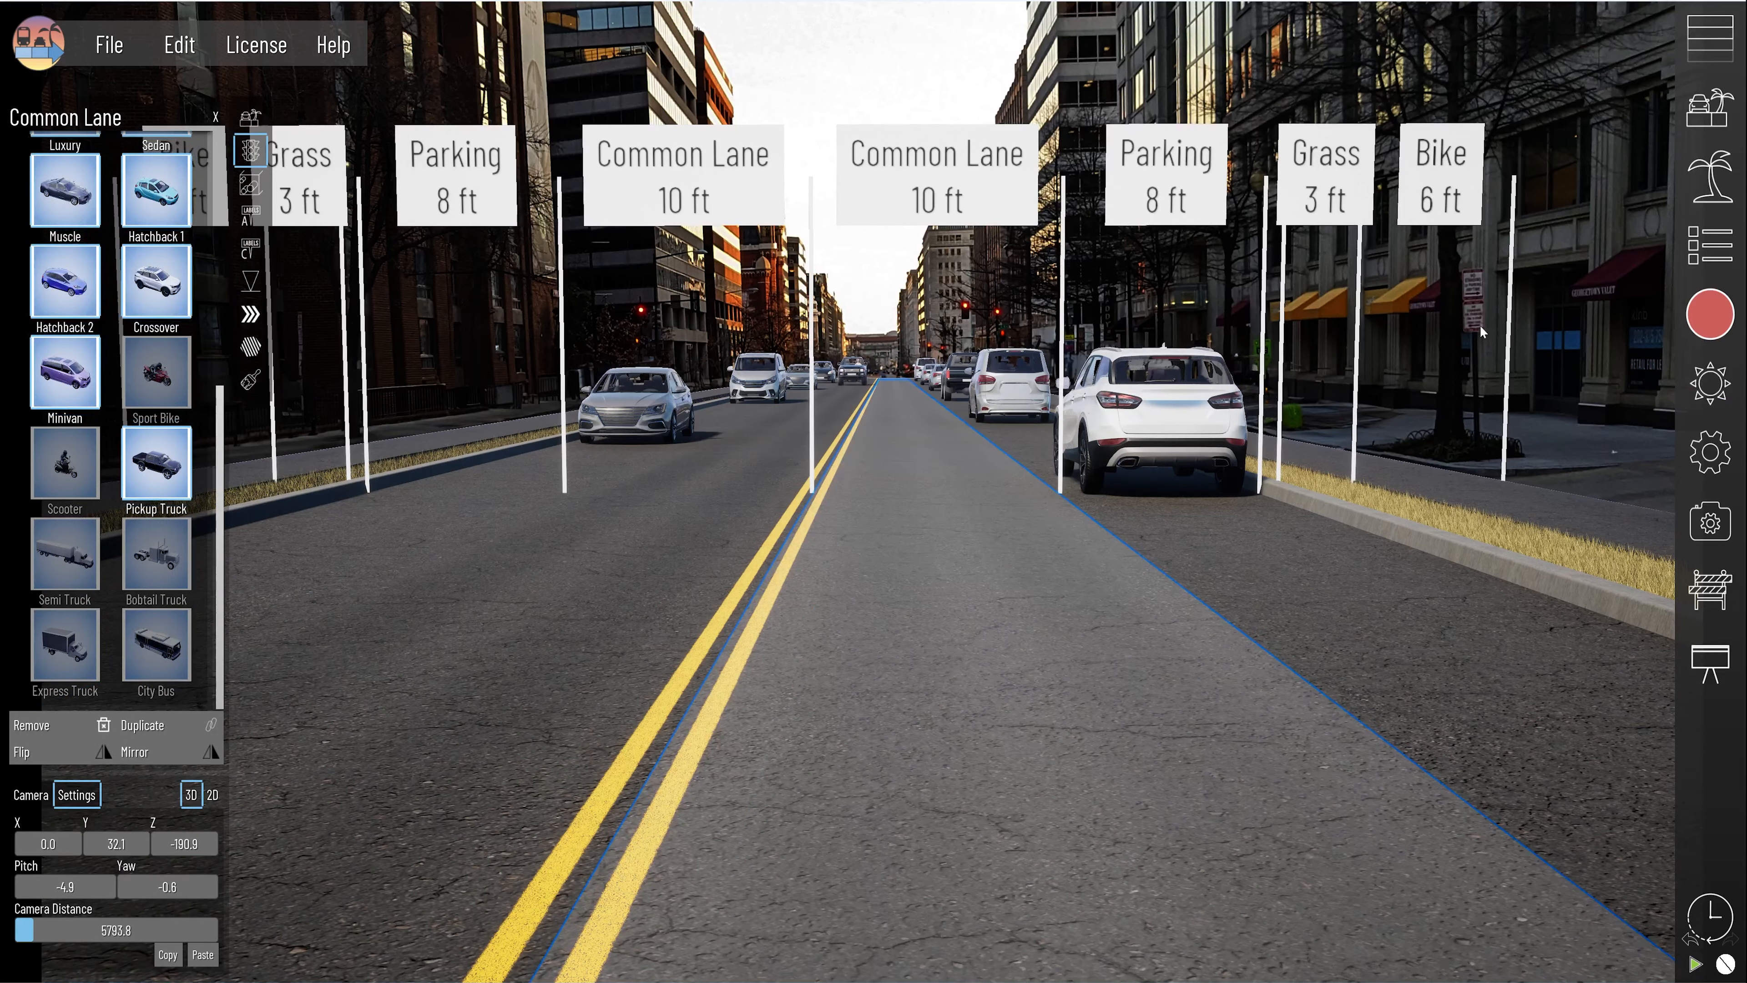
click(1713, 442)
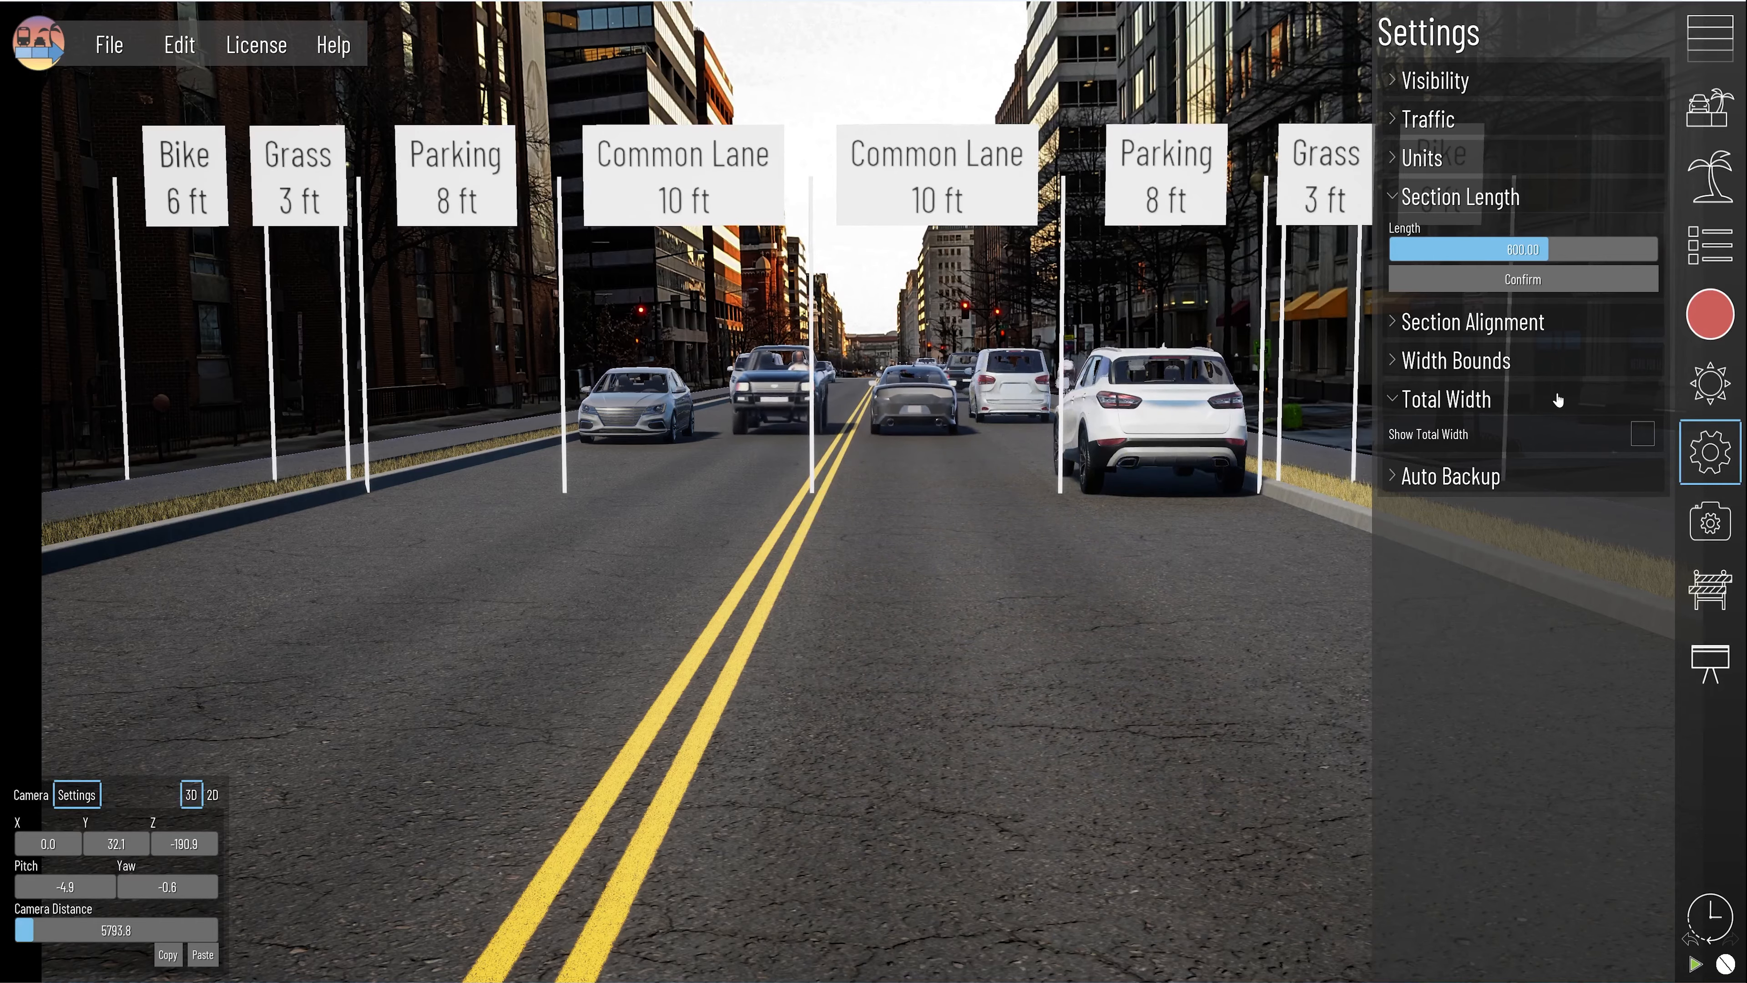
click(1428, 118)
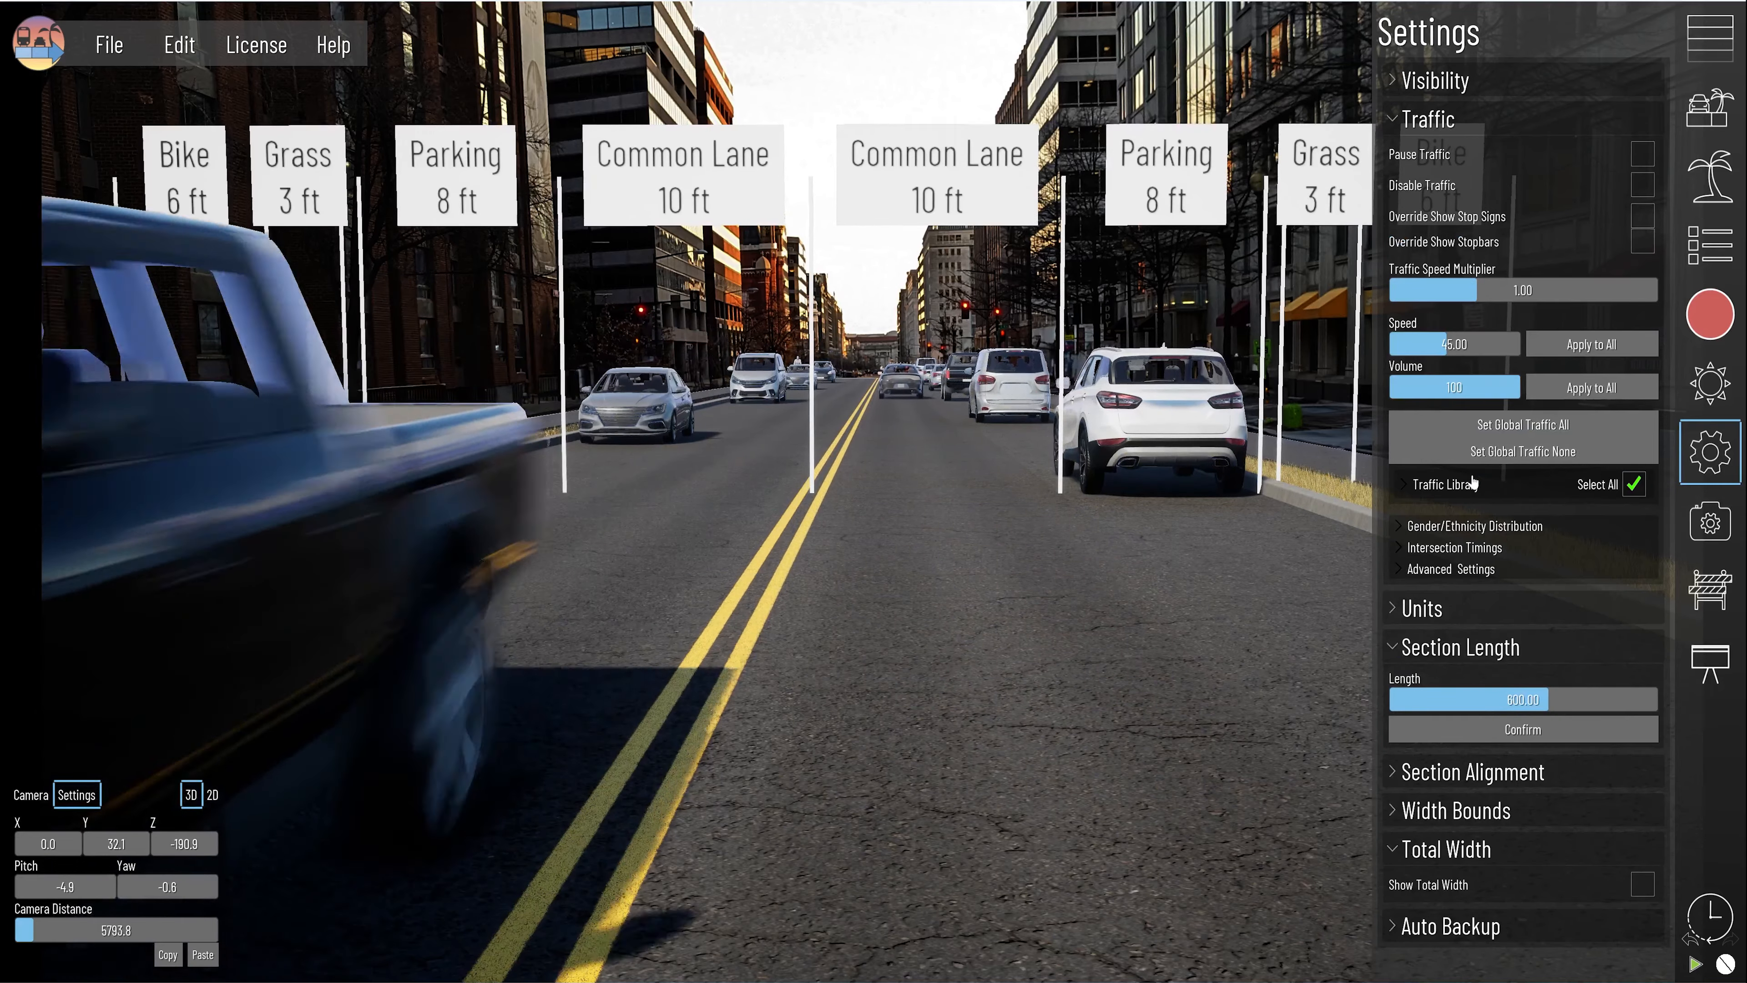
click(1450, 569)
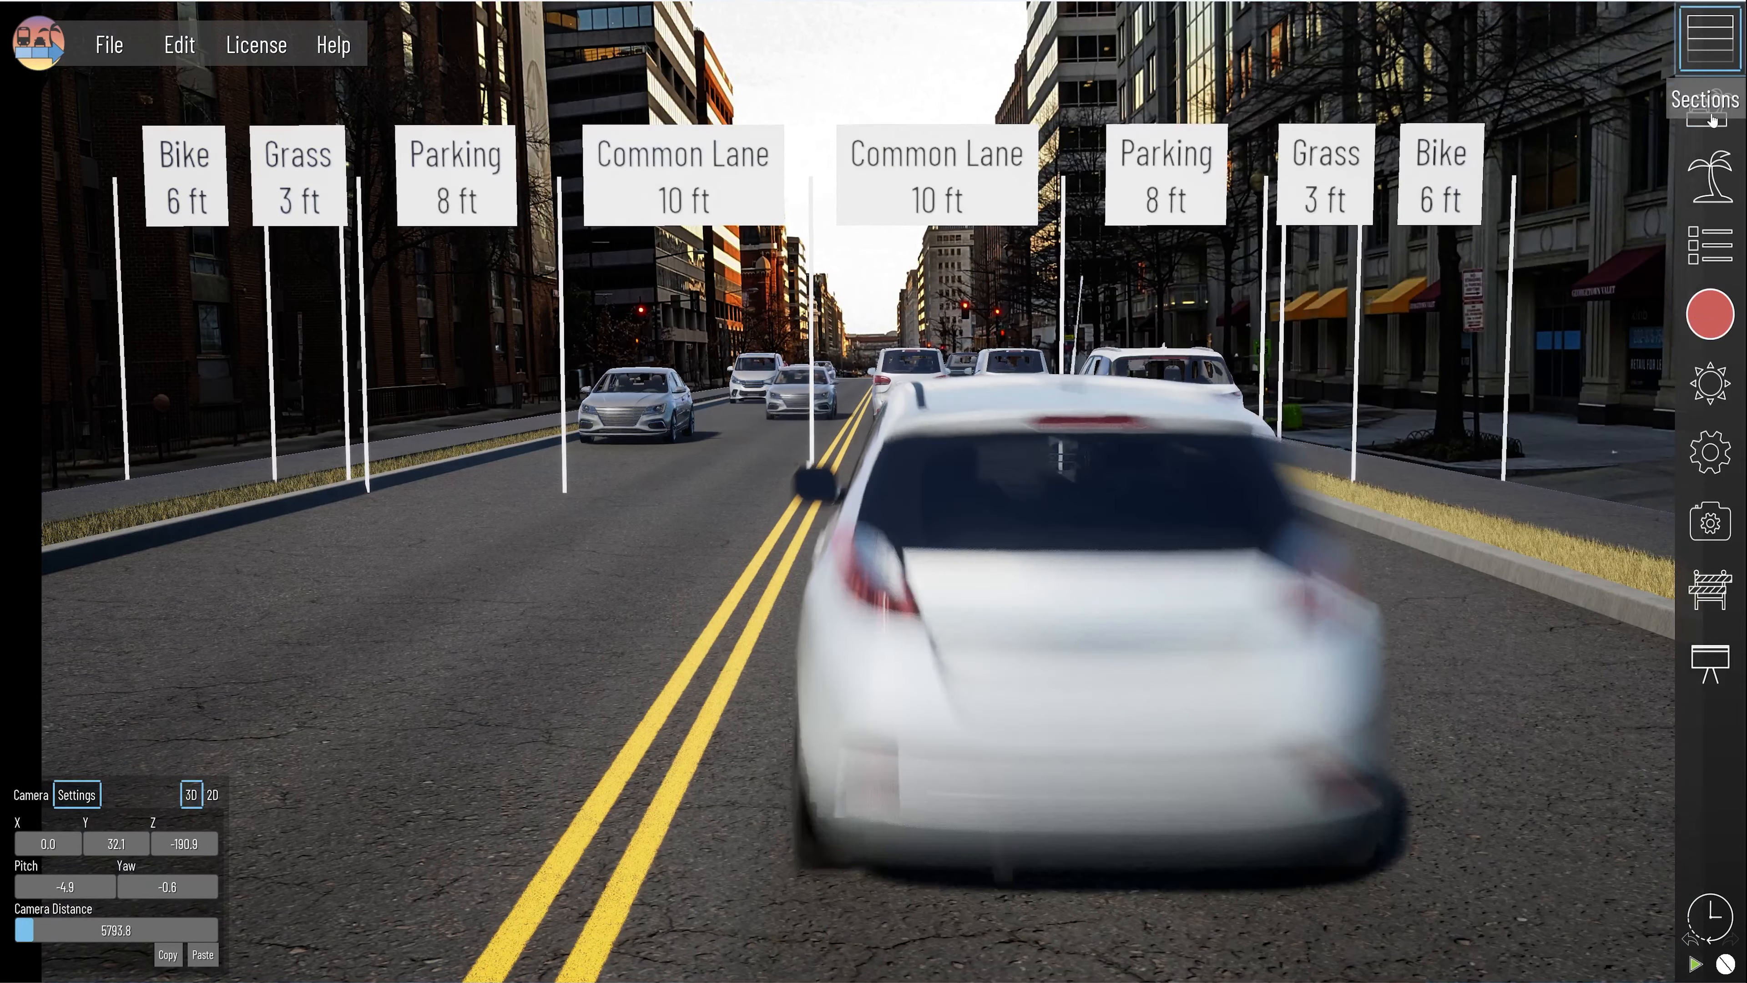
Browse the Buildings asset category, then bring up the Environment sun and background settings.
click(1709, 39)
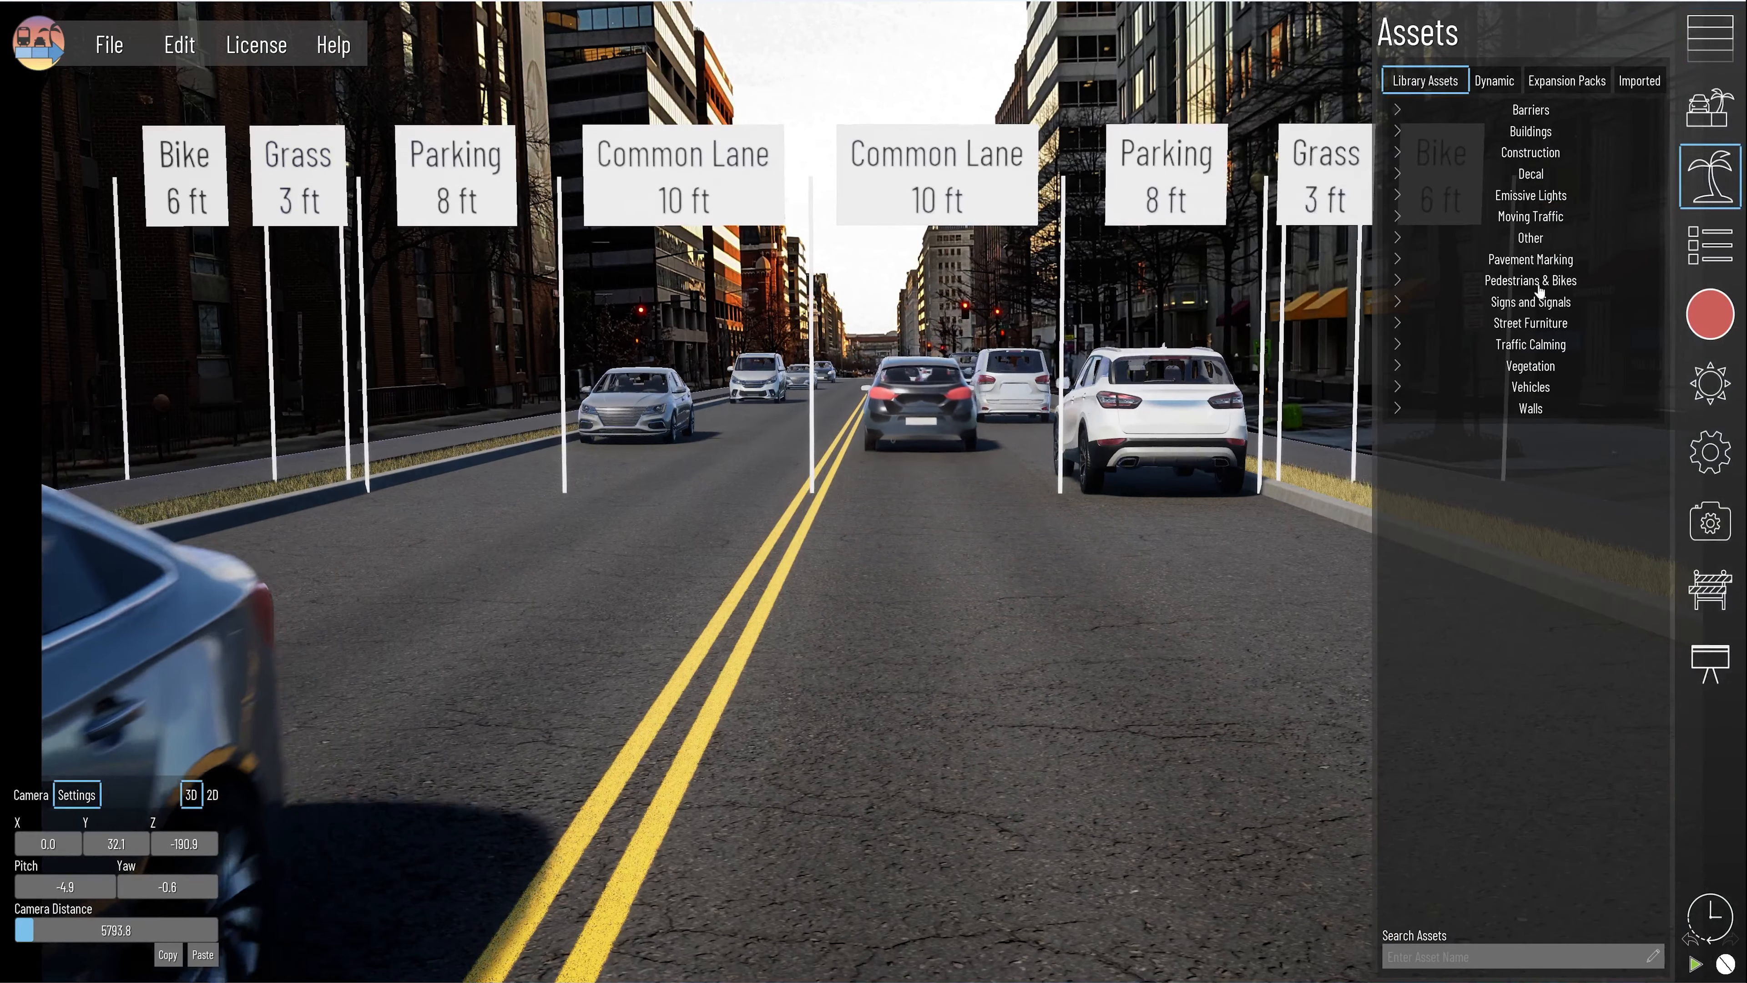
click(1529, 131)
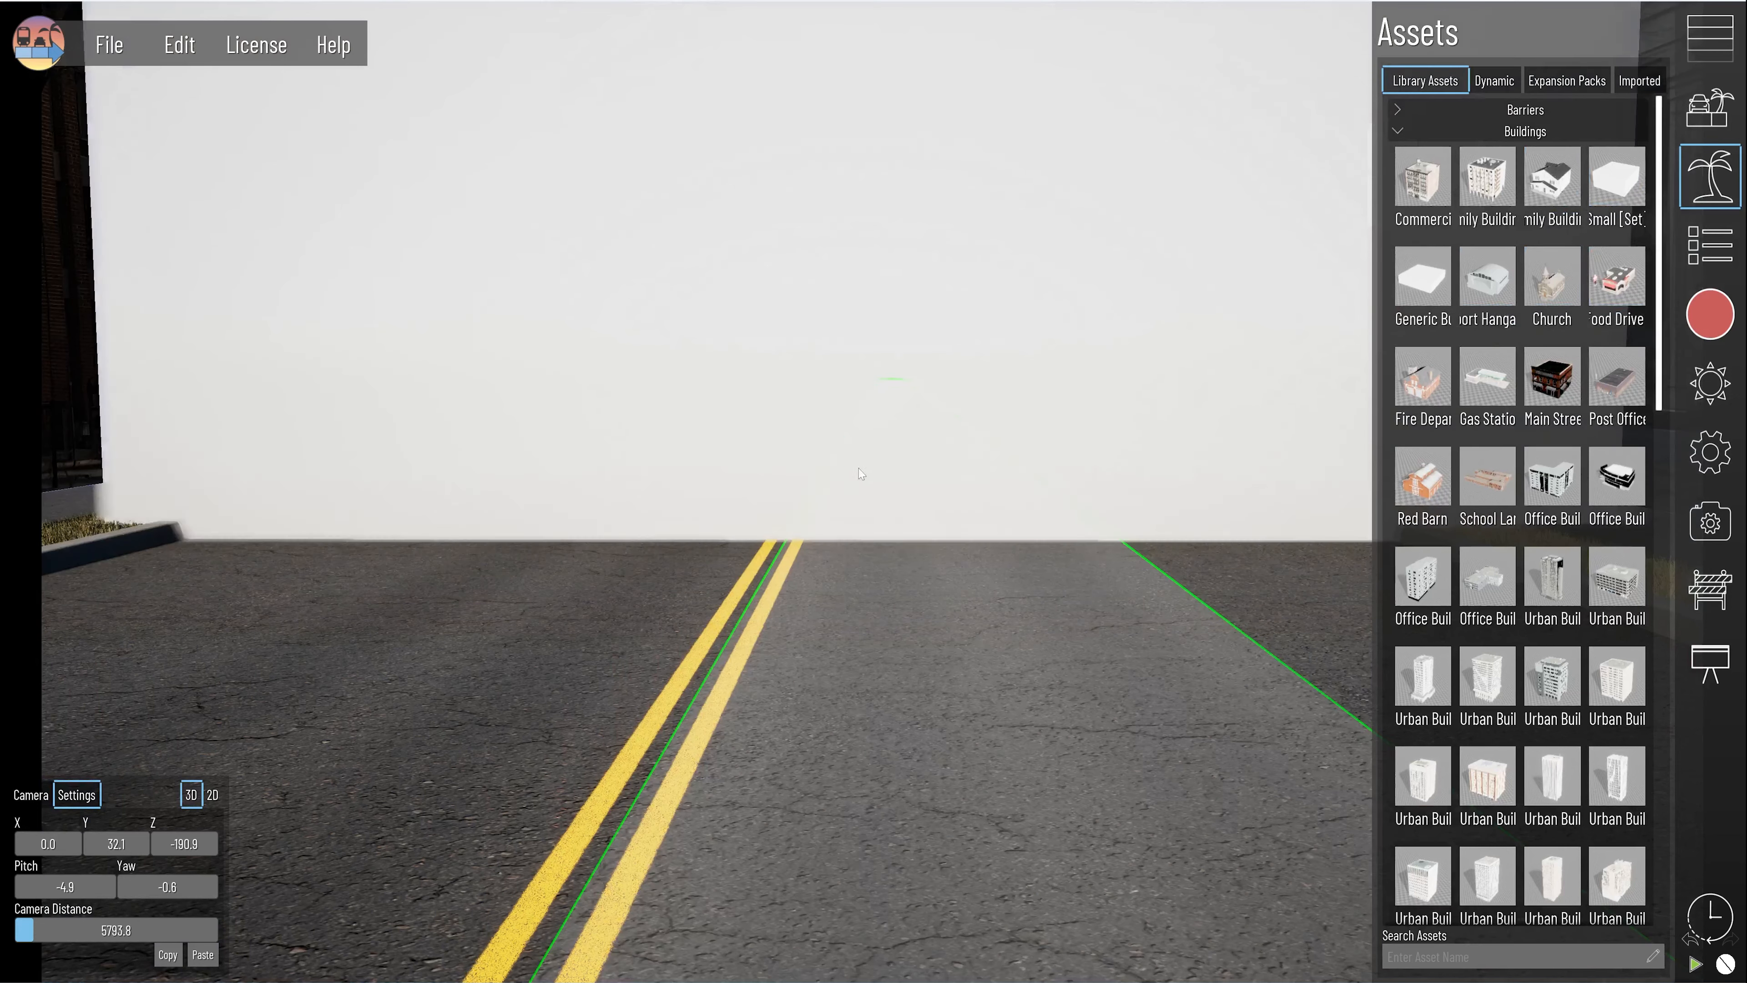
click(888, 435)
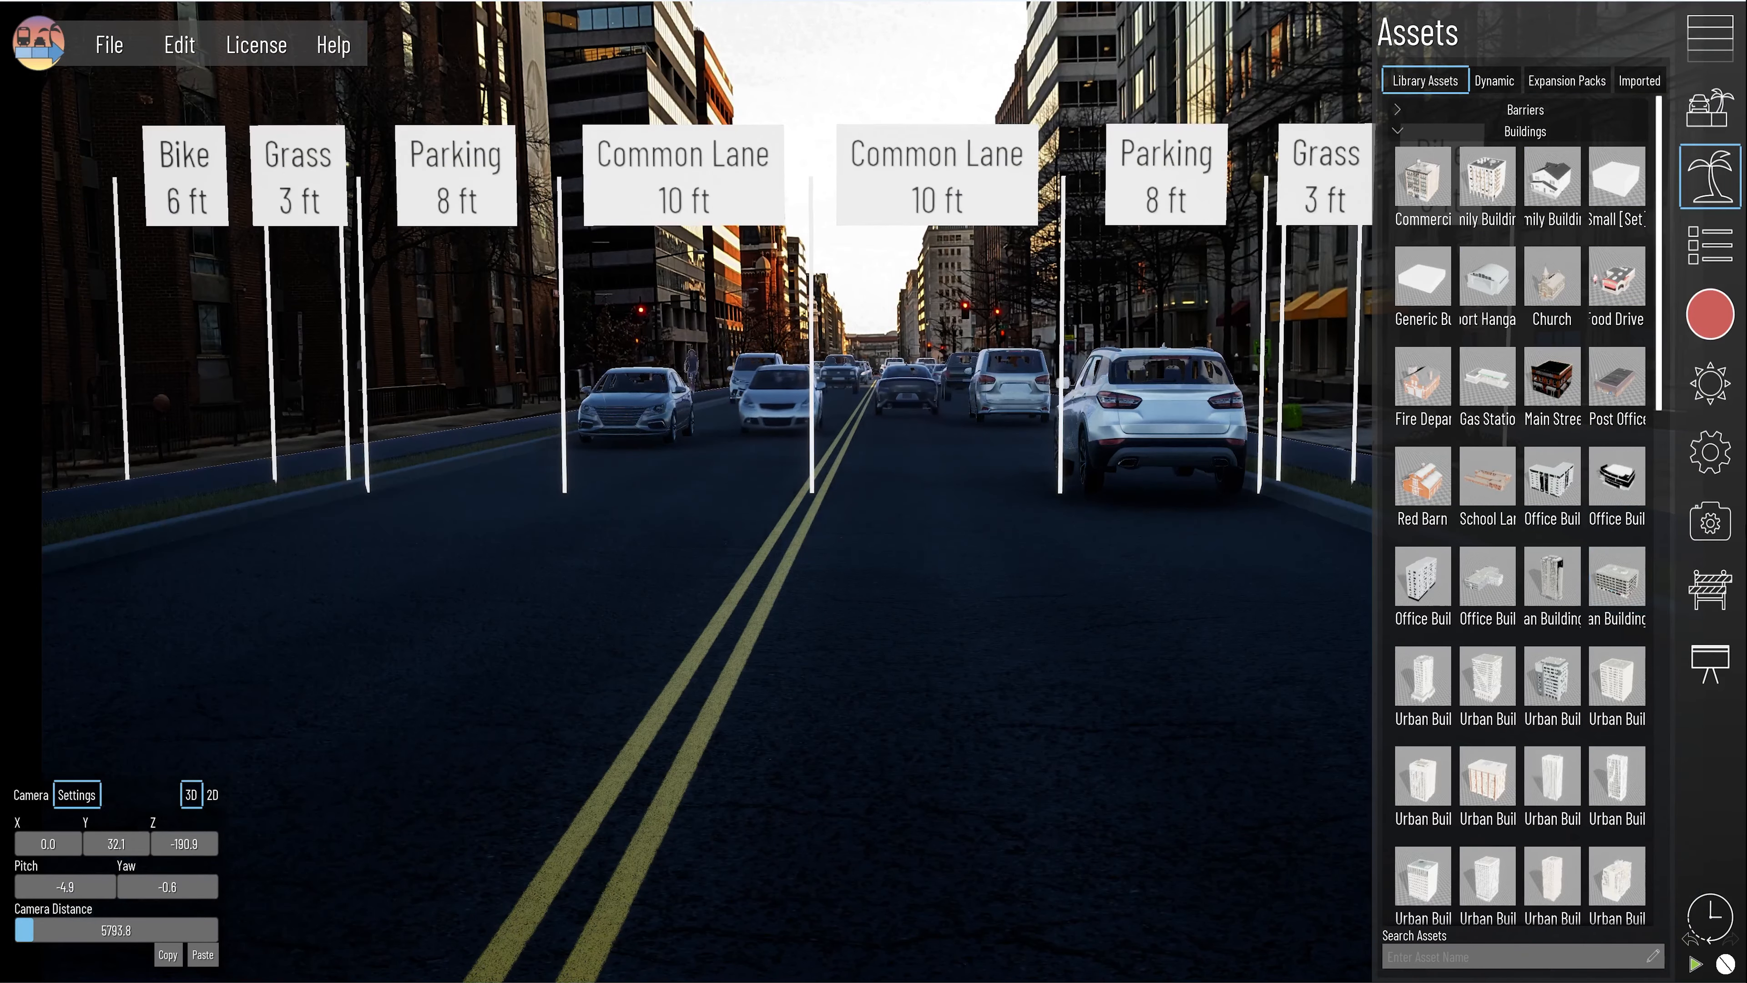
click(1711, 383)
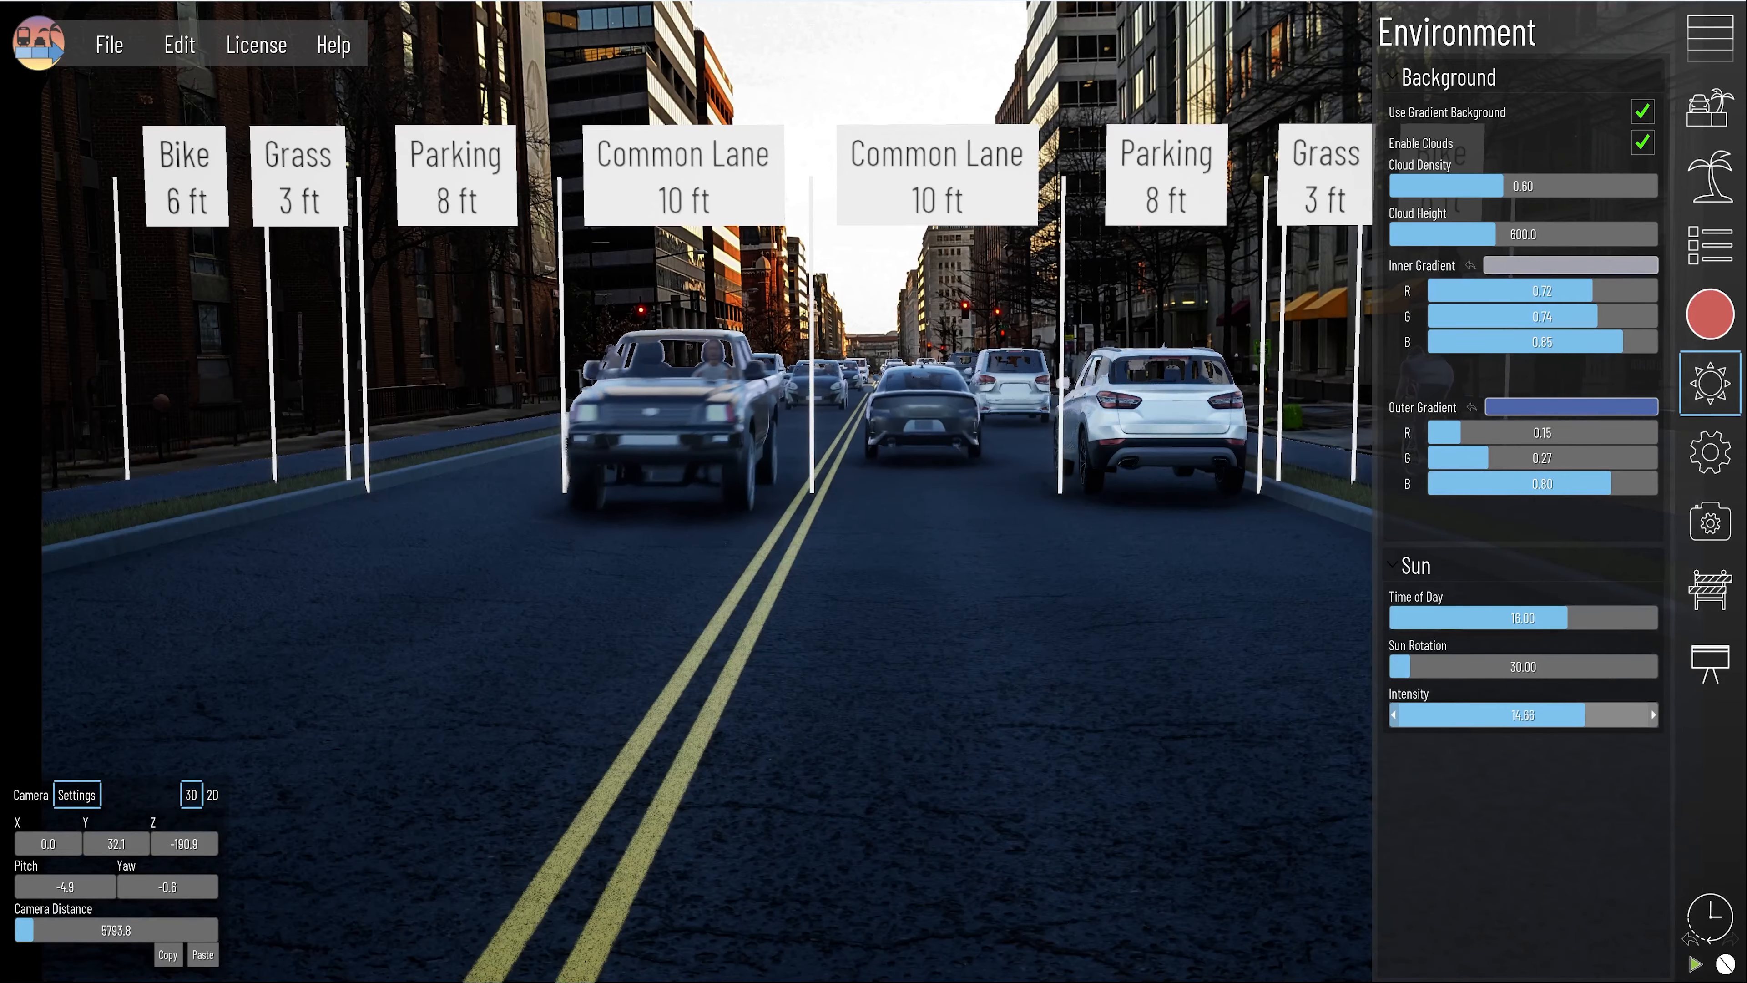
Lower the Sun Intensity for evening light and bring up the Rendering output settings.
drag(1616, 715, 1515, 715)
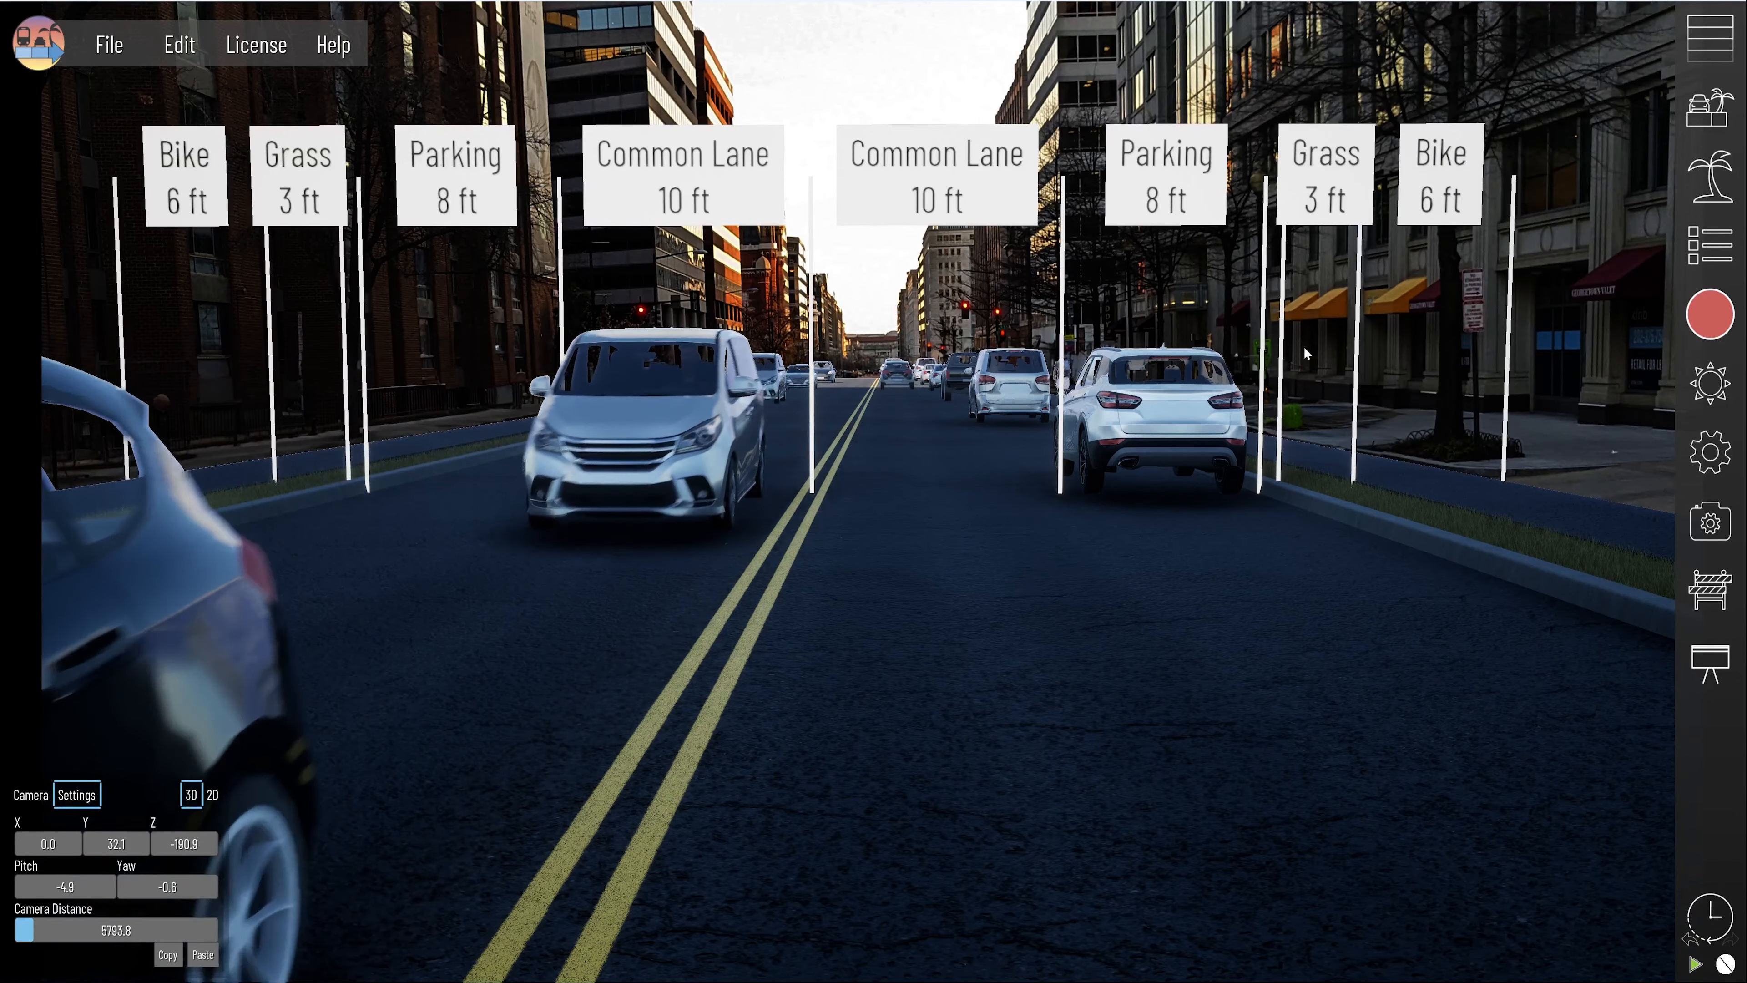
click(1712, 313)
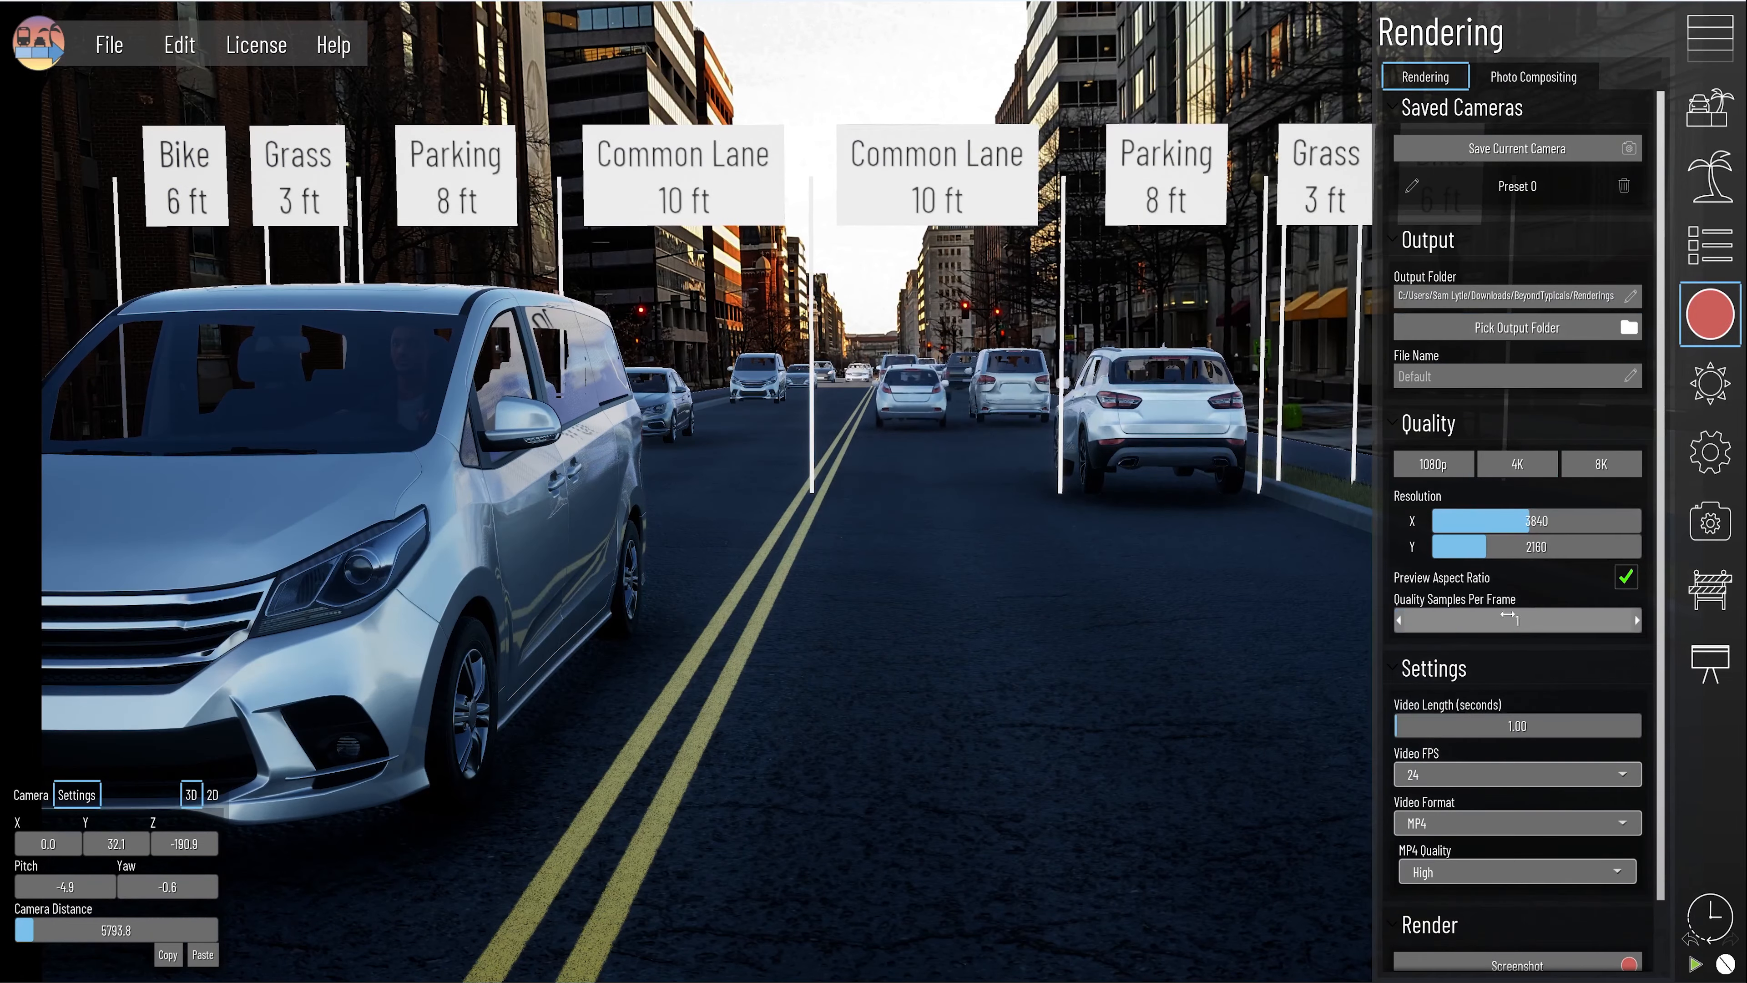